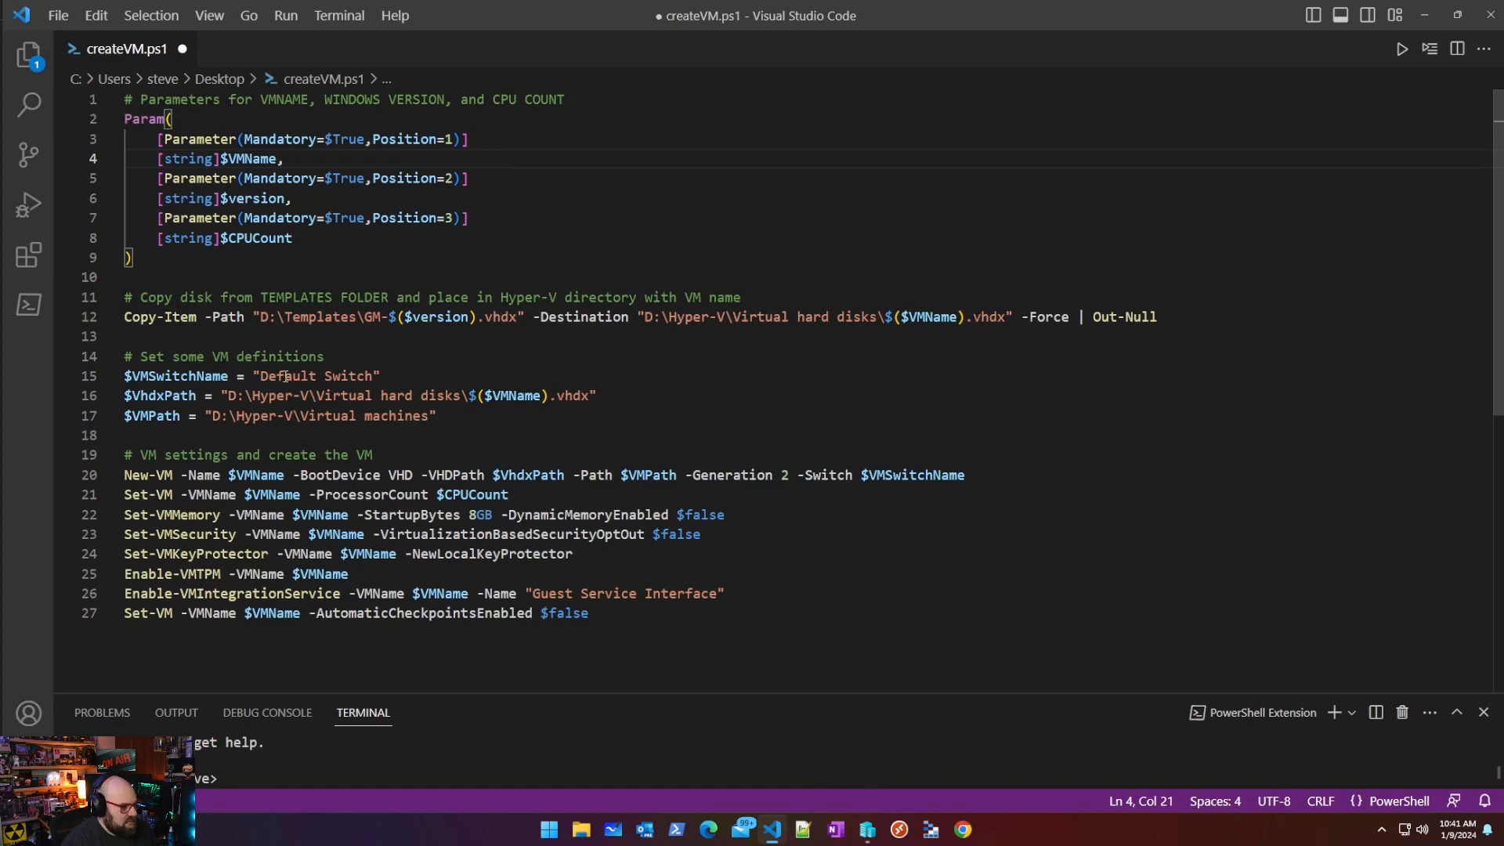
{"action": "mouse_move", "coordinate": [1481, 61]}
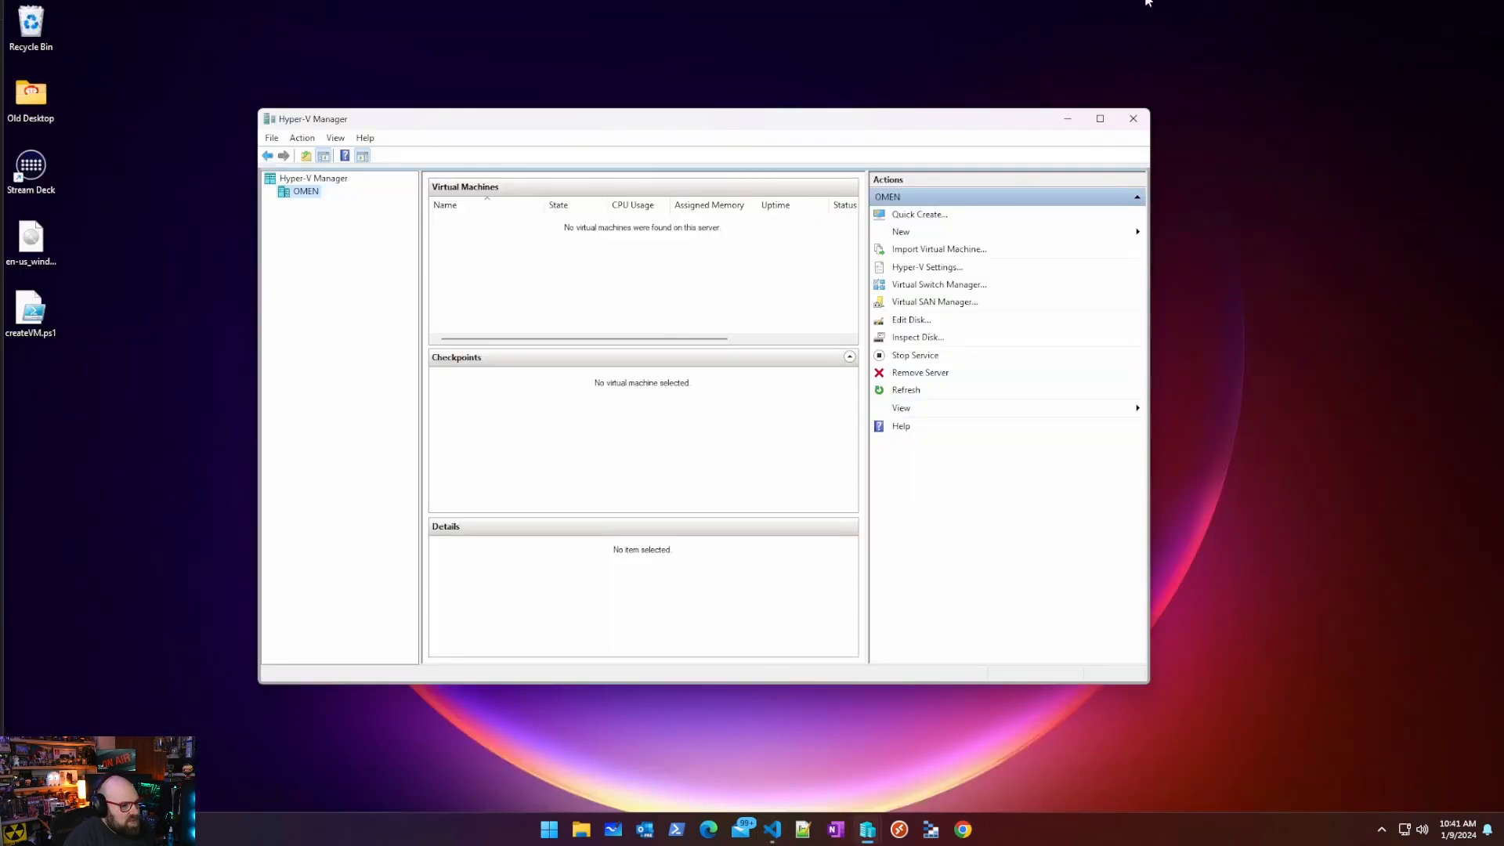
- Browse to D:\Templates in File Explorer and inspect the GM-*.vhdx template images
{"action": "left_click", "coordinate": [581, 829]}
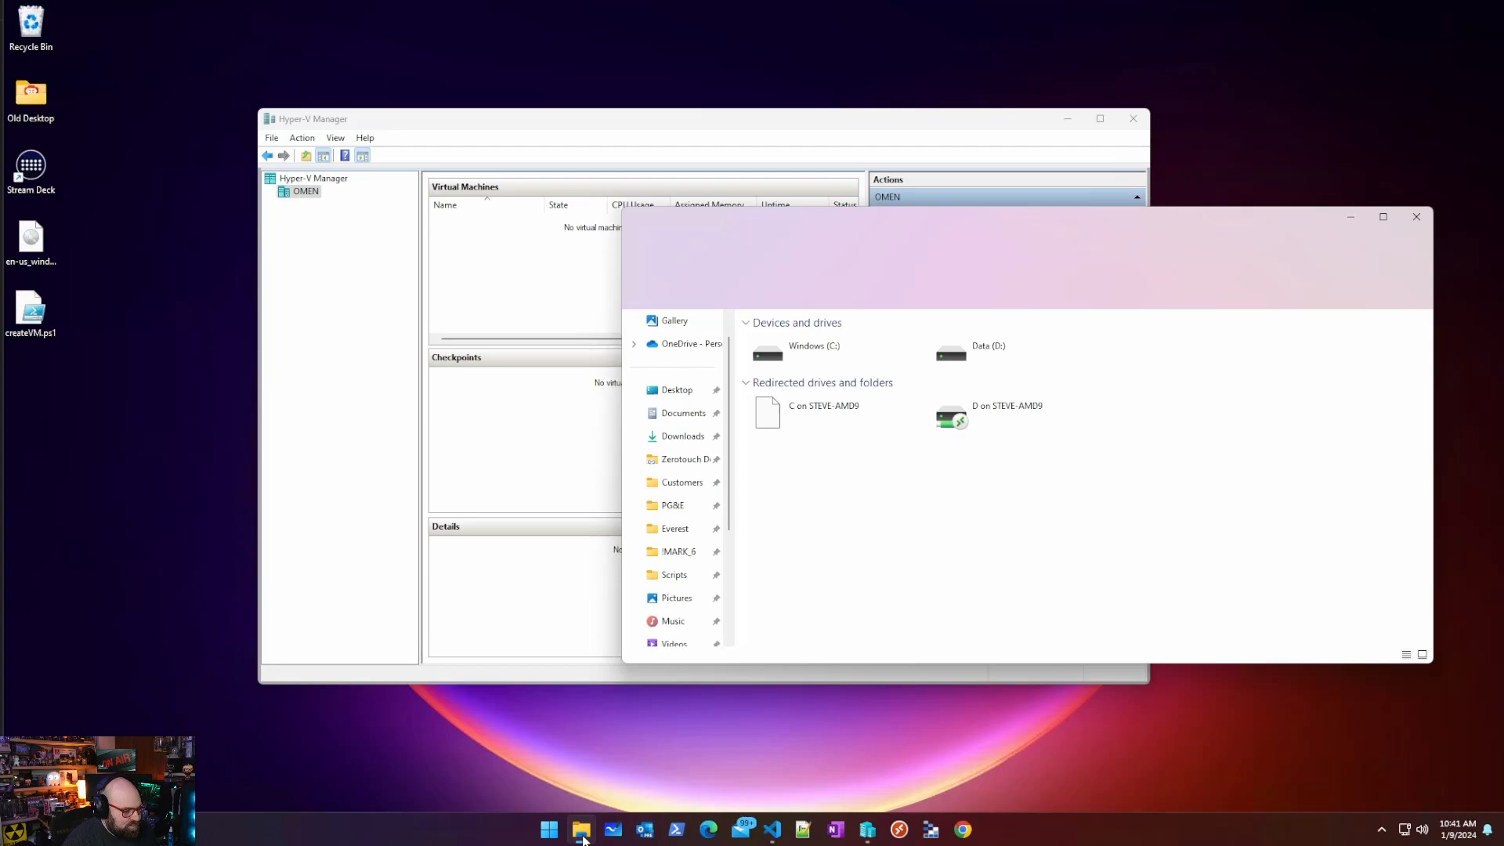
{"action": "double_click", "coordinate": [988, 350]}
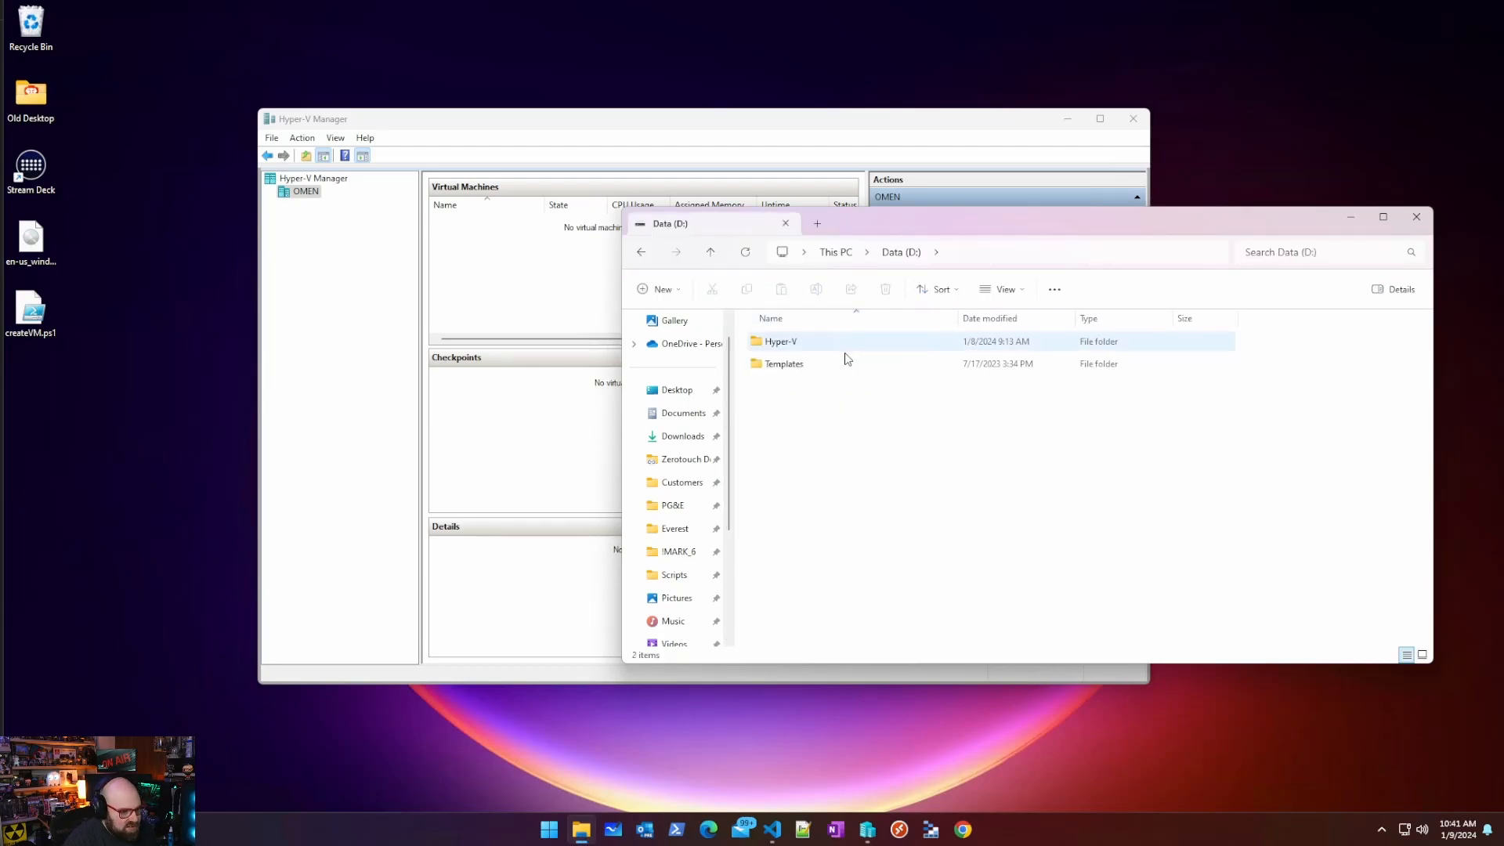
{"action": "double_click", "coordinate": [783, 363]}
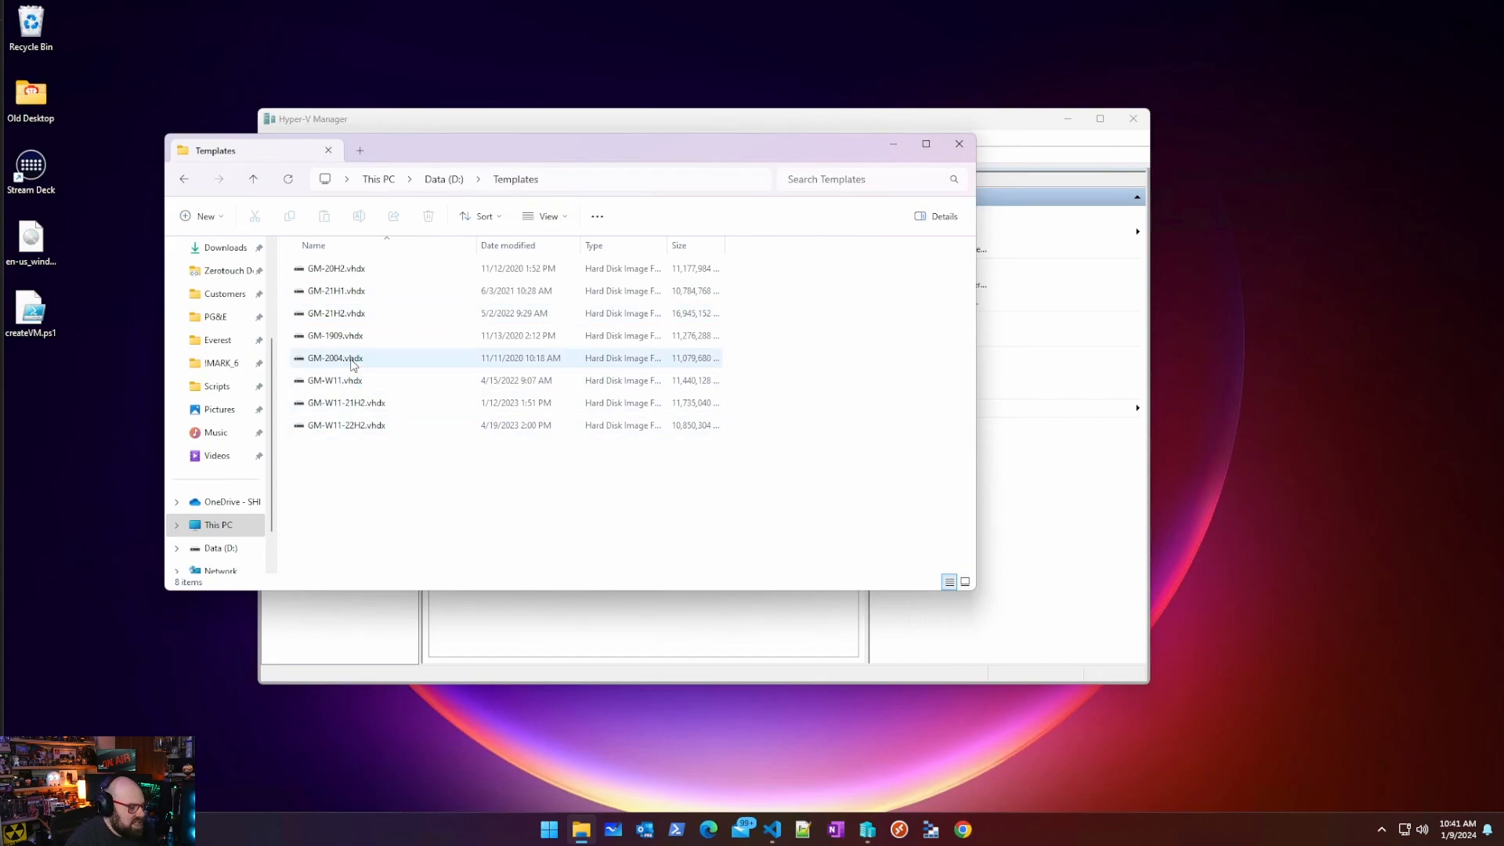
{"action": "left_click", "coordinate": [346, 424]}
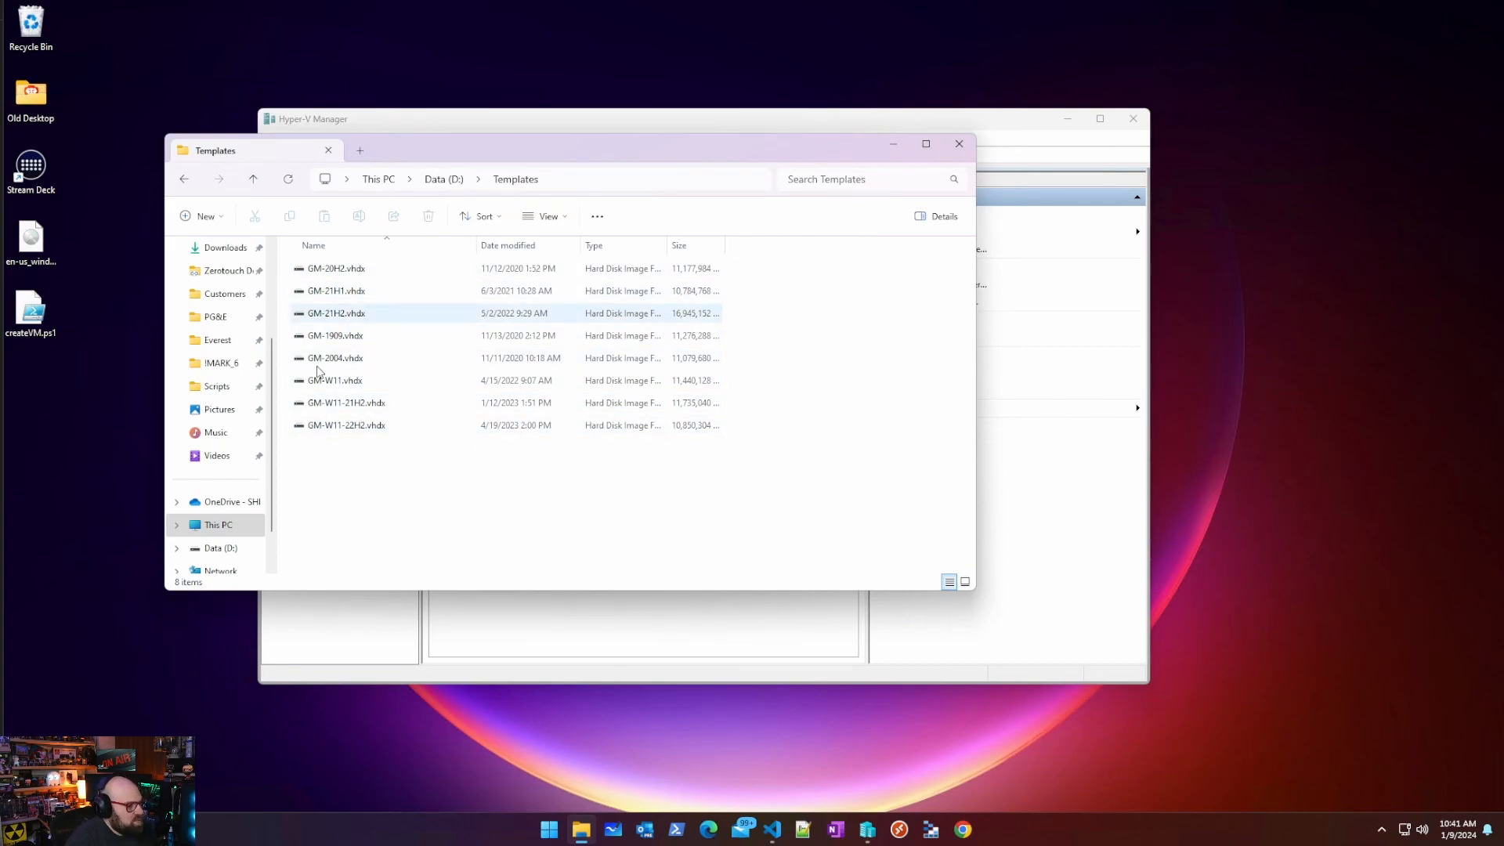
{"action": "left_click", "coordinate": [487, 498]}
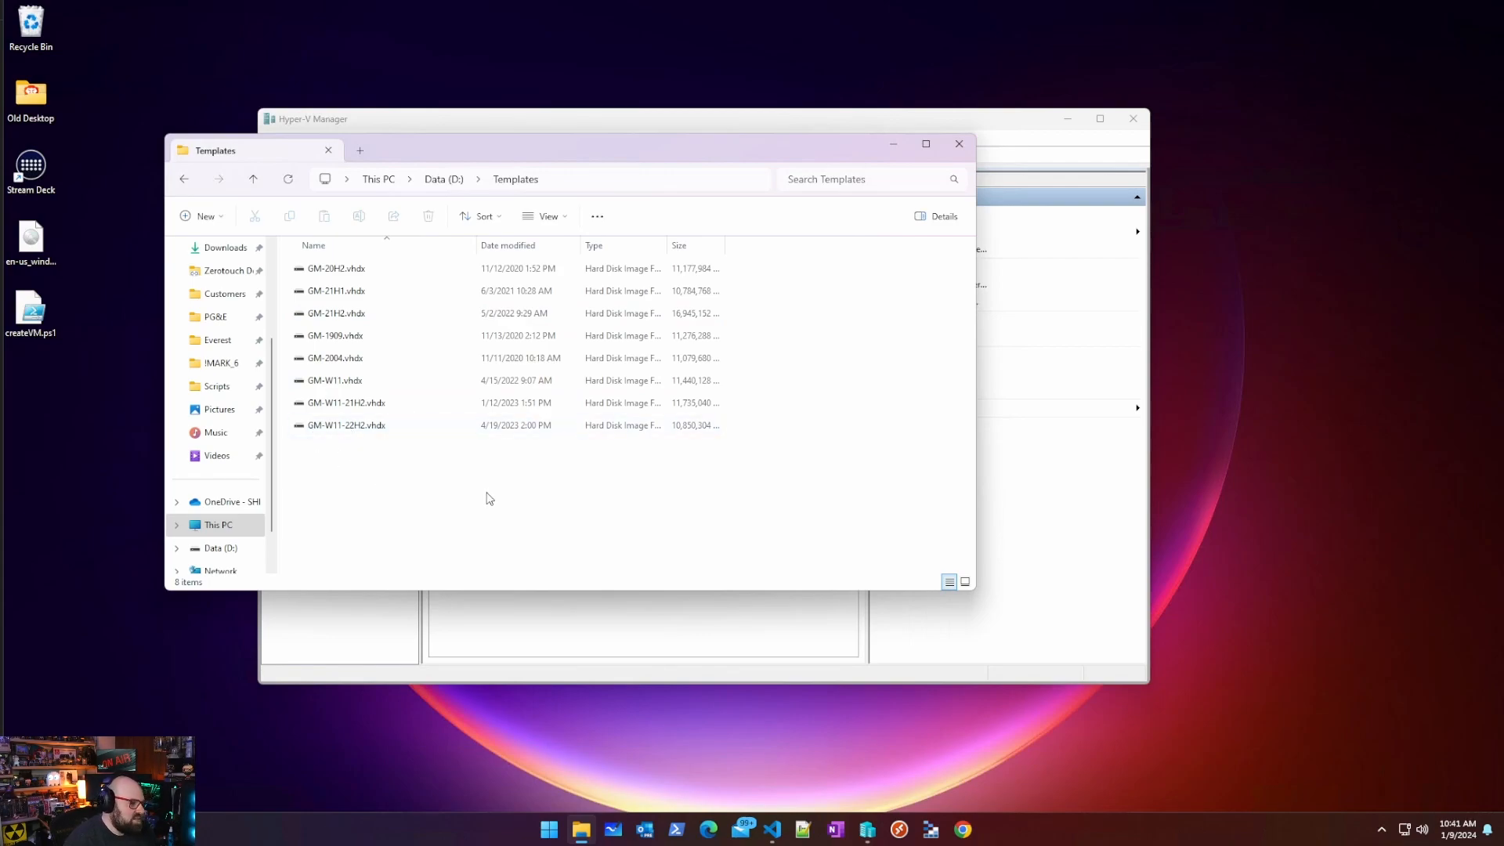
{"action": "mouse_move", "coordinate": [427, 126]}
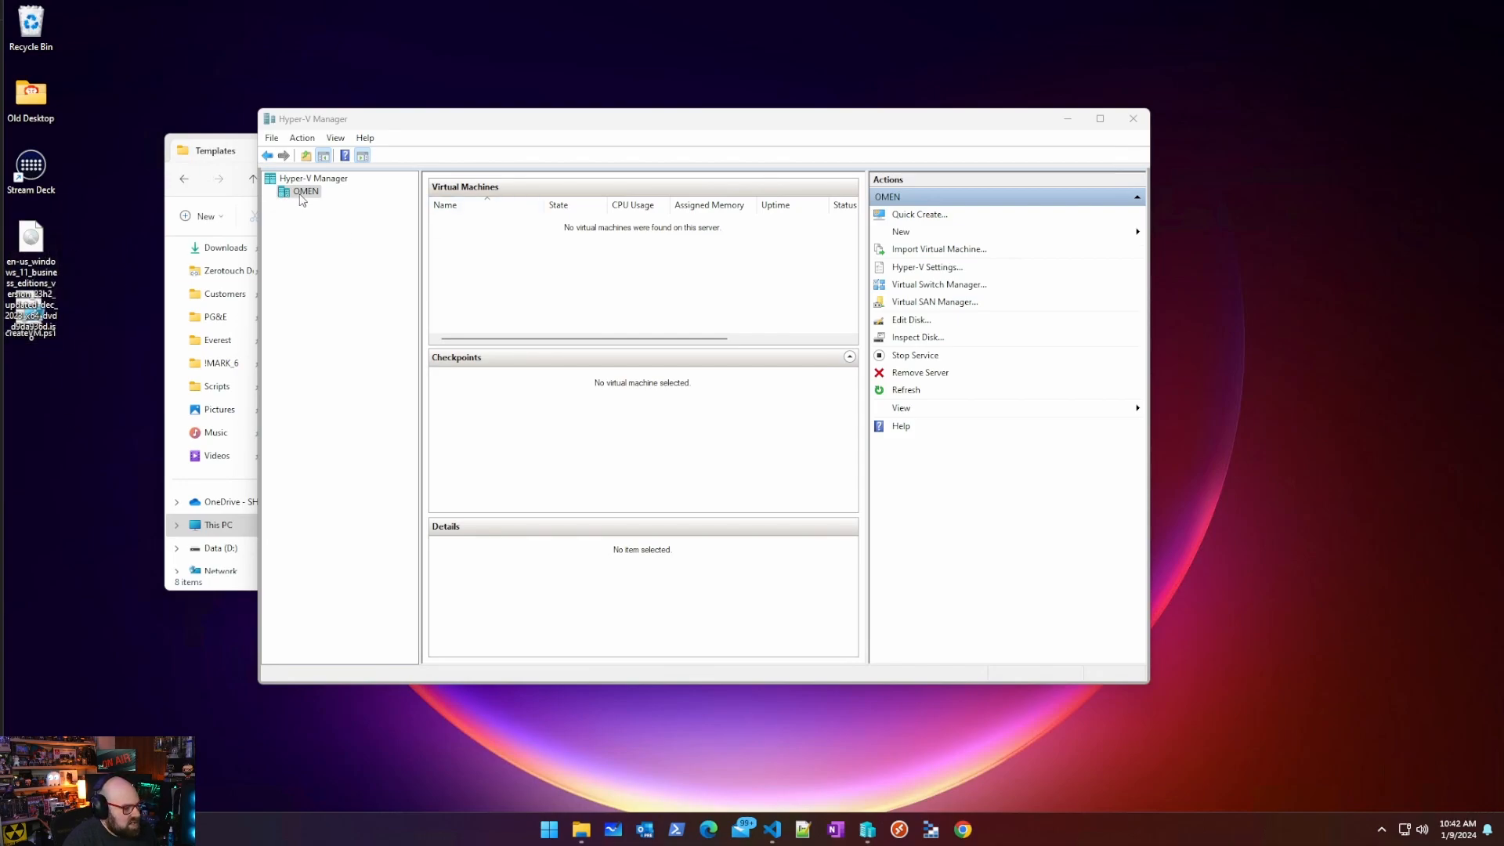
- Start a new virtual machine on the host named GM-W11-23H2 as Generation 2
{"action": "right_click", "coordinate": [305, 191]}
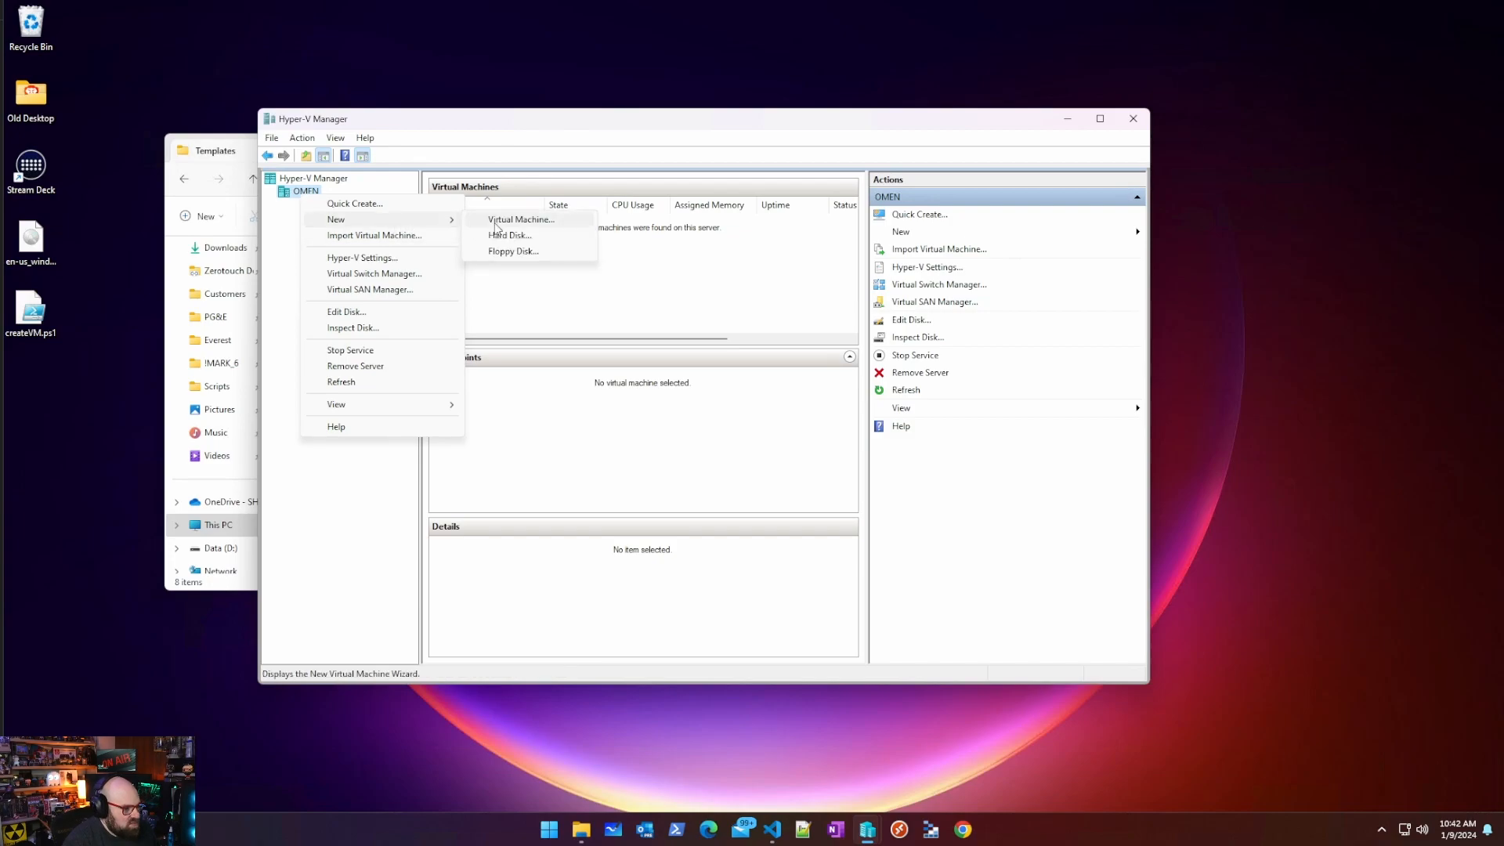
{"action": "left_click", "coordinate": [521, 219]}
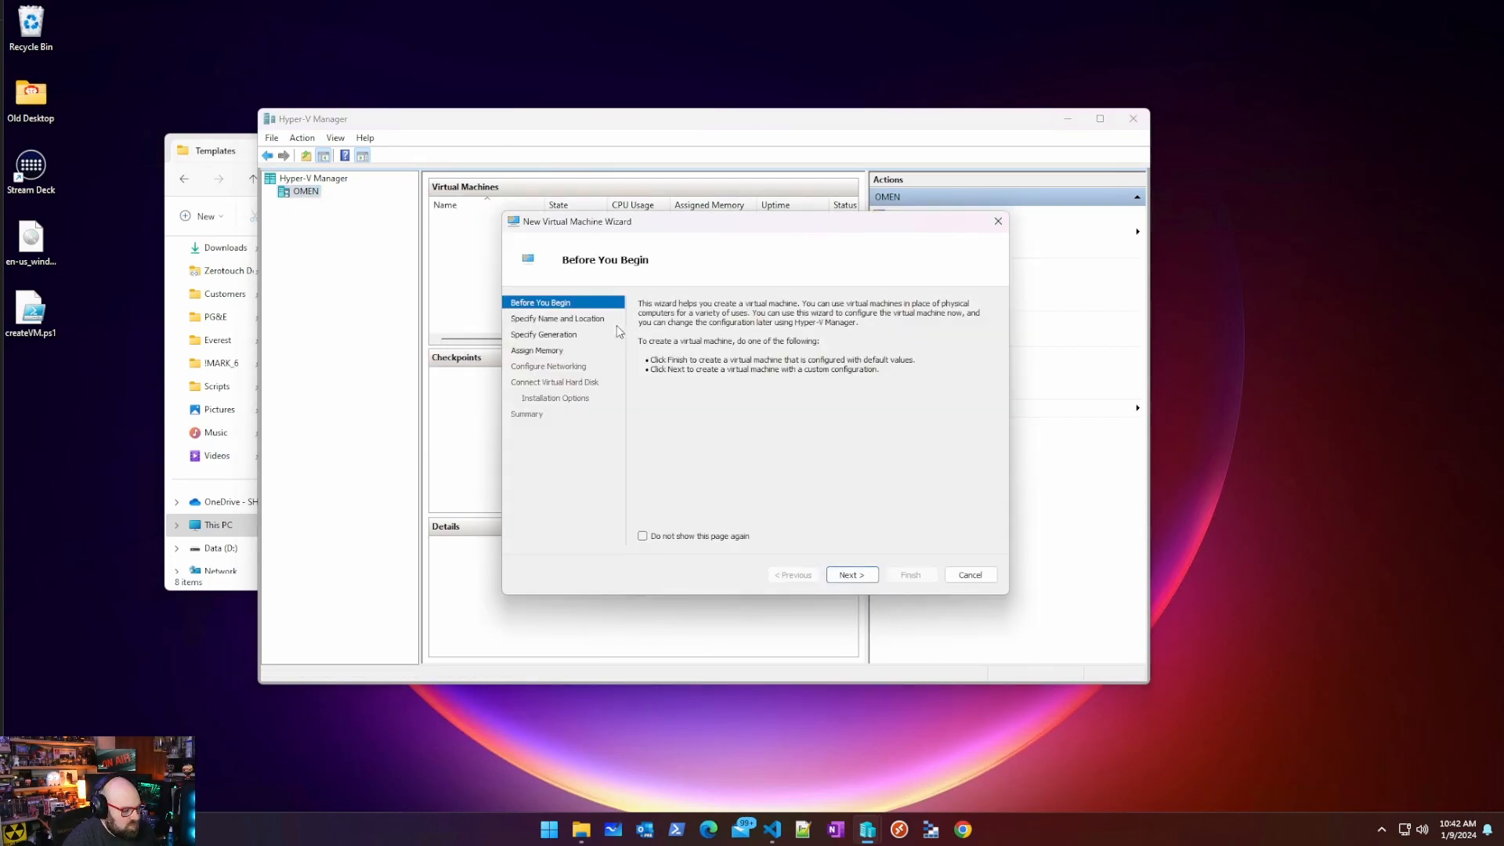
{"action": "left_click", "coordinate": [850, 574]}
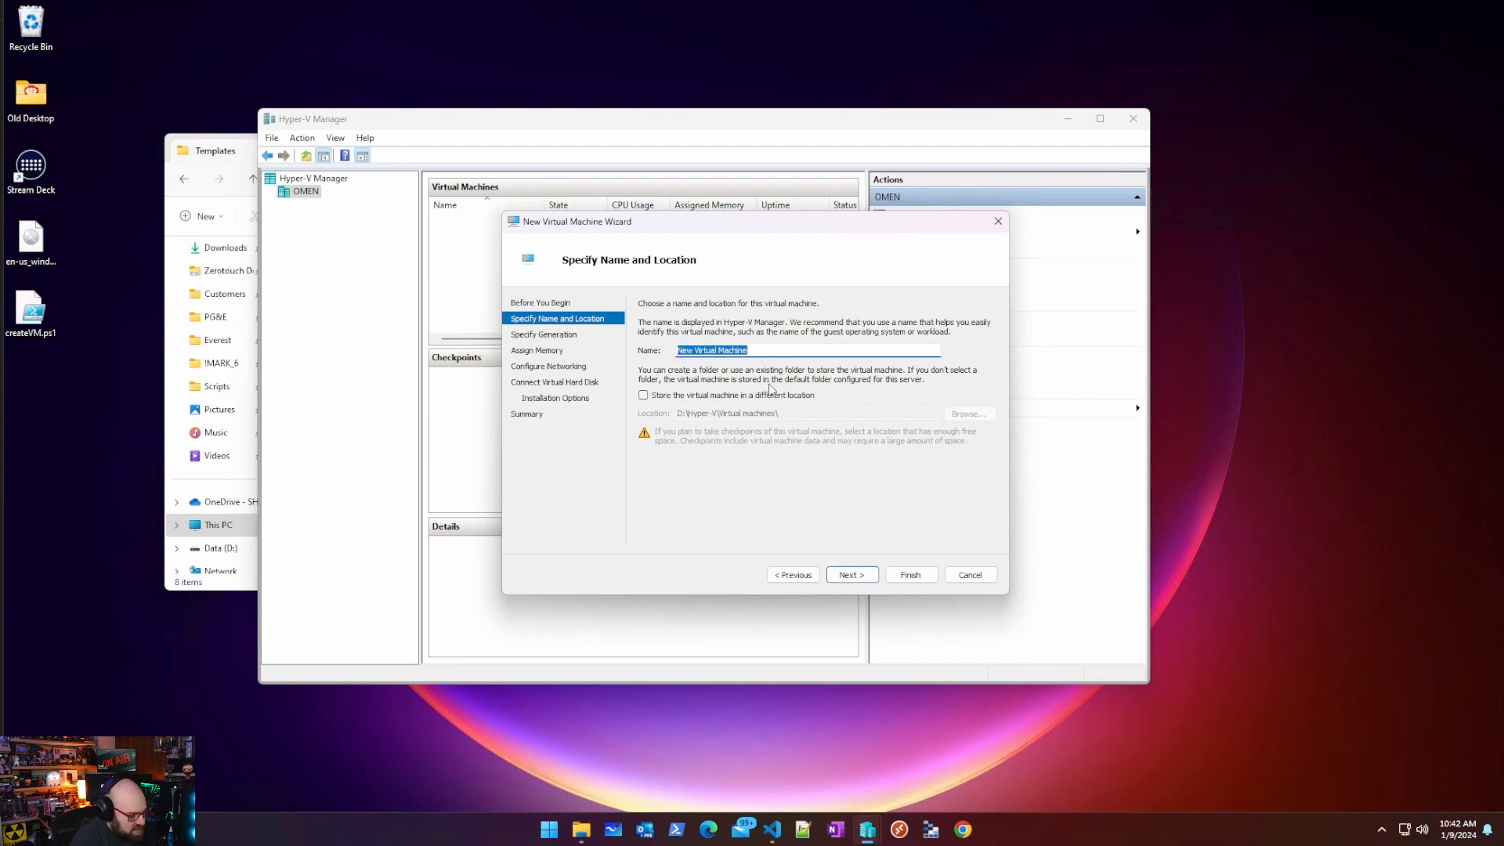
{"action": "type", "text": "GM-W11-23H2"}
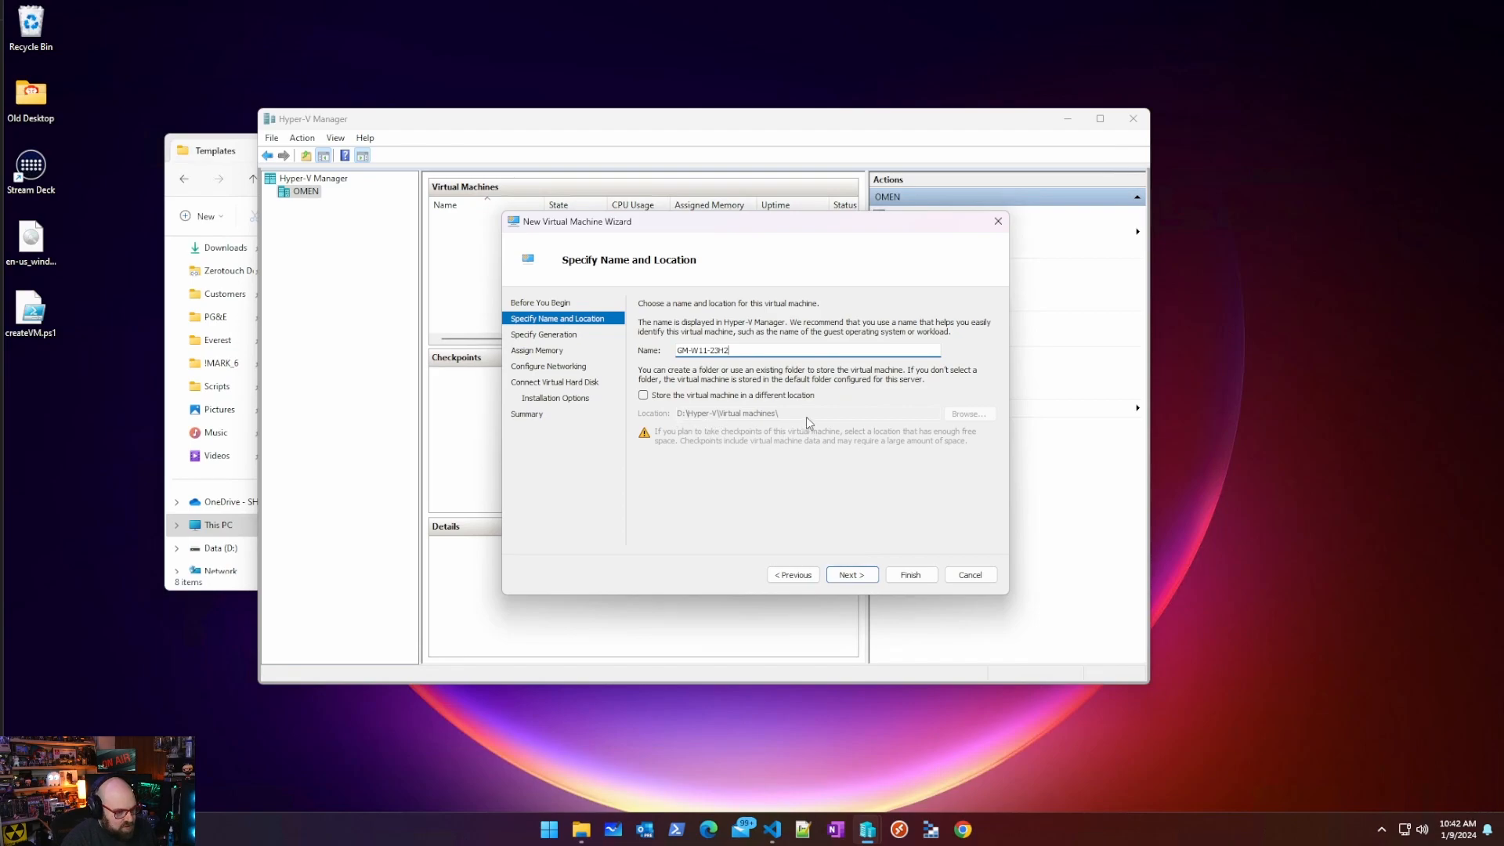
{"action": "left_click", "coordinate": [848, 573]}
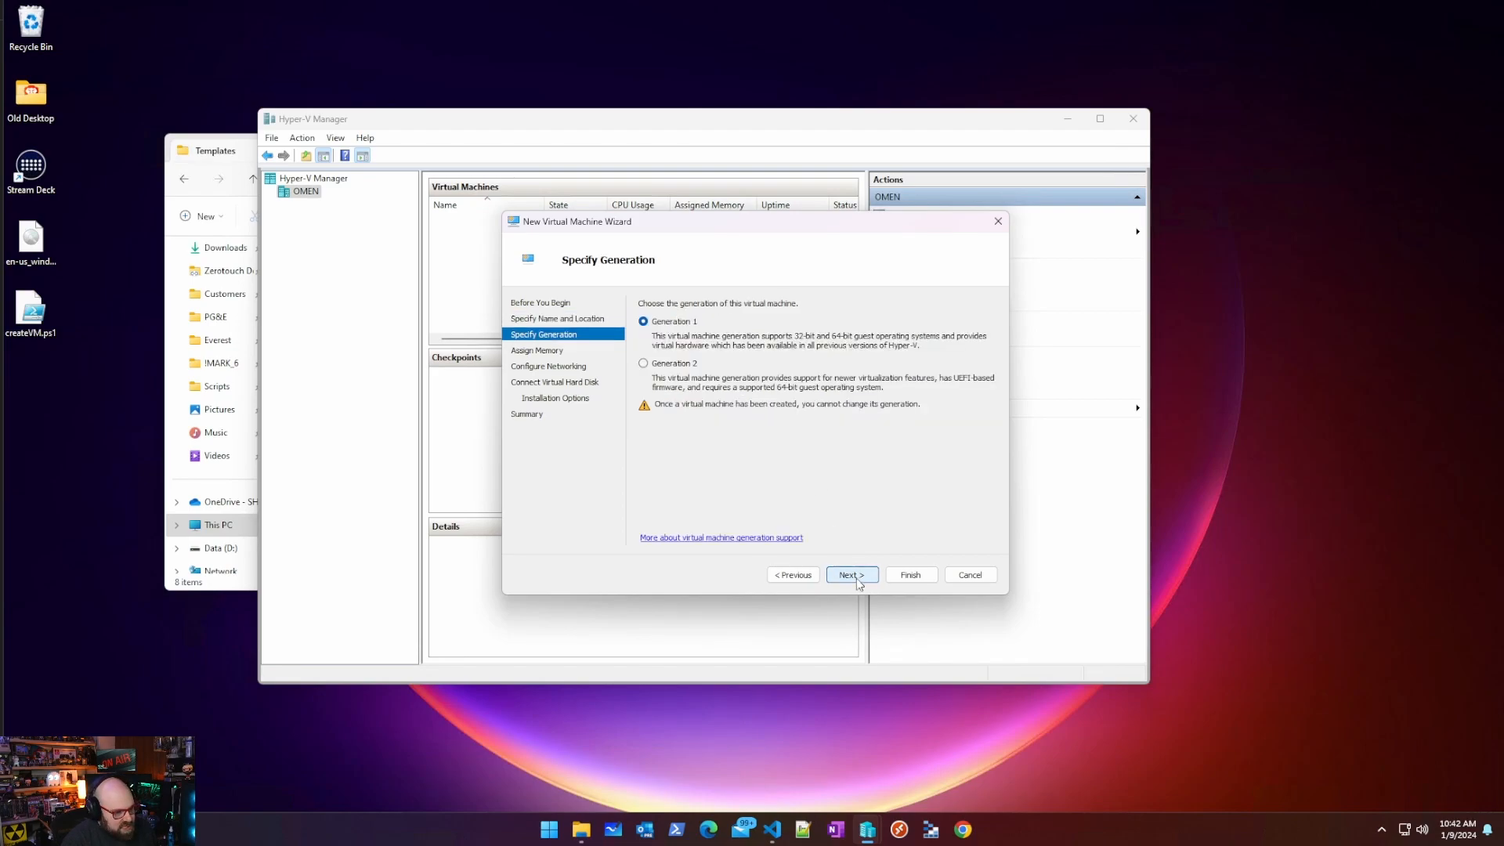
{"action": "left_click", "coordinate": [643, 363]}
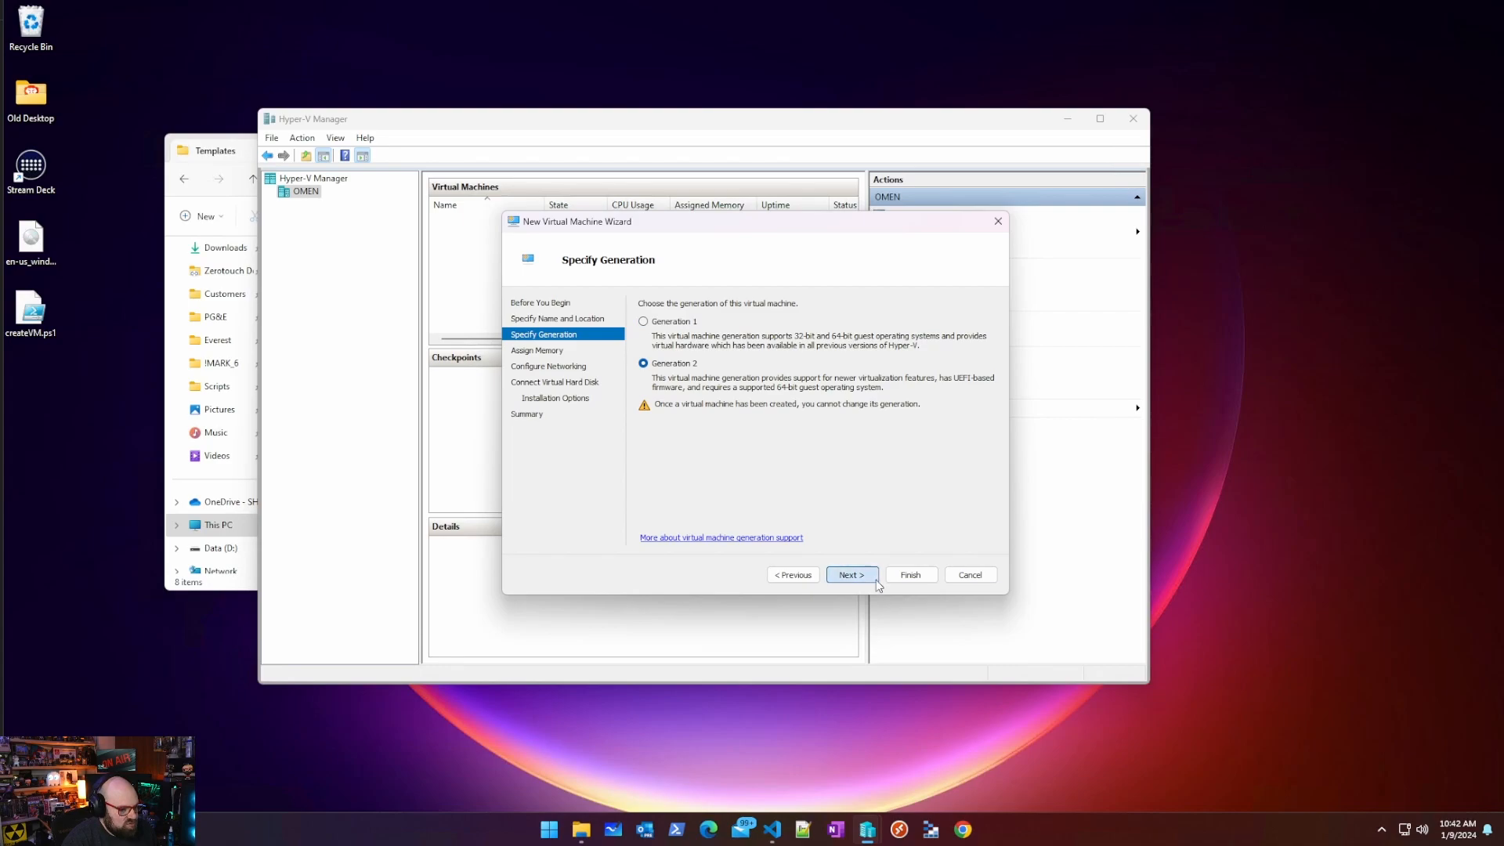
- Assign 8092 MB startup memory with dynamic memory off and accept the network settings
{"action": "left_click", "coordinate": [850, 574]}
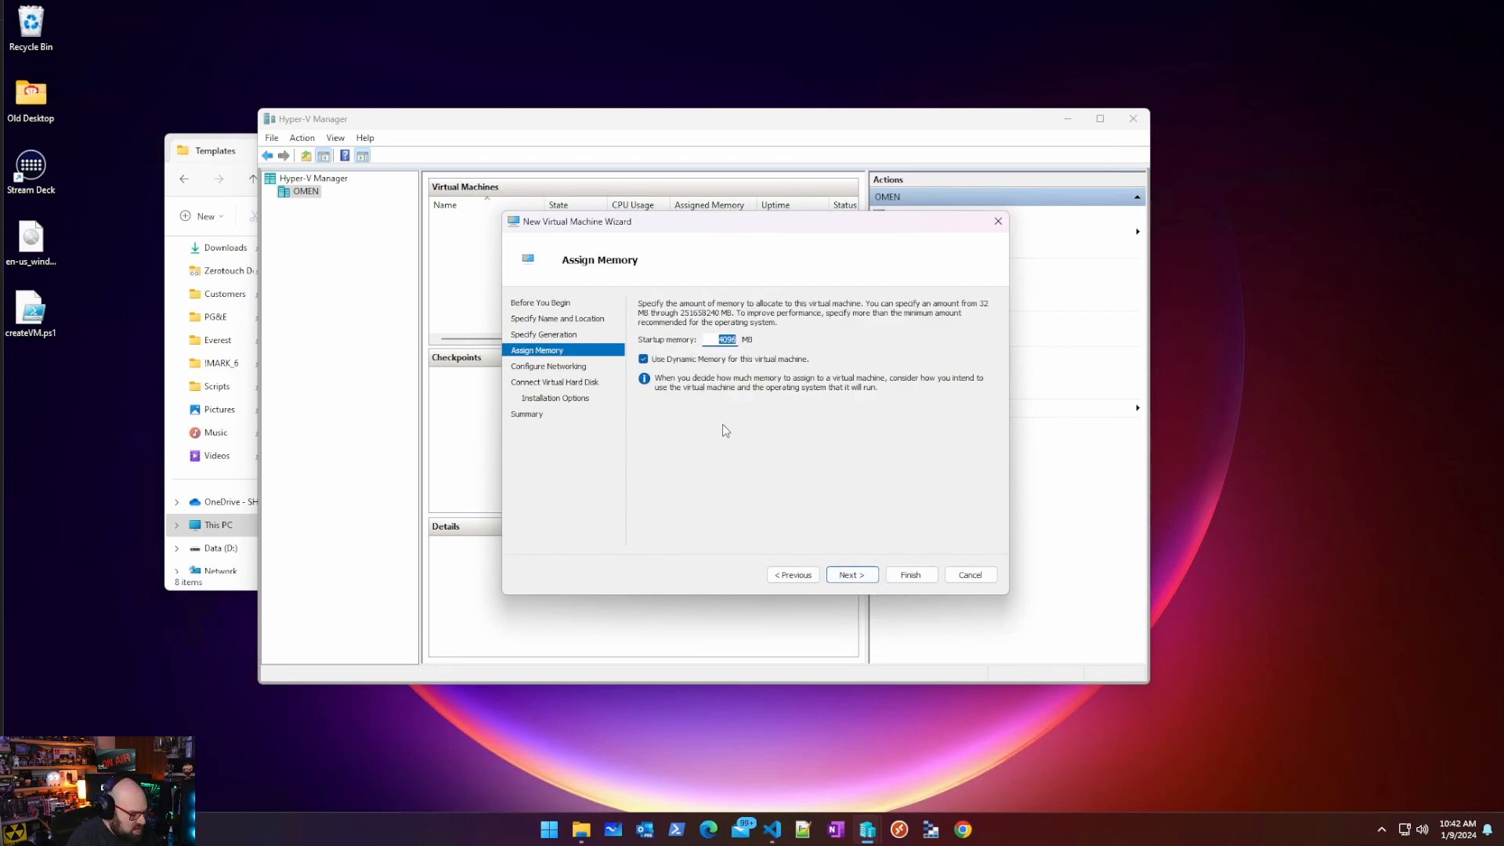
{"action": "type", "text": "8092"}
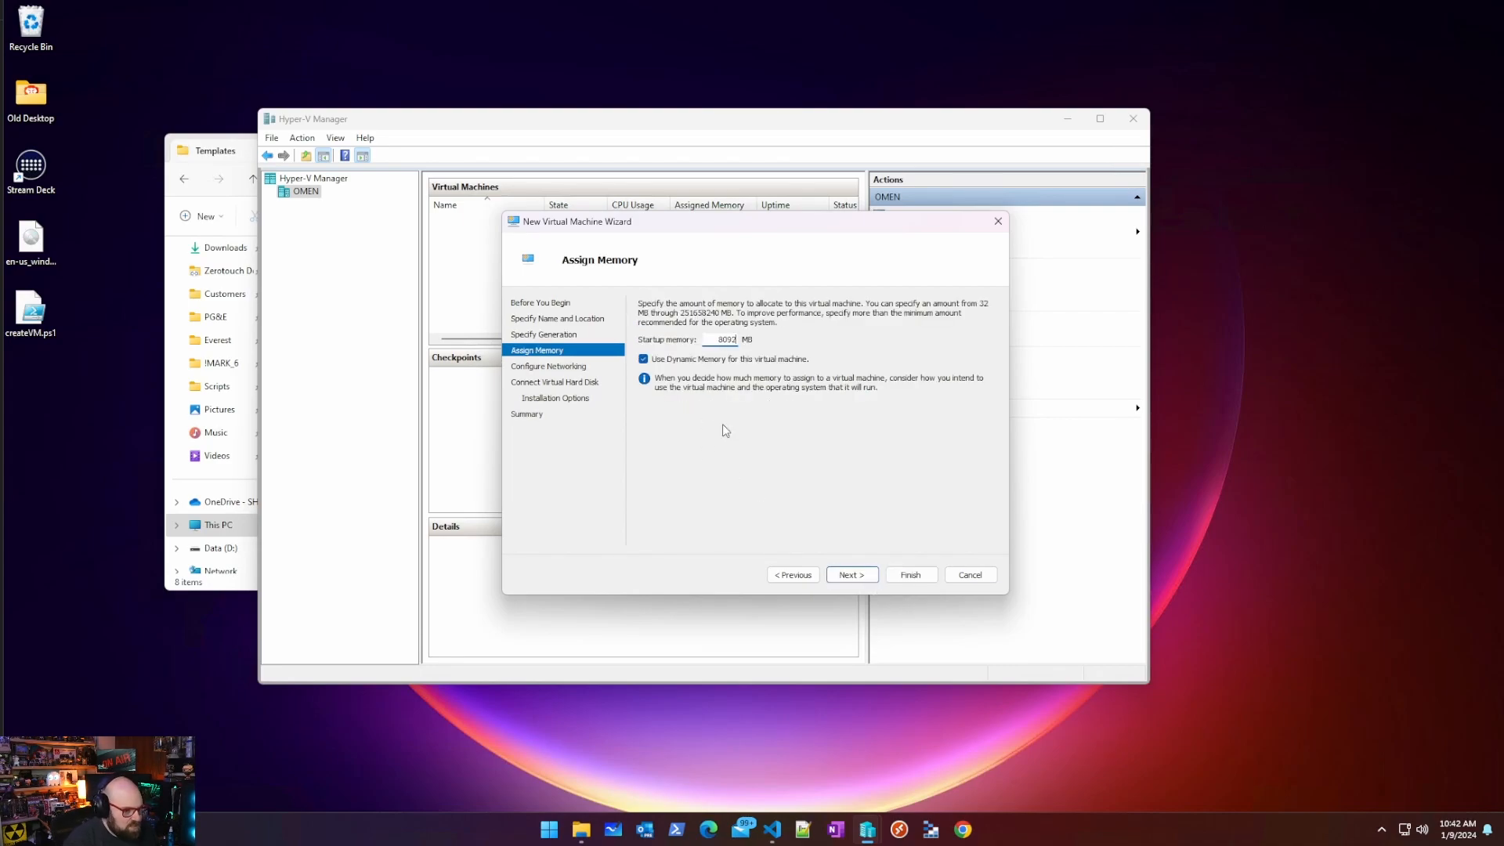
{"action": "left_click", "coordinate": [643, 359]}
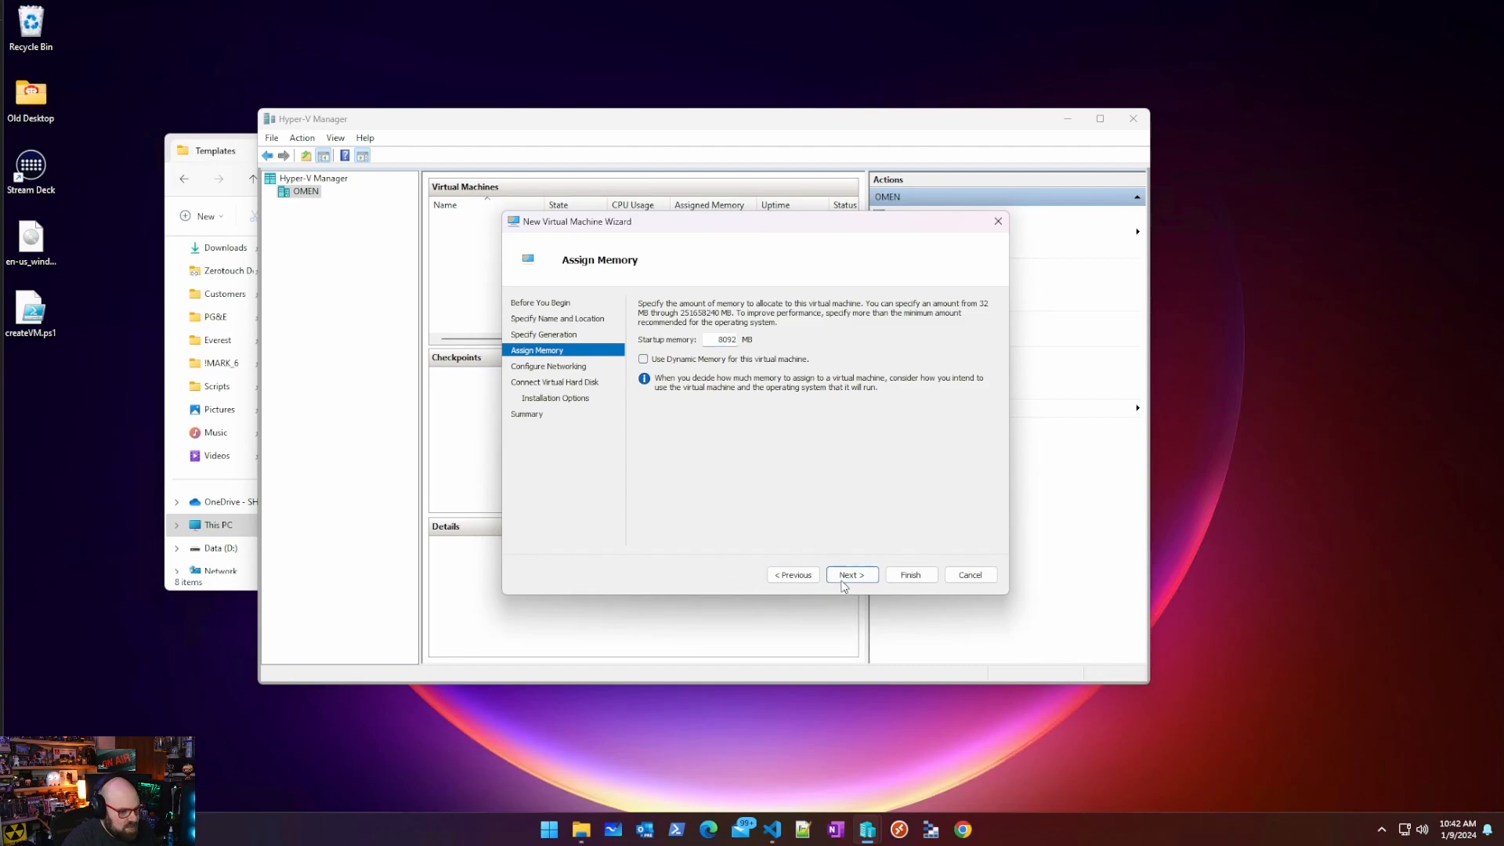
{"action": "left_click", "coordinate": [850, 574]}
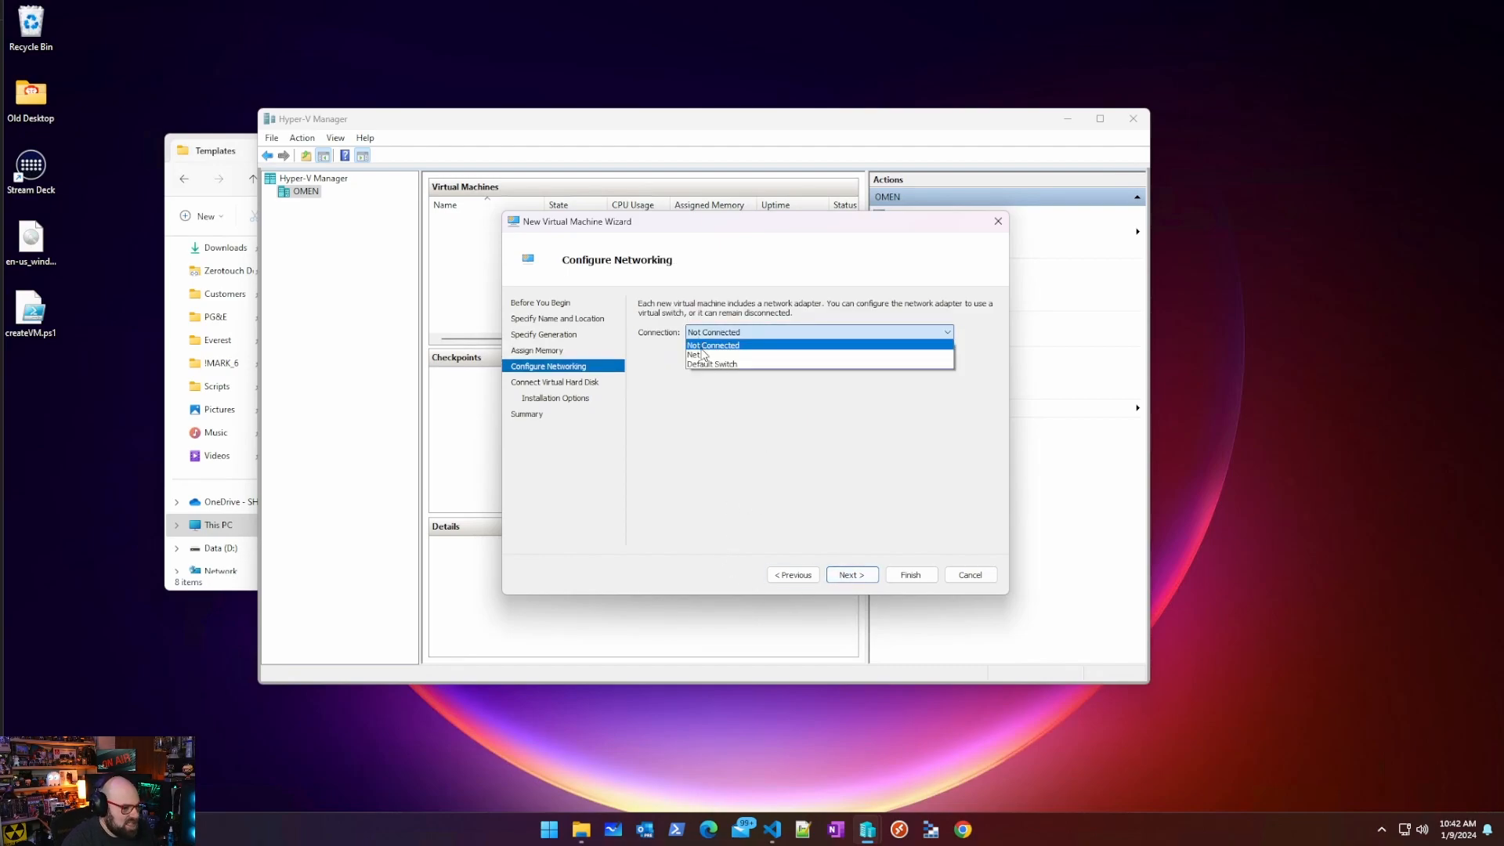
{"action": "left_click", "coordinate": [848, 574]}
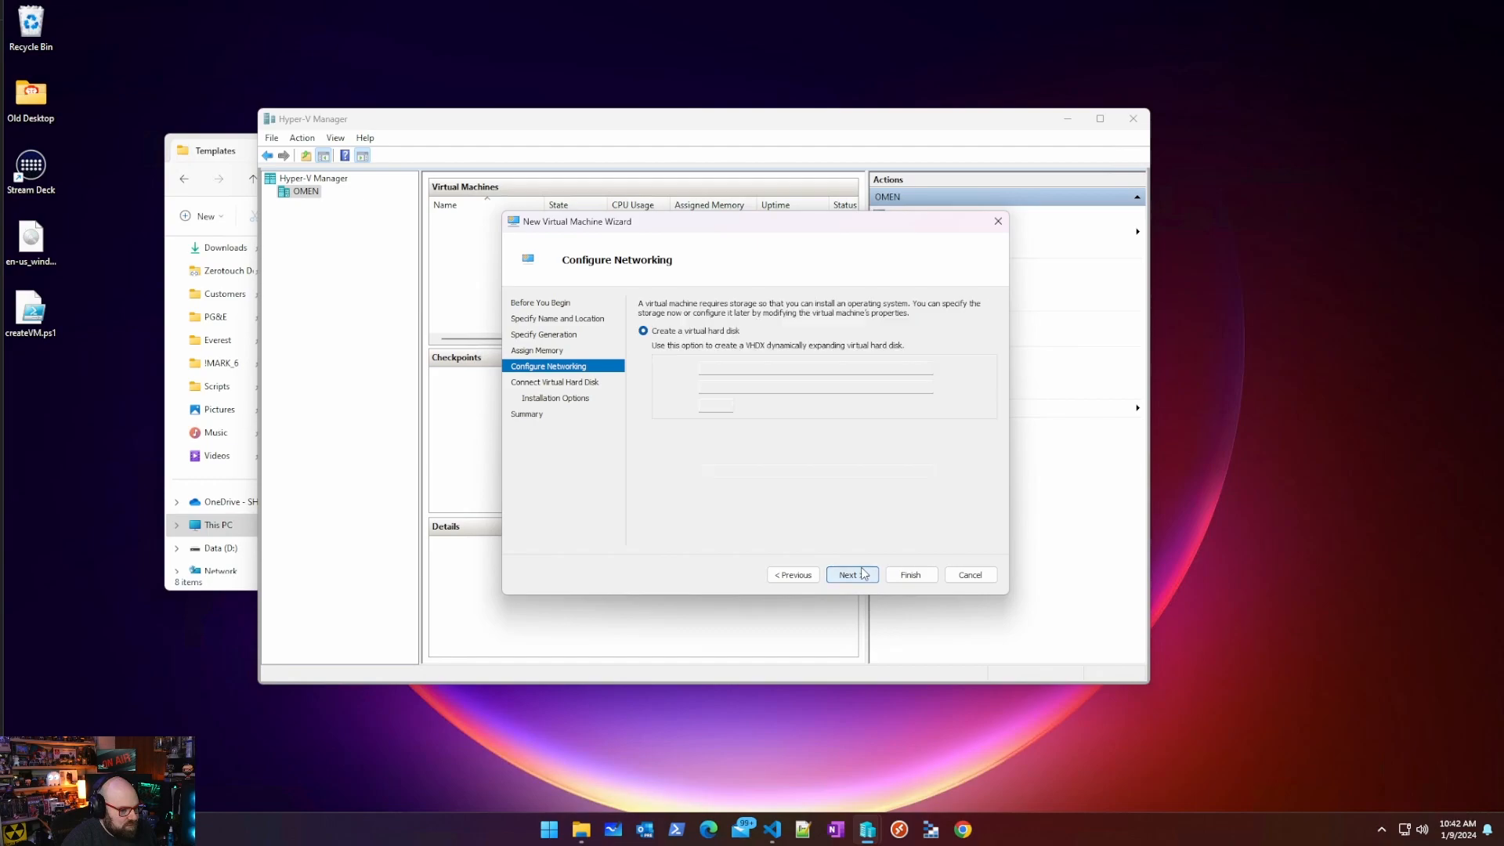
- Create a 60 GB virtual hard disk and install from the Windows 11 ISO
{"action": "left_click", "coordinate": [847, 574]}
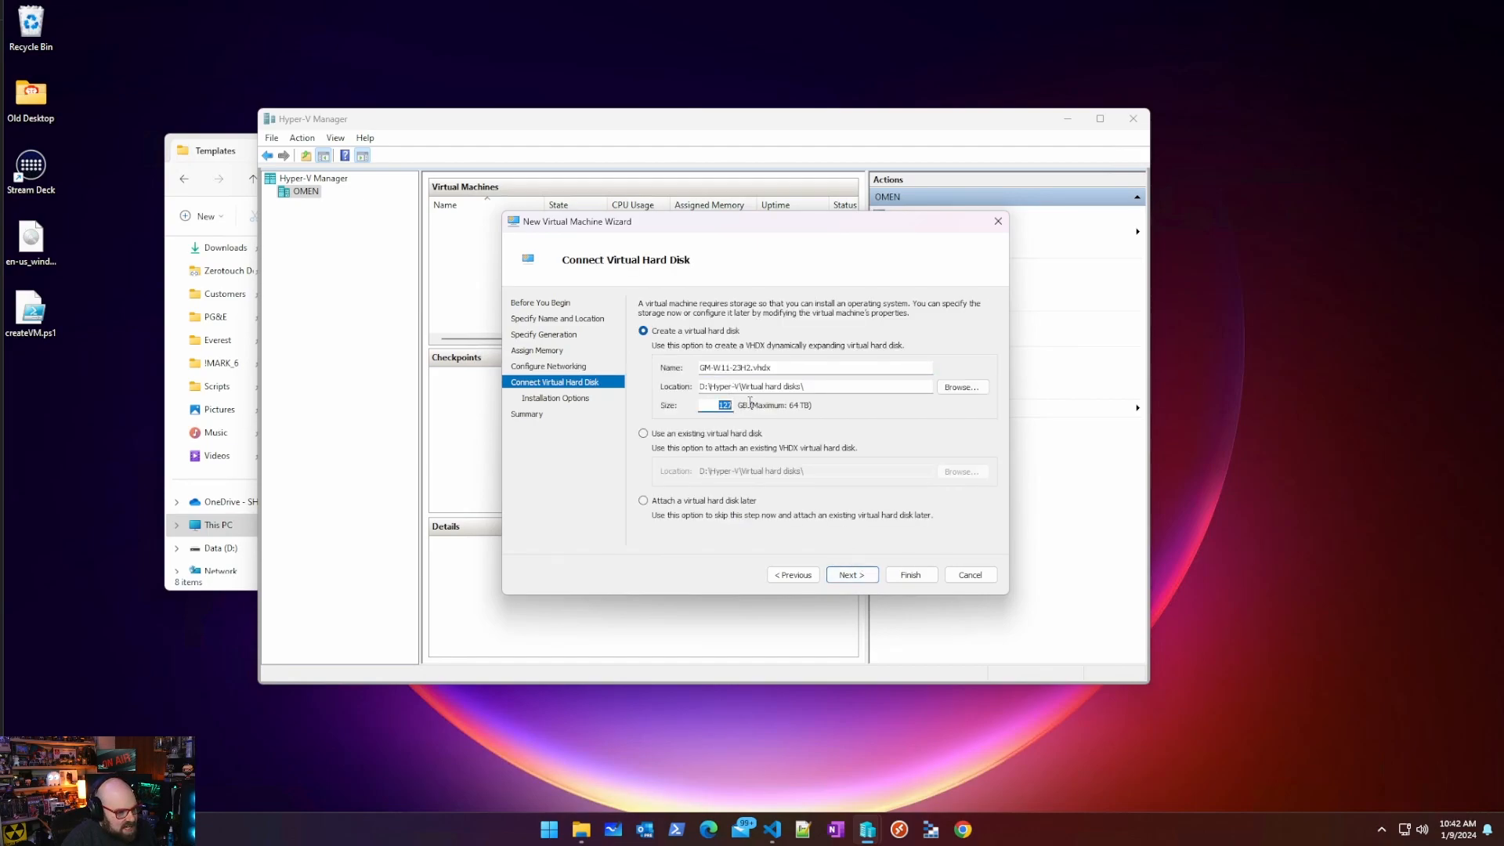
{"action": "type", "text": "60"}
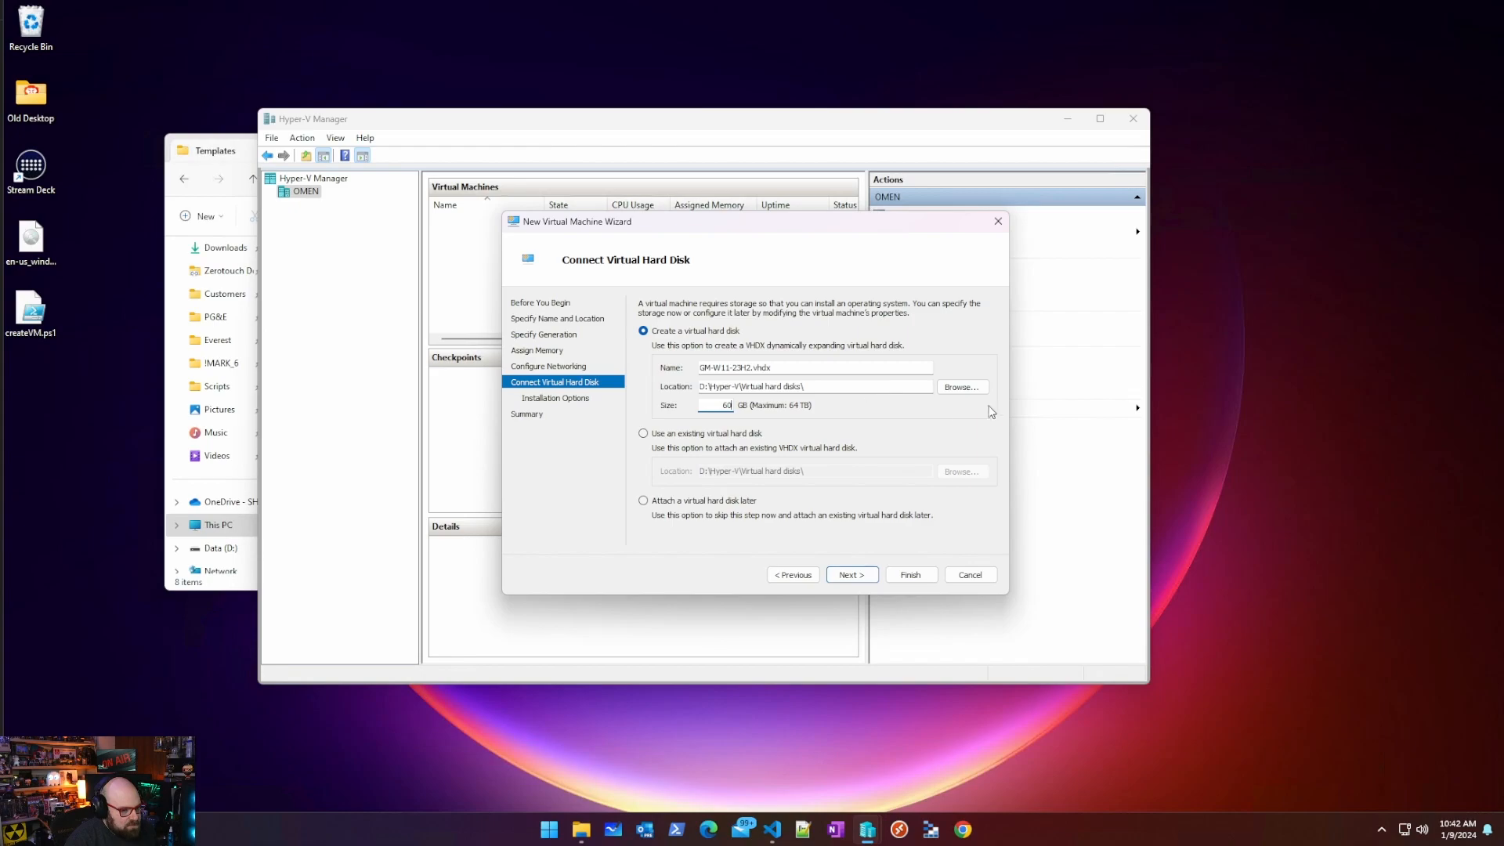
{"action": "mouse_move", "coordinate": [696, 329]}
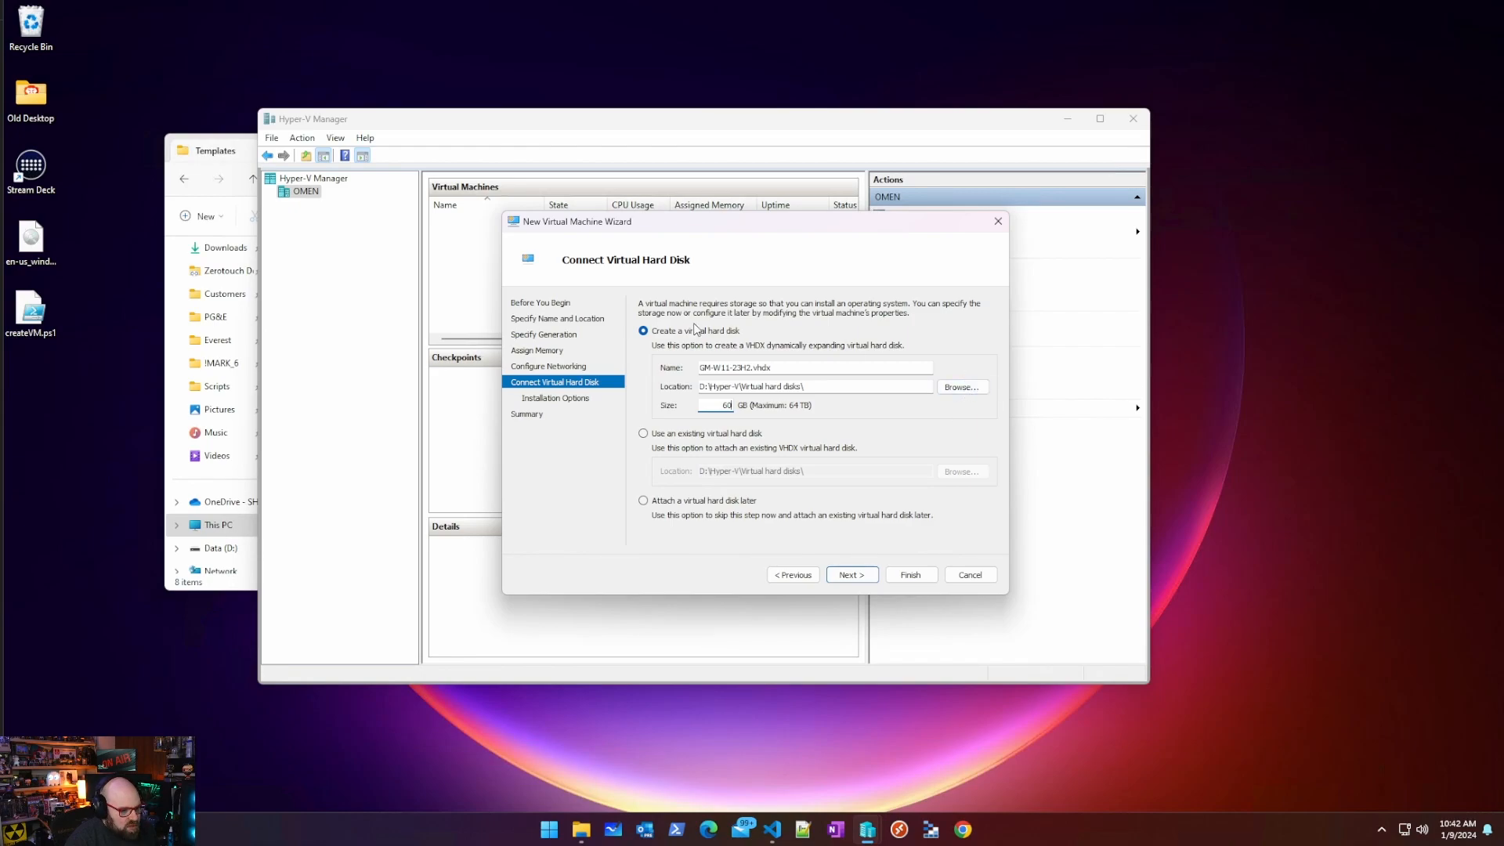
{"action": "left_click", "coordinate": [851, 575]}
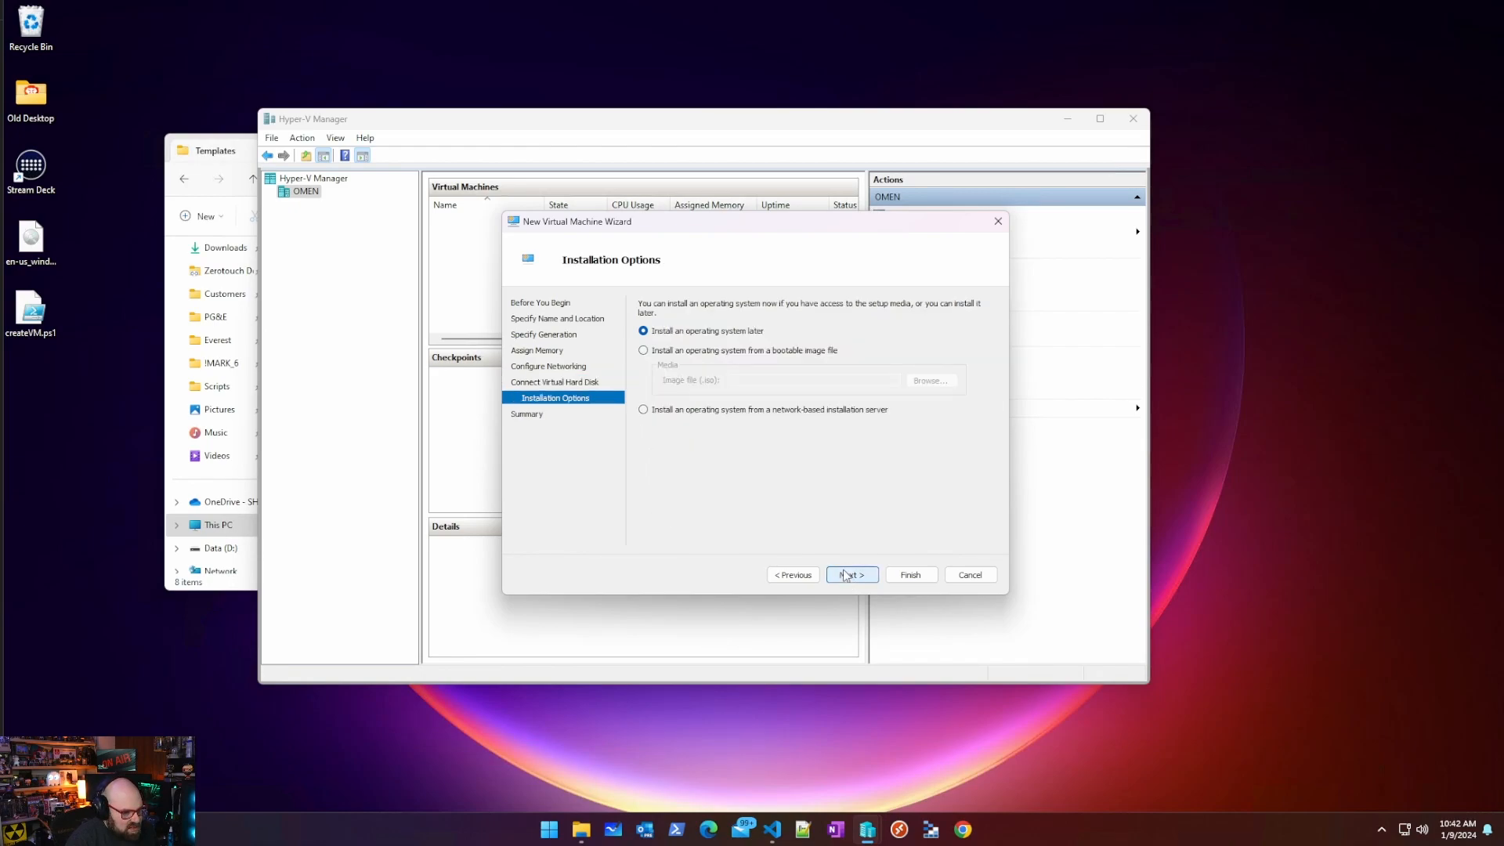
{"action": "left_click", "coordinate": [644, 350]}
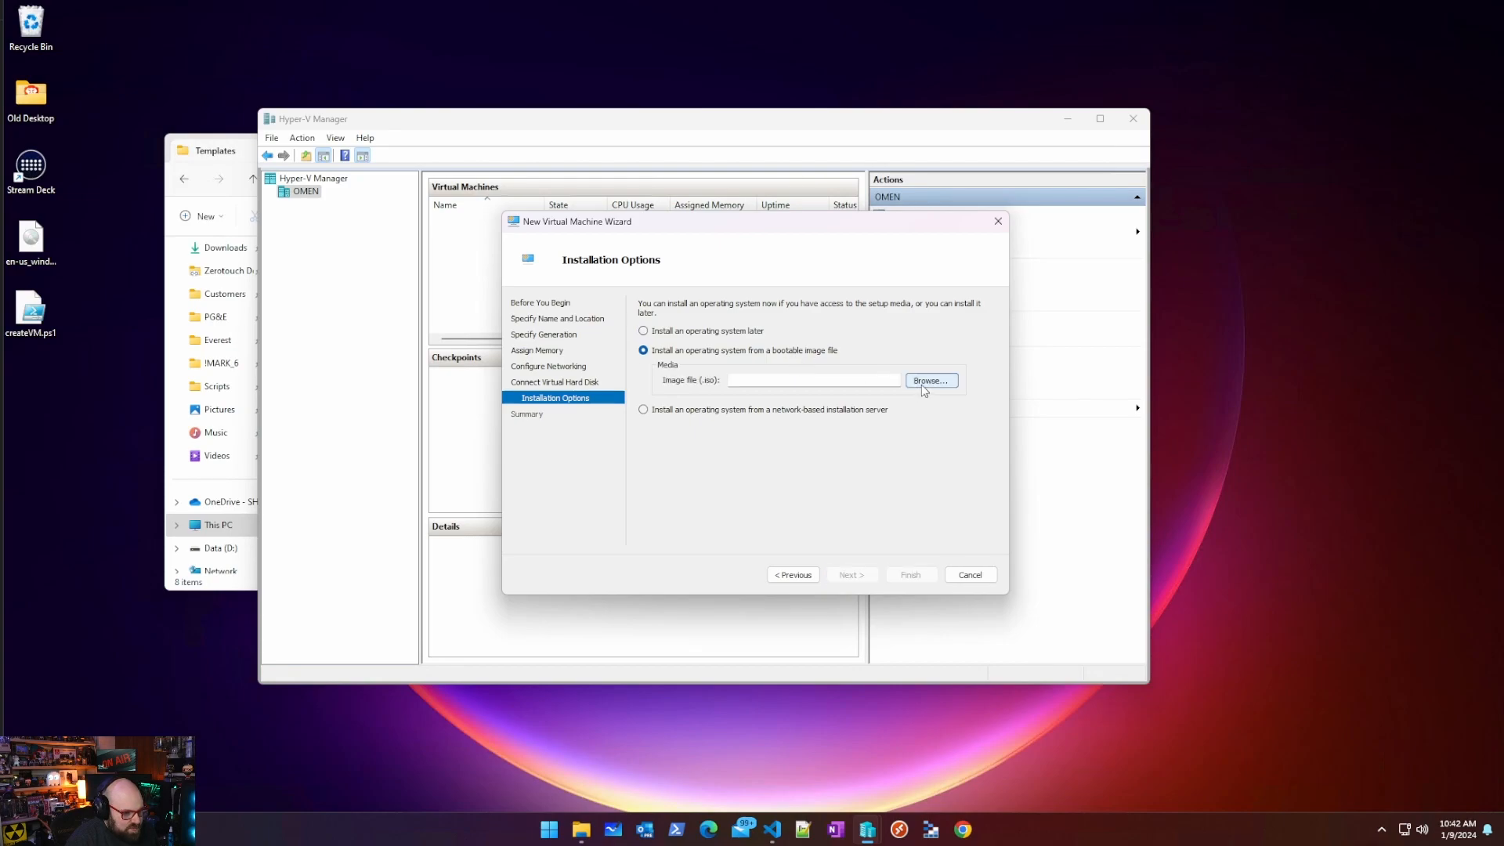
{"action": "left_click", "coordinate": [930, 381]}
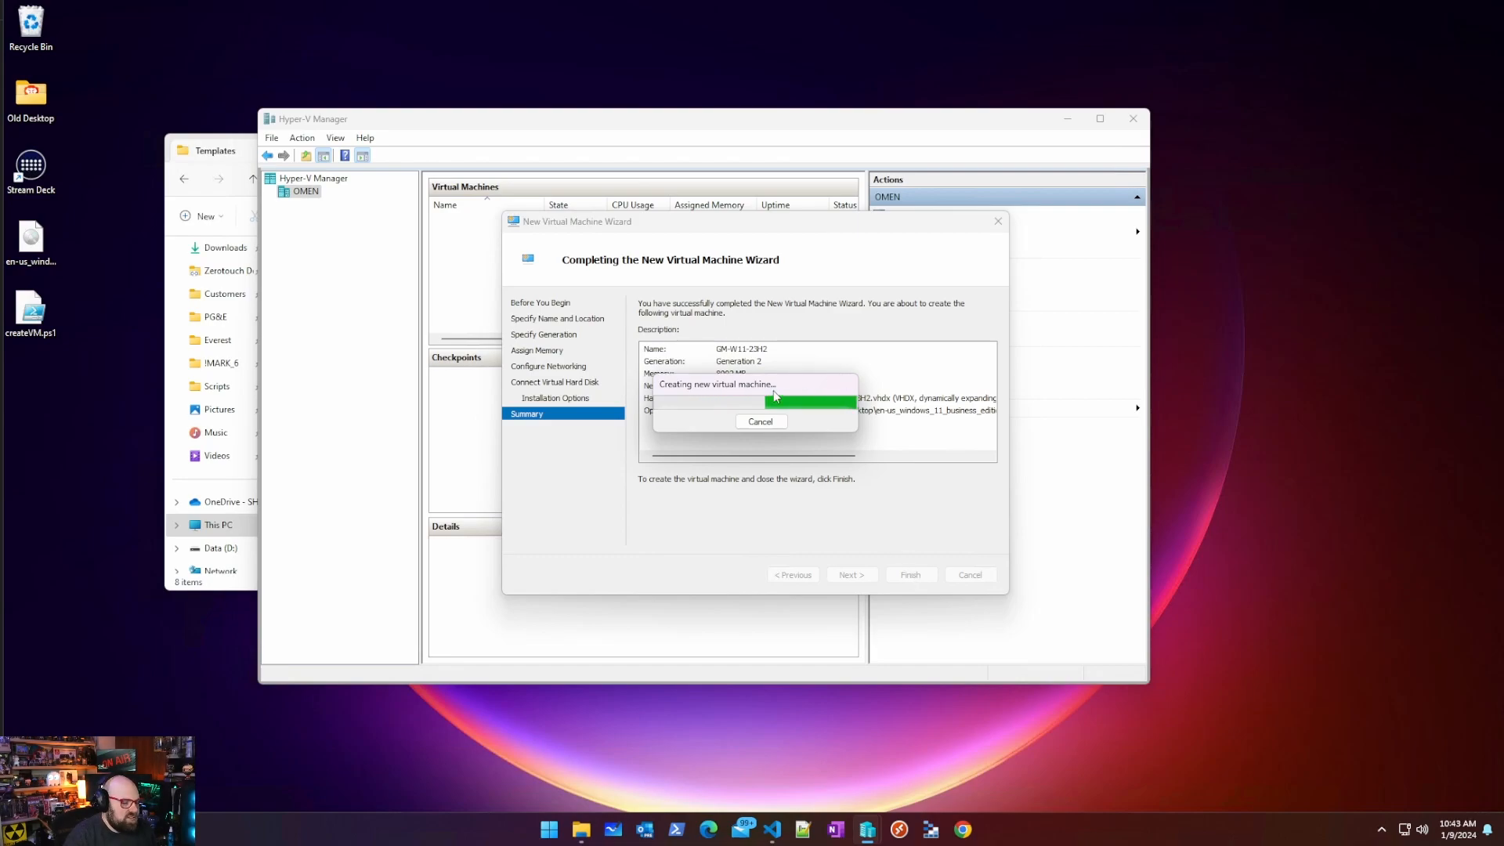
- Finish the wizard, start GM-W11-23H2 and connect to its console
{"action": "left_click", "coordinate": [909, 574]}
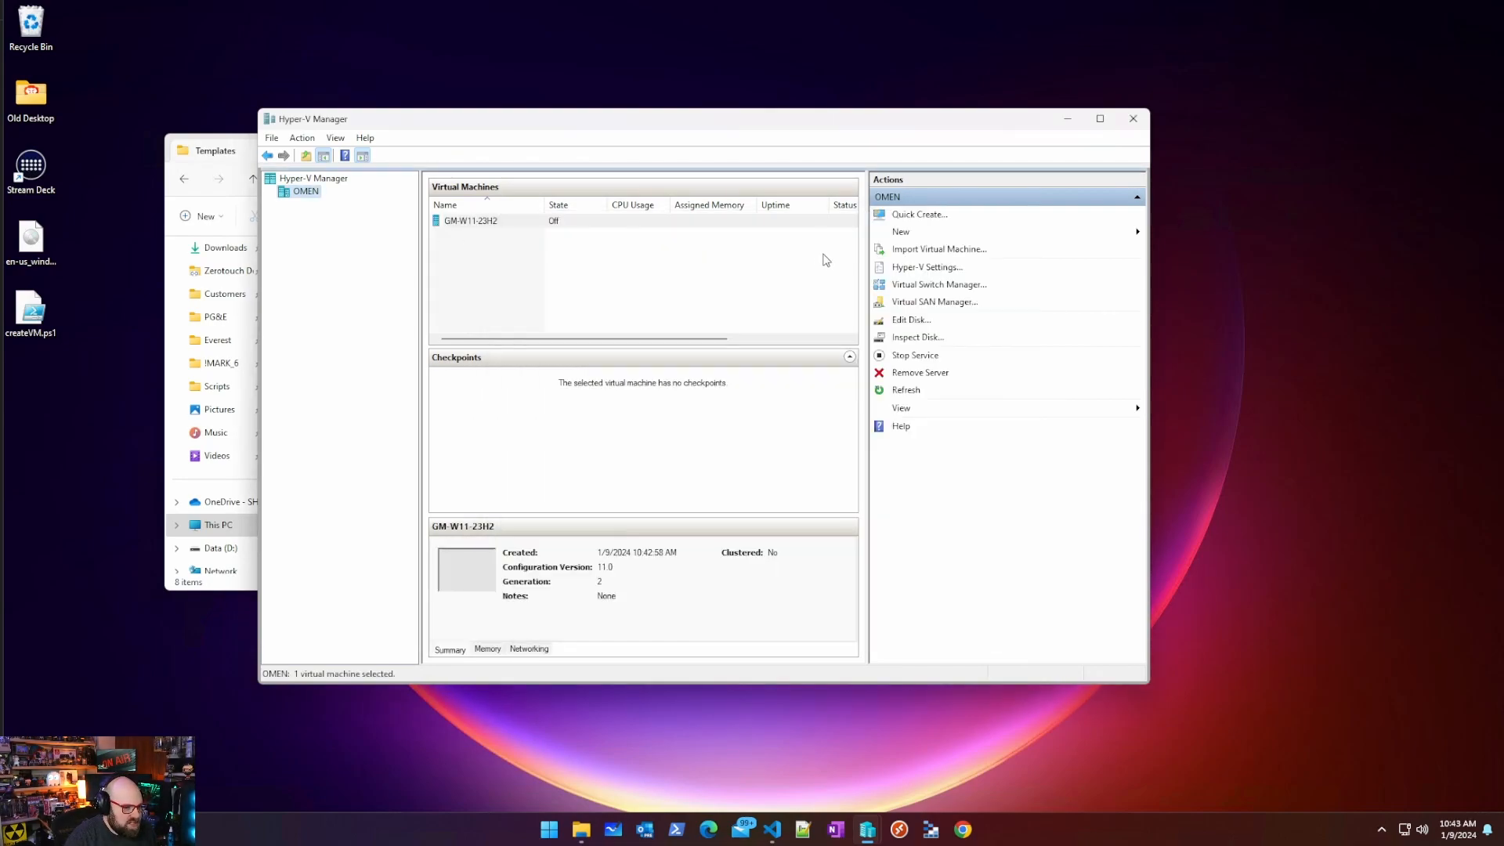
{"action": "left_click", "coordinate": [470, 221]}
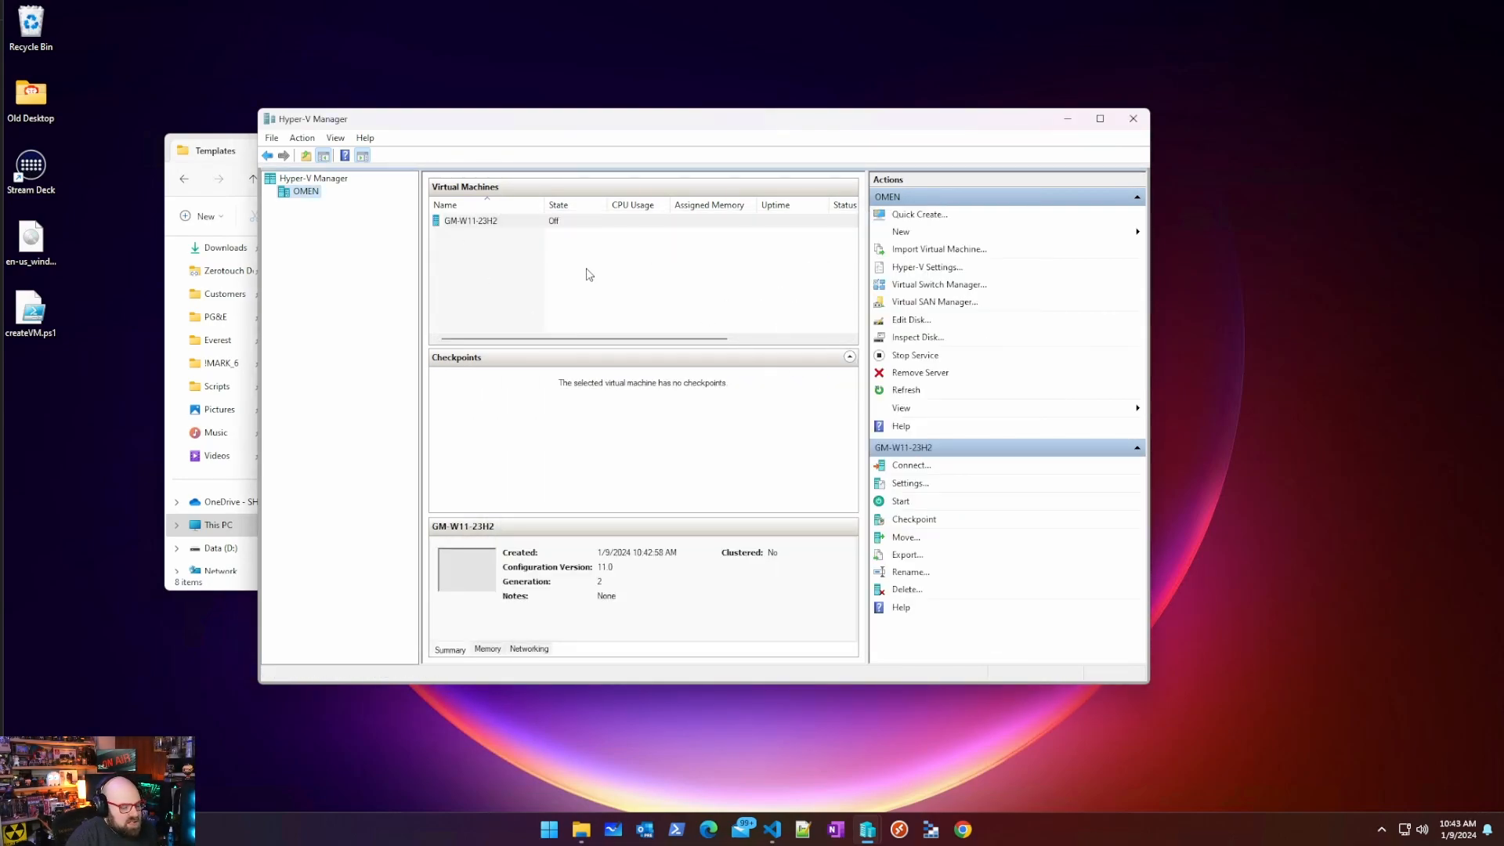
{"action": "left_click", "coordinate": [470, 221]}
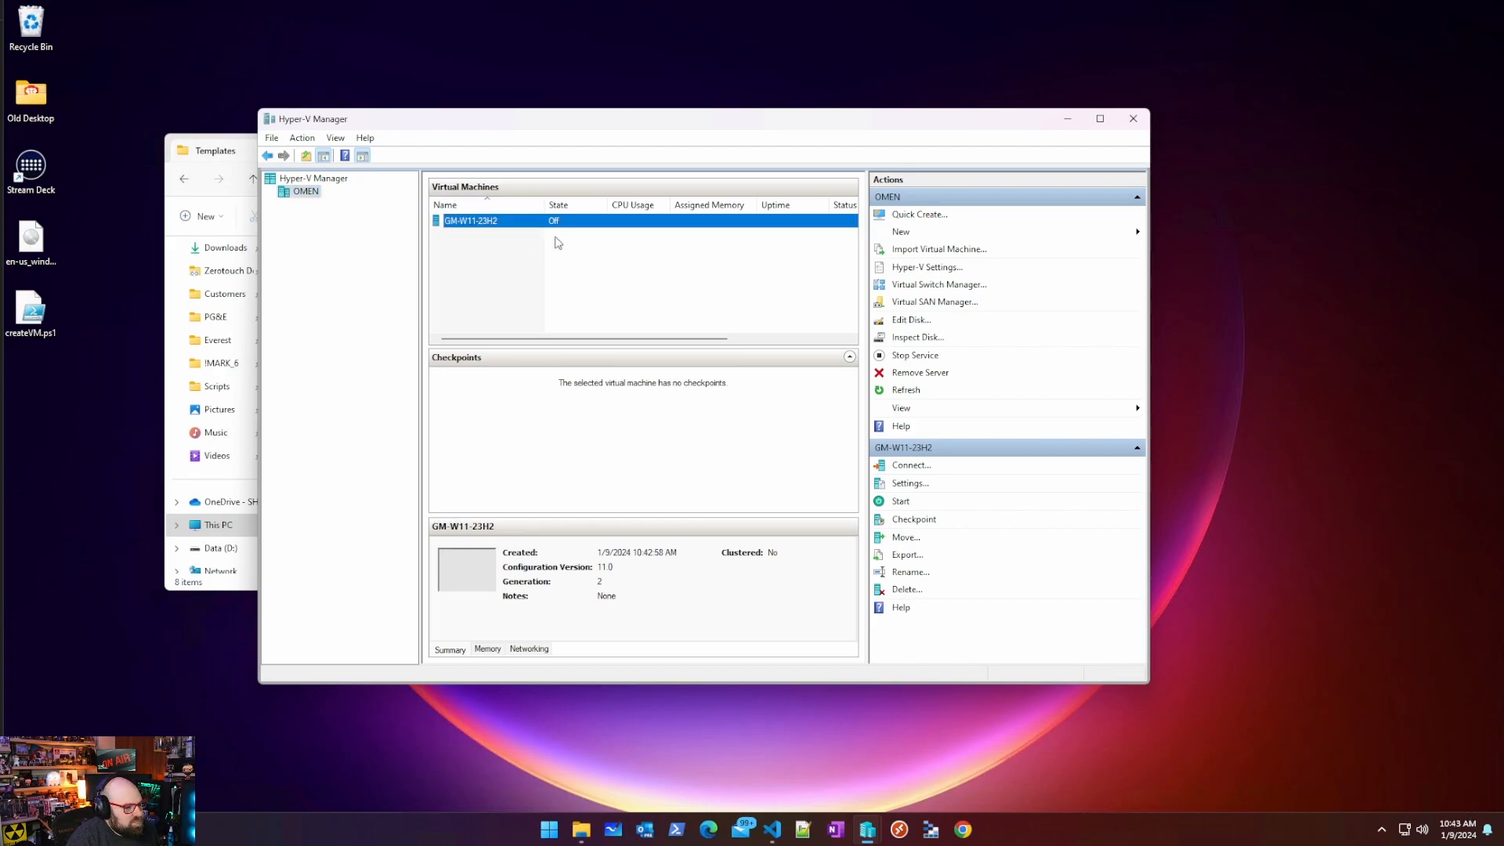
{"action": "right_click", "coordinate": [470, 220]}
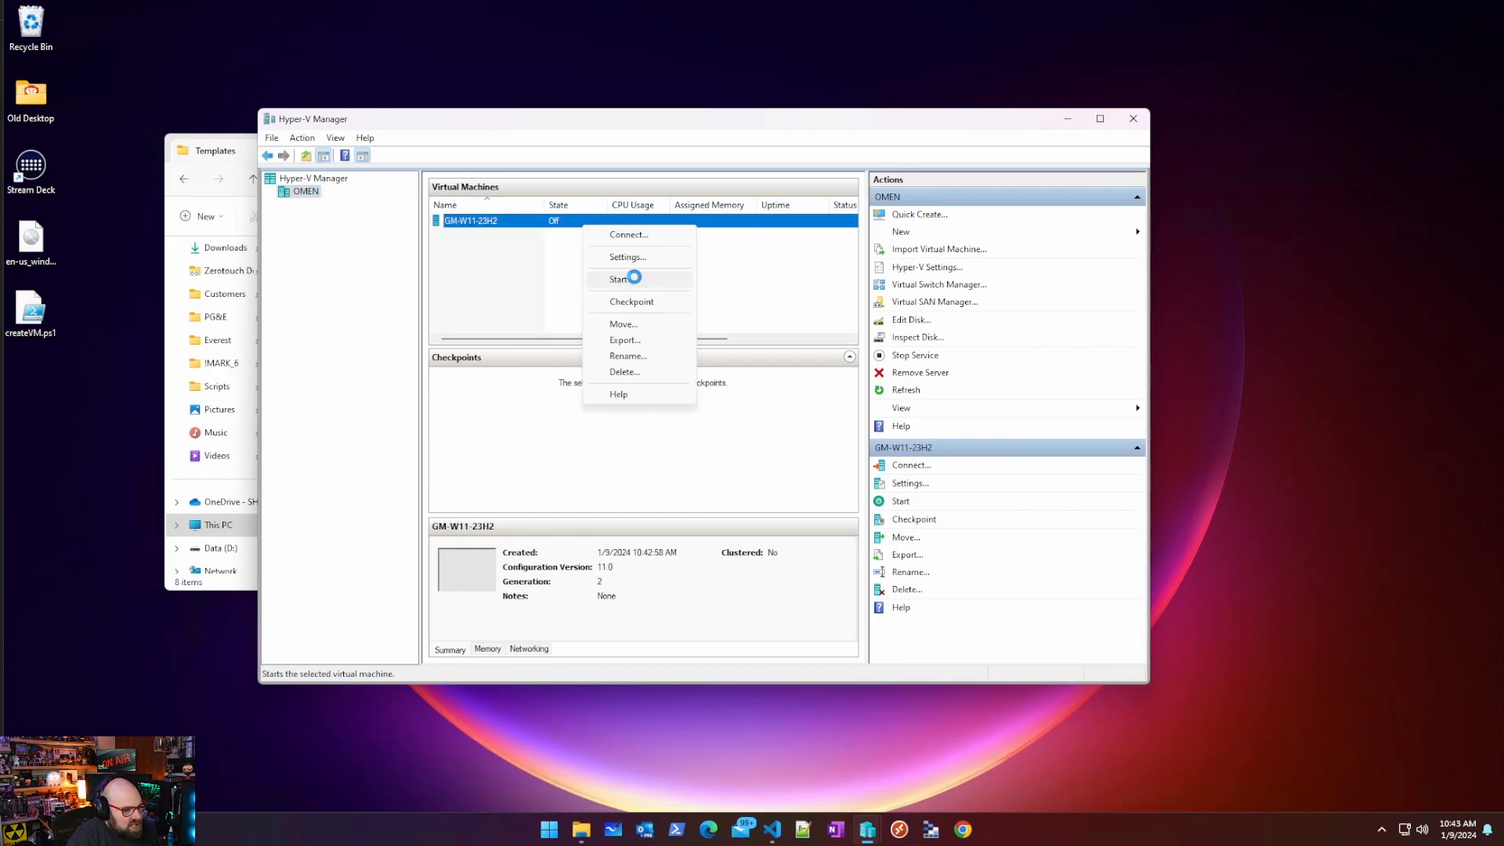
{"action": "left_click", "coordinate": [618, 278]}
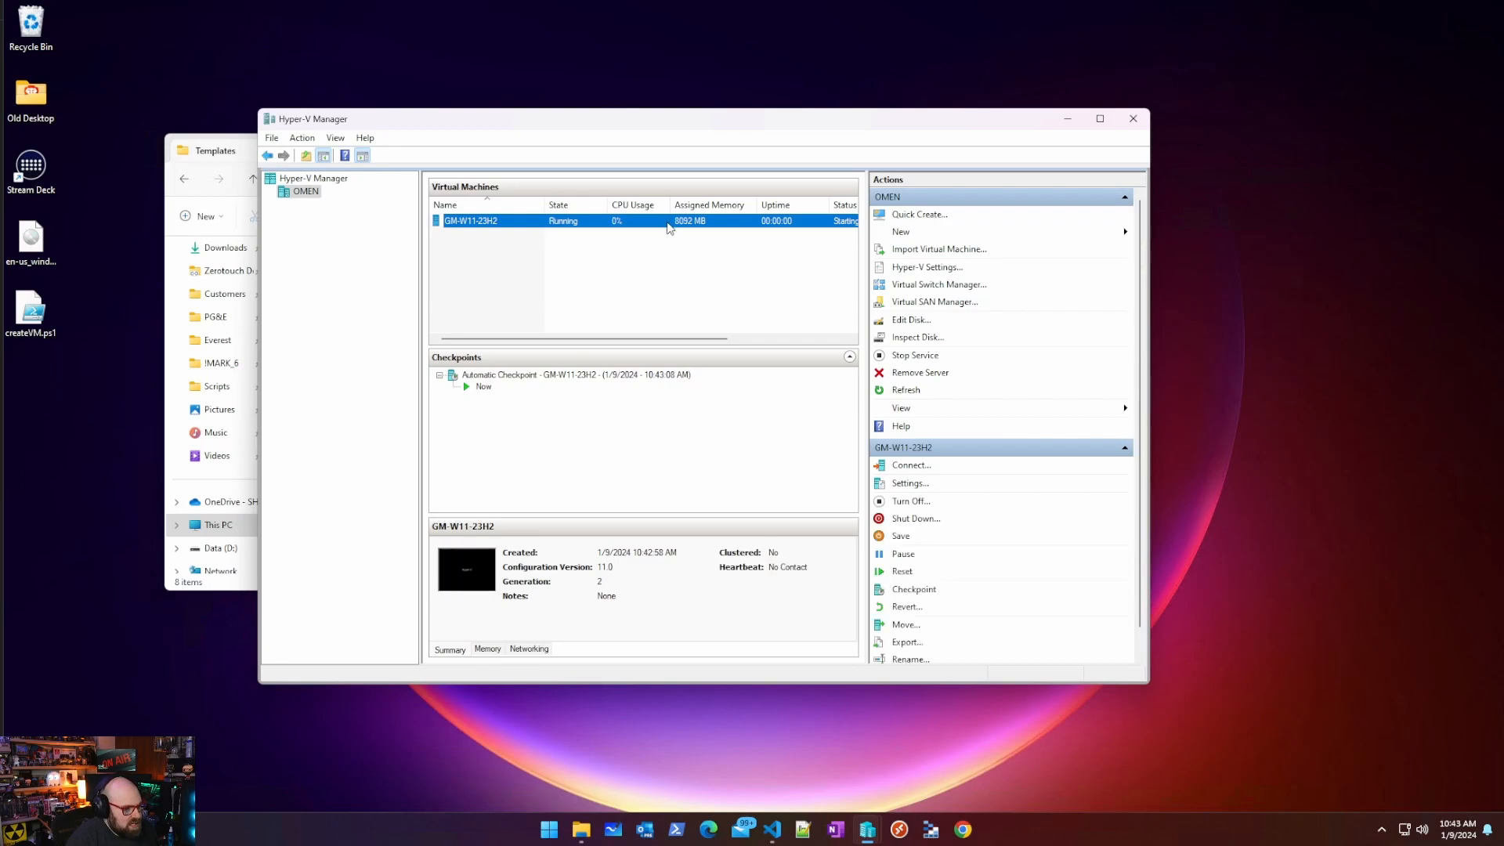
{"action": "left_click", "coordinate": [910, 466]}
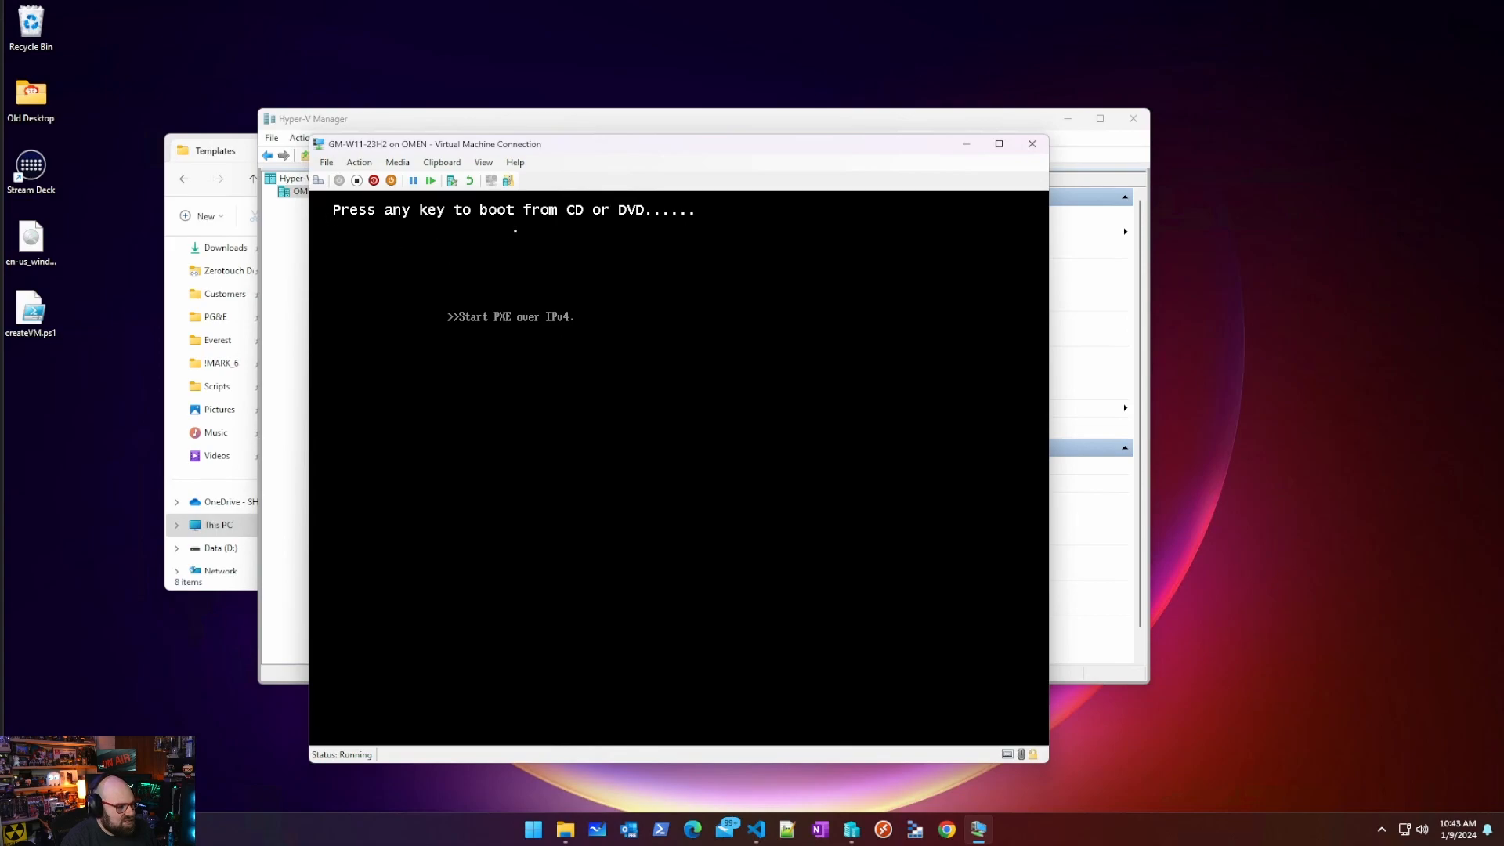
- Turn off the VM stuck at network boot and start it again
{"action": "left_click", "coordinate": [359, 161]}
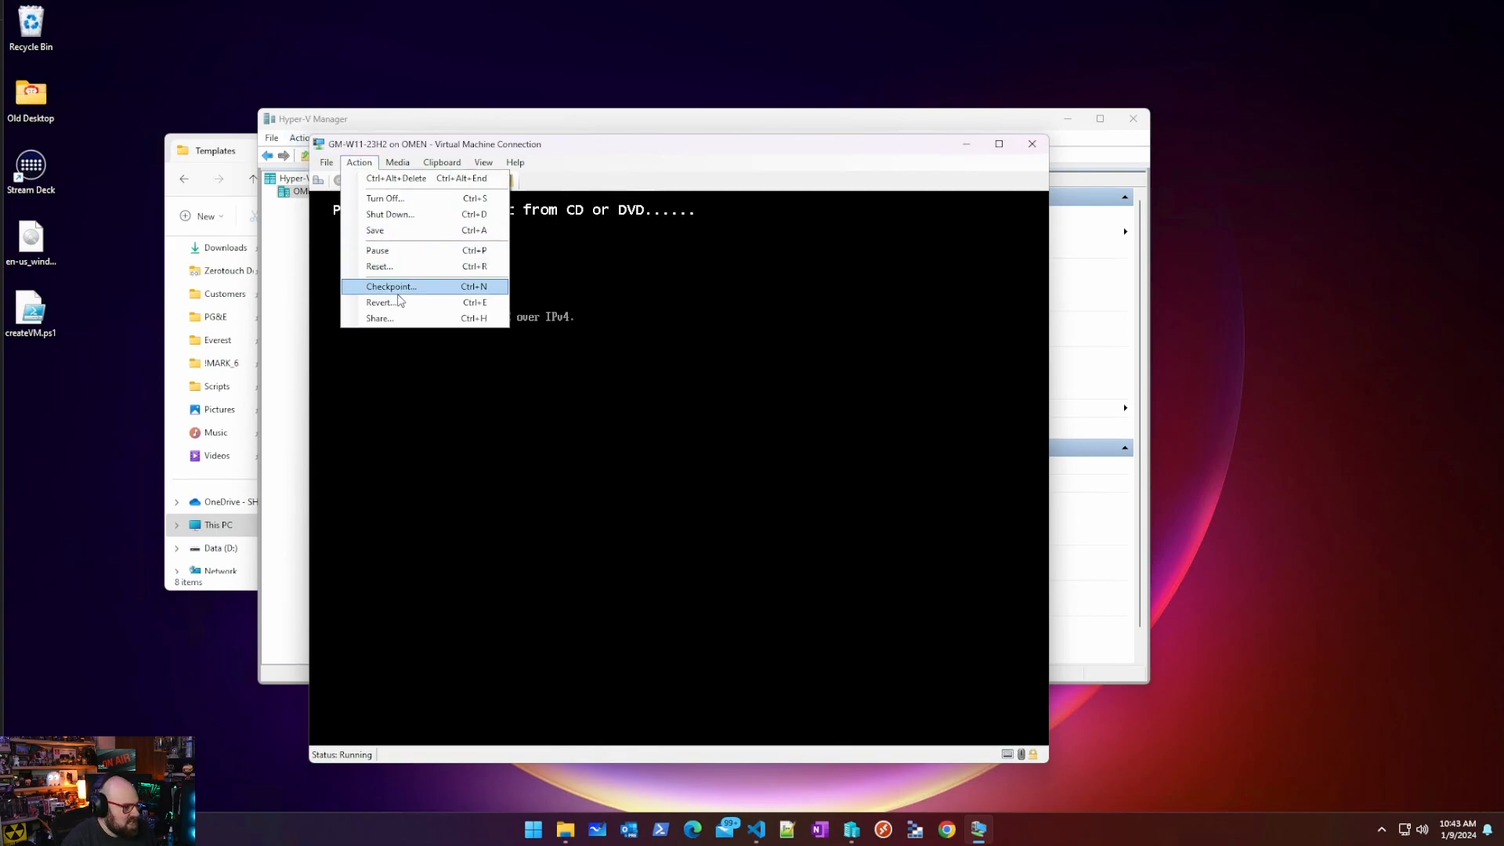
{"action": "left_click", "coordinate": [385, 197]}
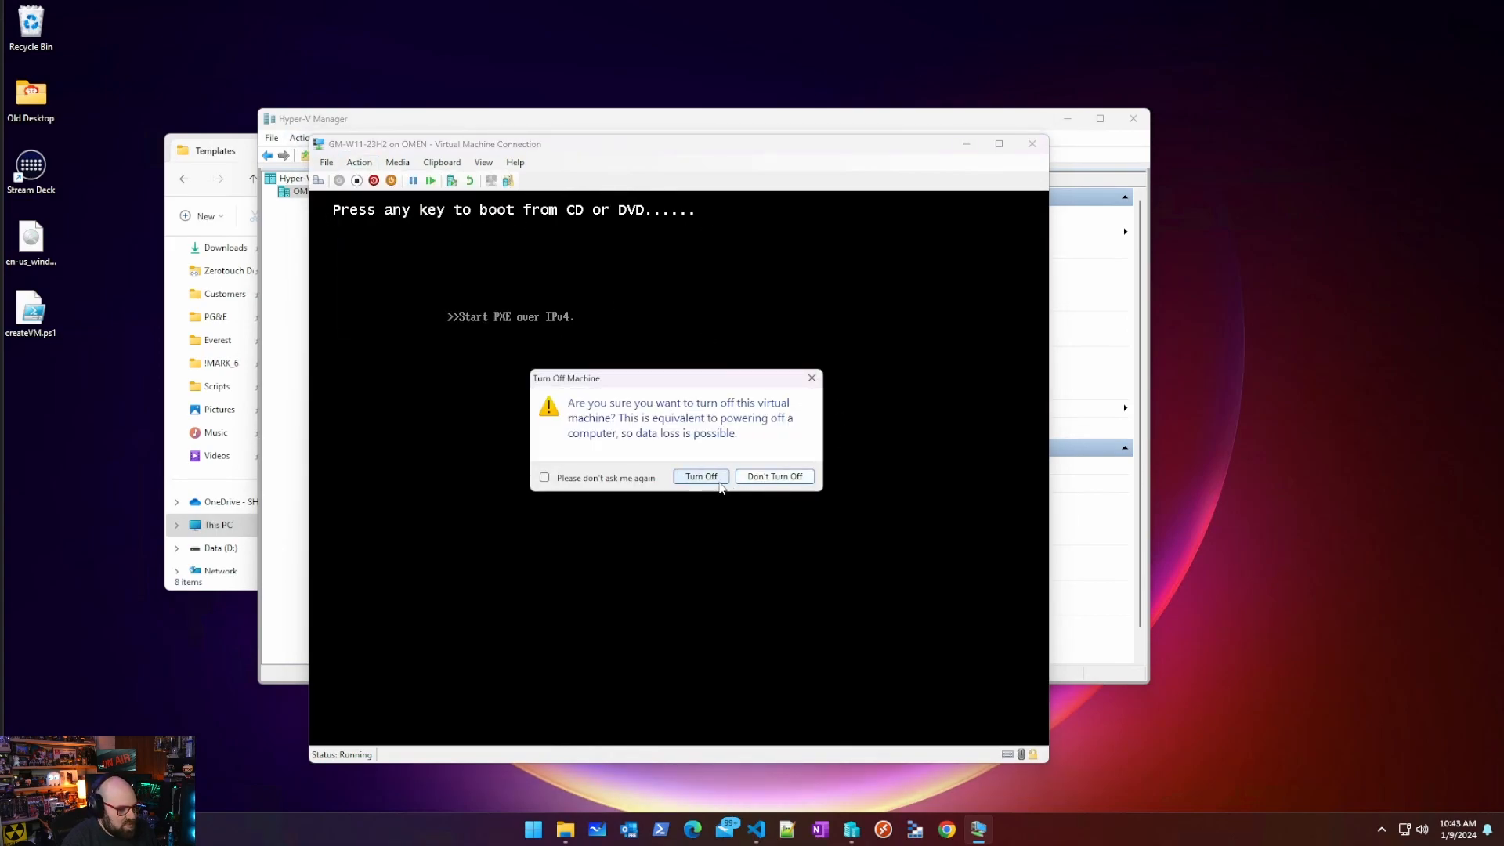
{"action": "left_click", "coordinate": [700, 477]}
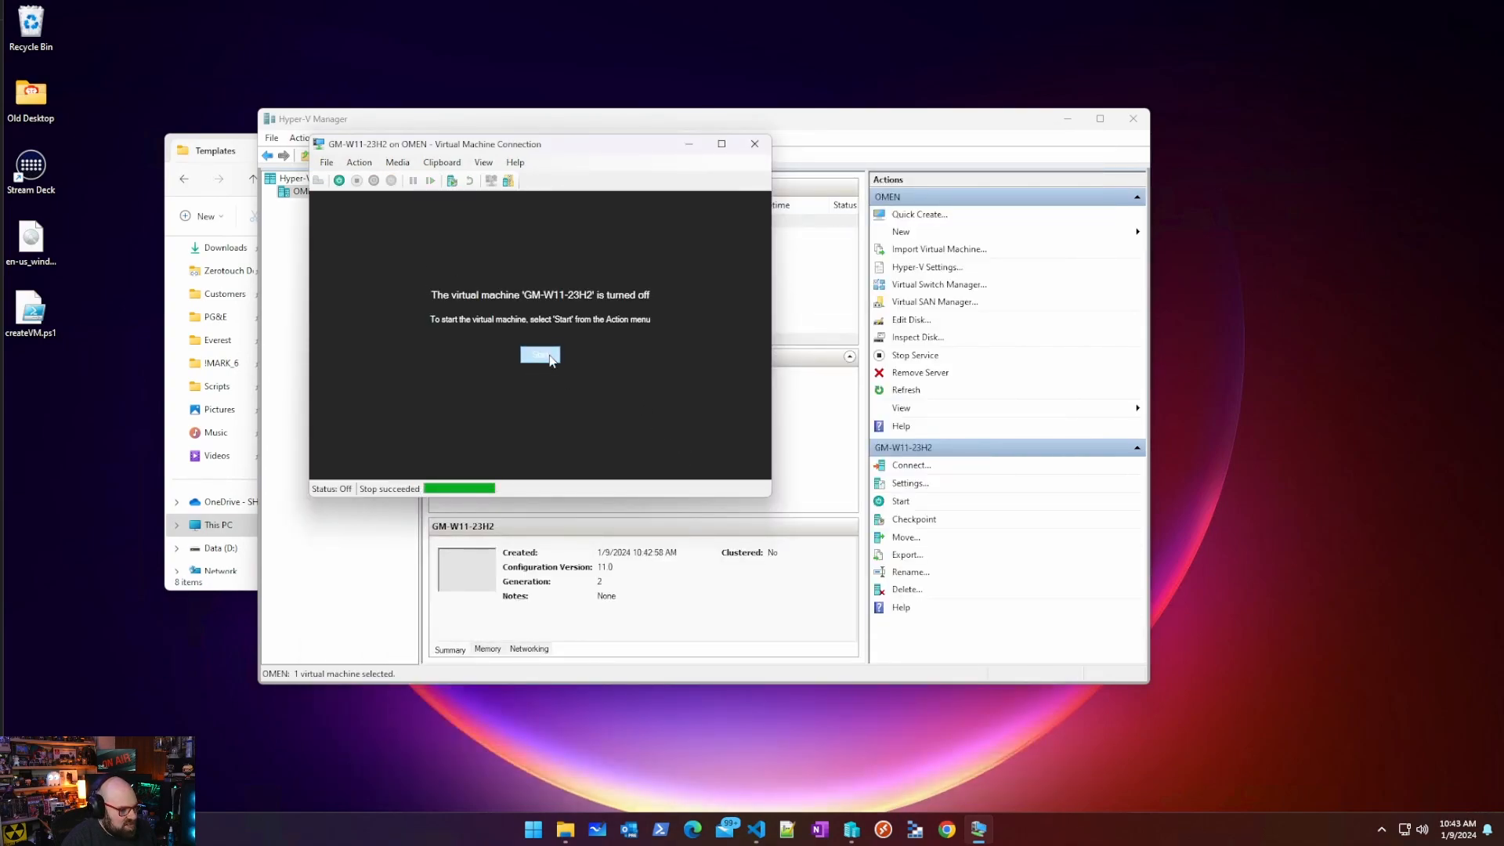
{"action": "left_click", "coordinate": [540, 355]}
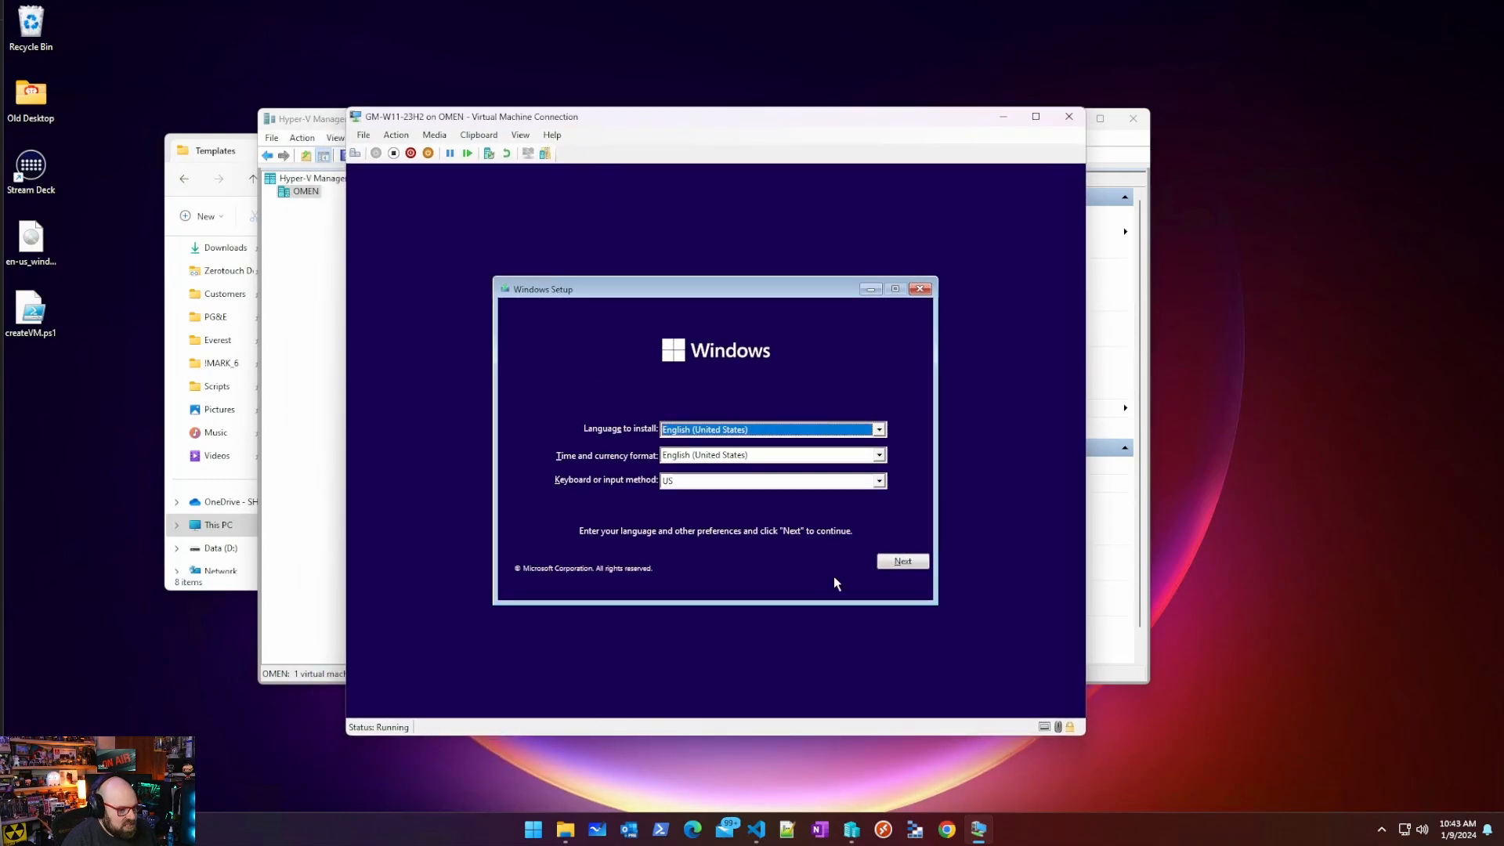
- Run Windows Setup with default language and choose the Windows 11 Pro edition
{"action": "left_click", "coordinate": [901, 561]}
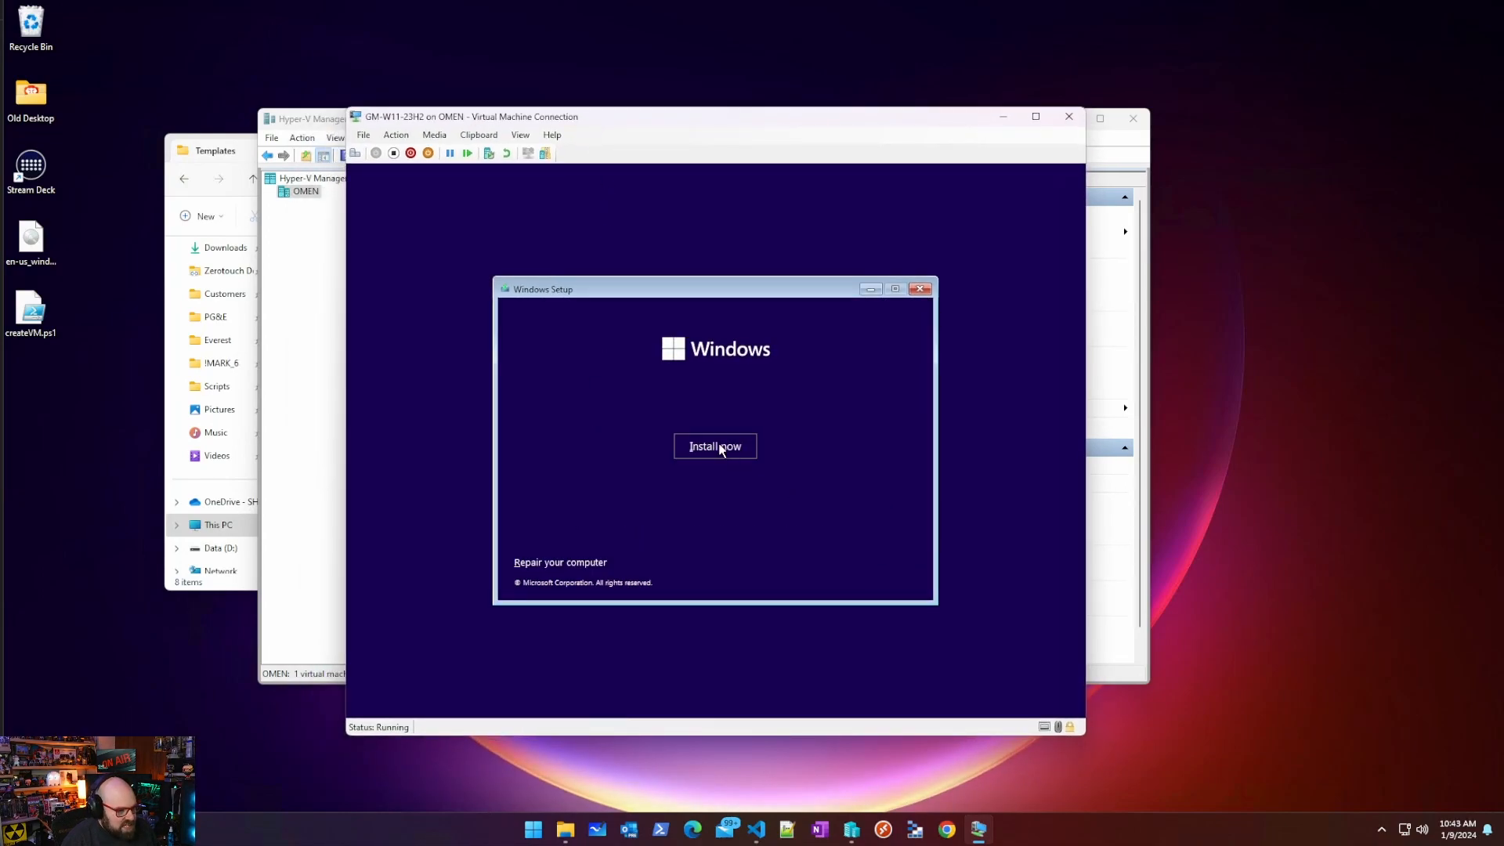
{"action": "left_click", "coordinate": [714, 446]}
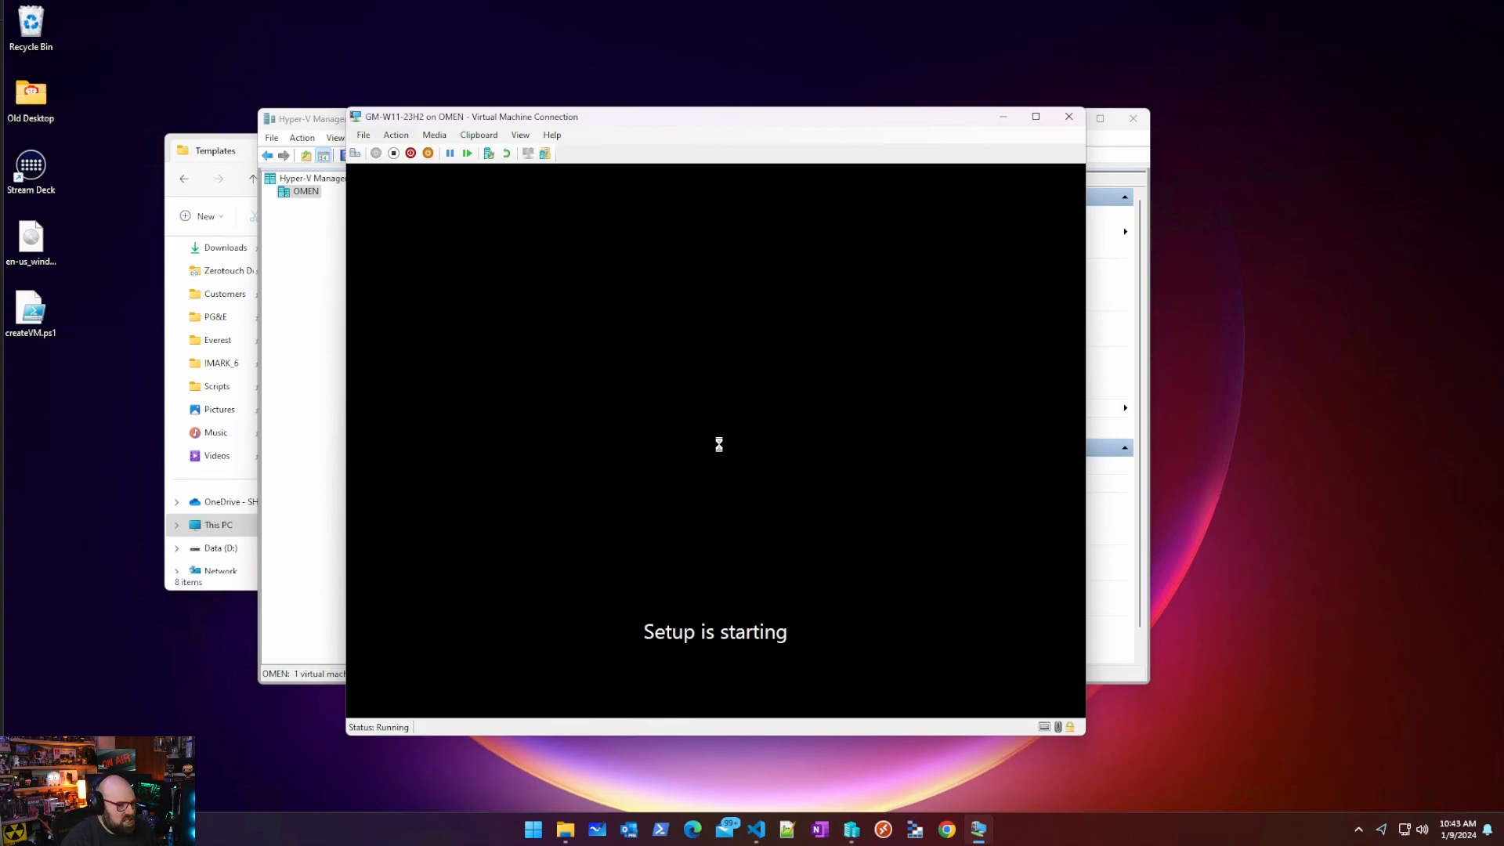
{"action": "mouse_move", "coordinate": [719, 453]}
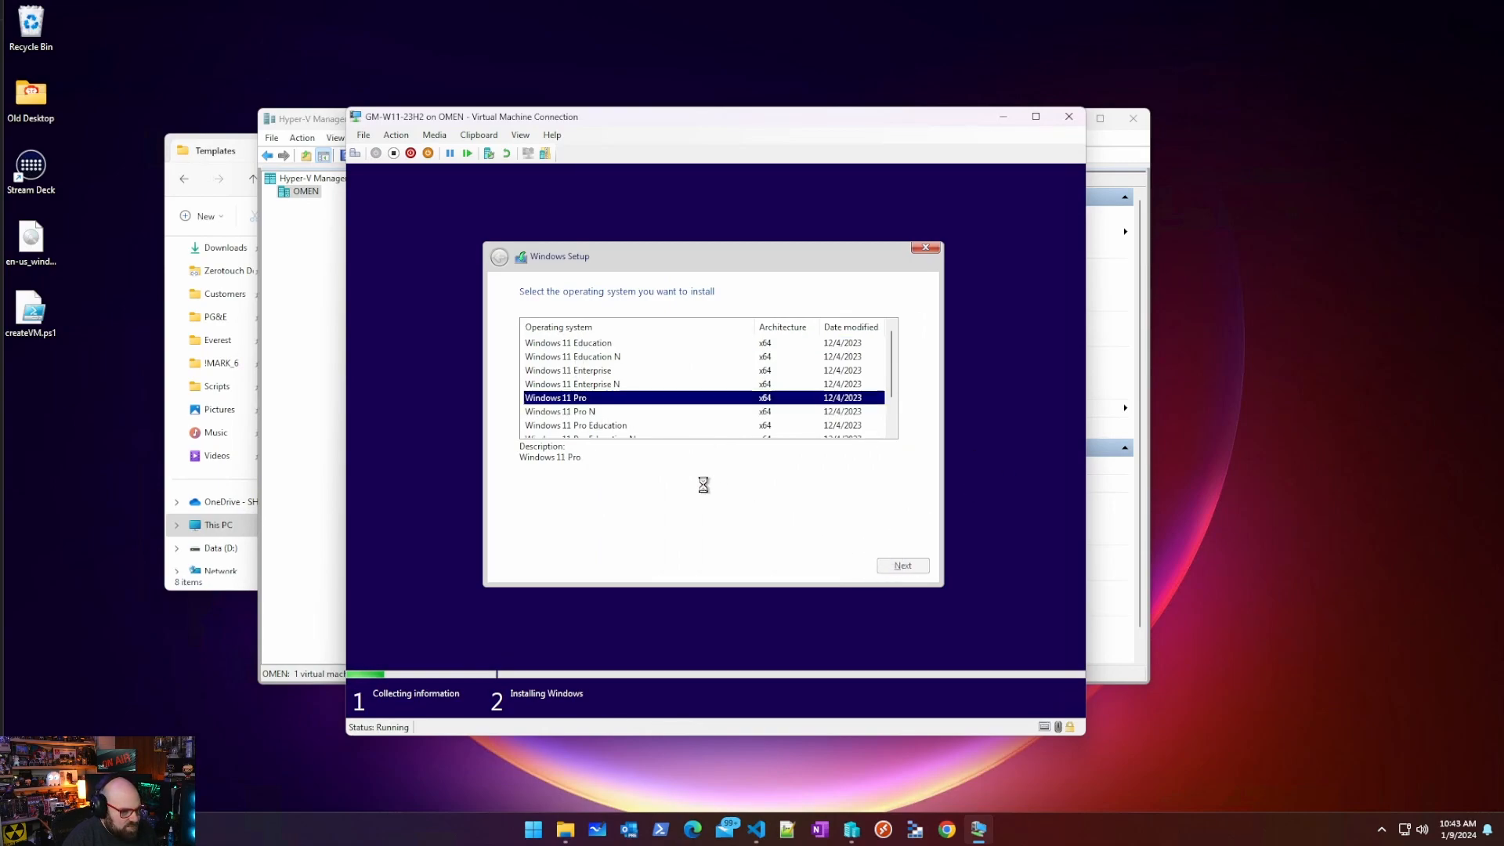
{"action": "left_click", "coordinate": [900, 565]}
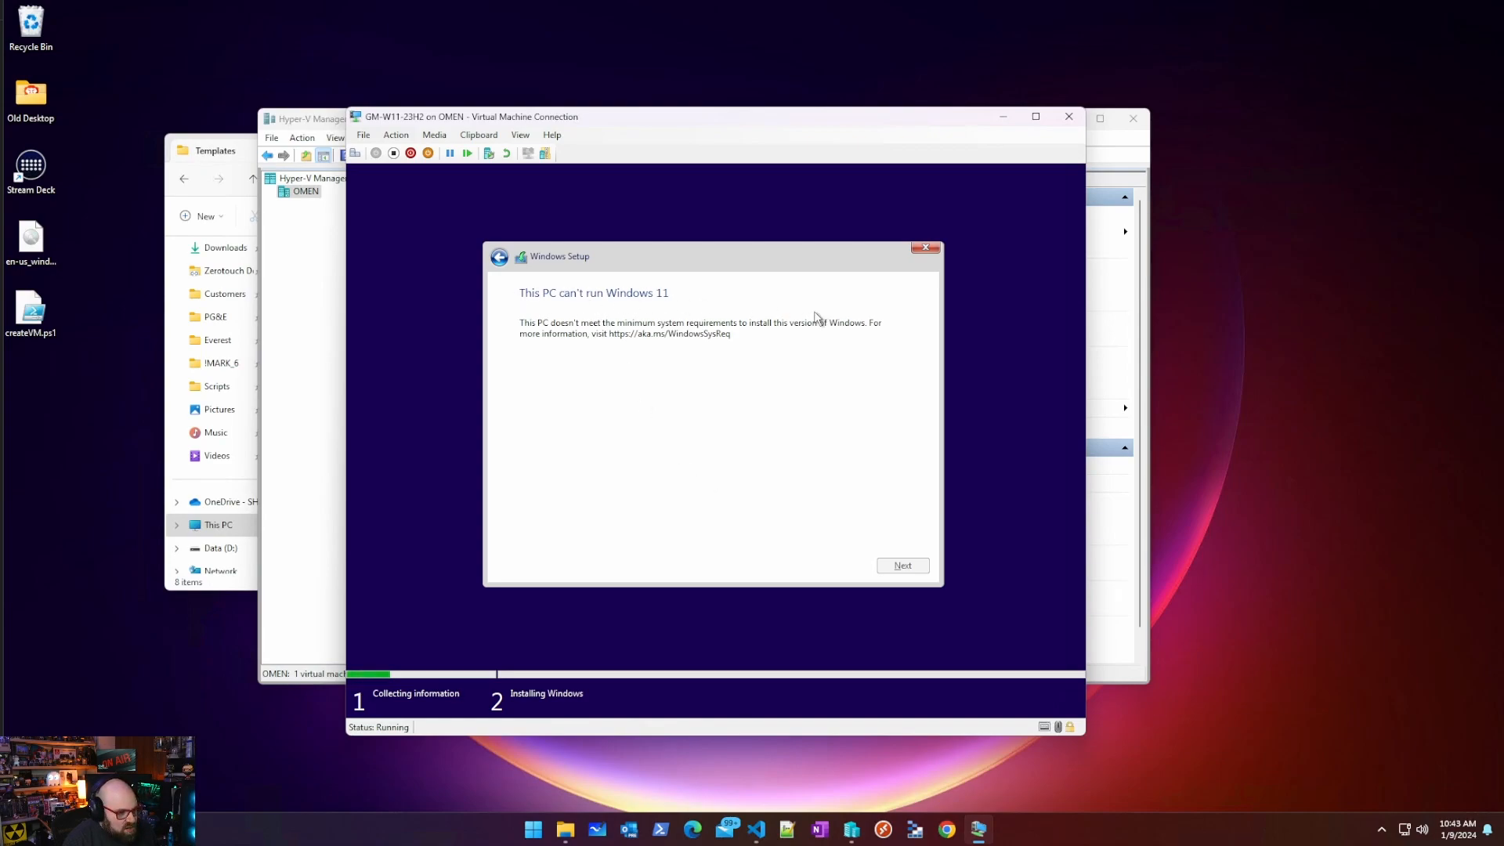
{"action": "mouse_move", "coordinate": [953, 347]}
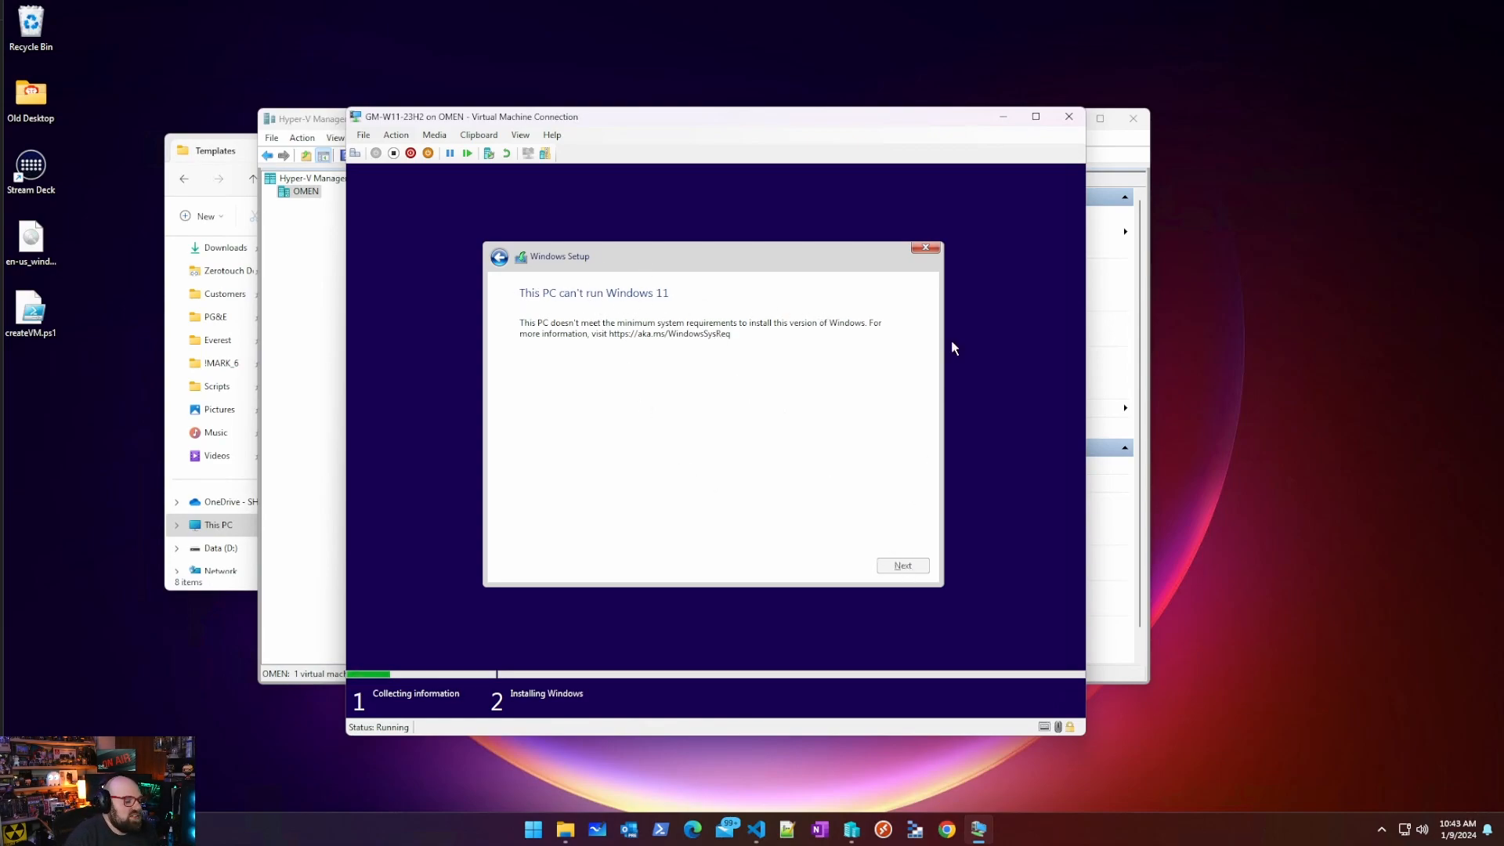
- Quit Windows Setup after the compatibility block and turn off the VM
{"action": "left_click", "coordinate": [924, 247]}
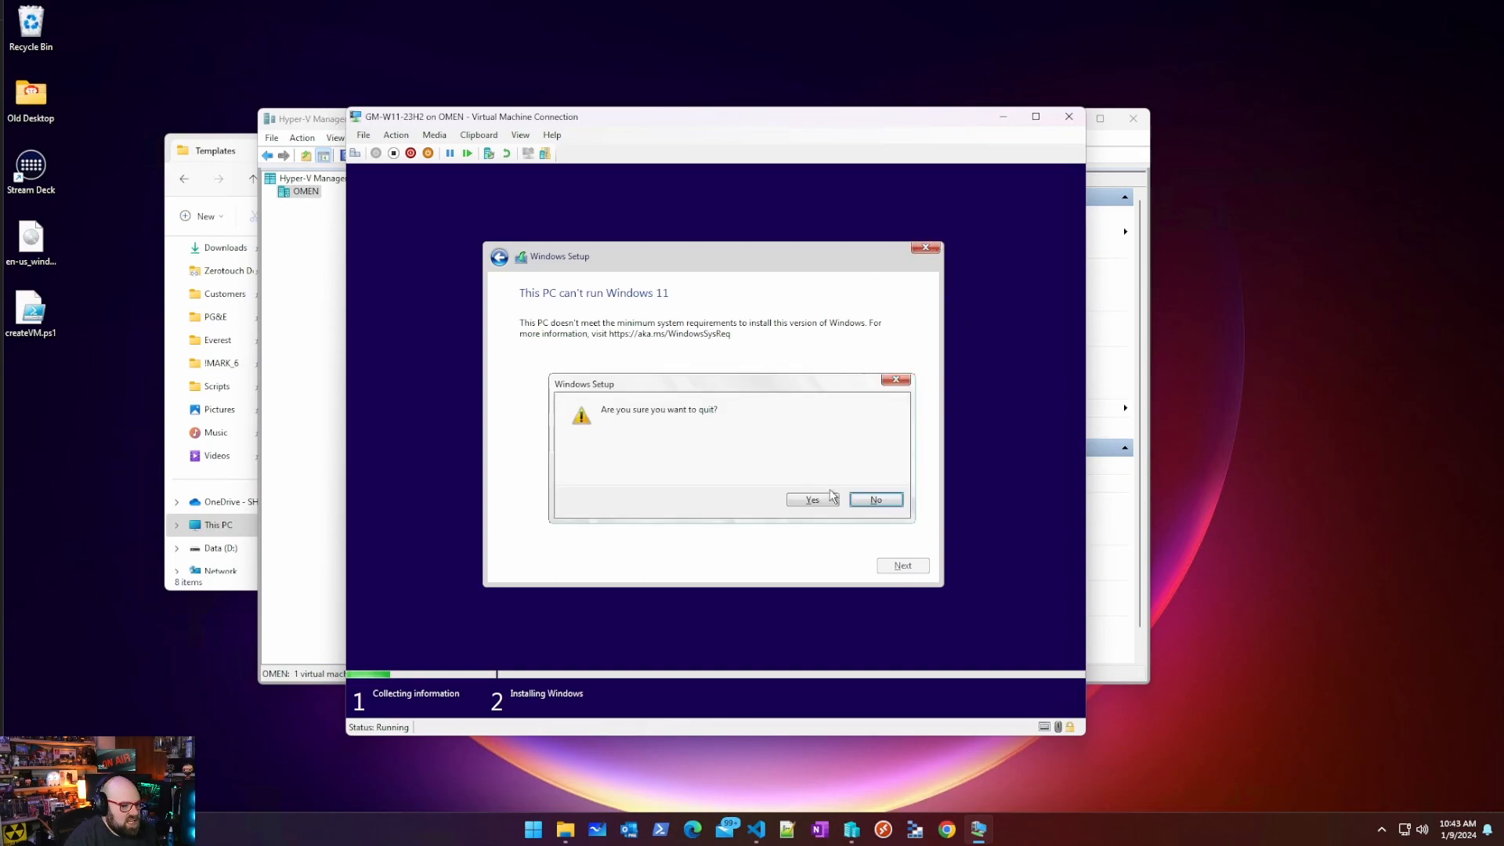
{"action": "left_click", "coordinate": [812, 499]}
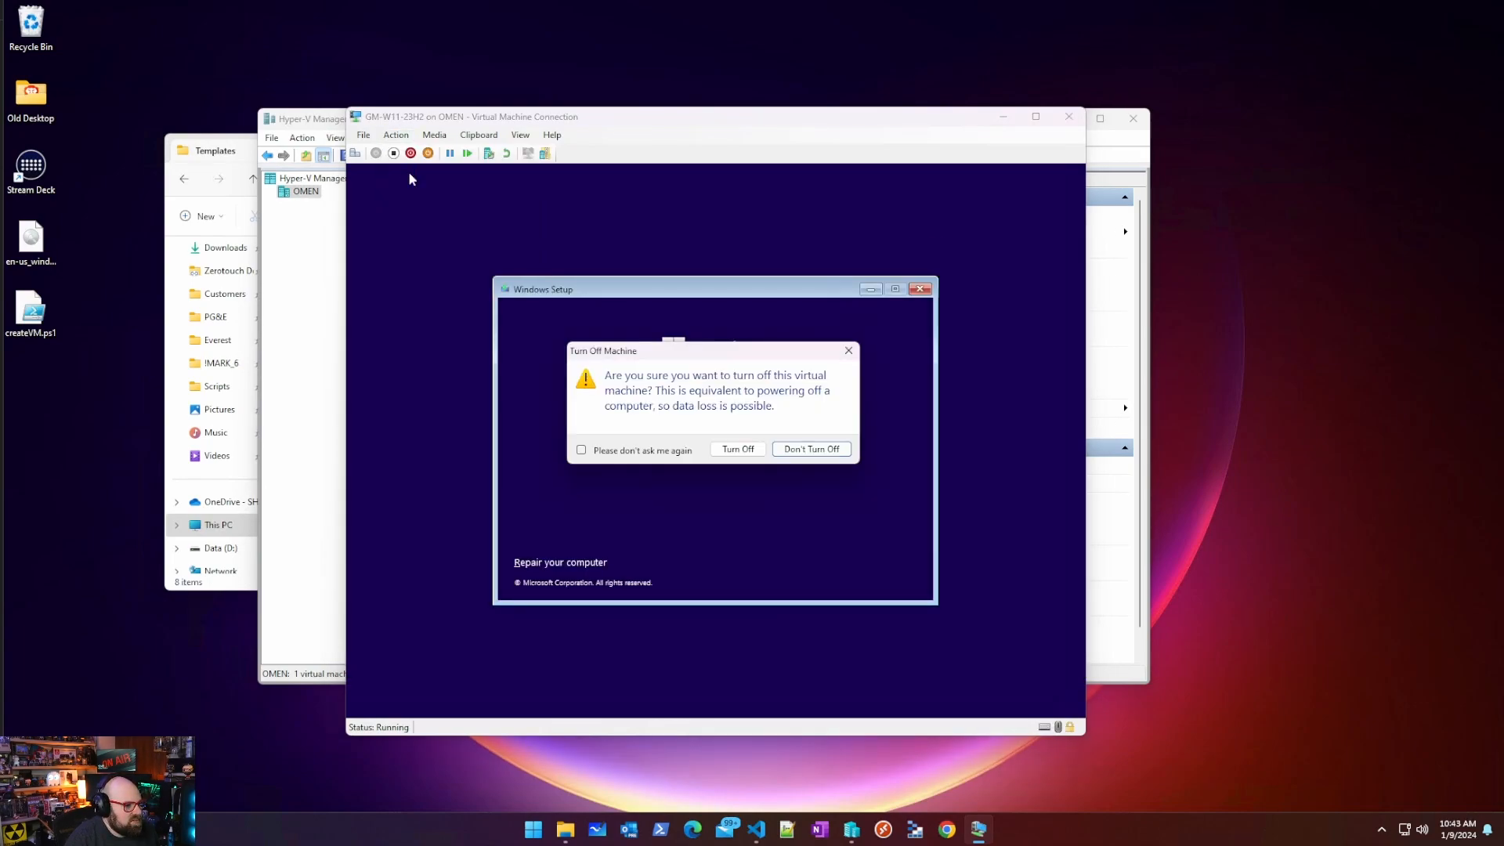
{"action": "left_click", "coordinate": [736, 449]}
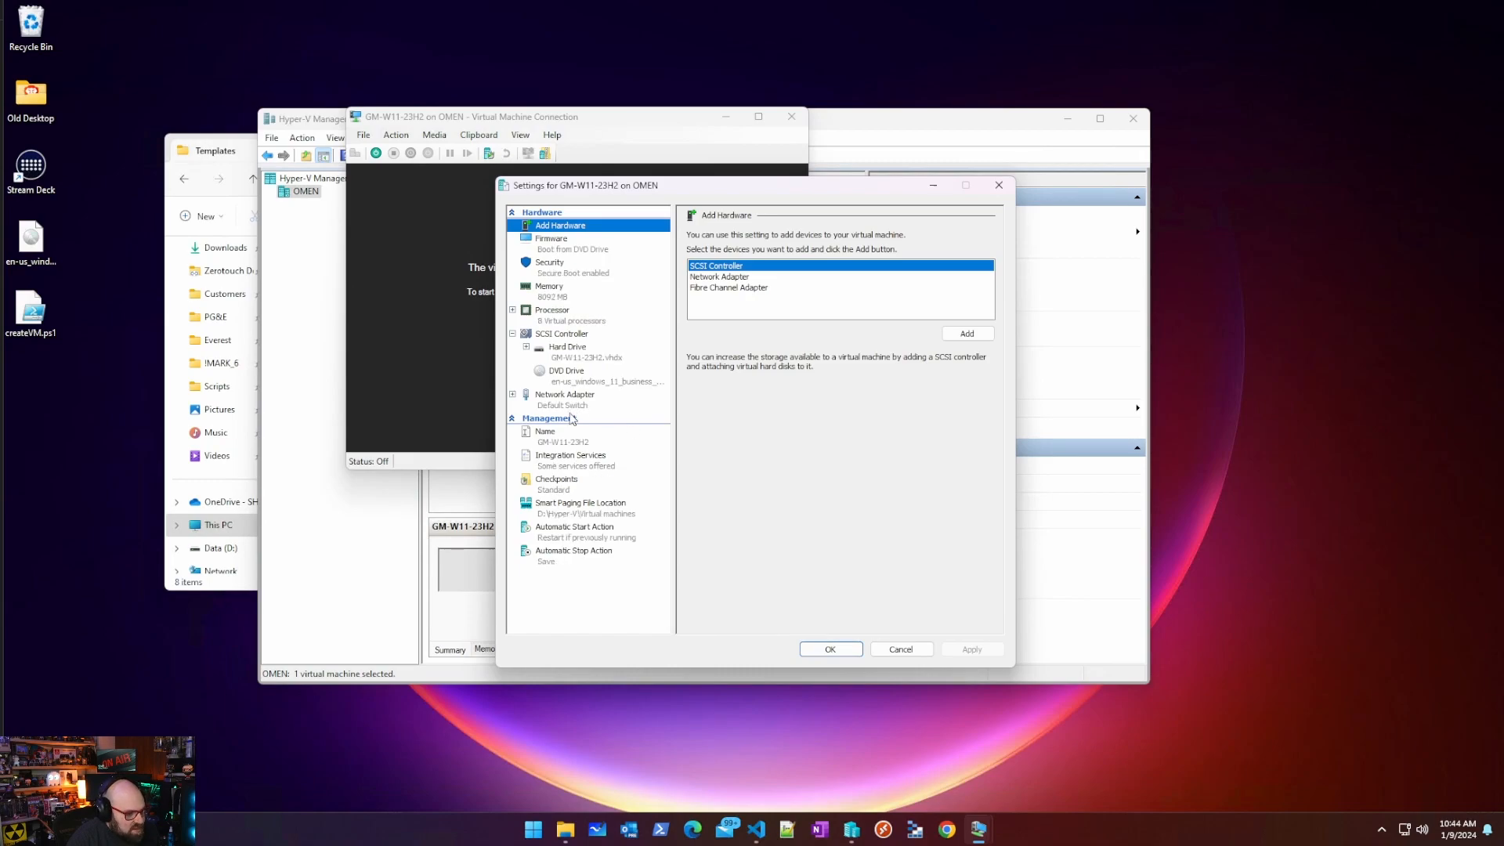
{"action": "mouse_move", "coordinate": [921, 202]}
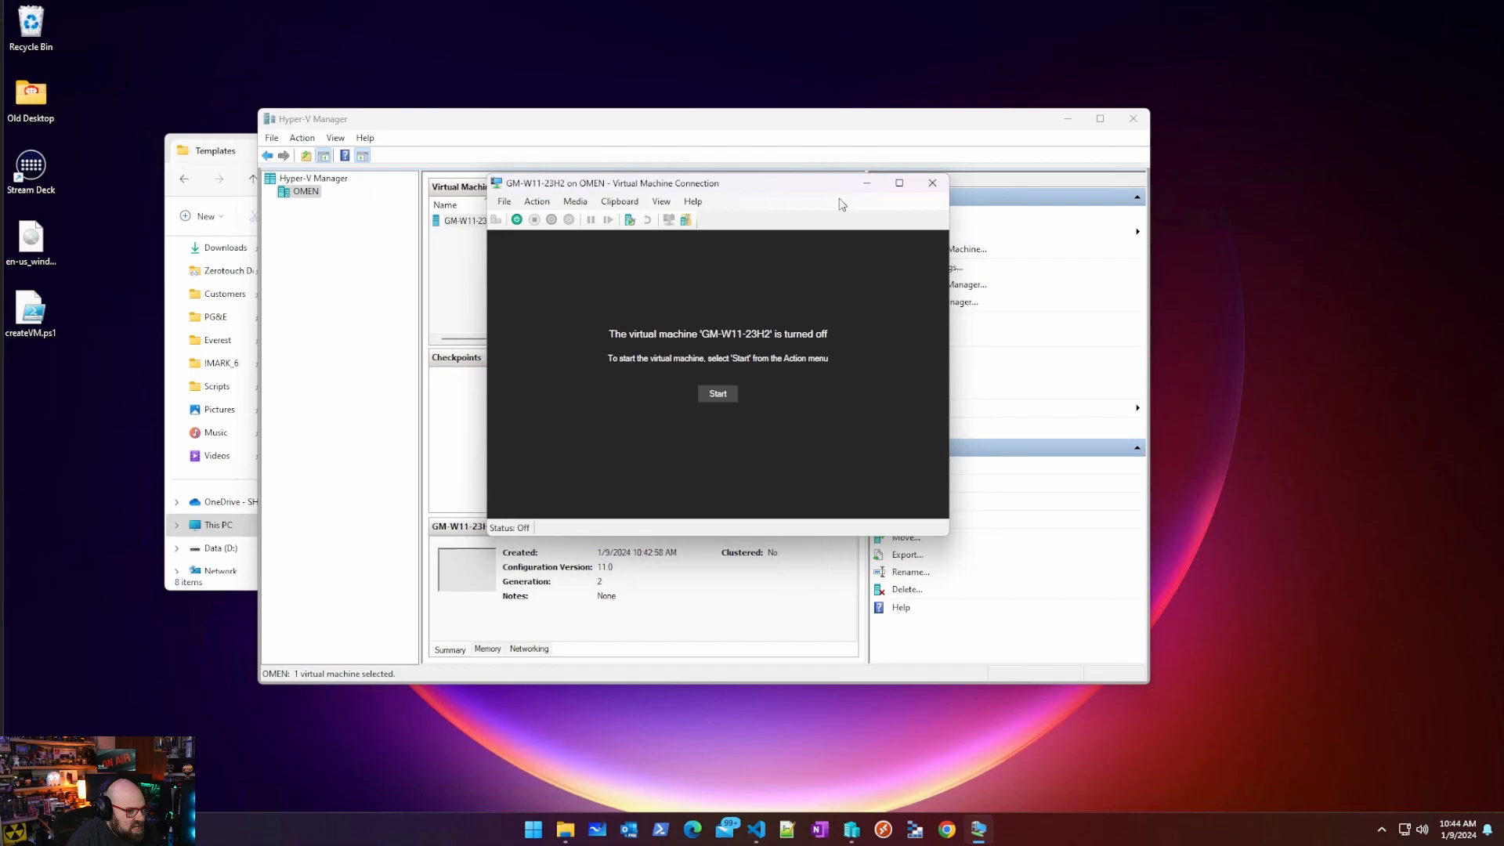
- Enable Trusted Platform Module under GM-W11-23H2's Security settings and start the VM
{"action": "left_click", "coordinate": [536, 201]}
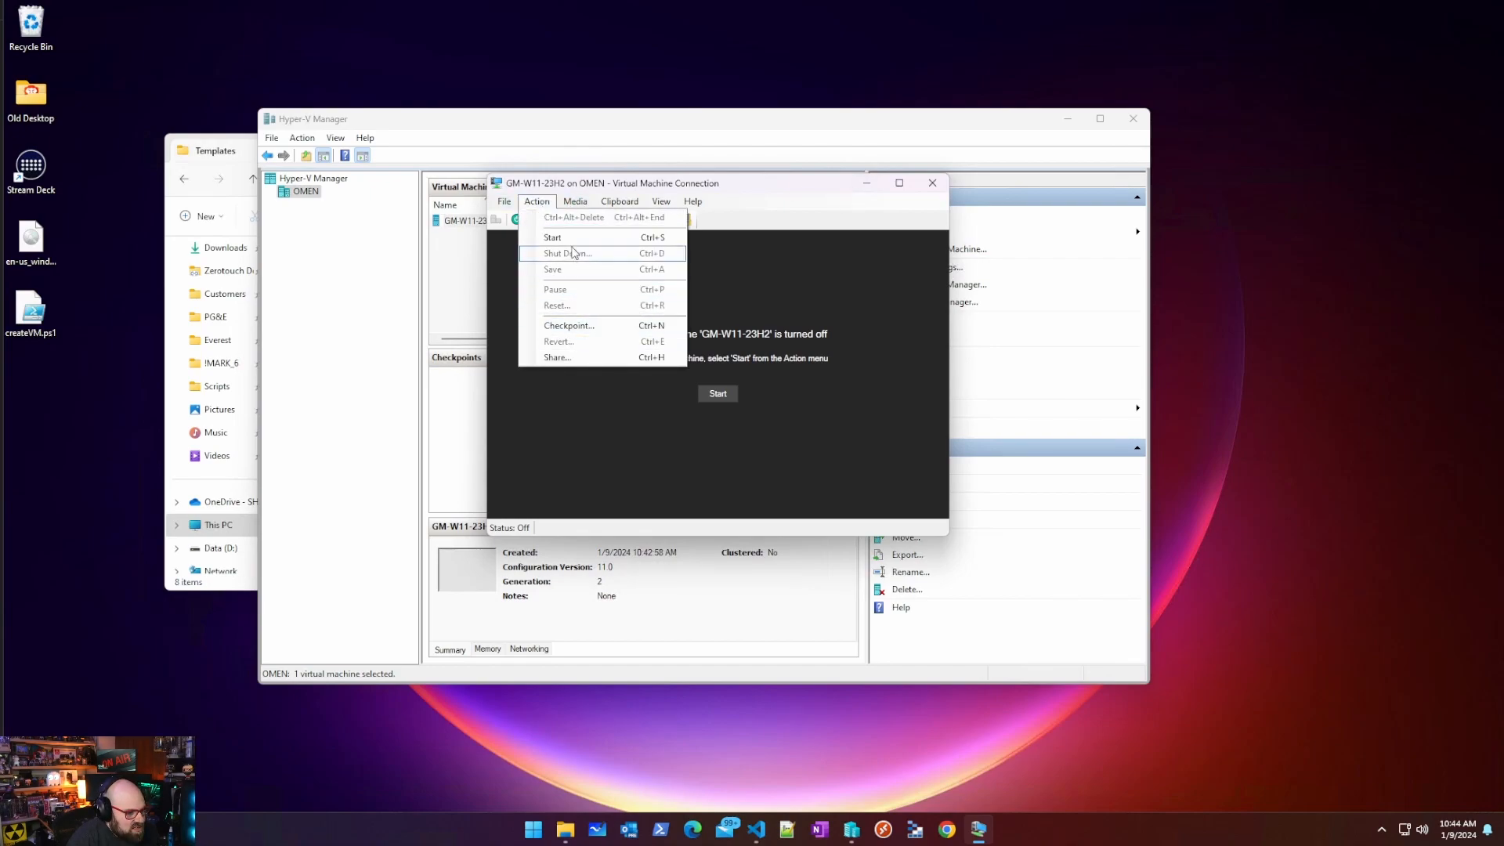
{"action": "mouse_move", "coordinate": [573, 217]}
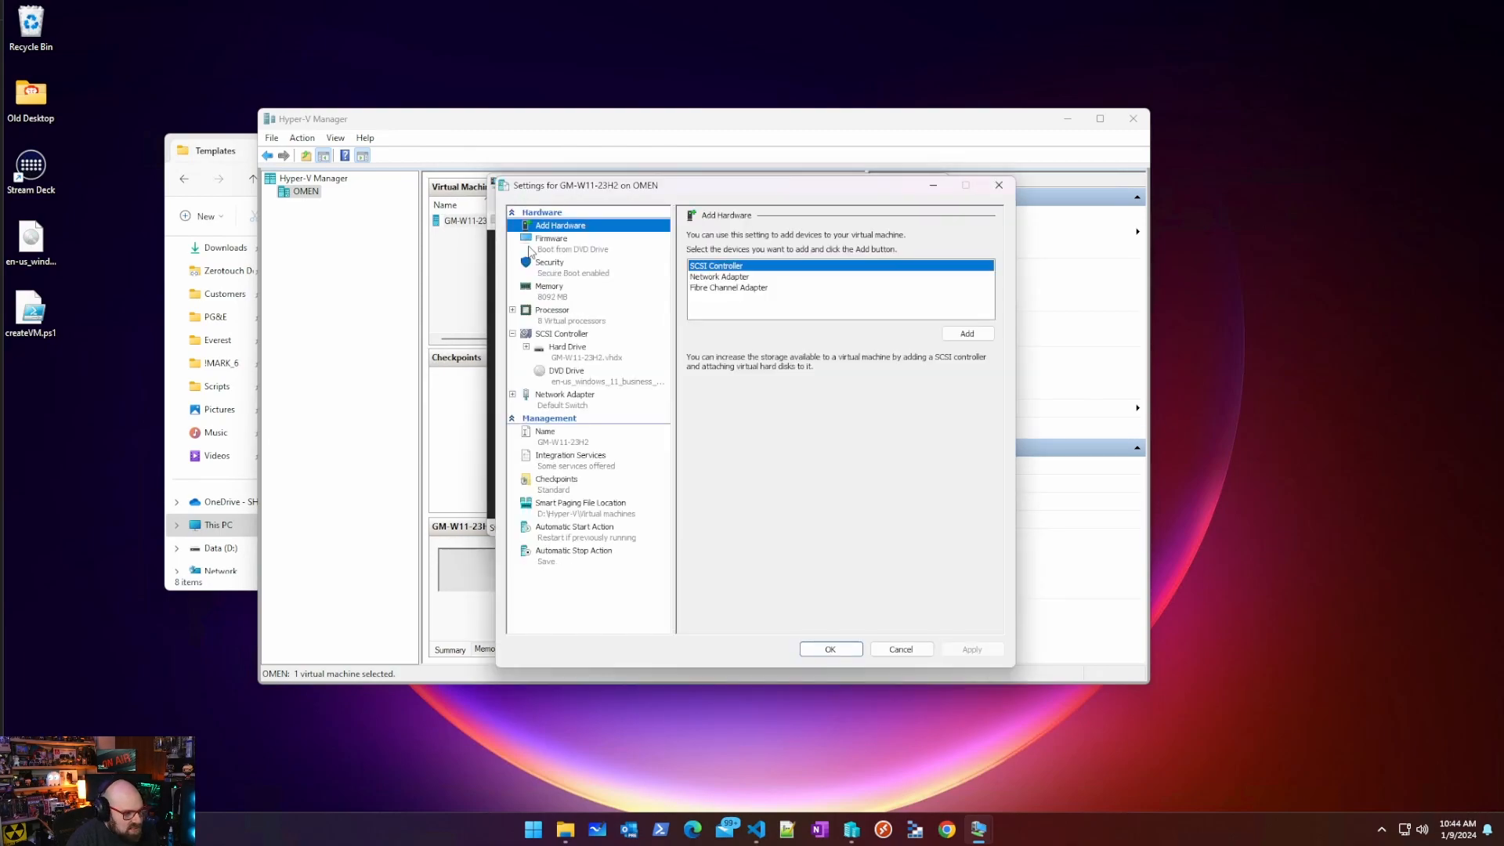
{"action": "left_click", "coordinate": [550, 261]}
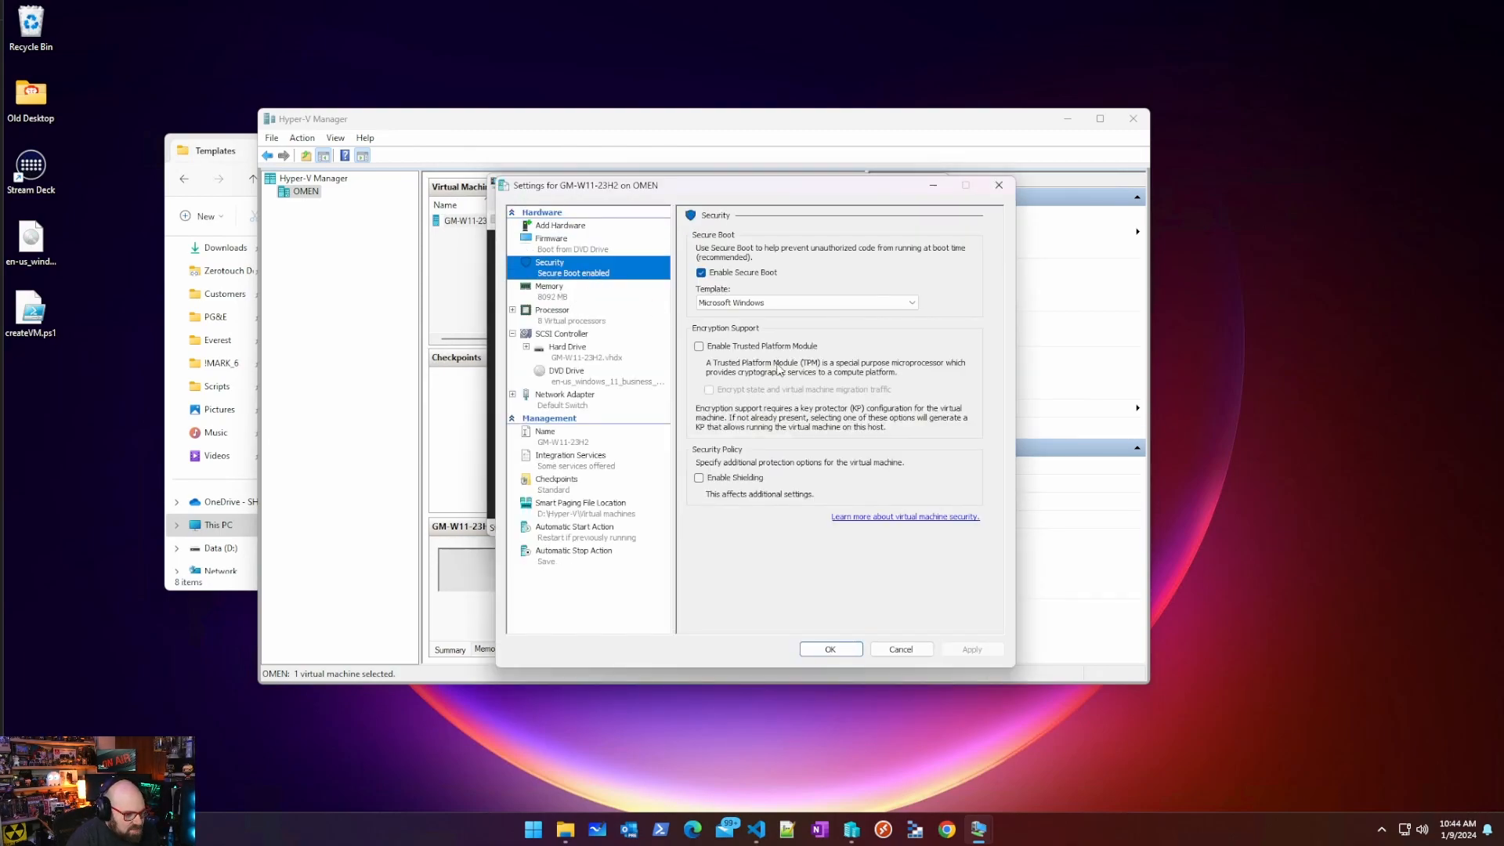
{"action": "left_click", "coordinate": [700, 345]}
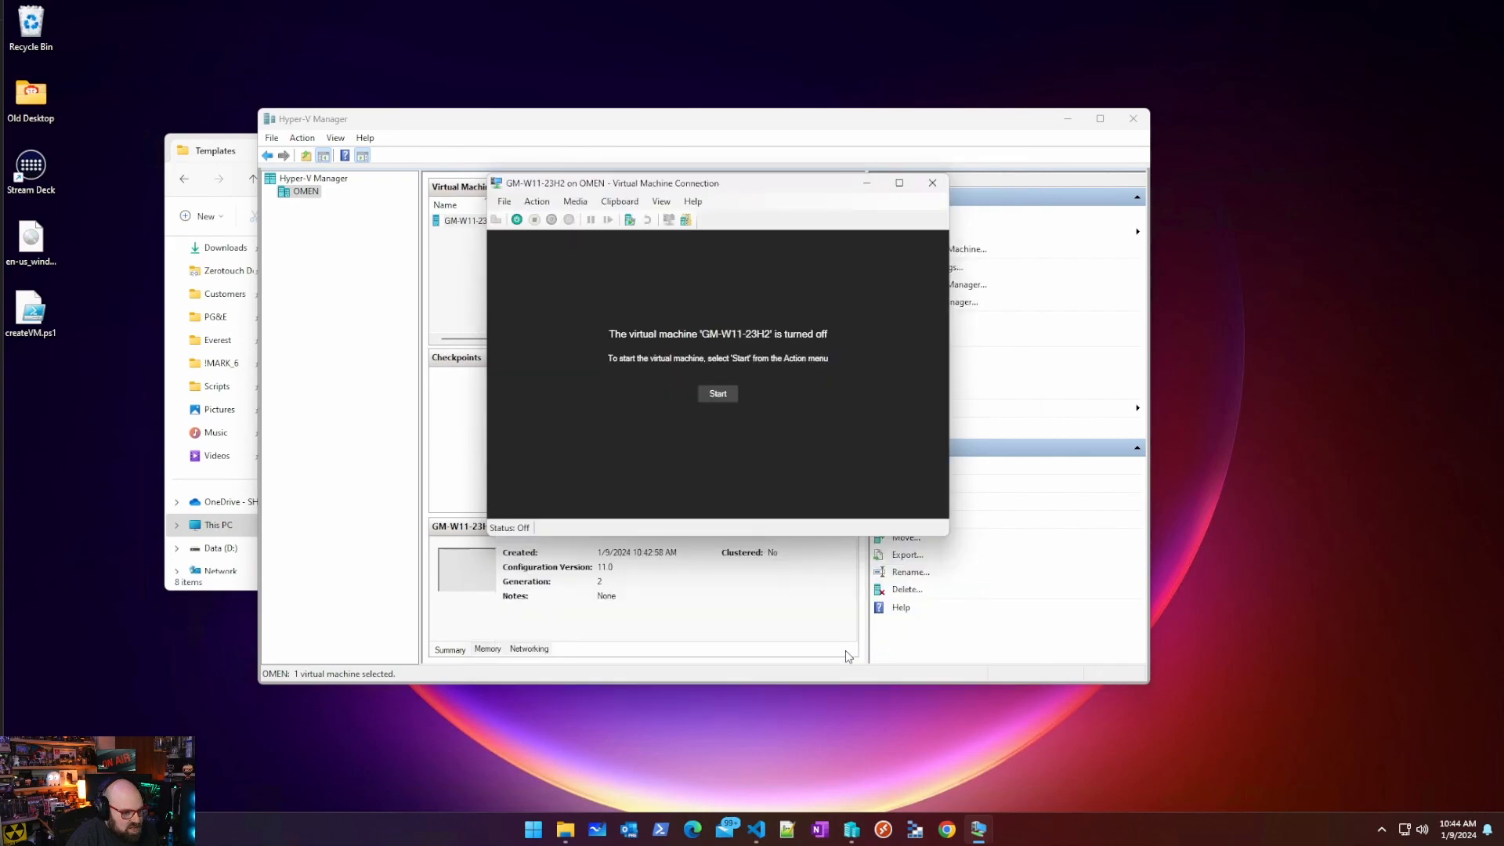
{"action": "left_click", "coordinate": [717, 393]}
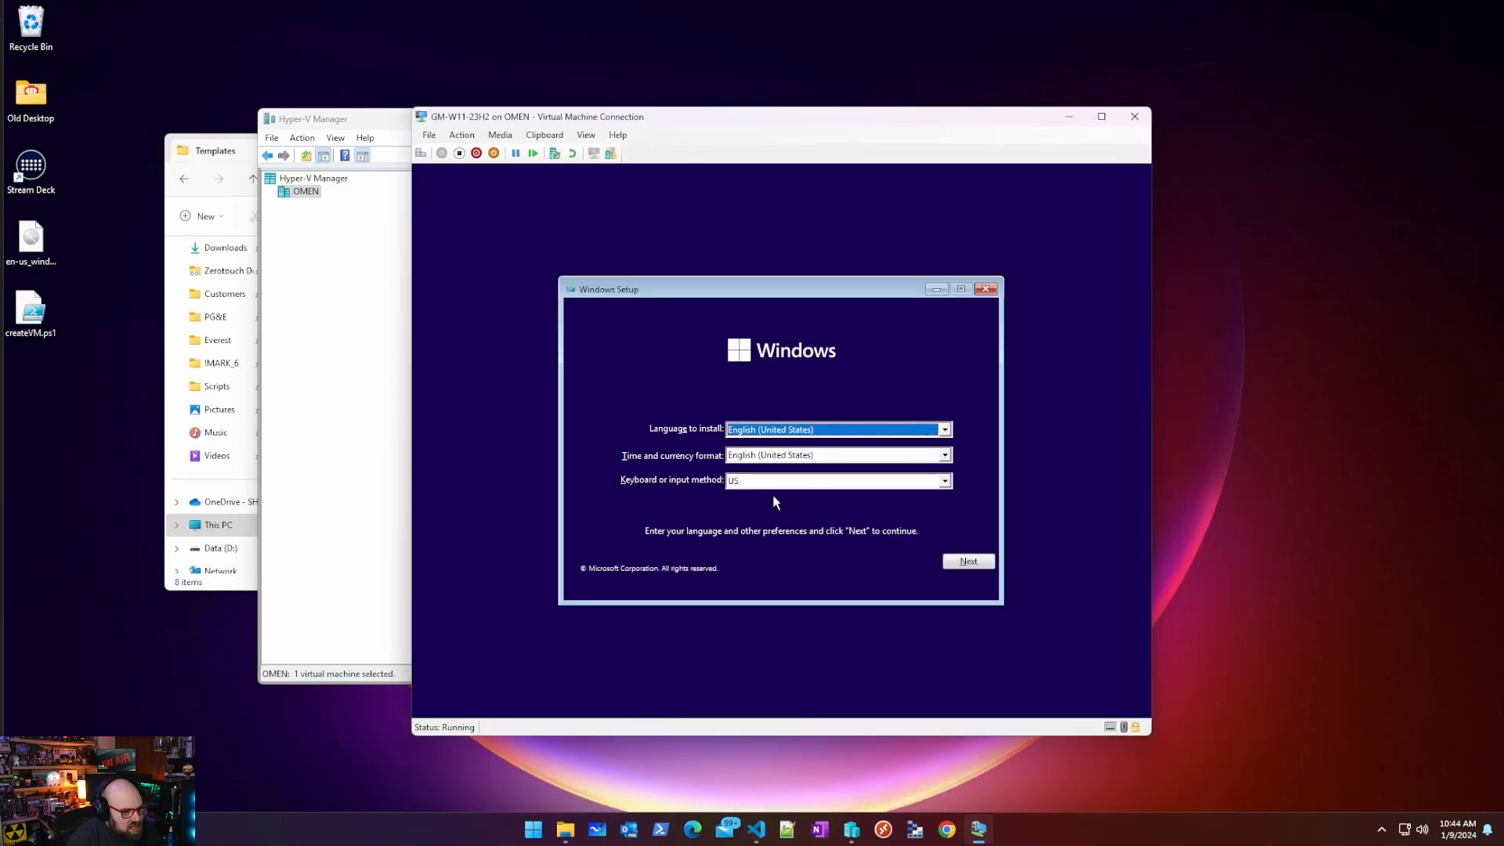
- Install Windows 11 Pro onto Drive 0's unallocated 60 GB space
{"action": "left_click", "coordinate": [968, 560]}
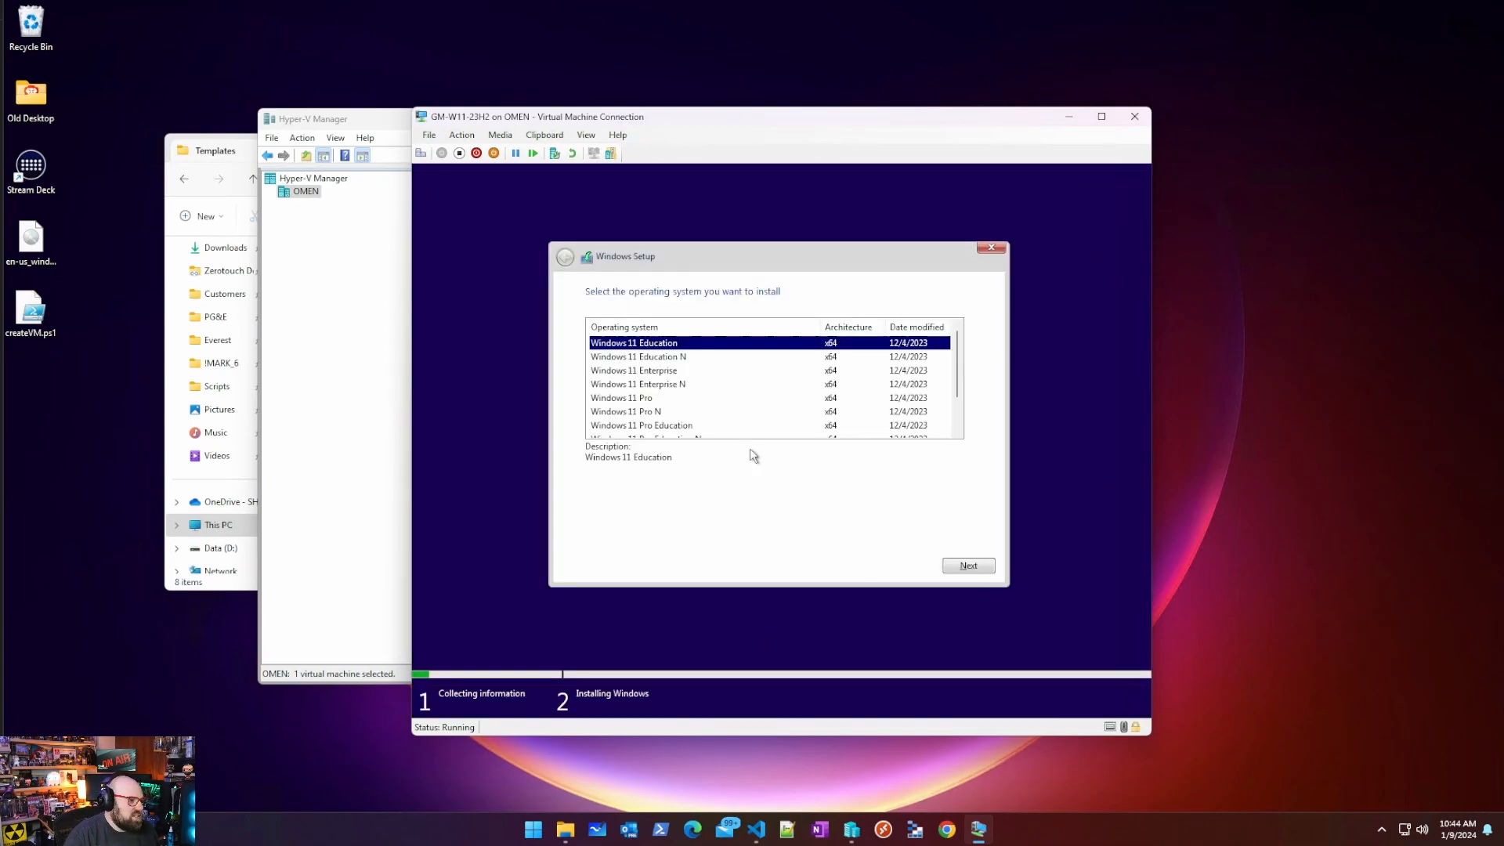
{"action": "left_click", "coordinate": [620, 397]}
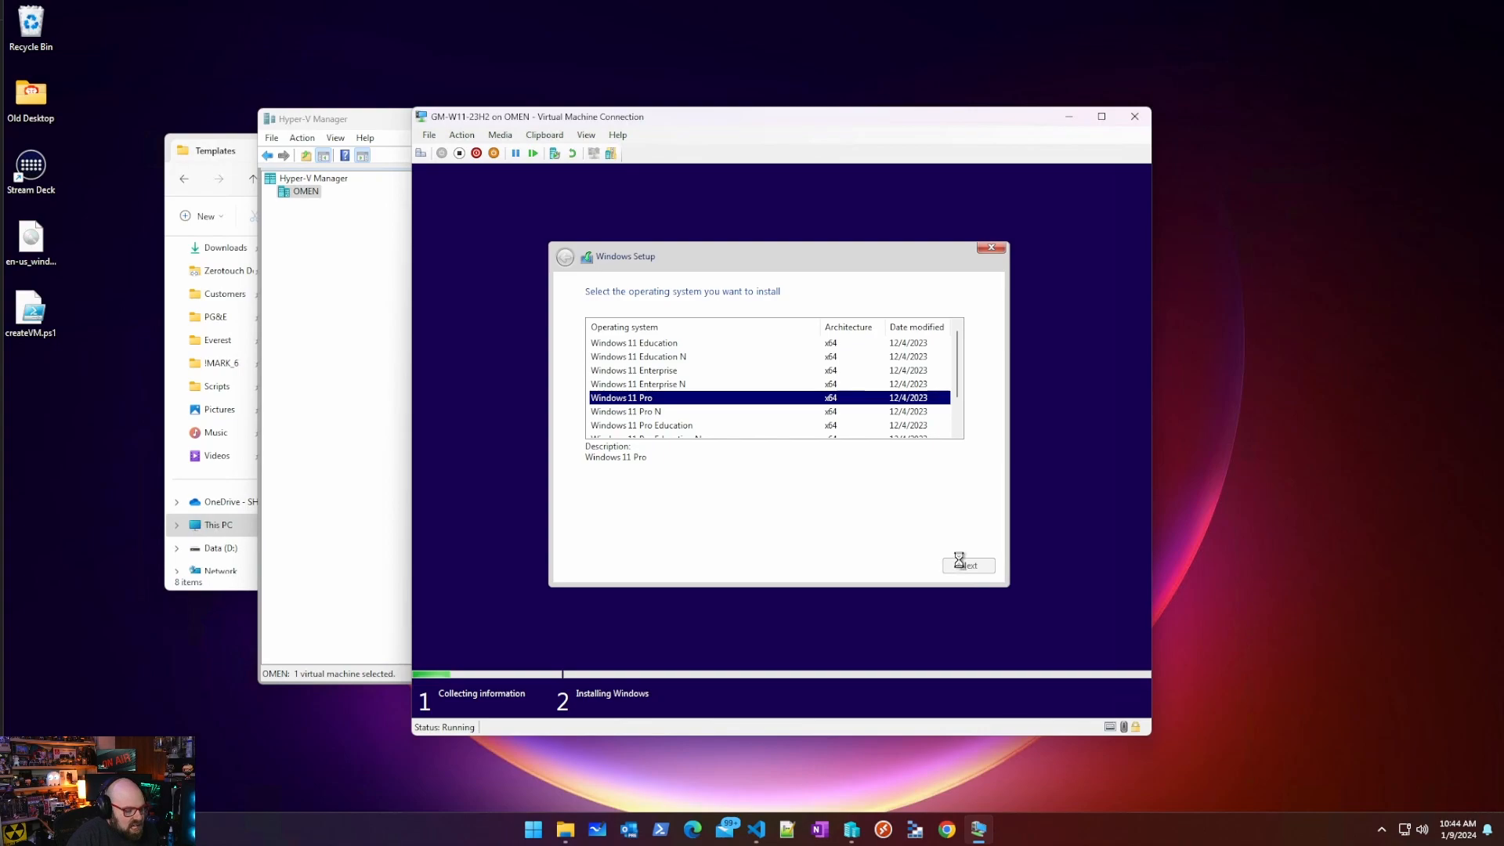
{"action": "left_click", "coordinate": [966, 565]}
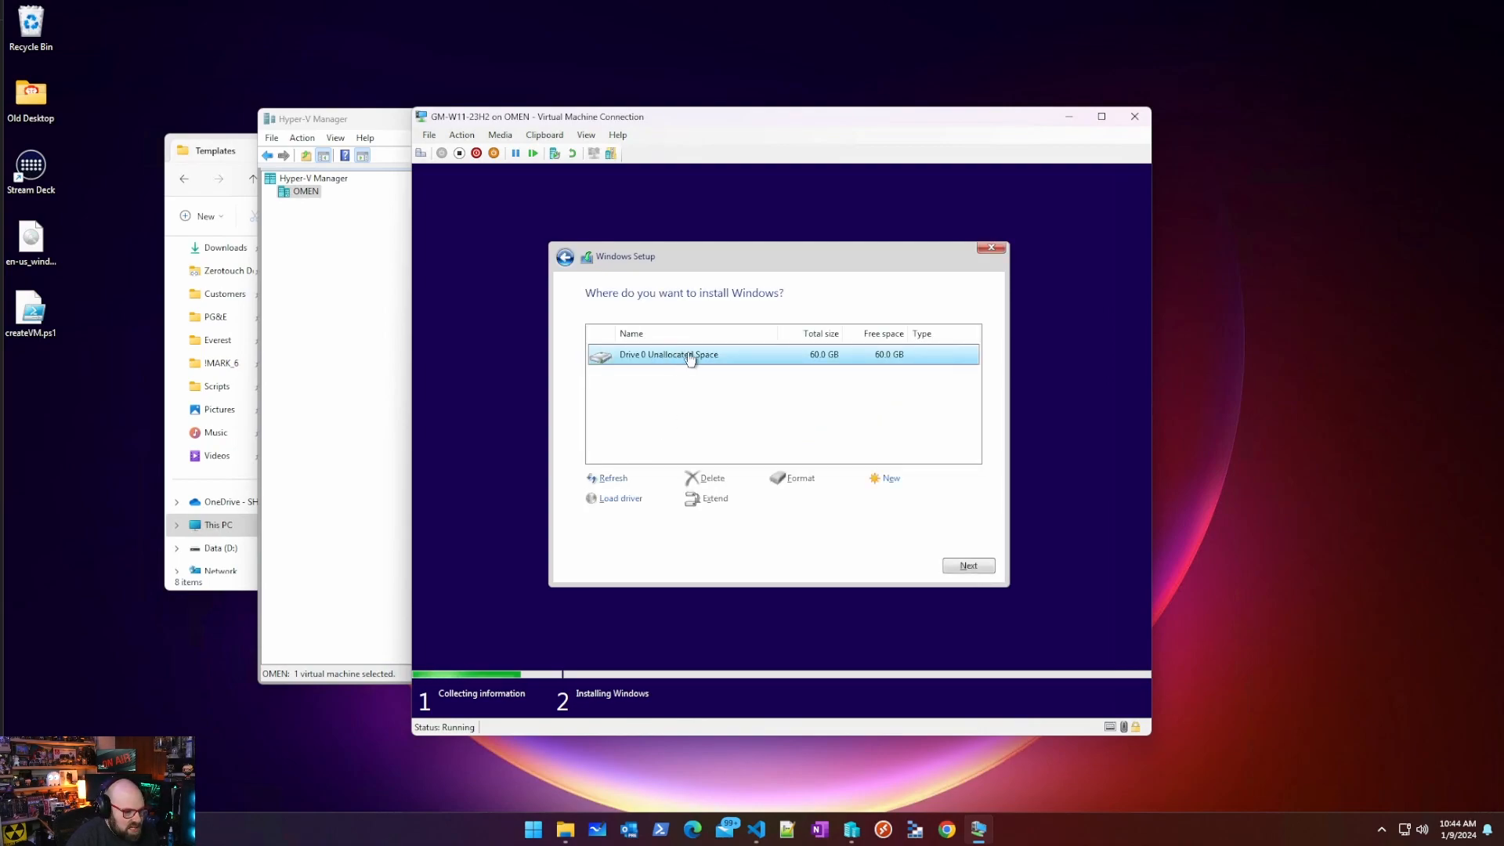
{"action": "left_click", "coordinate": [968, 565]}
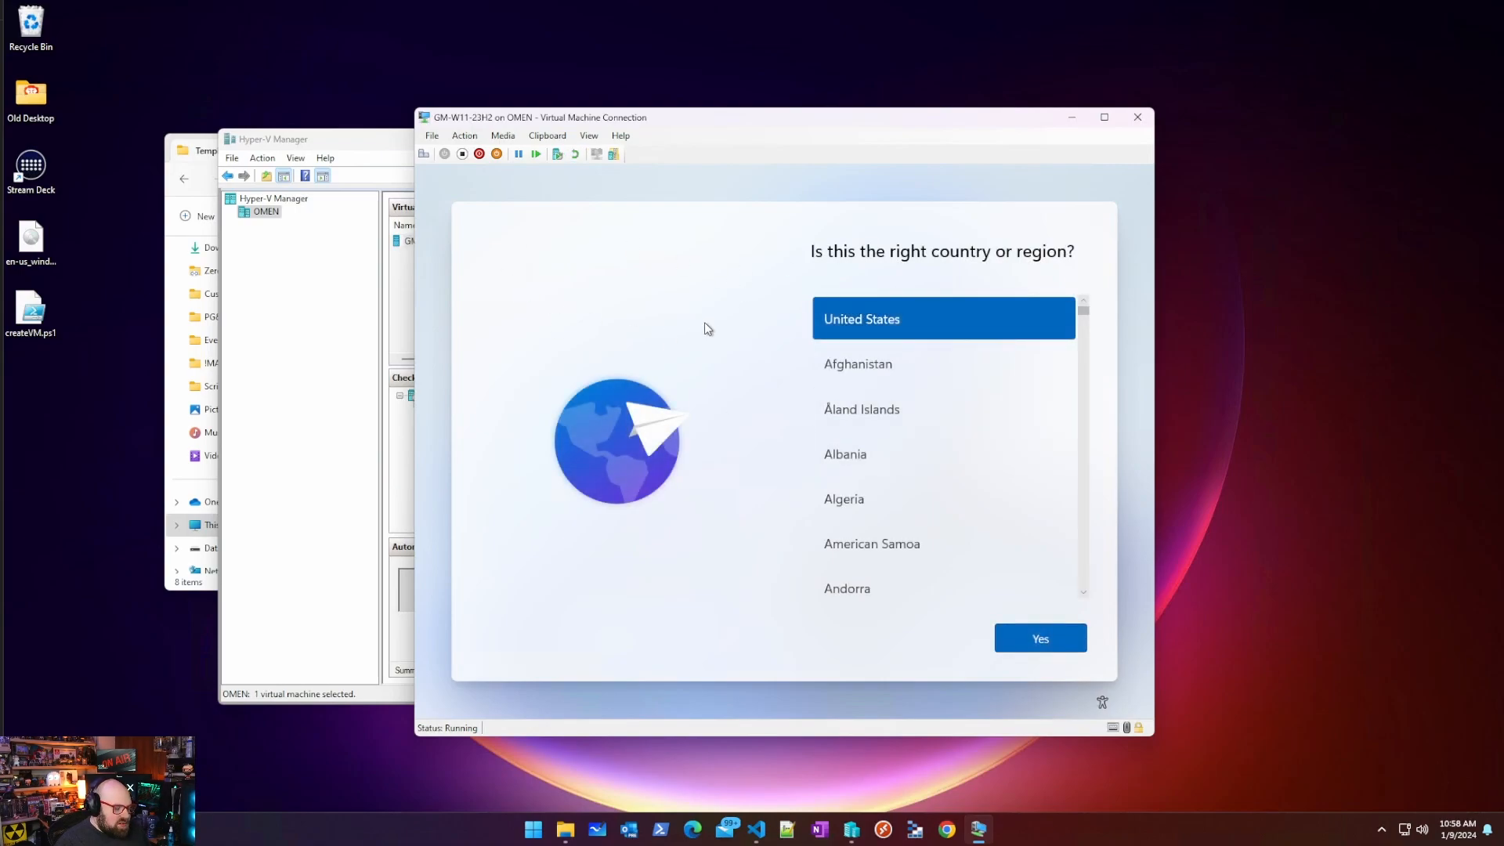
{"action": "mouse_move", "coordinate": [698, 222]}
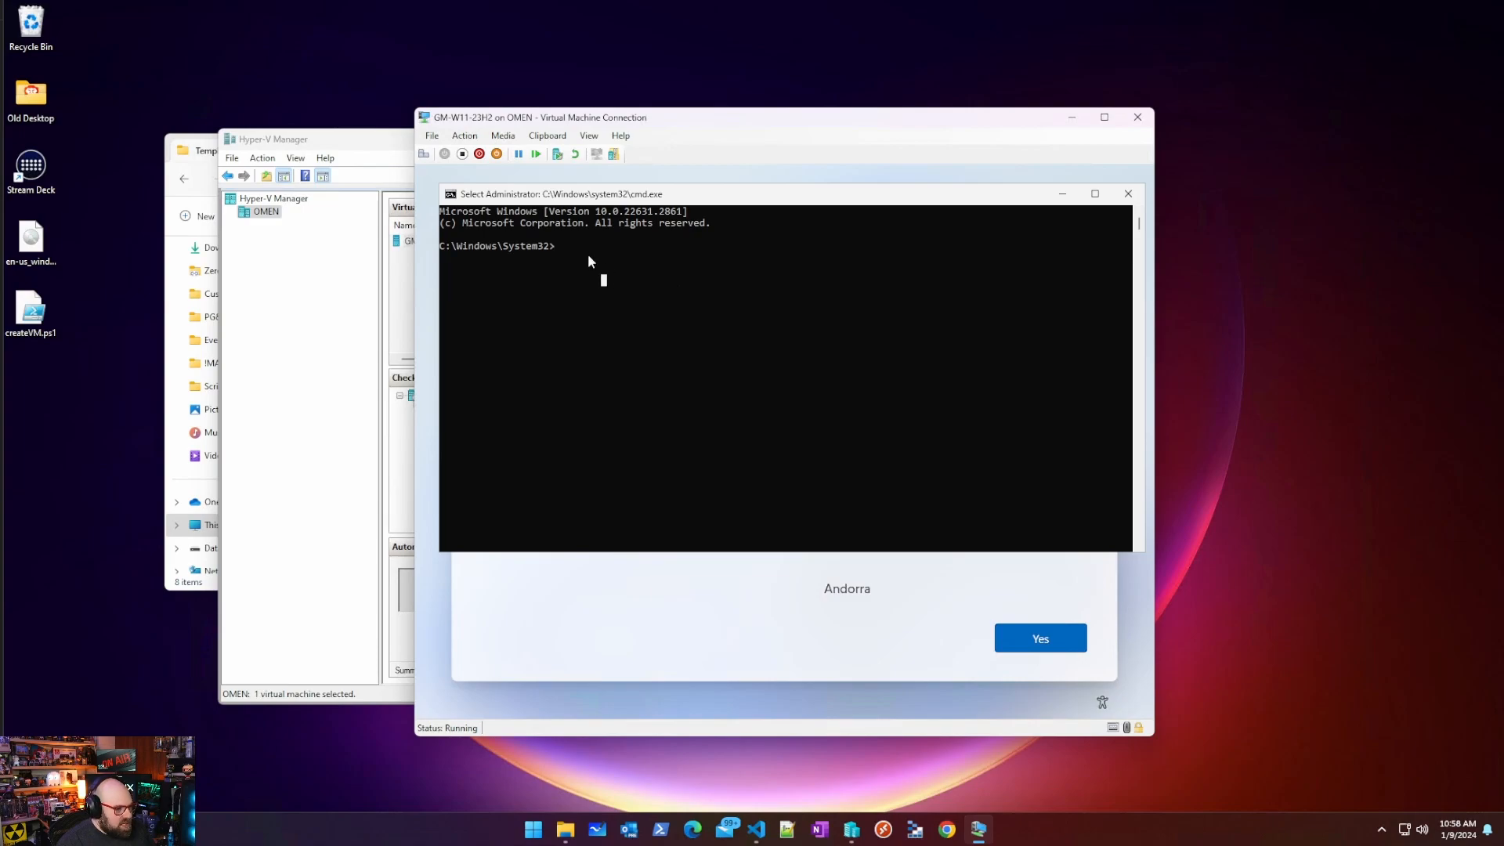
- Open PowerShell and set the execution policy to Bypass with -Force
{"action": "type", "text": "powershell"}
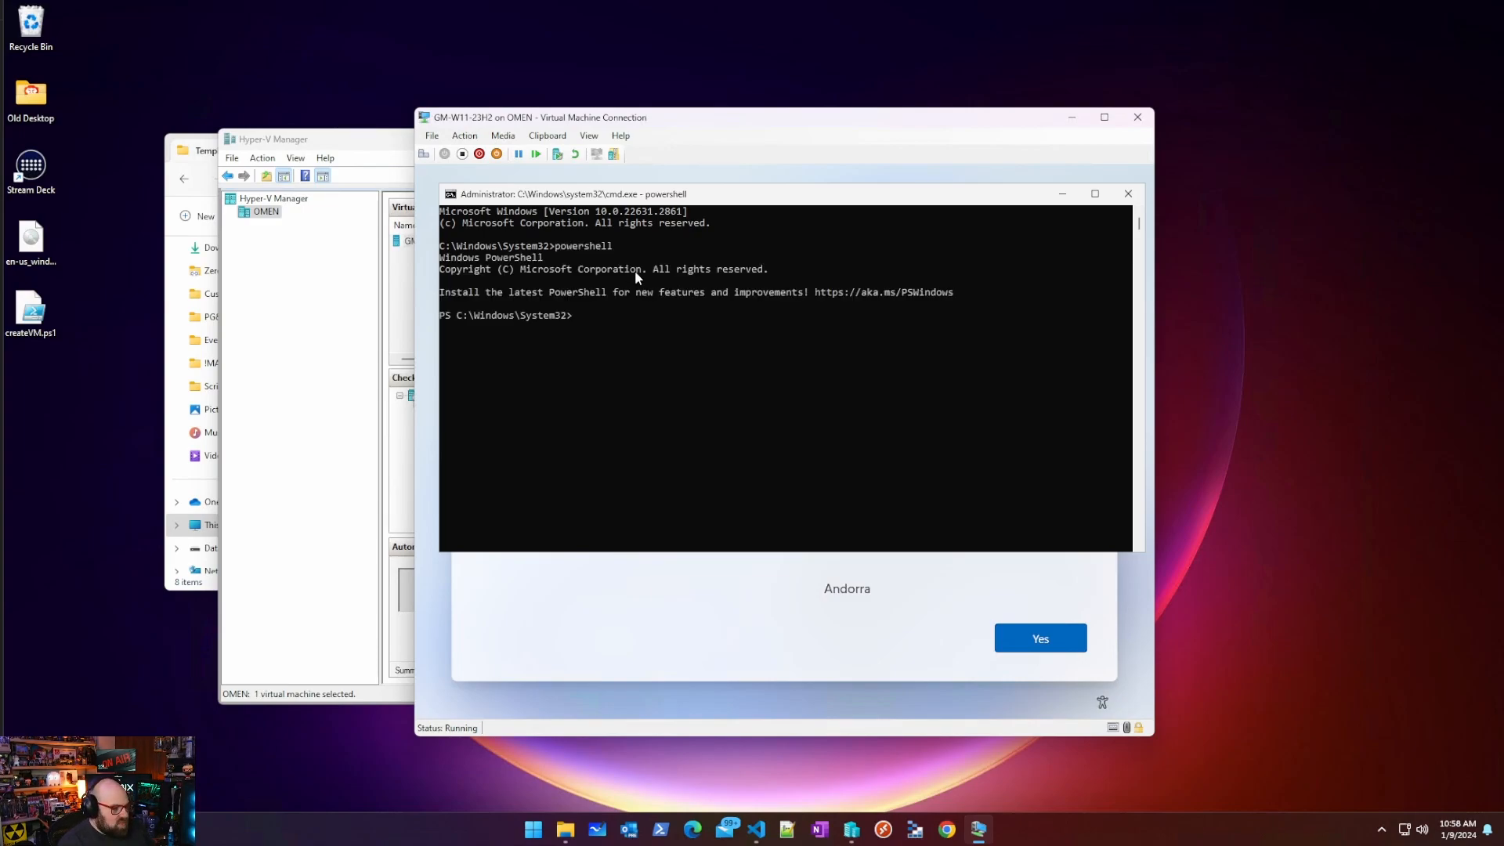
{"action": "type", "text": "set-e"}
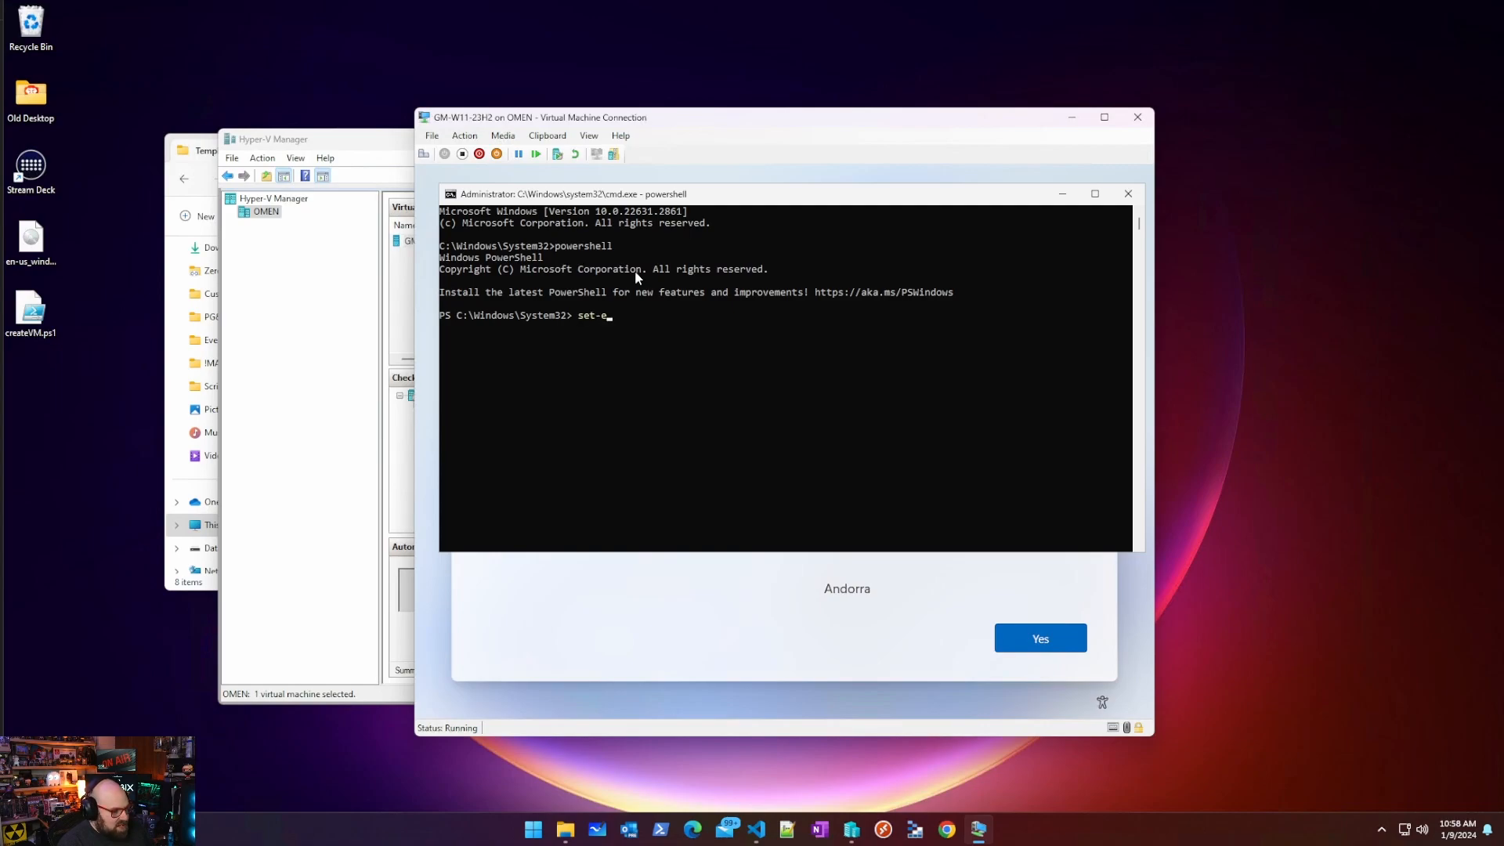
{"action": "type", "text": "xecutionPolicy"}
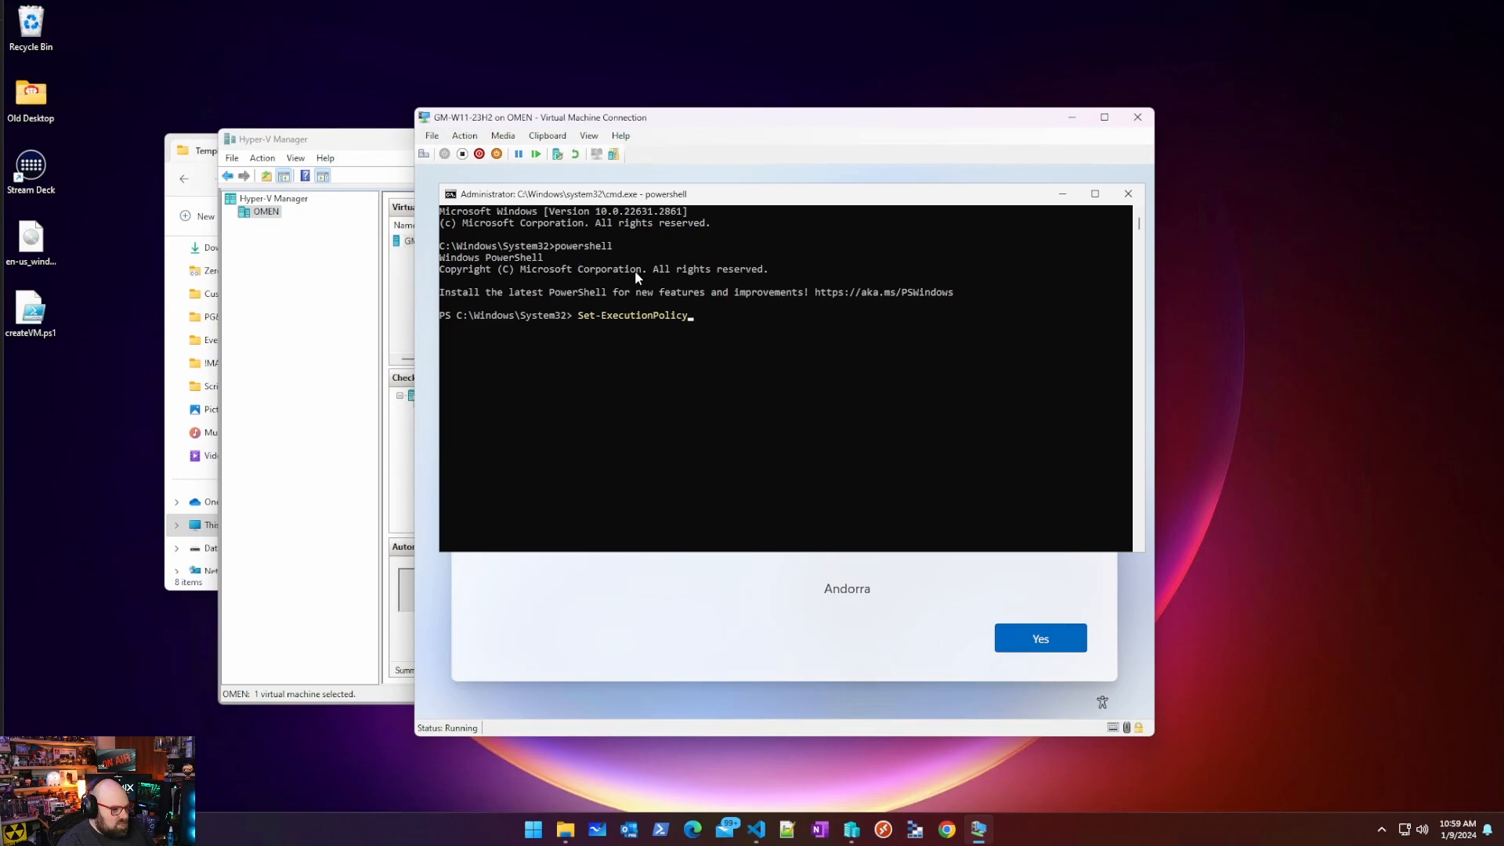
{"action": "type", "text": "Bypass -f"}
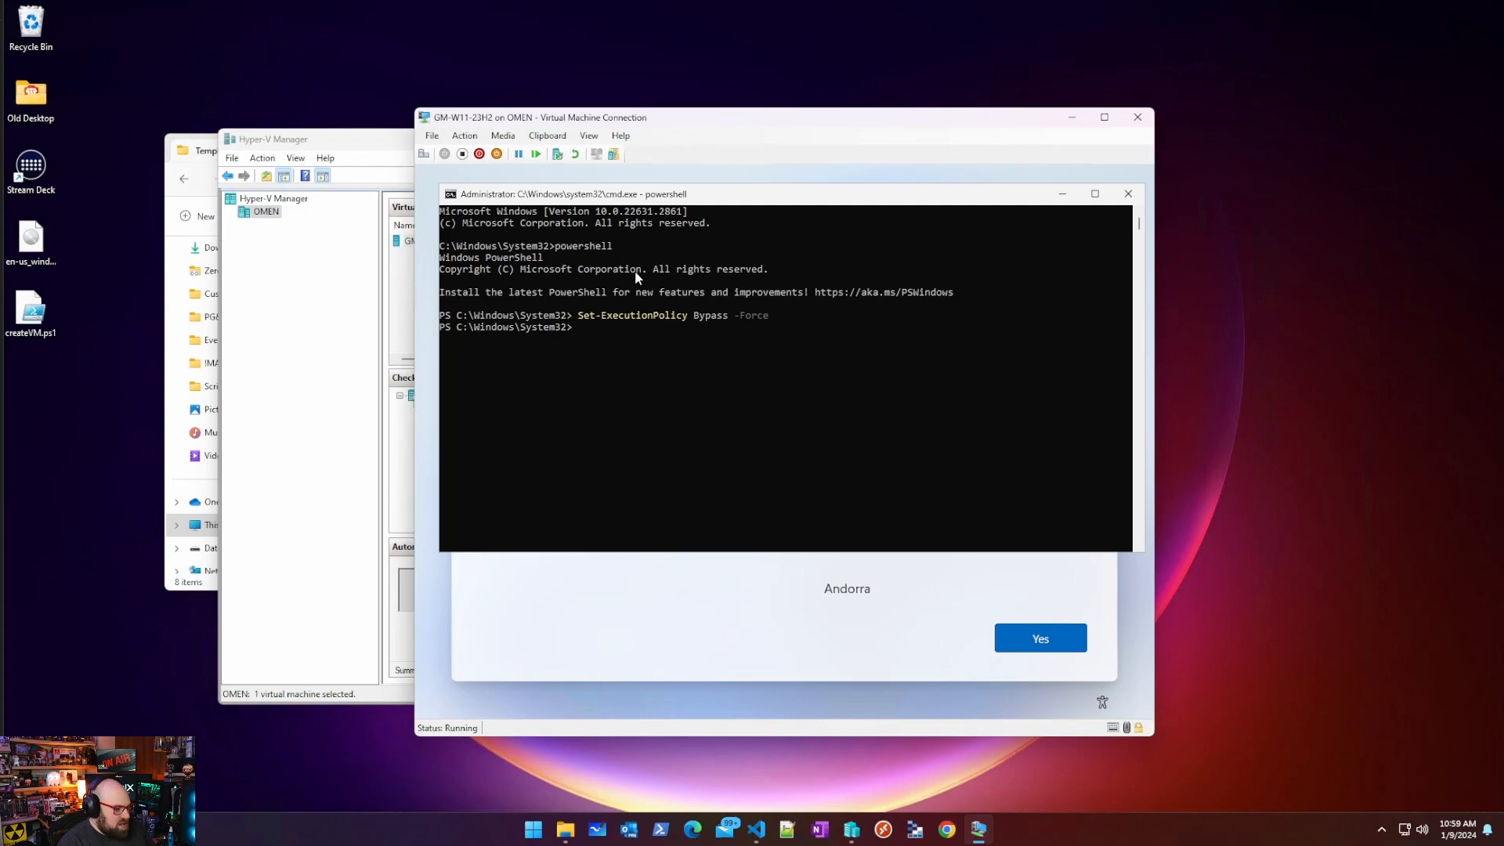
- Run Install-PackageProvider -Name NuGet -Confirm:$false -Force
{"action": "type", "text": "install"}
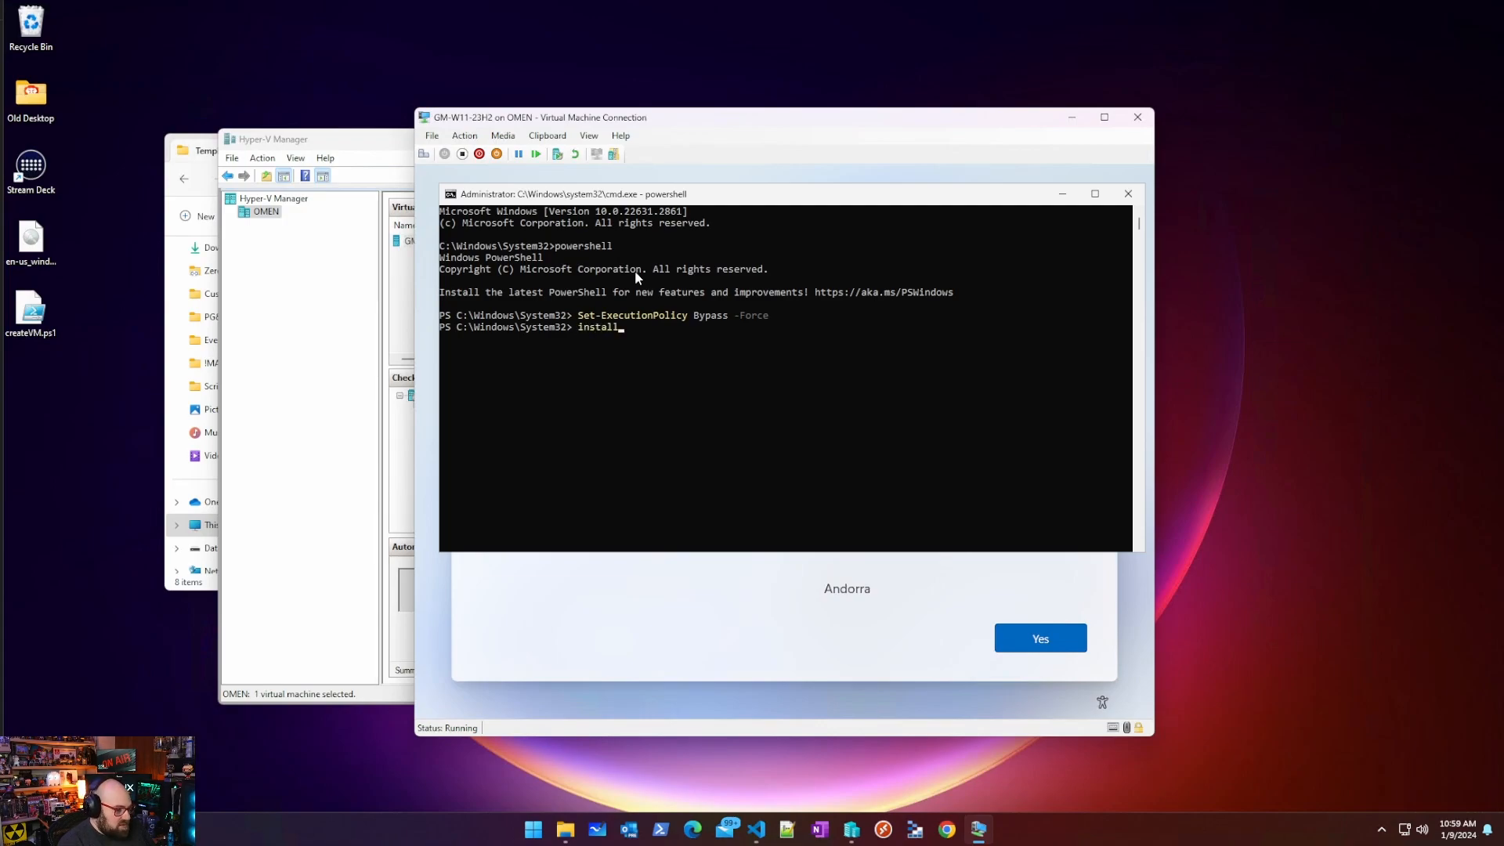
{"action": "type", "text": "-pa"}
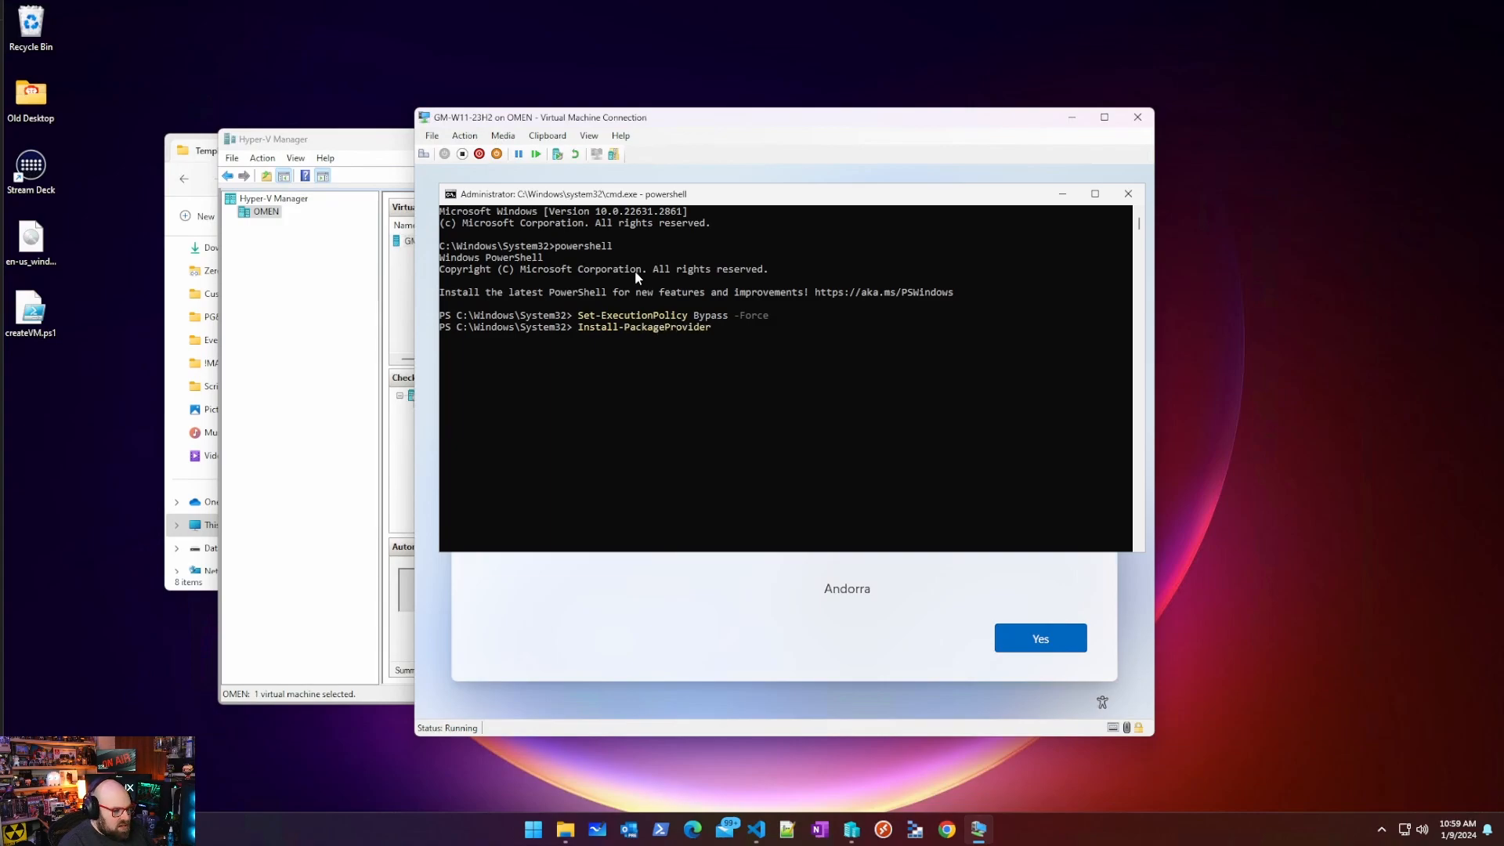
{"action": "type", "text": "-name nuget -Confirm:$f,"}
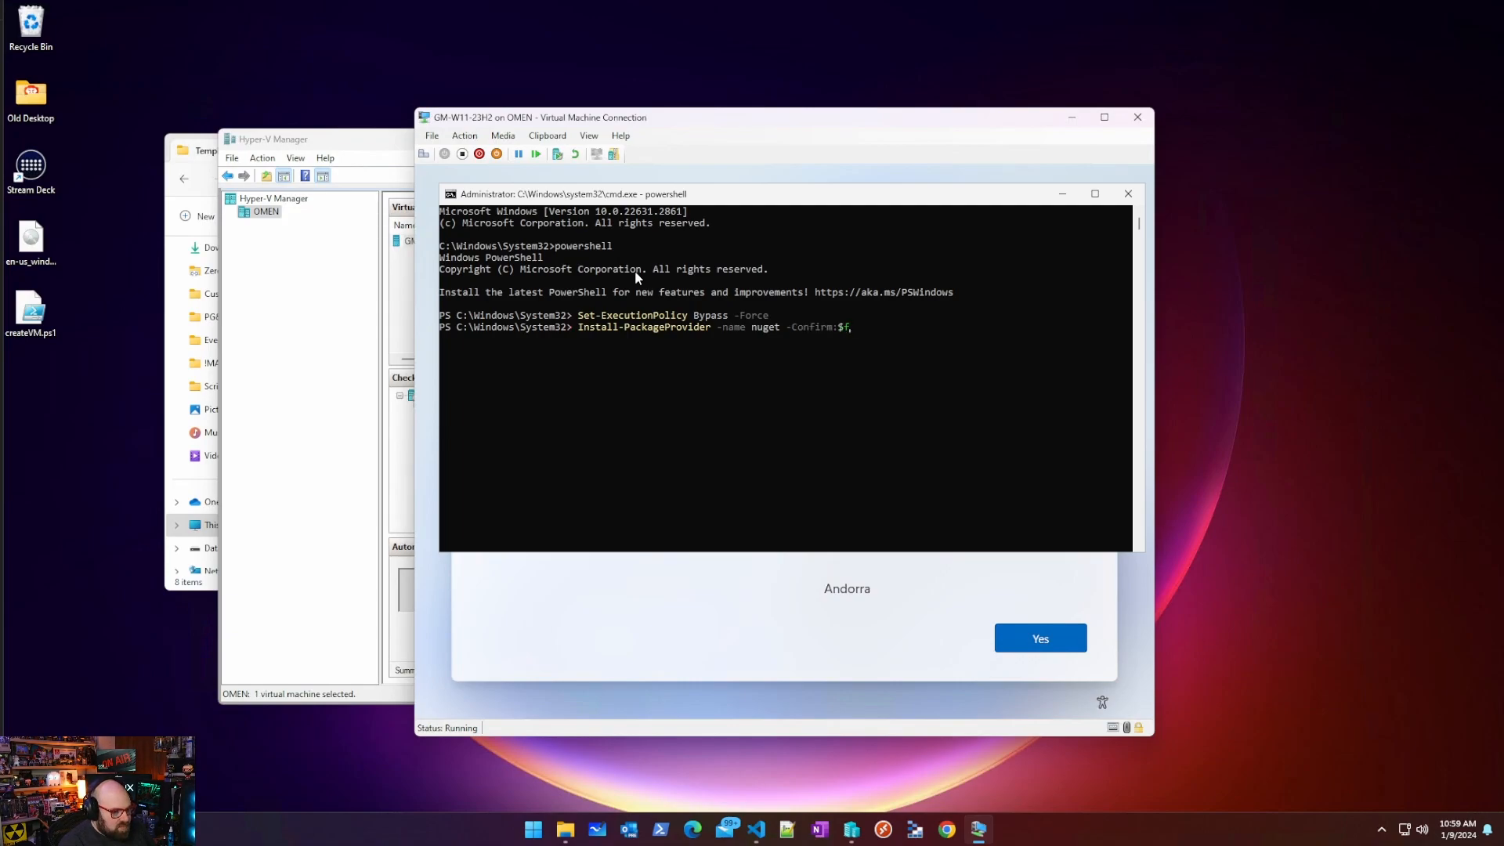
{"action": "type", "text": "alse -force"}
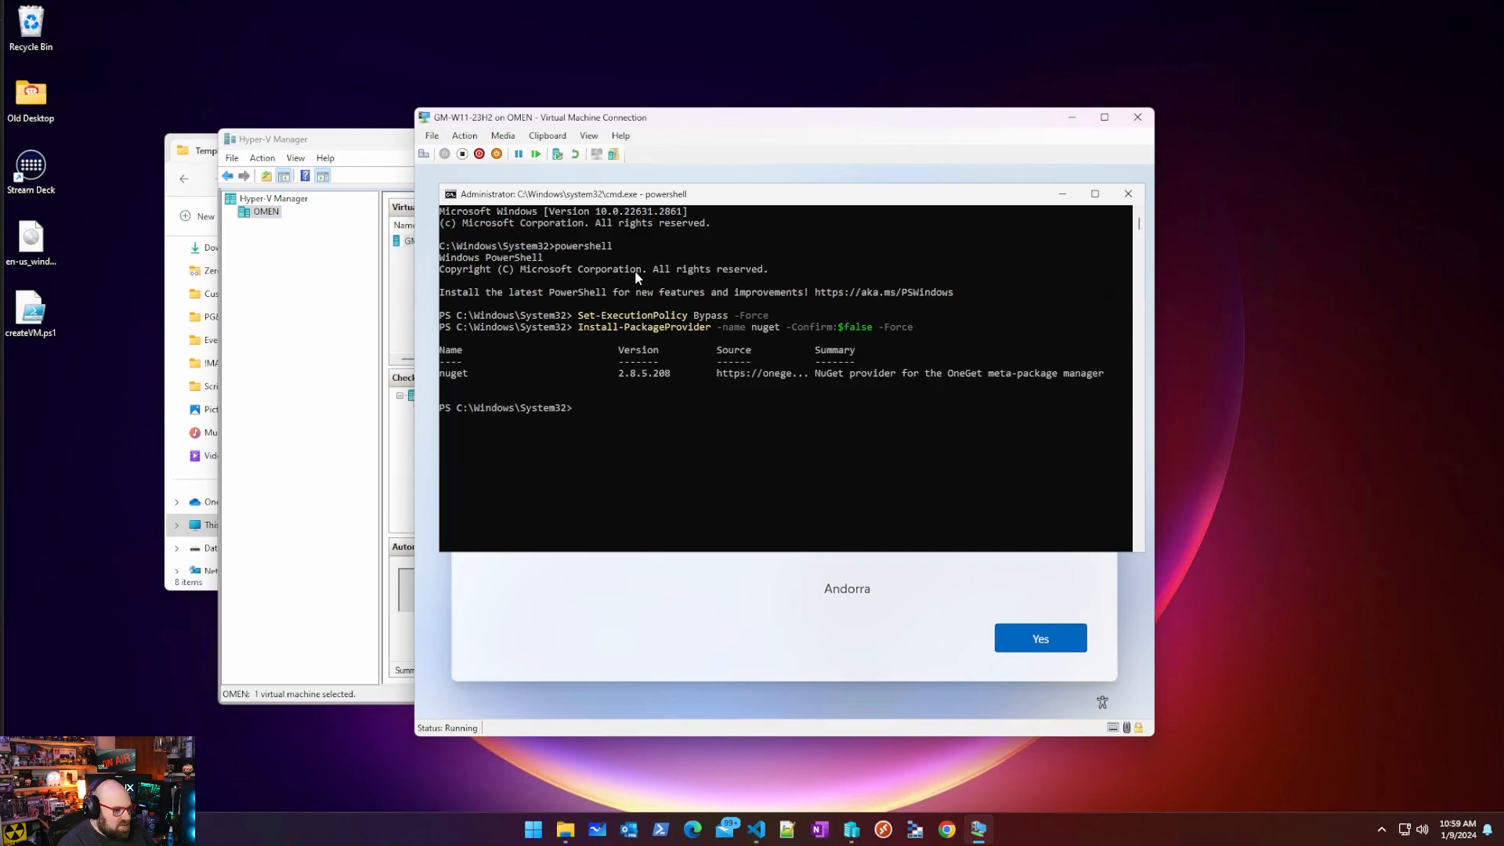
- Install the WindowsAutoPilotIntune module with -Force
{"action": "type", "text": "Install-m"}
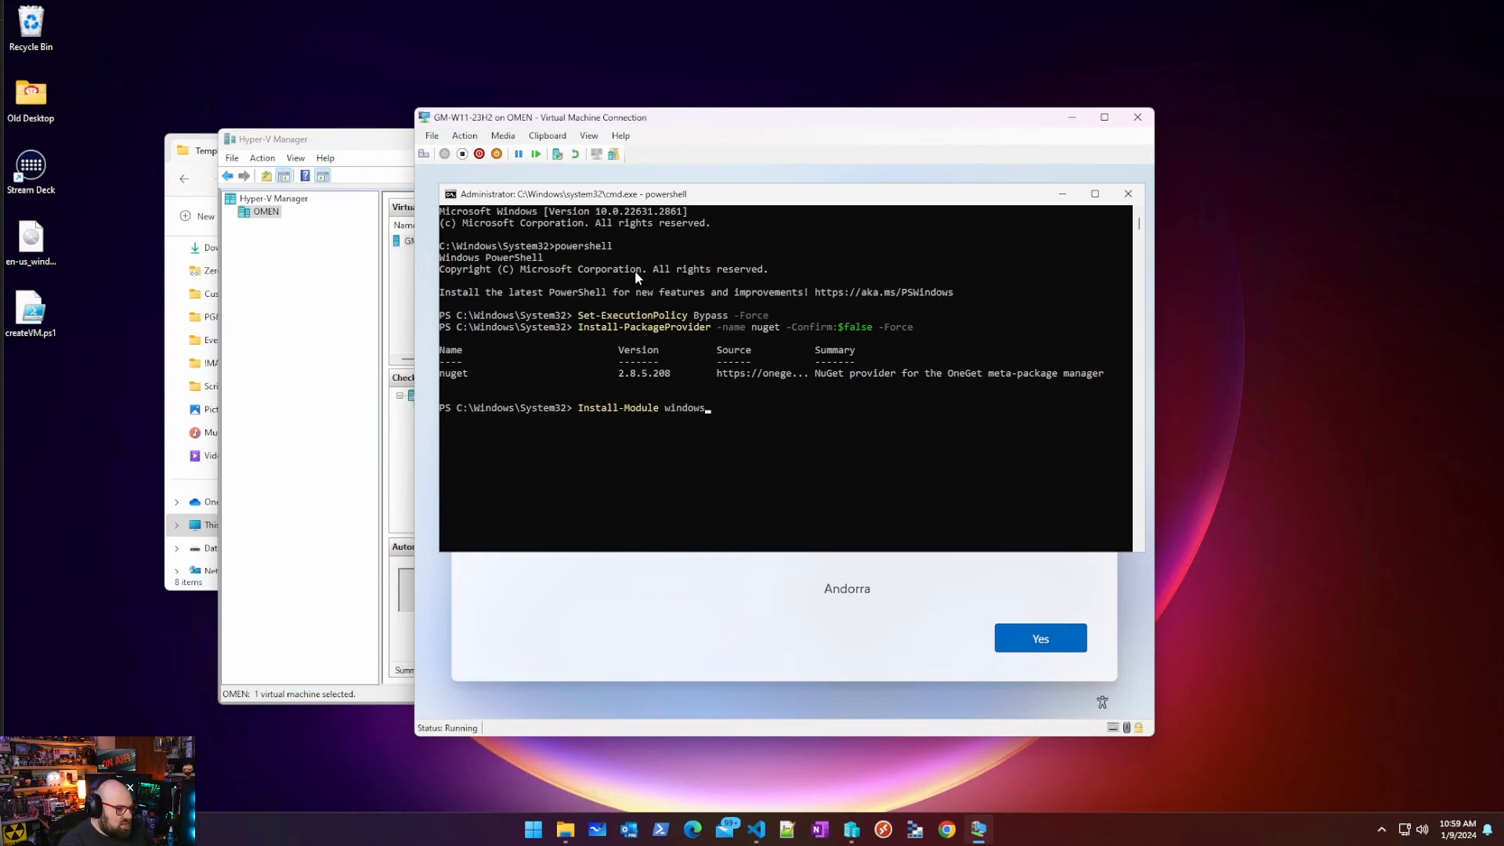
{"action": "type", "text": "autopilotintune"}
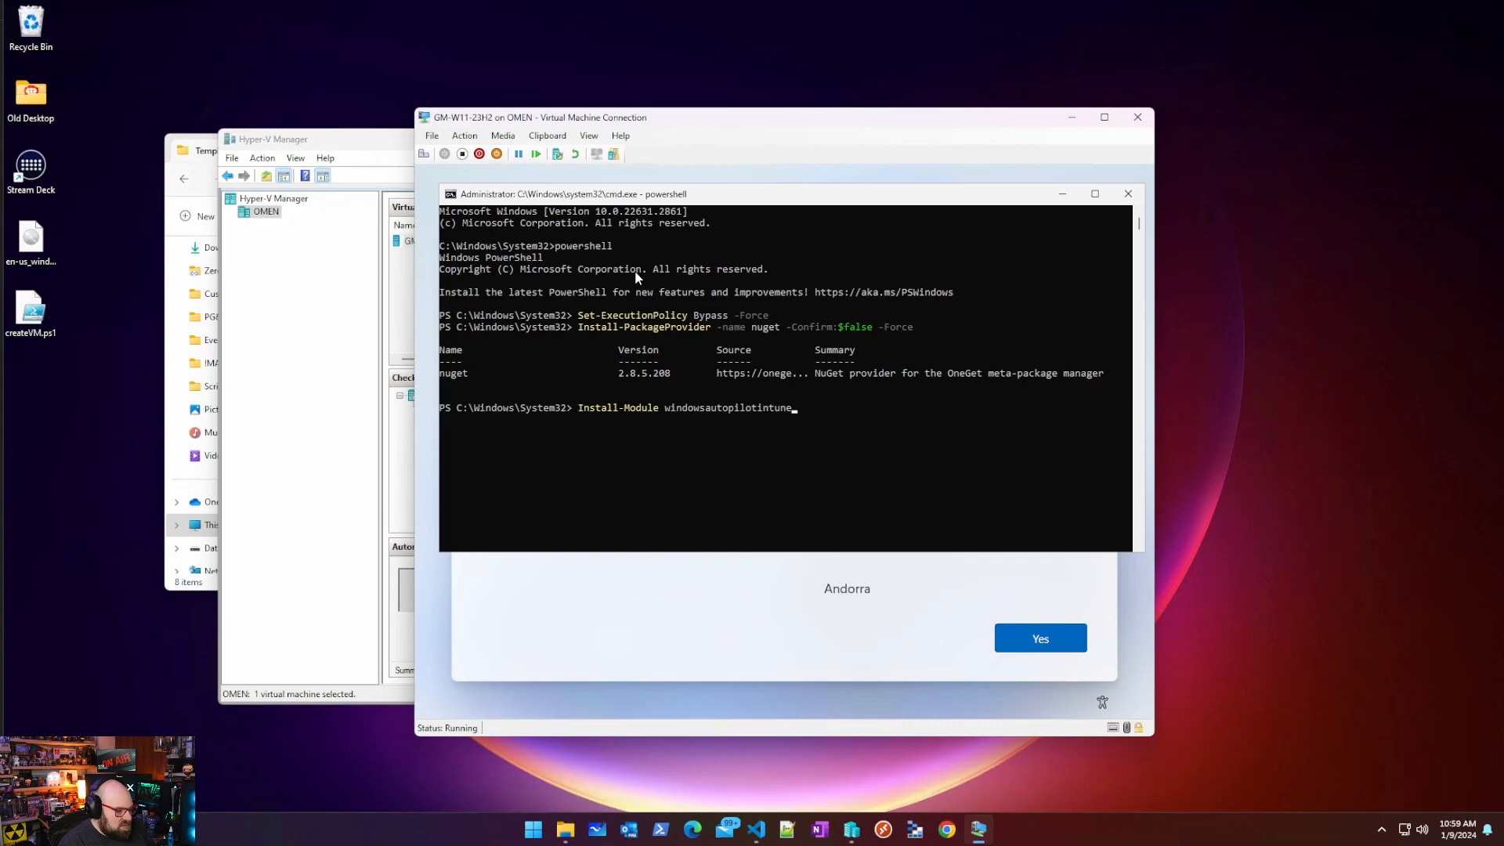
{"action": "type", "text": "-force"}
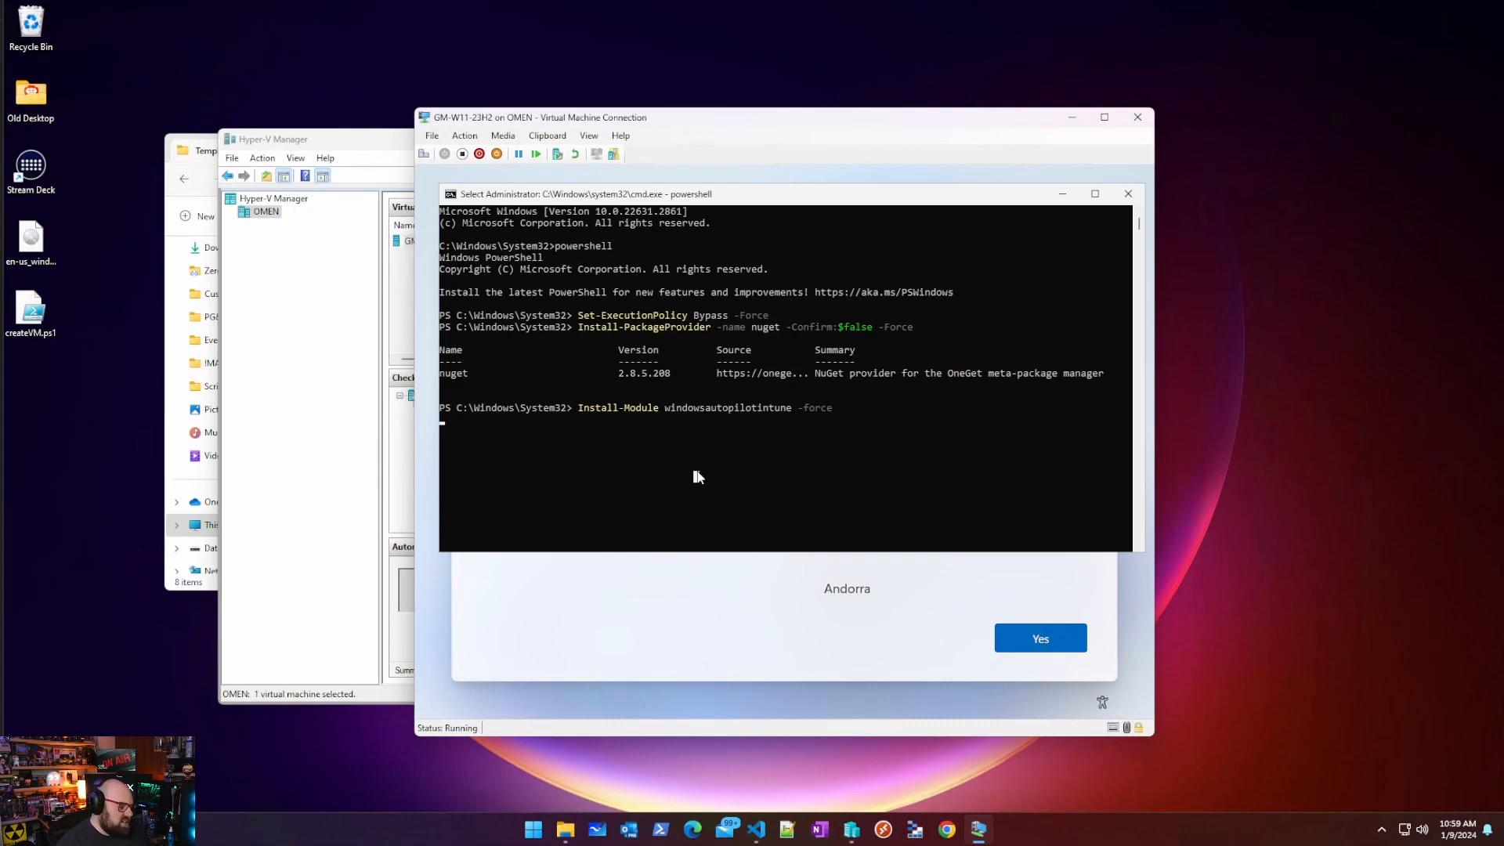
{"action": "mouse_move", "coordinate": [719, 465]}
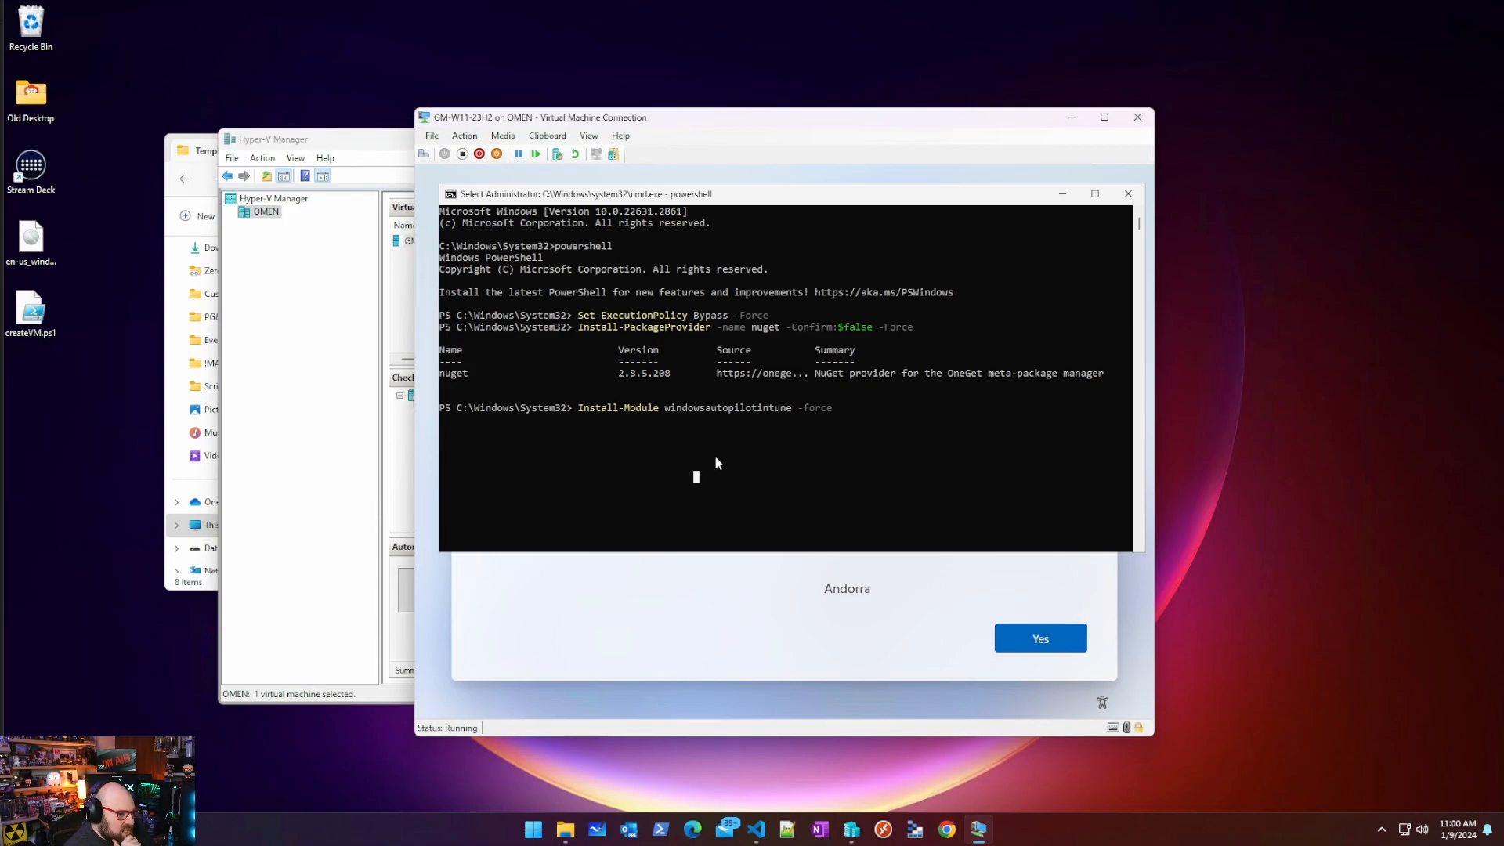
- Import the WindowsAutoPilotIntune module
{"action": "type", "text": "kkj"}
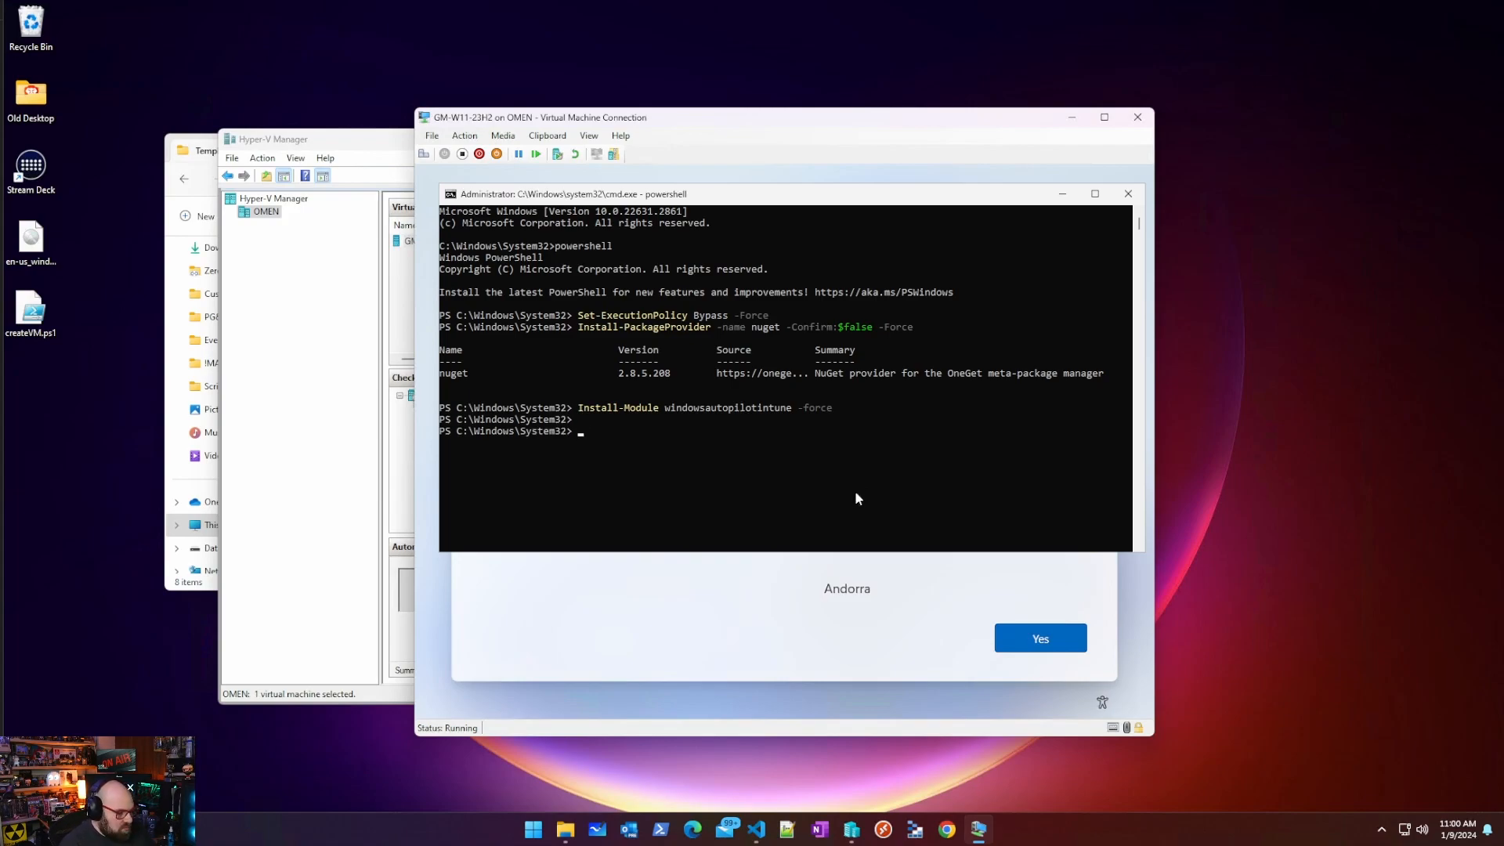
{"action": "type", "text": "Install0"}
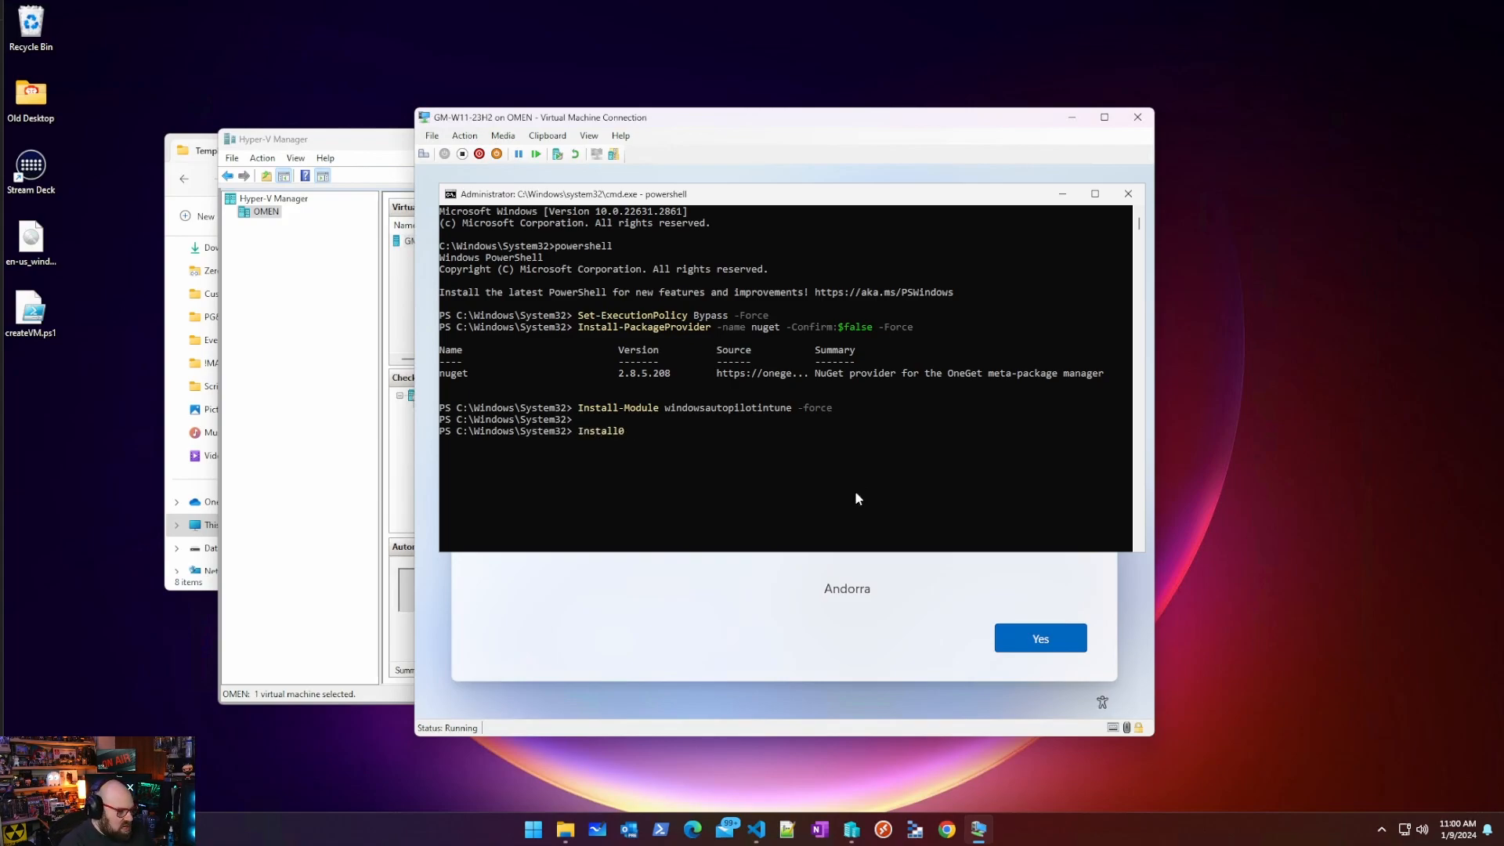
{"action": "type", "text": "Import-"}
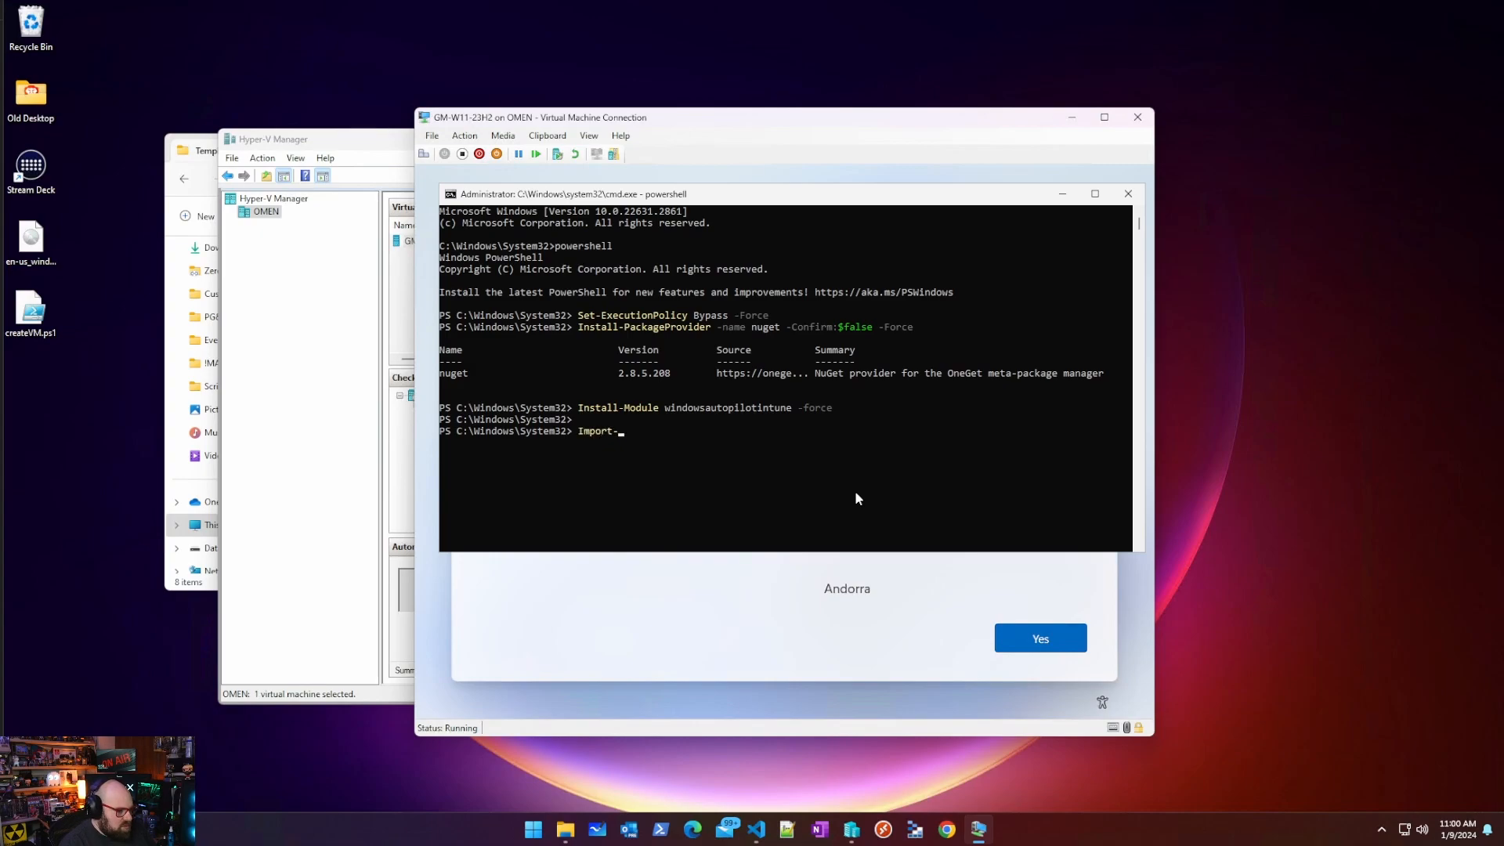
{"action": "type", "text": "Module window"}
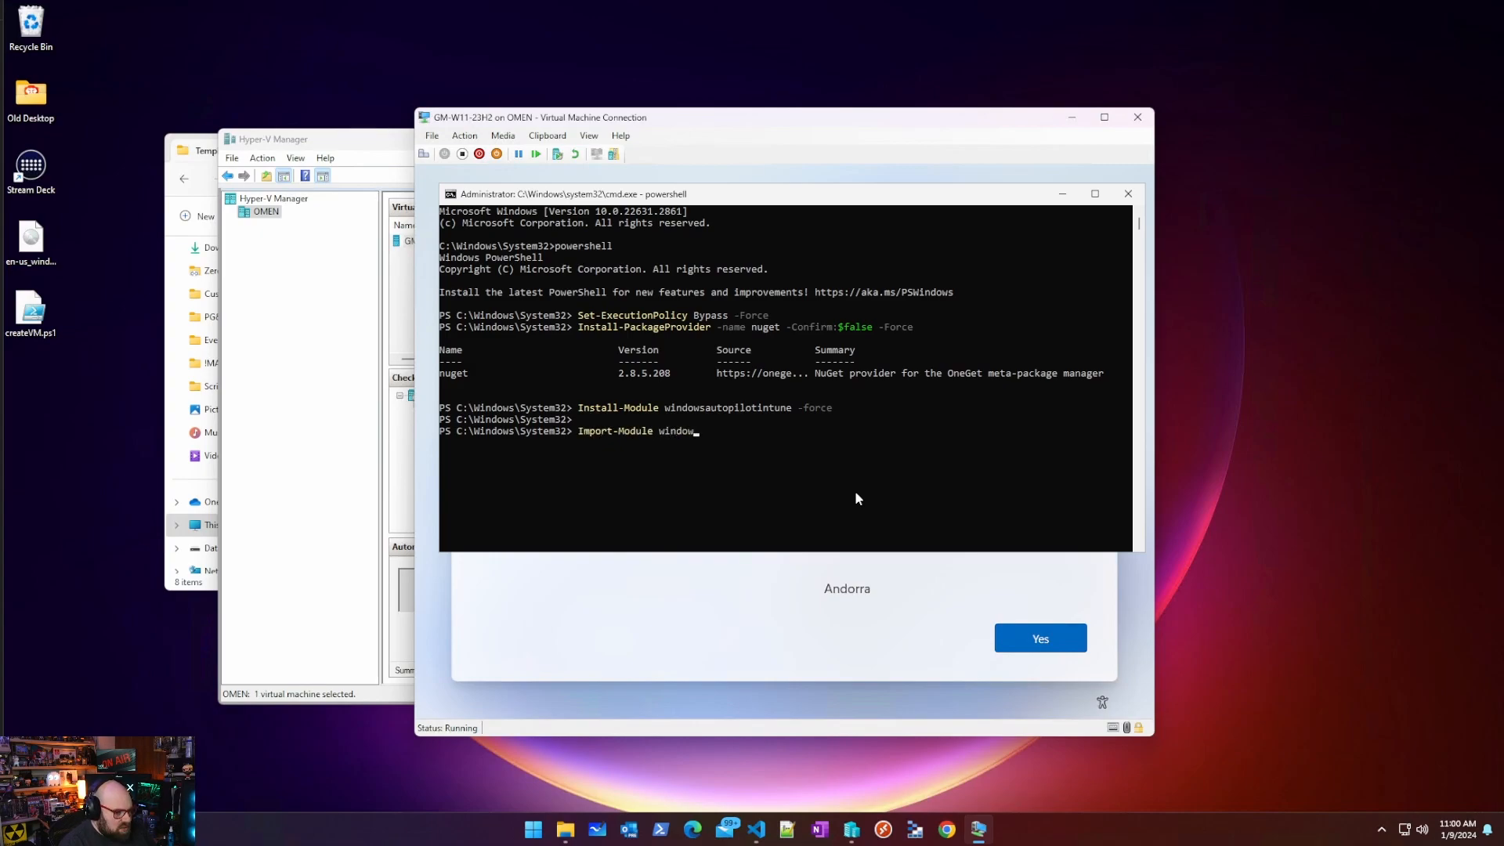
{"action": "type", "text": ".\\Windows.AI.MachineLearning.Preview.dll"}
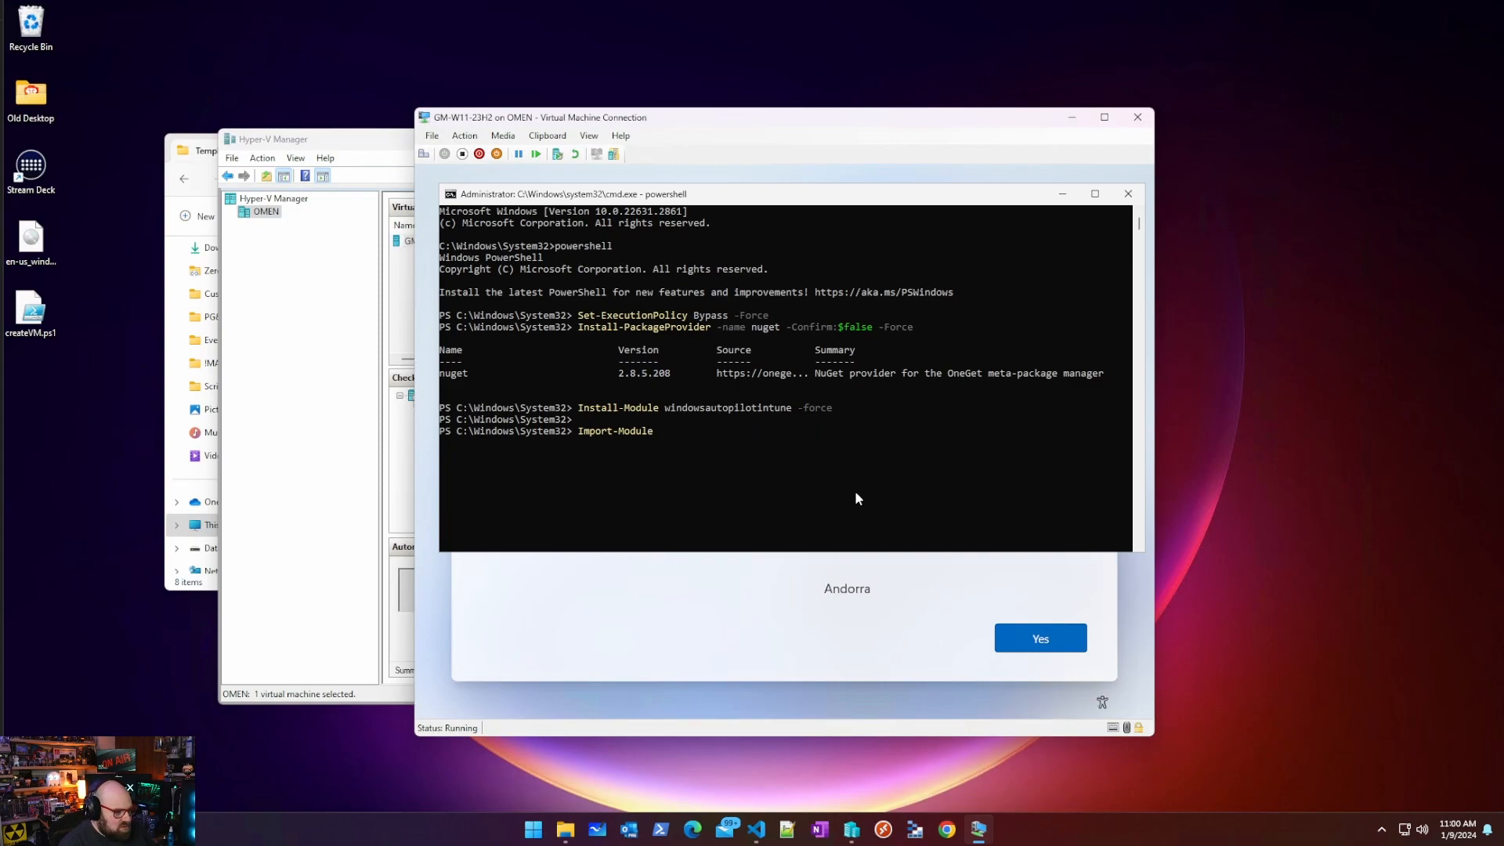
{"action": "type", "text": "windowsautopilotin"}
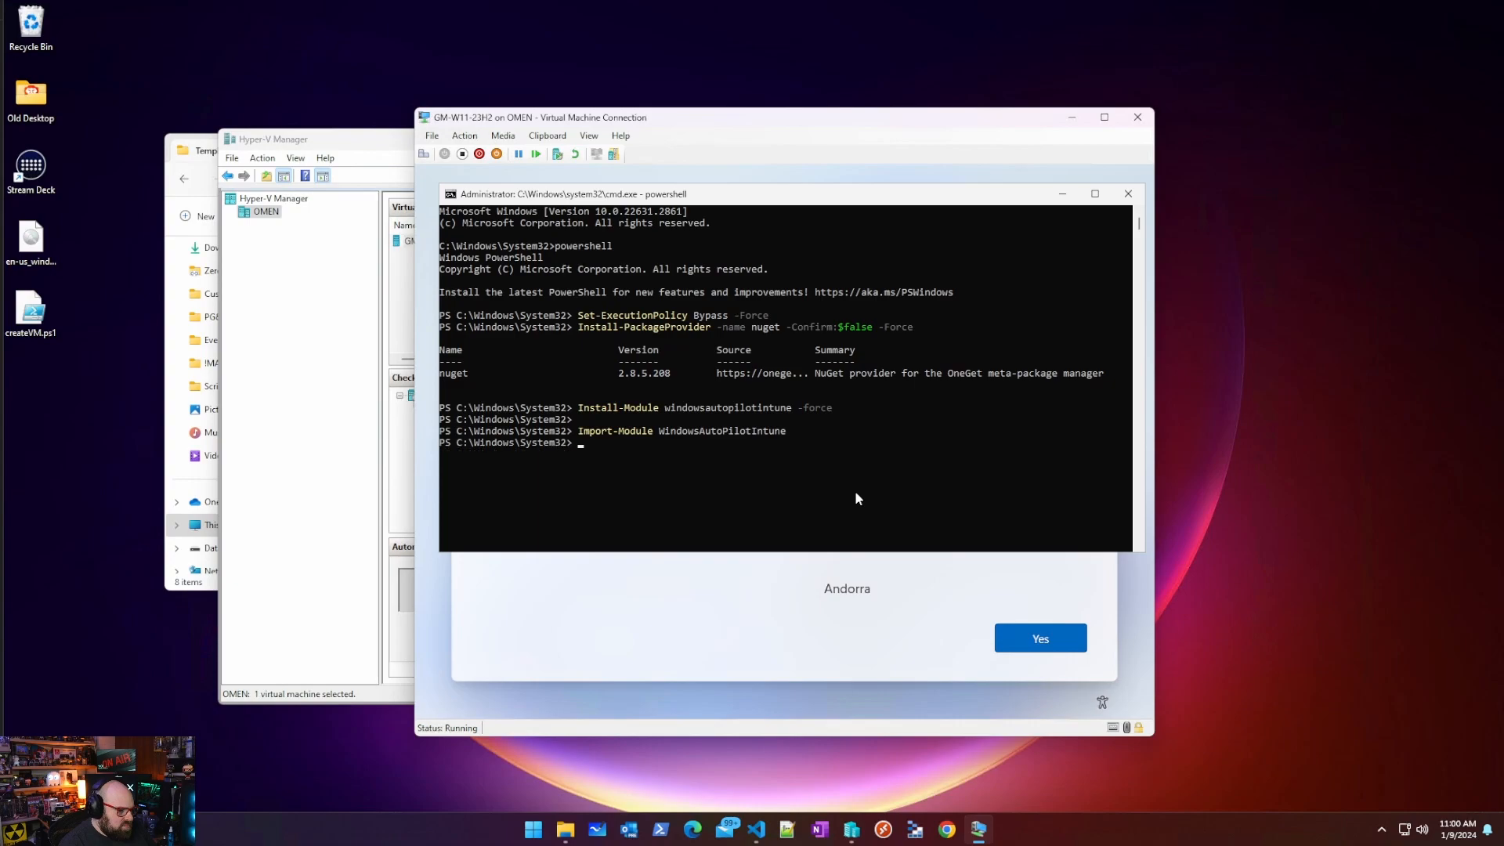
- Install the get-windowsautopilotinfo and get-autopilotdiagnostics scripts with -Force, then clear the console
{"action": "type", "text": "install-script get-window"}
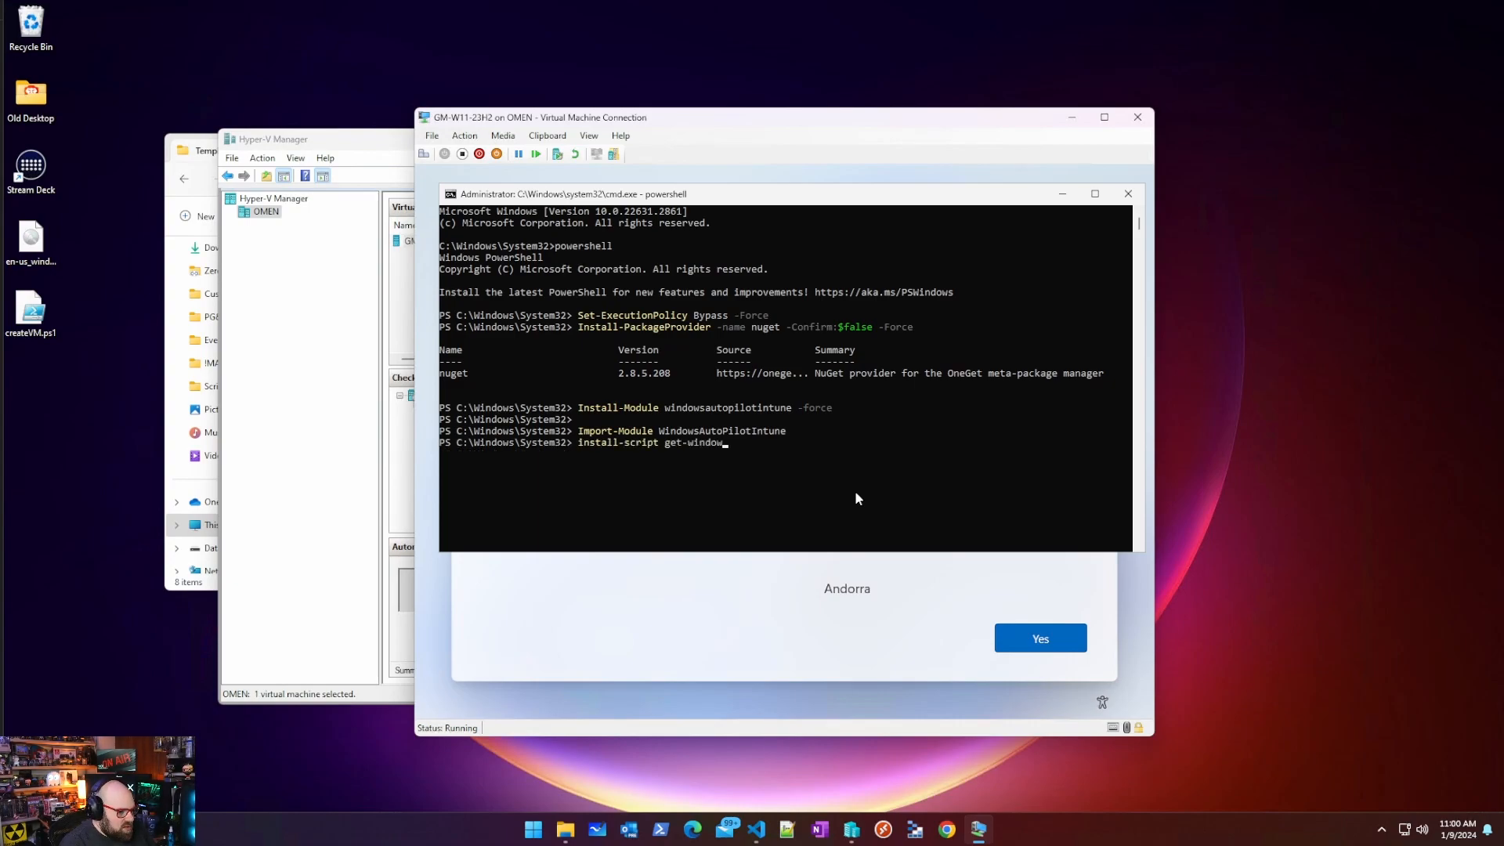
{"action": "type", "text": "sautopilotinfo -force"}
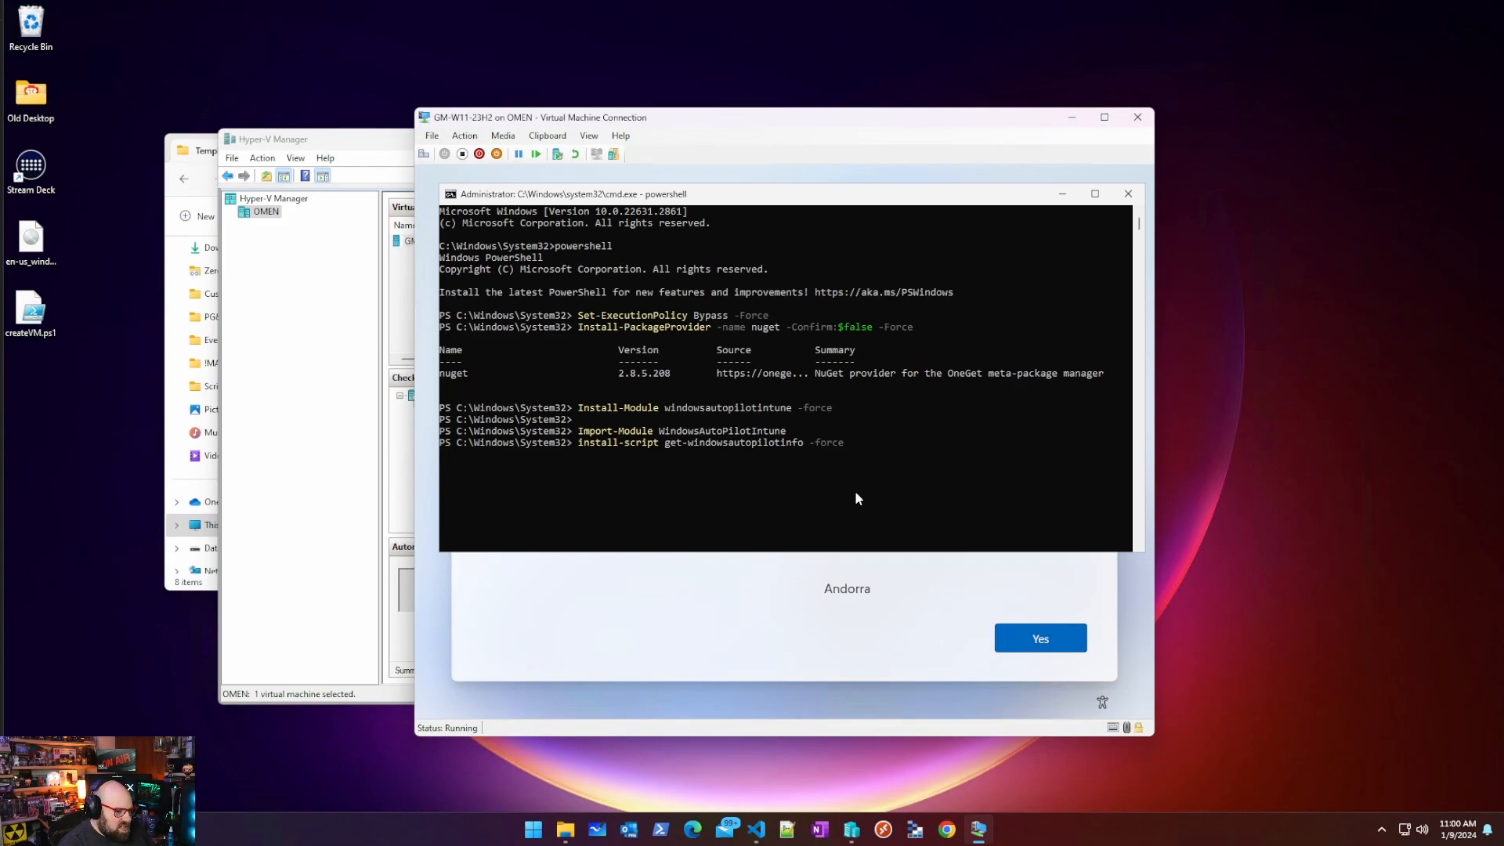
{"action": "type", "text": "f"}
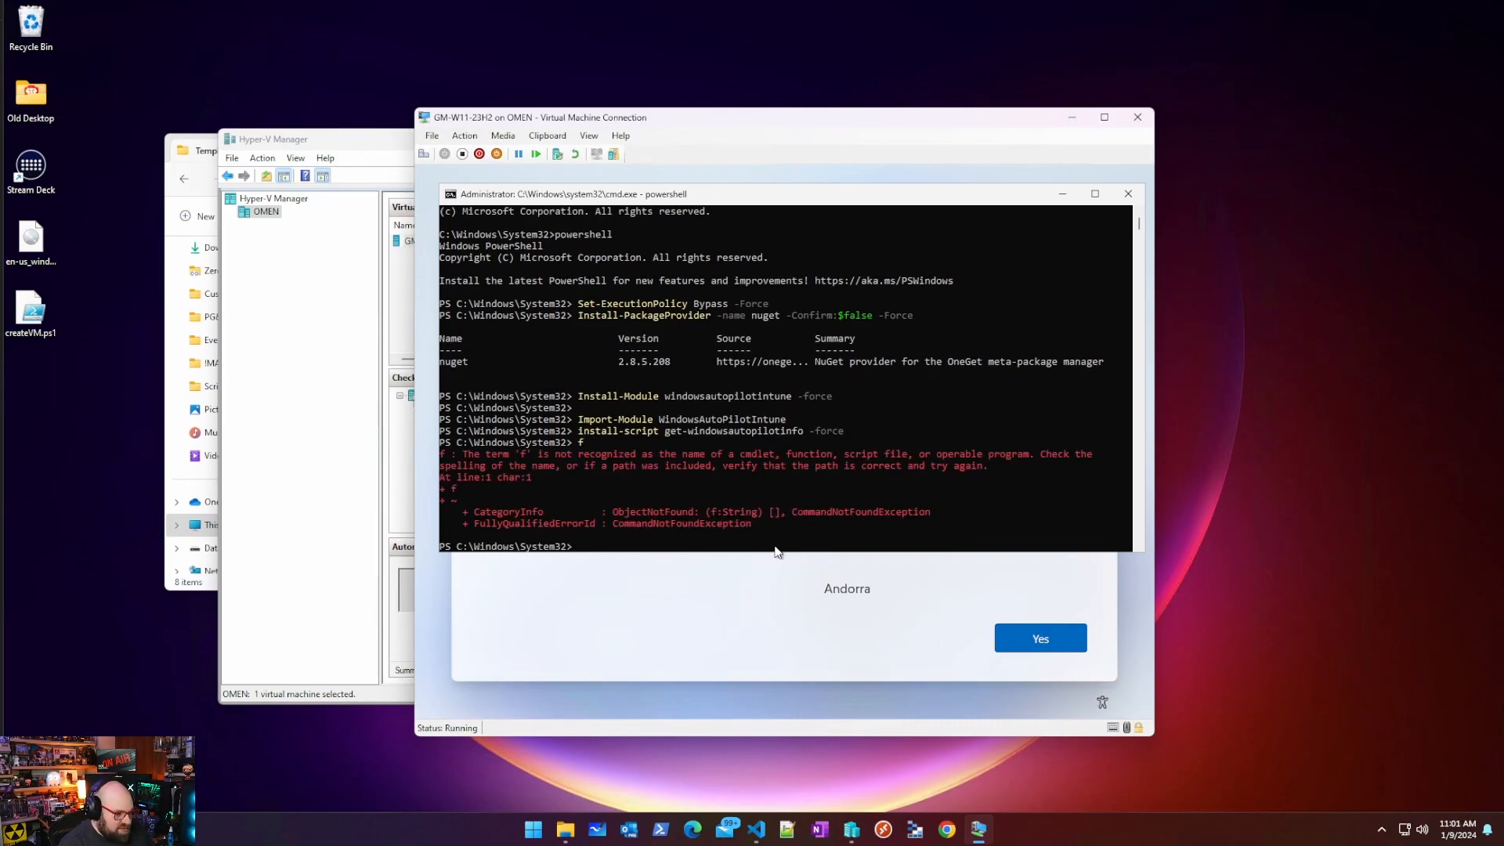
{"action": "type", "text": "install-script get-autopilotdiagnostics -froce"}
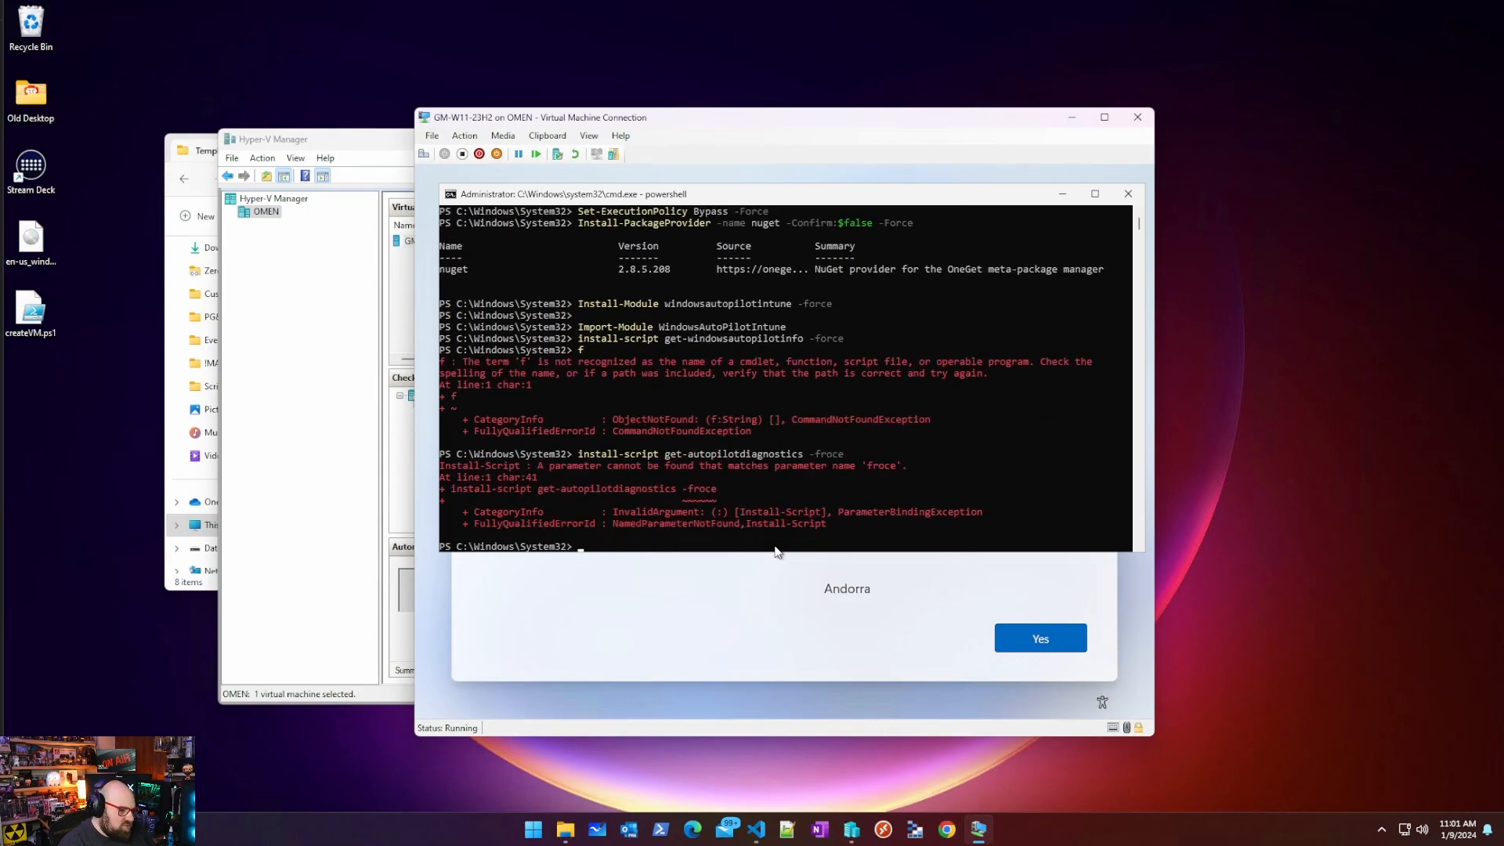
{"action": "type", "text": "install-script get-autopilotdiagnostics -fr"}
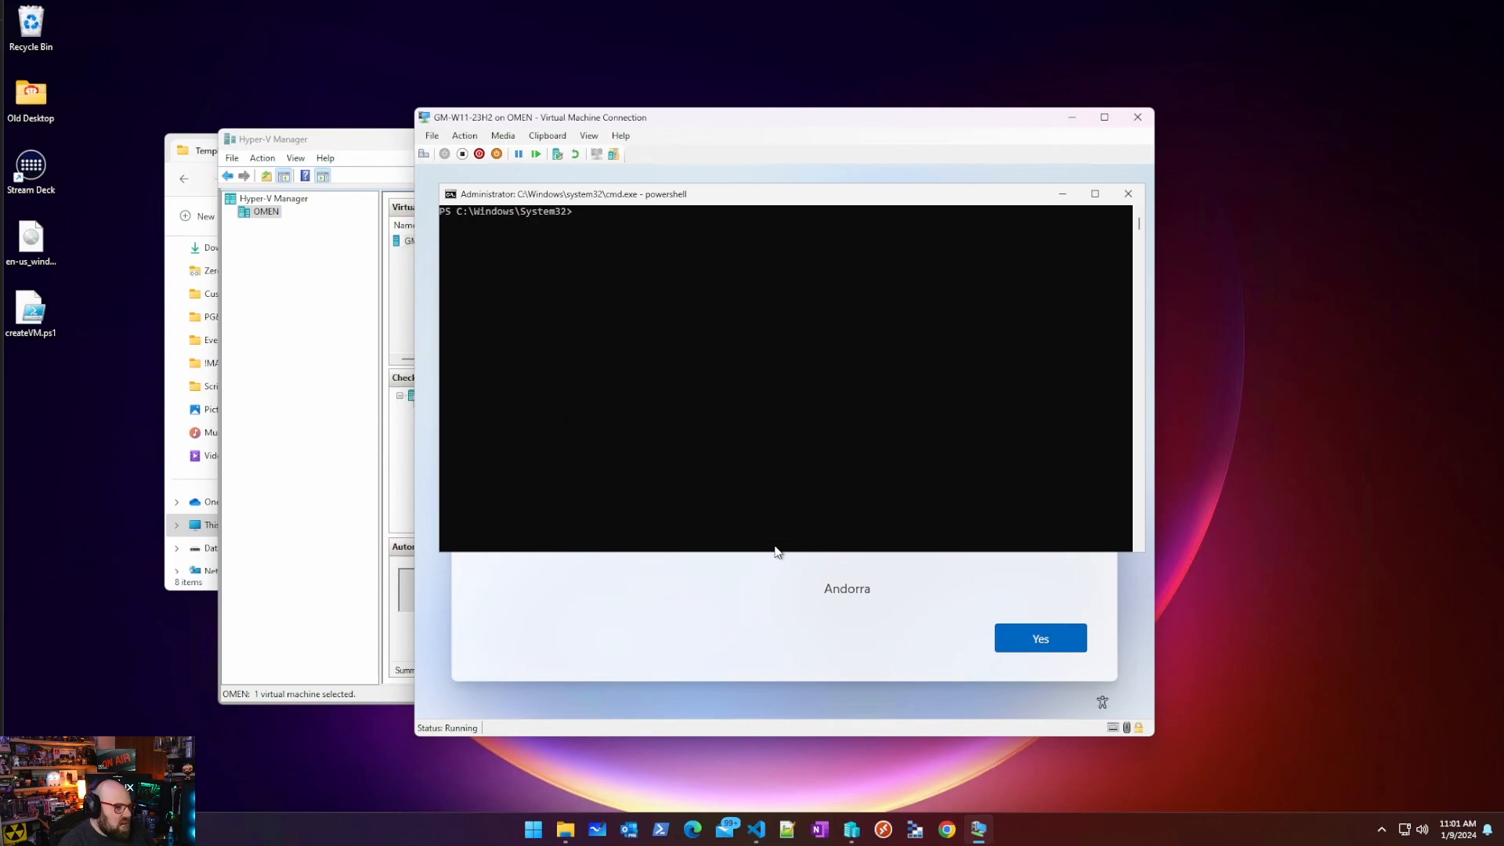
{"action": "type", "text": "exp"}
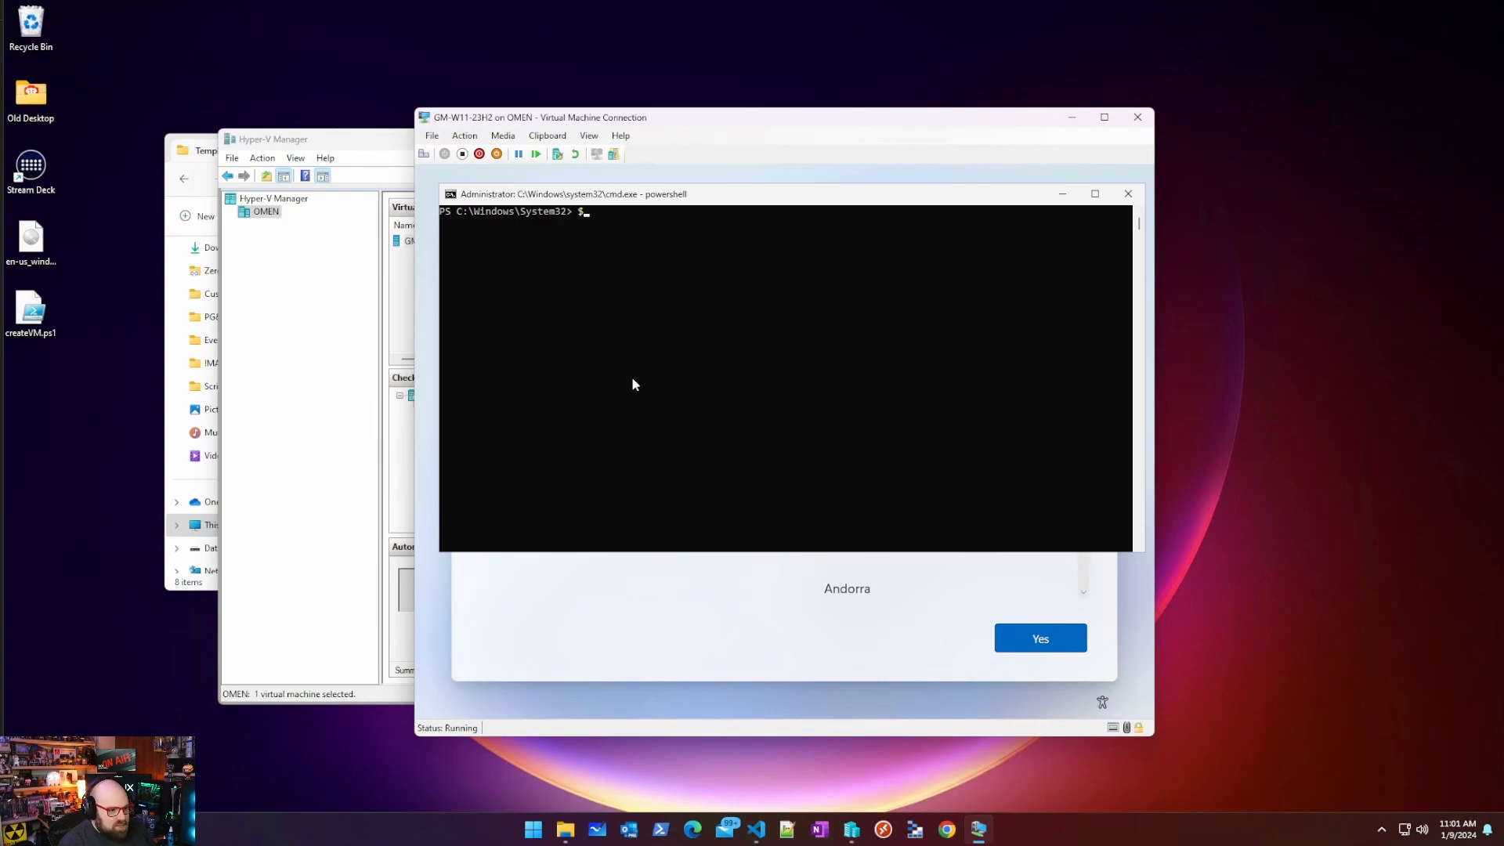
- Read a password into $password with Read-Host -AsSecureString
{"action": "type", "text": "$password"}
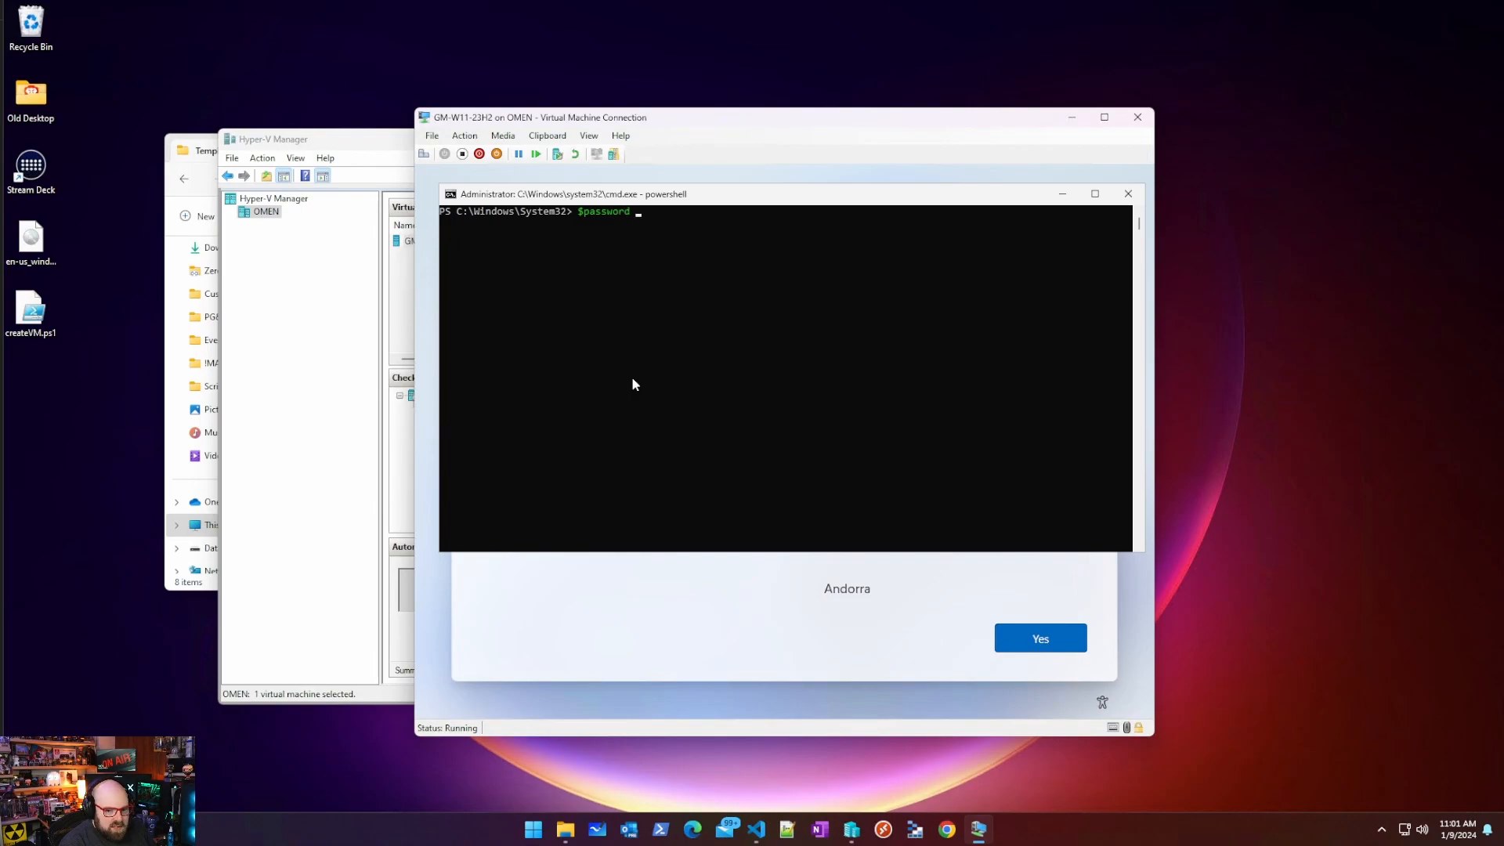
{"action": "type", "text": "= Read-Host"}
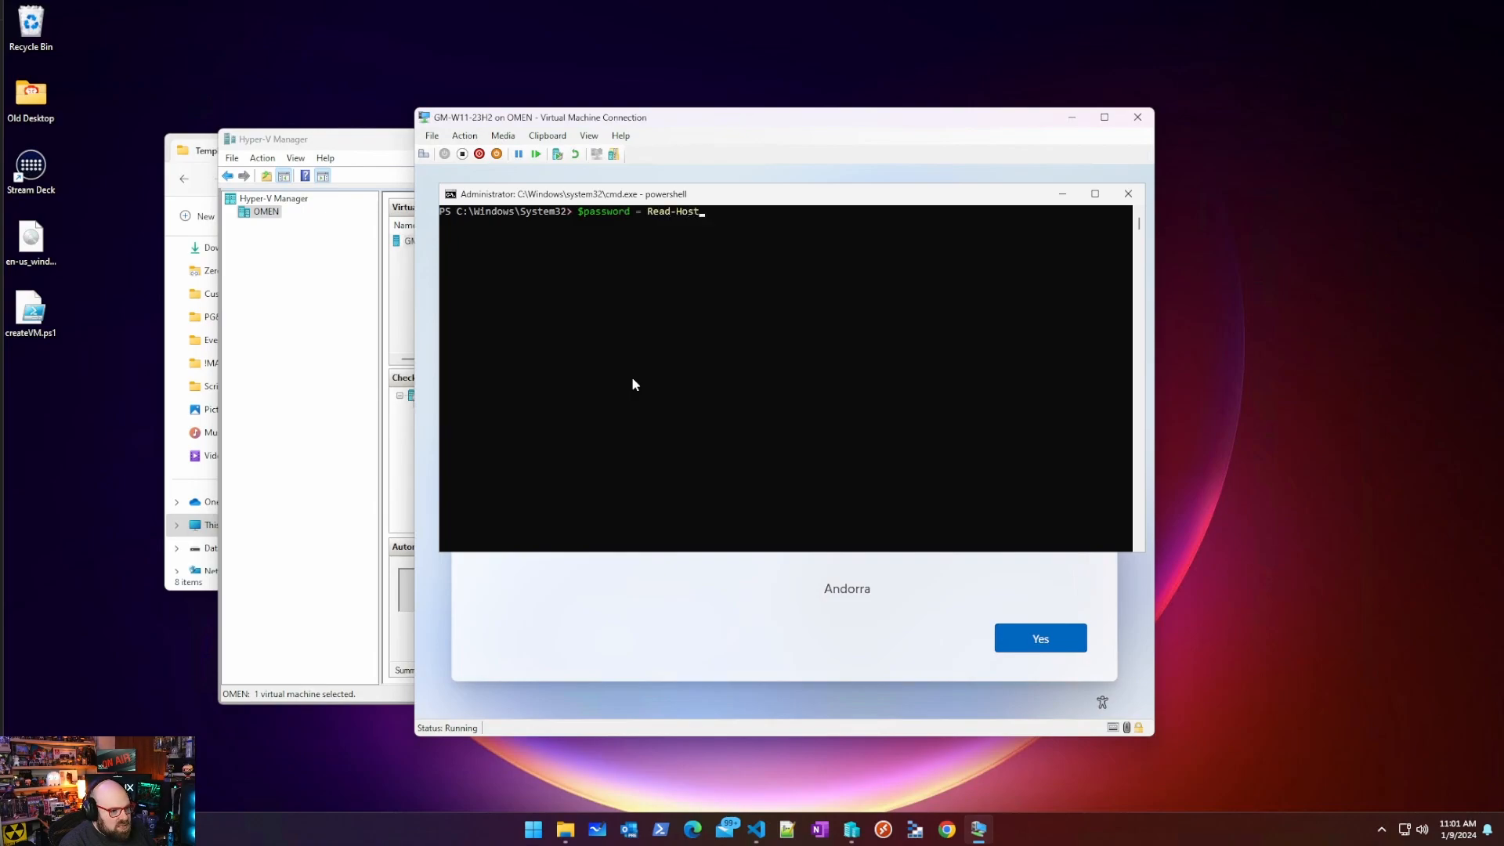
{"action": "type", "text": "-AsSecureString"}
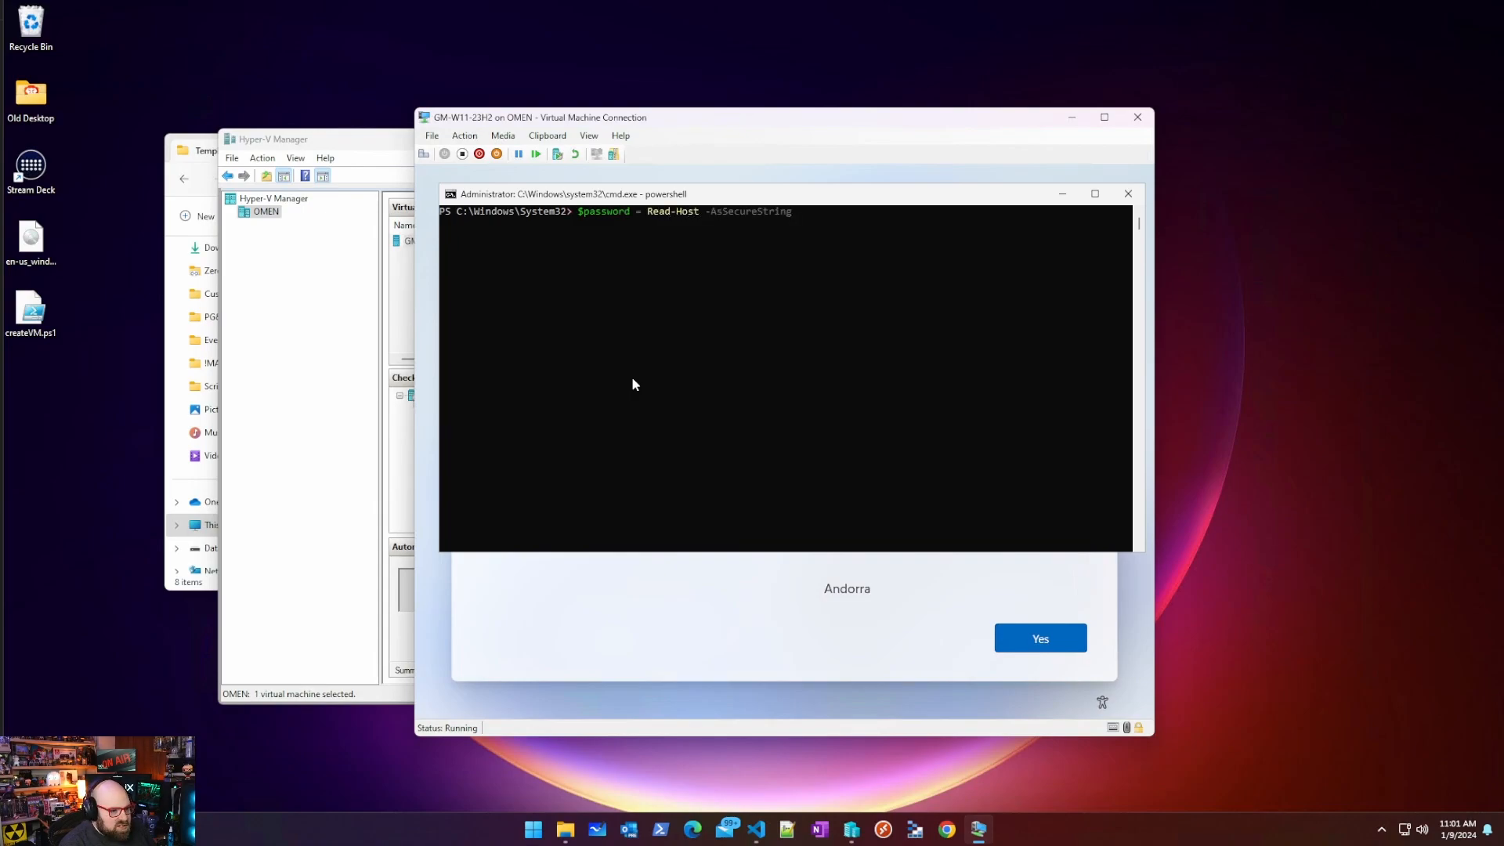
{"action": "type", "text": "**"}
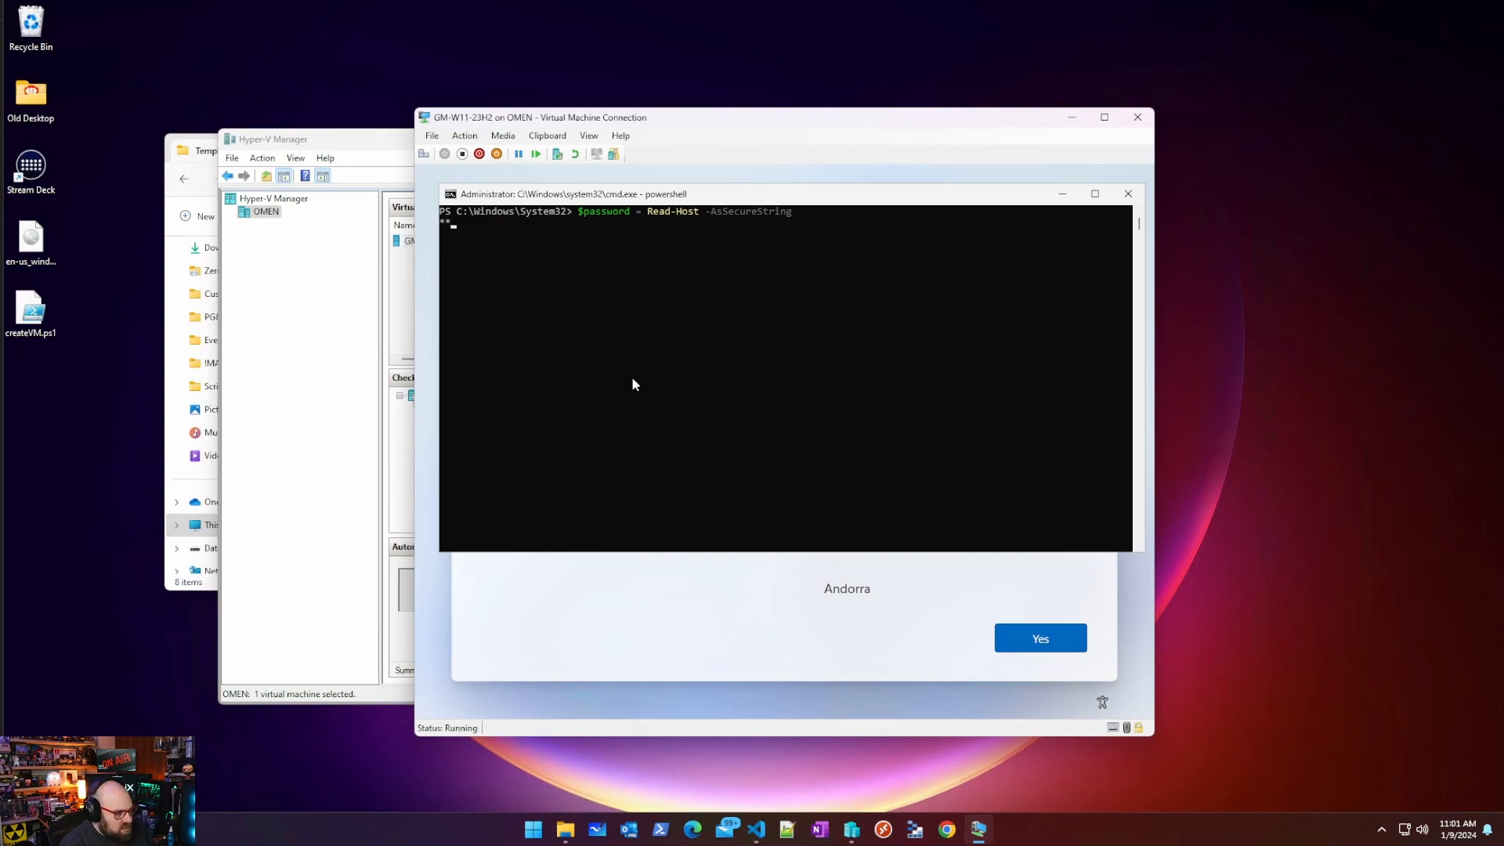
{"action": "type", "text": "password"}
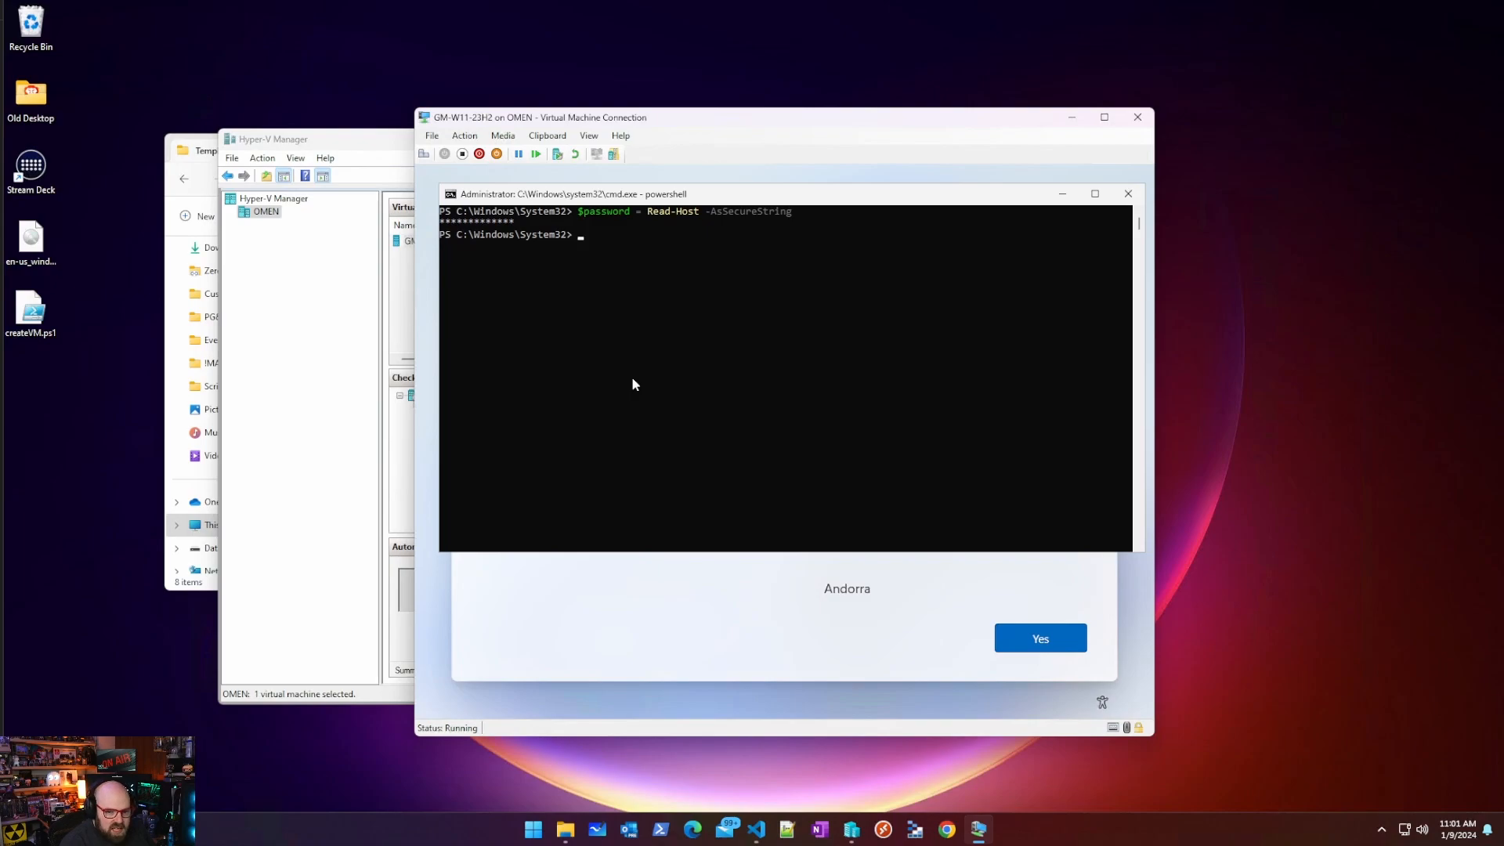
- Create localAdmin with New-LocalUser, full name "local admin" and -PasswordNeverExpires
{"action": "type", "text": "New-LocalUser"}
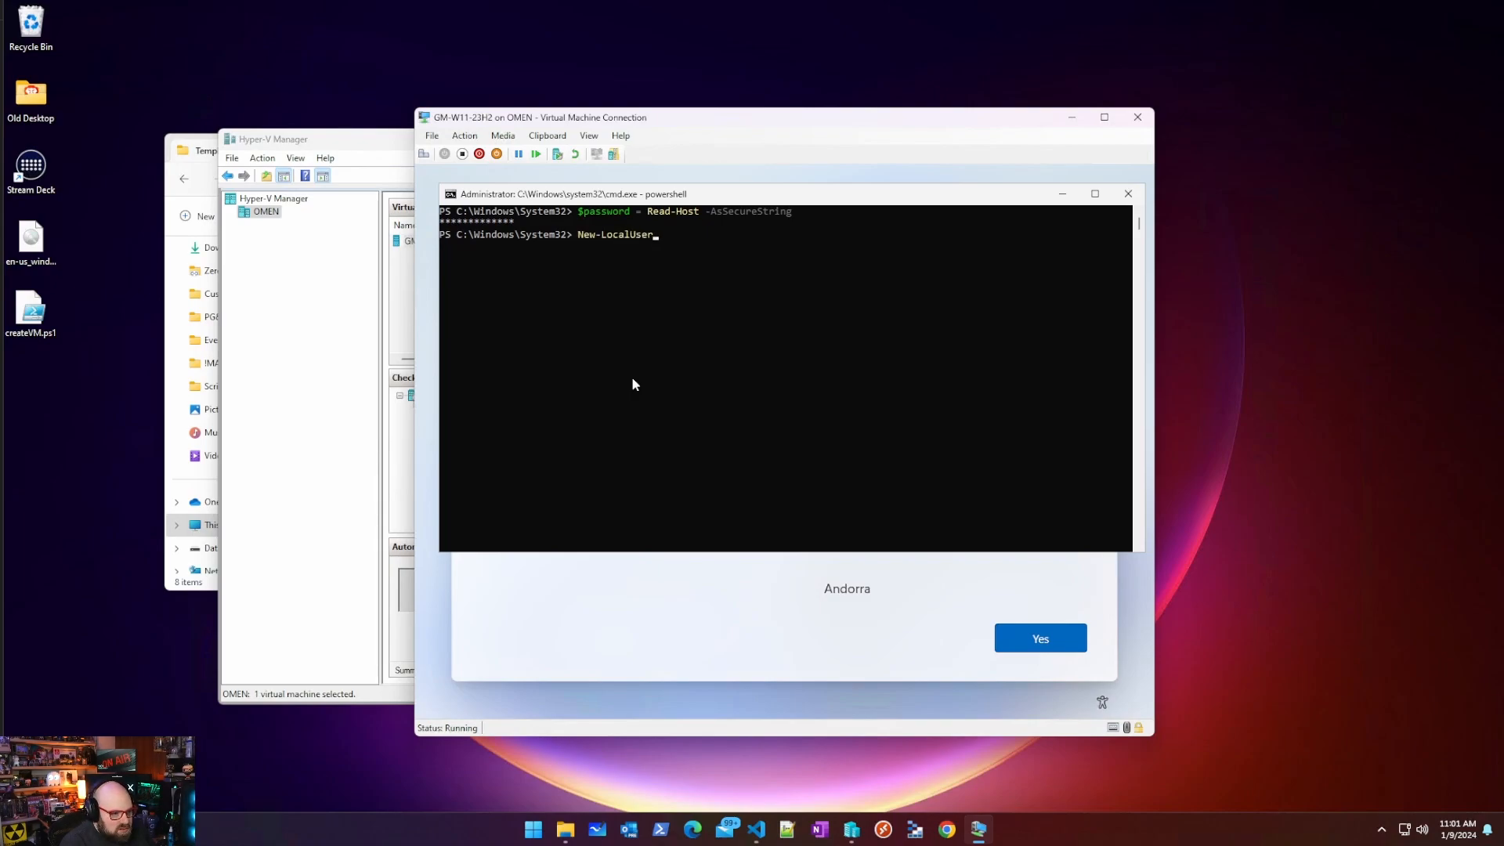
{"action": "type", "text": "\"localAdmin"}
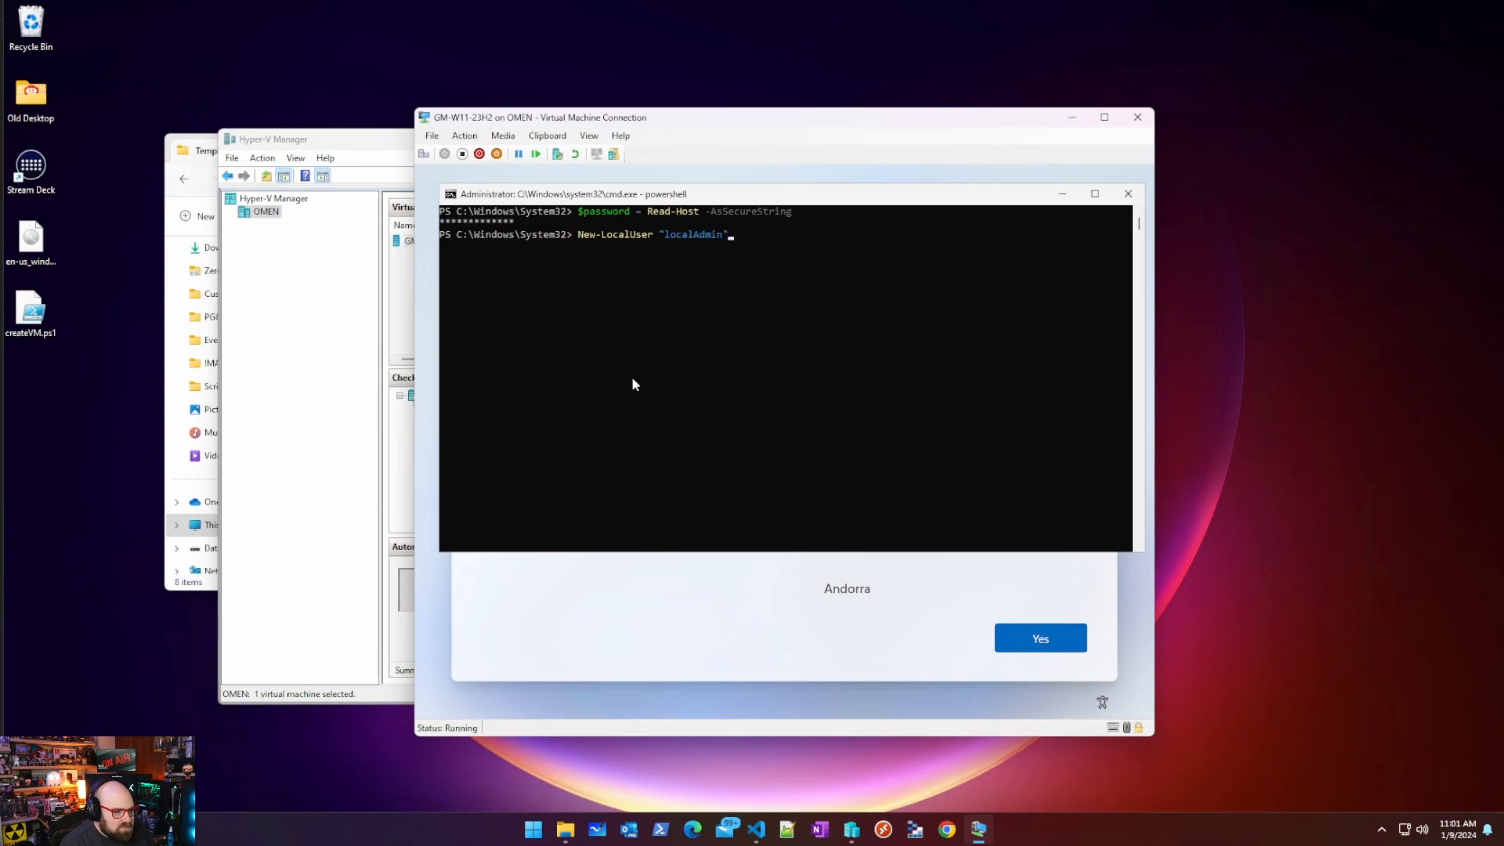
{"action": "type", "text": "-Password"}
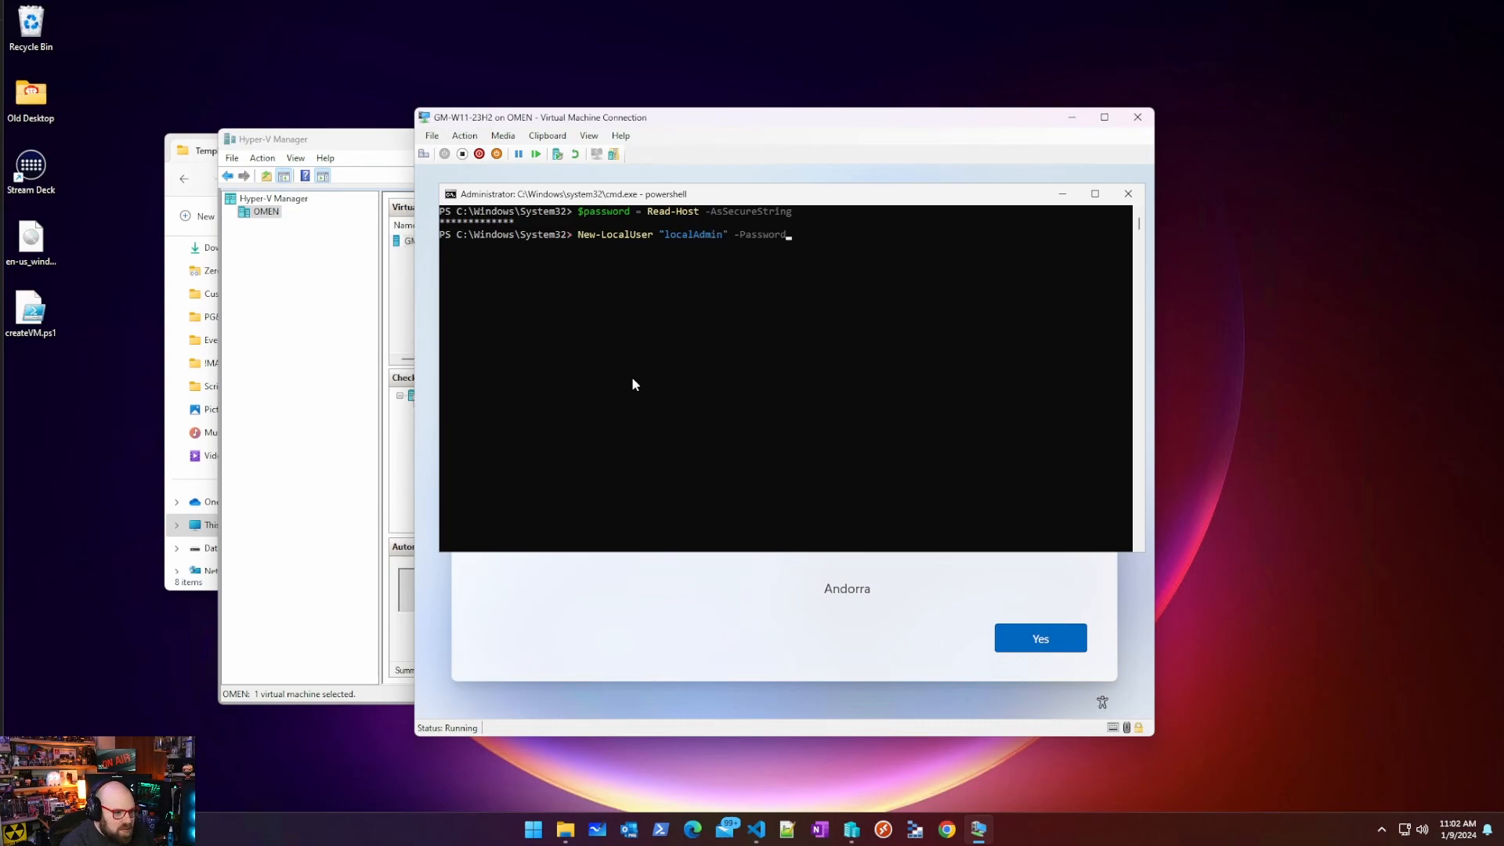
{"action": "type", "text": "$password"}
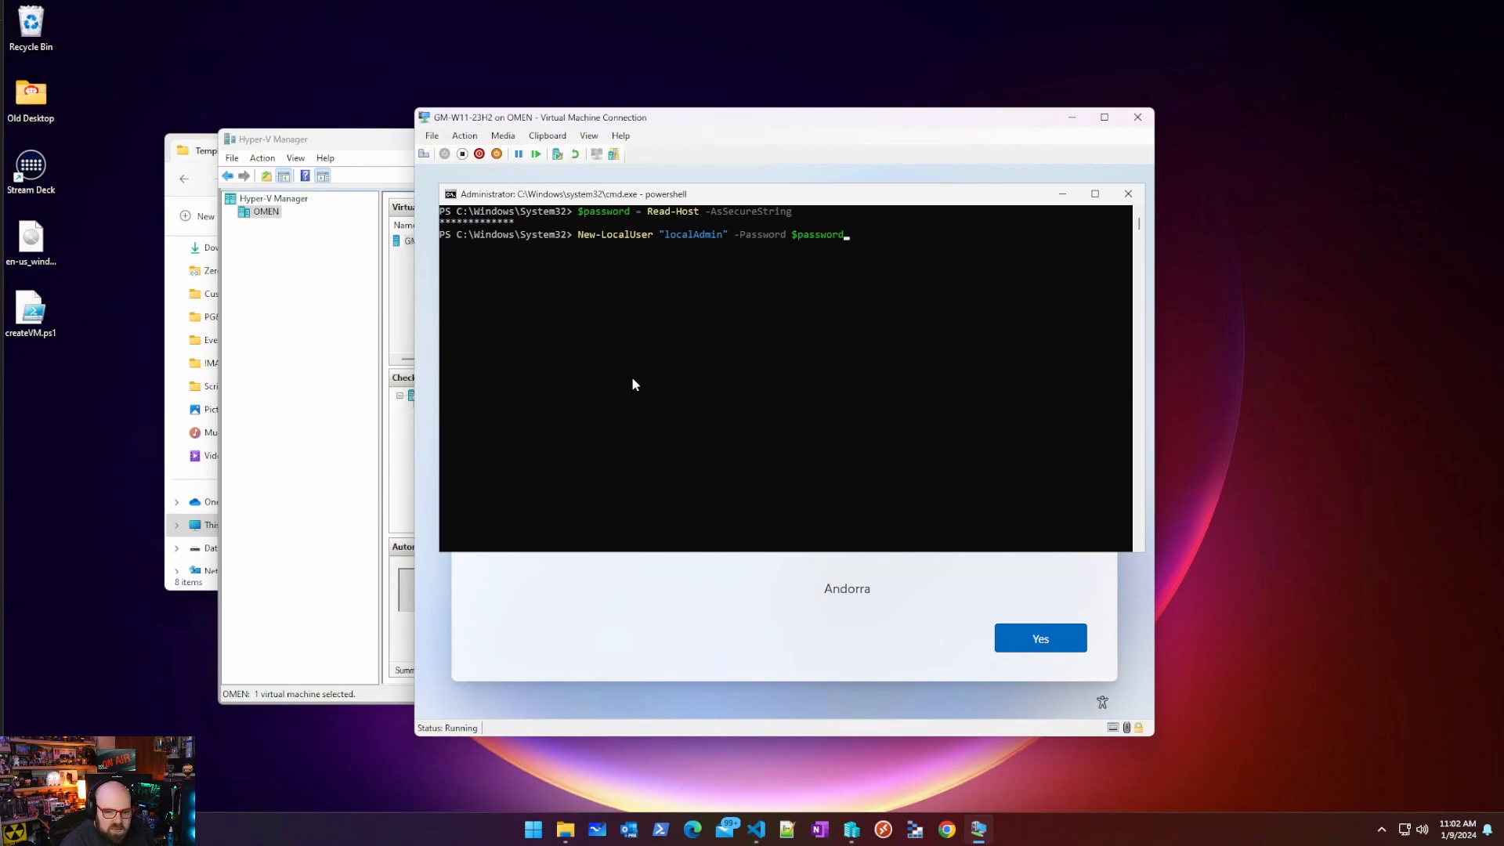
{"action": "type", "text": "-FullName"}
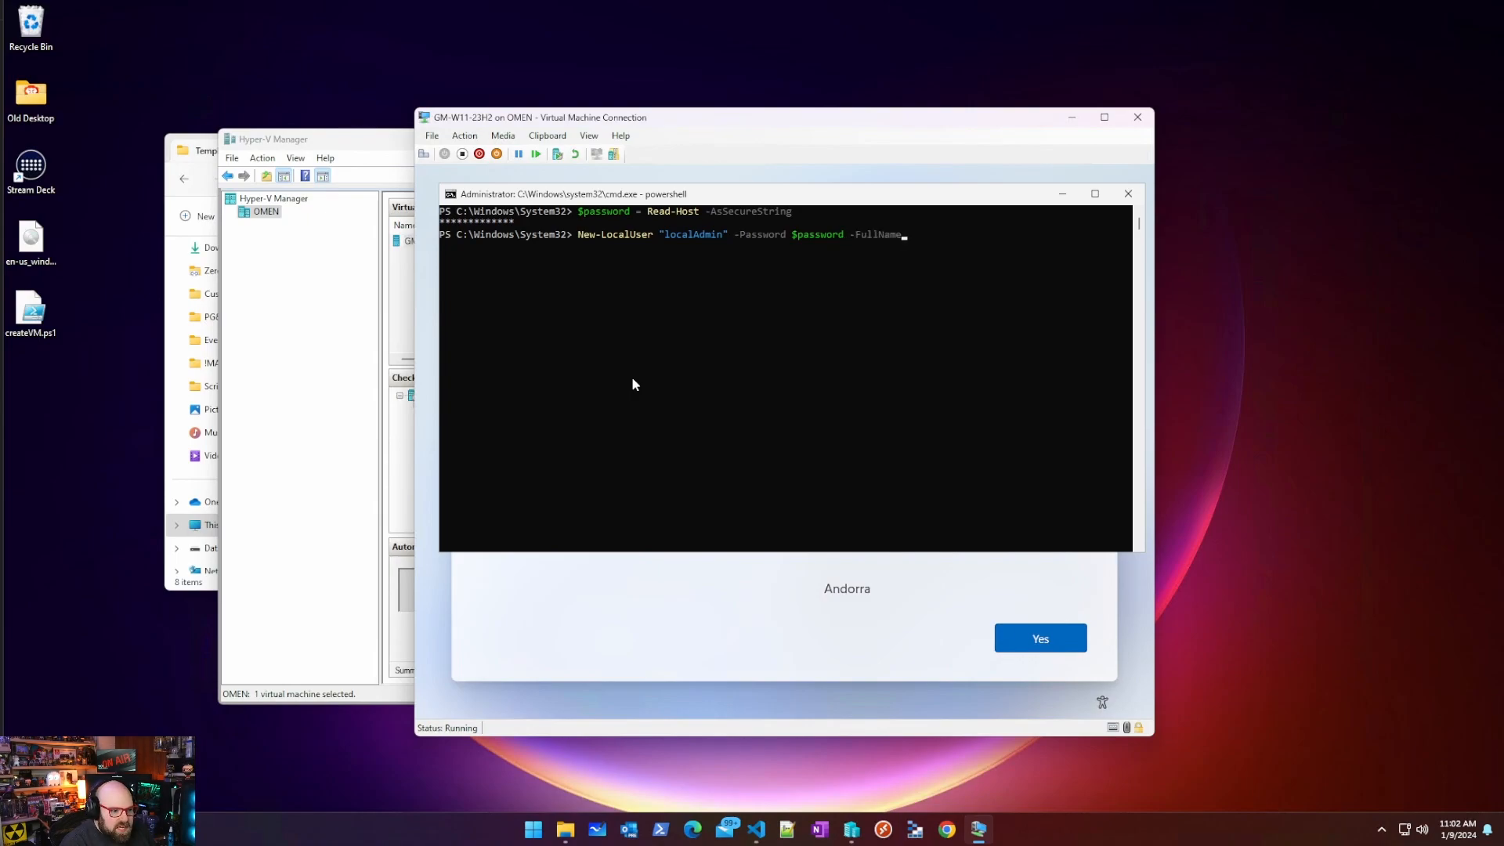
{"action": "type", "text": "\"loc"}
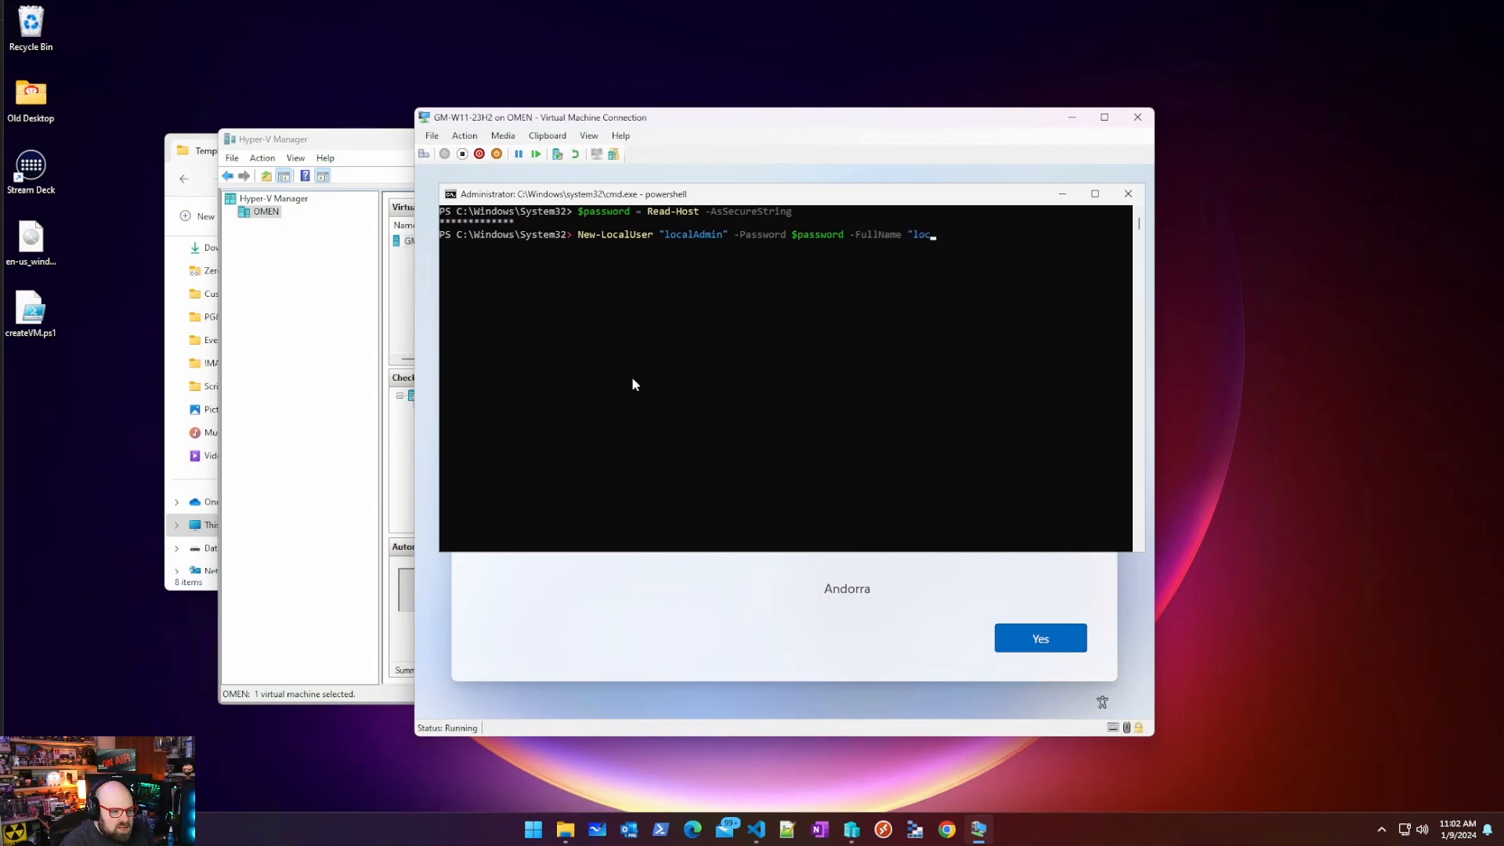
{"action": "type", "text": "al admin\""}
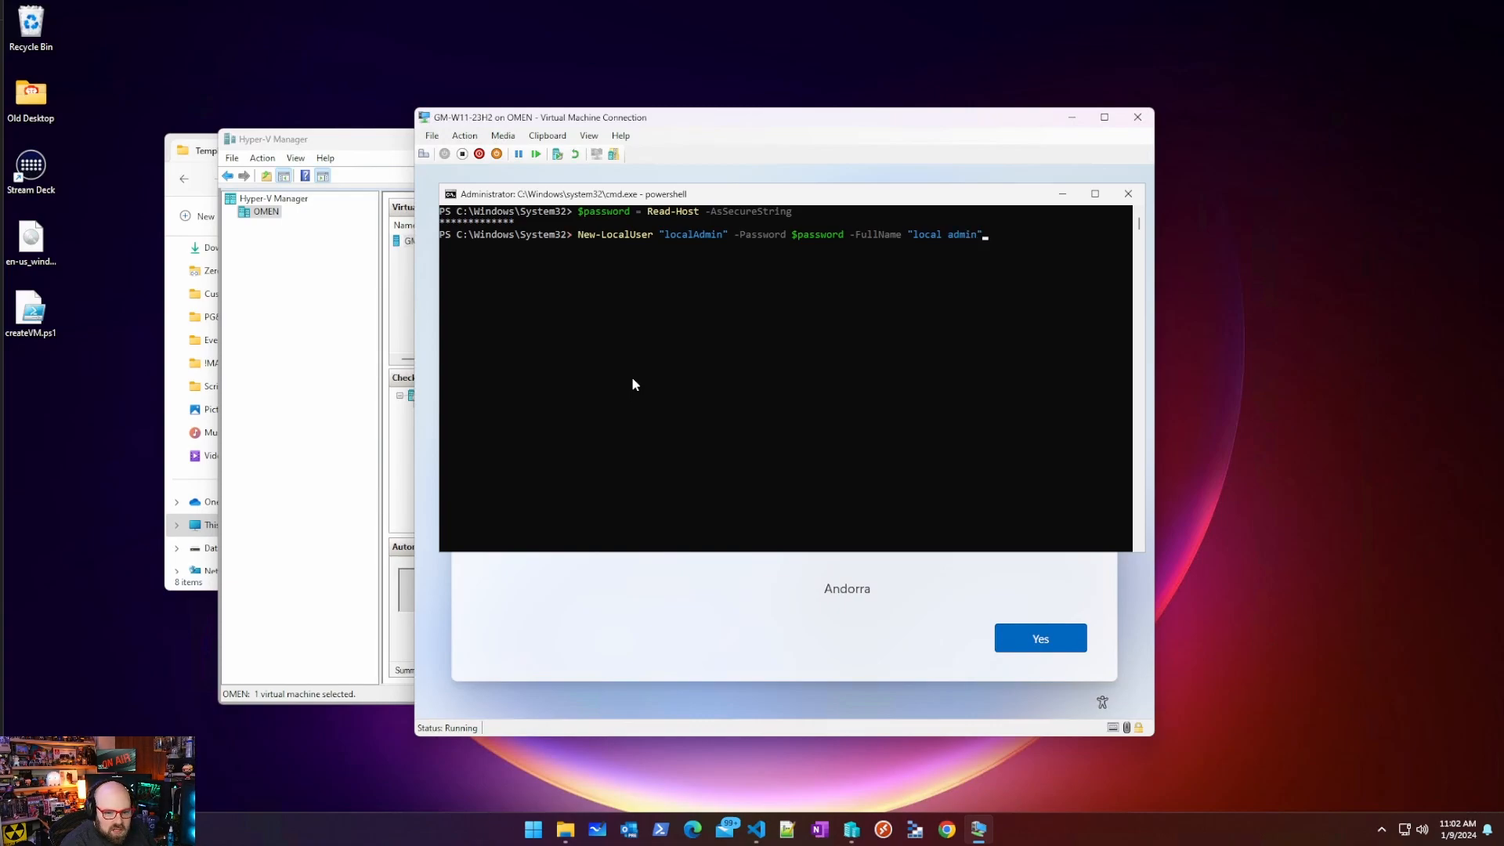
{"action": "type", "text": "-PasswordNeverExpires:$true"}
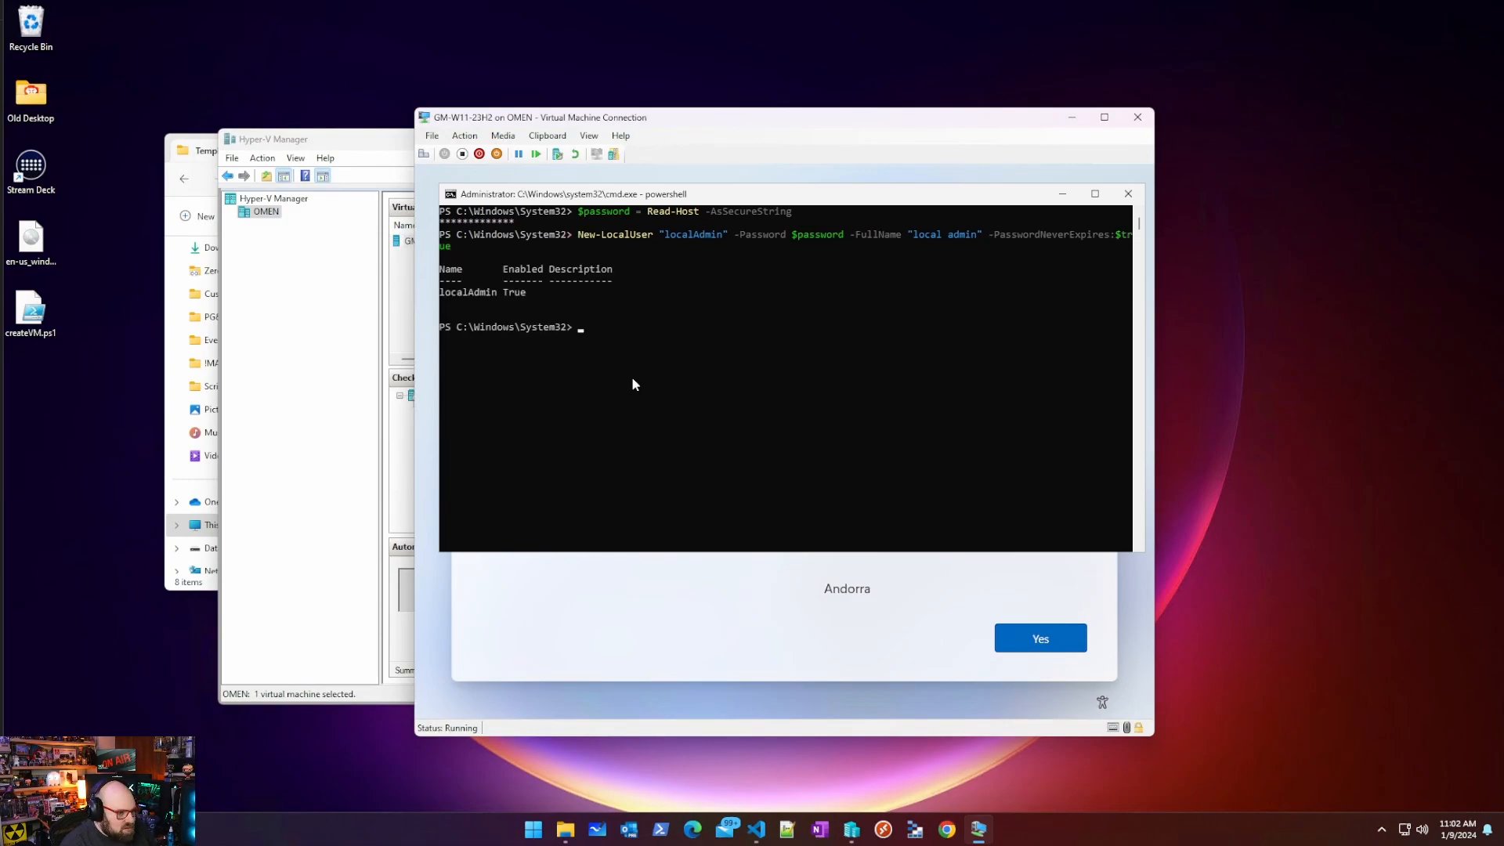
- Type Add-LocalGroupMember -Group "Administrators" -Member for localAdmin
{"action": "type", "text": "Add-"}
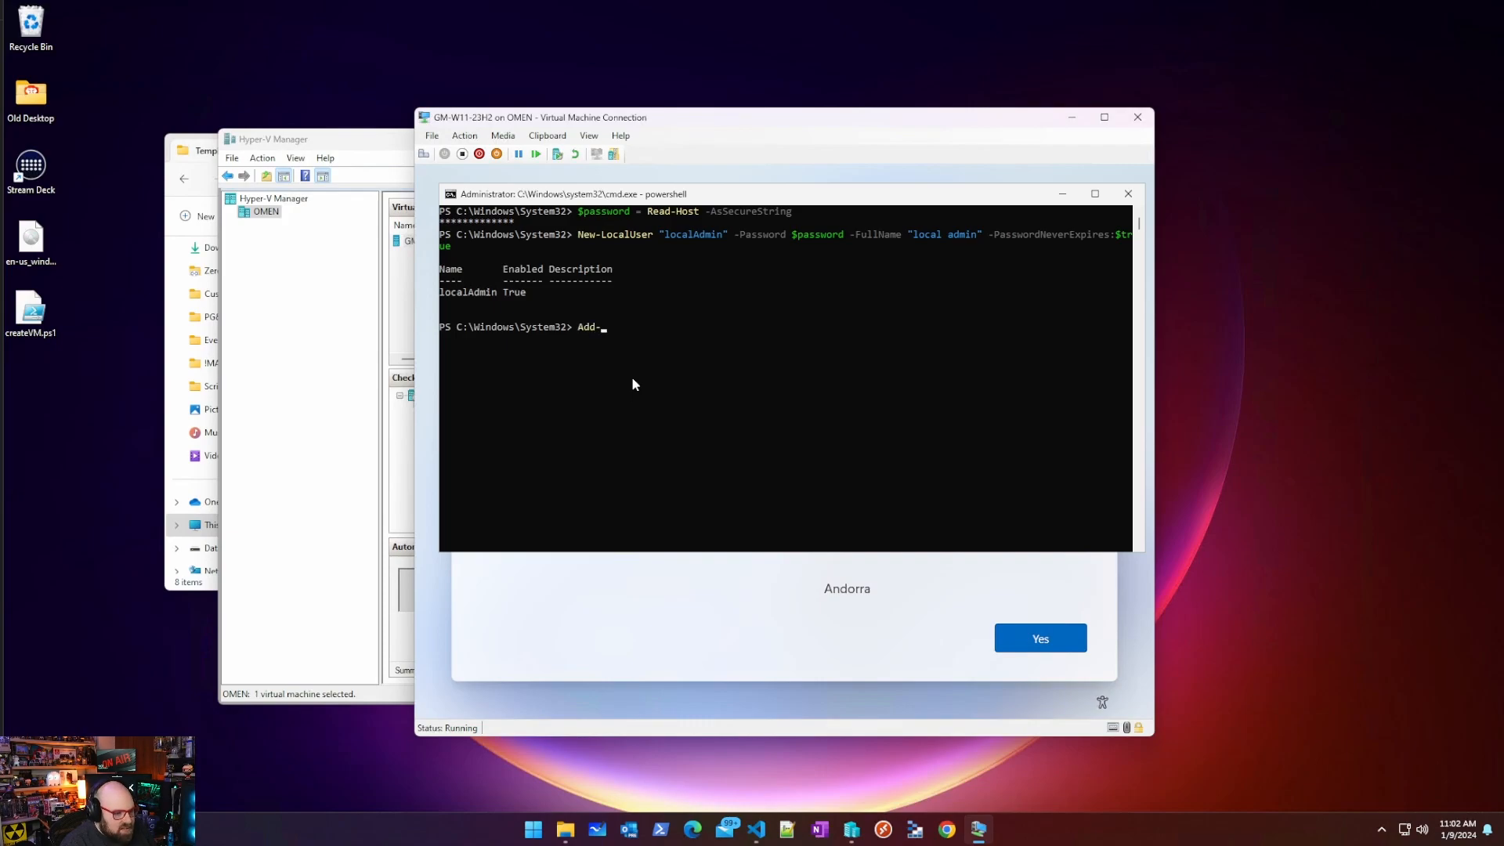
{"action": "type", "text": "Local"}
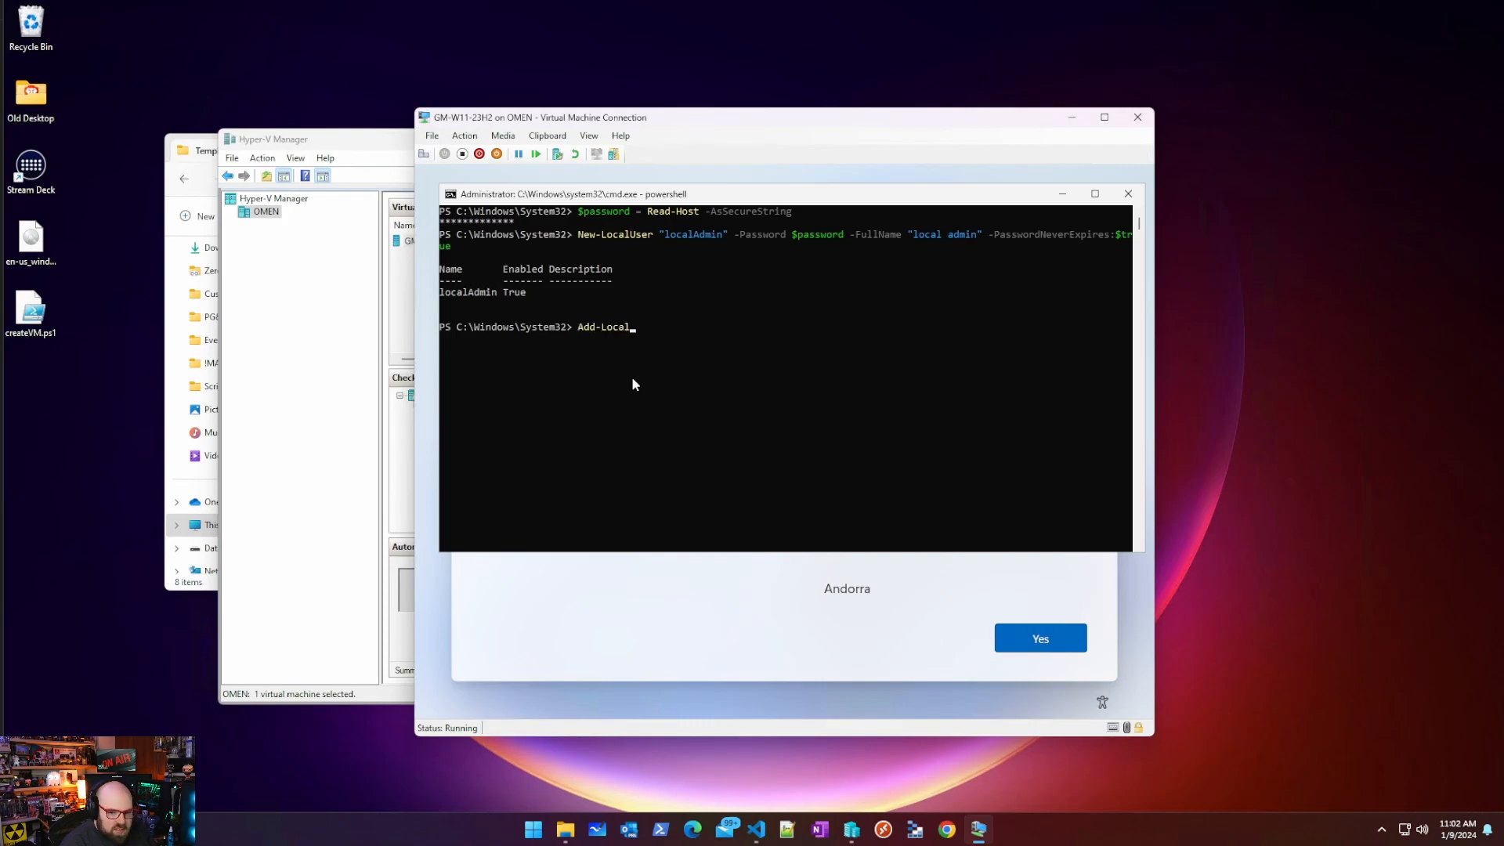
{"action": "type", "text": "GroupMember"}
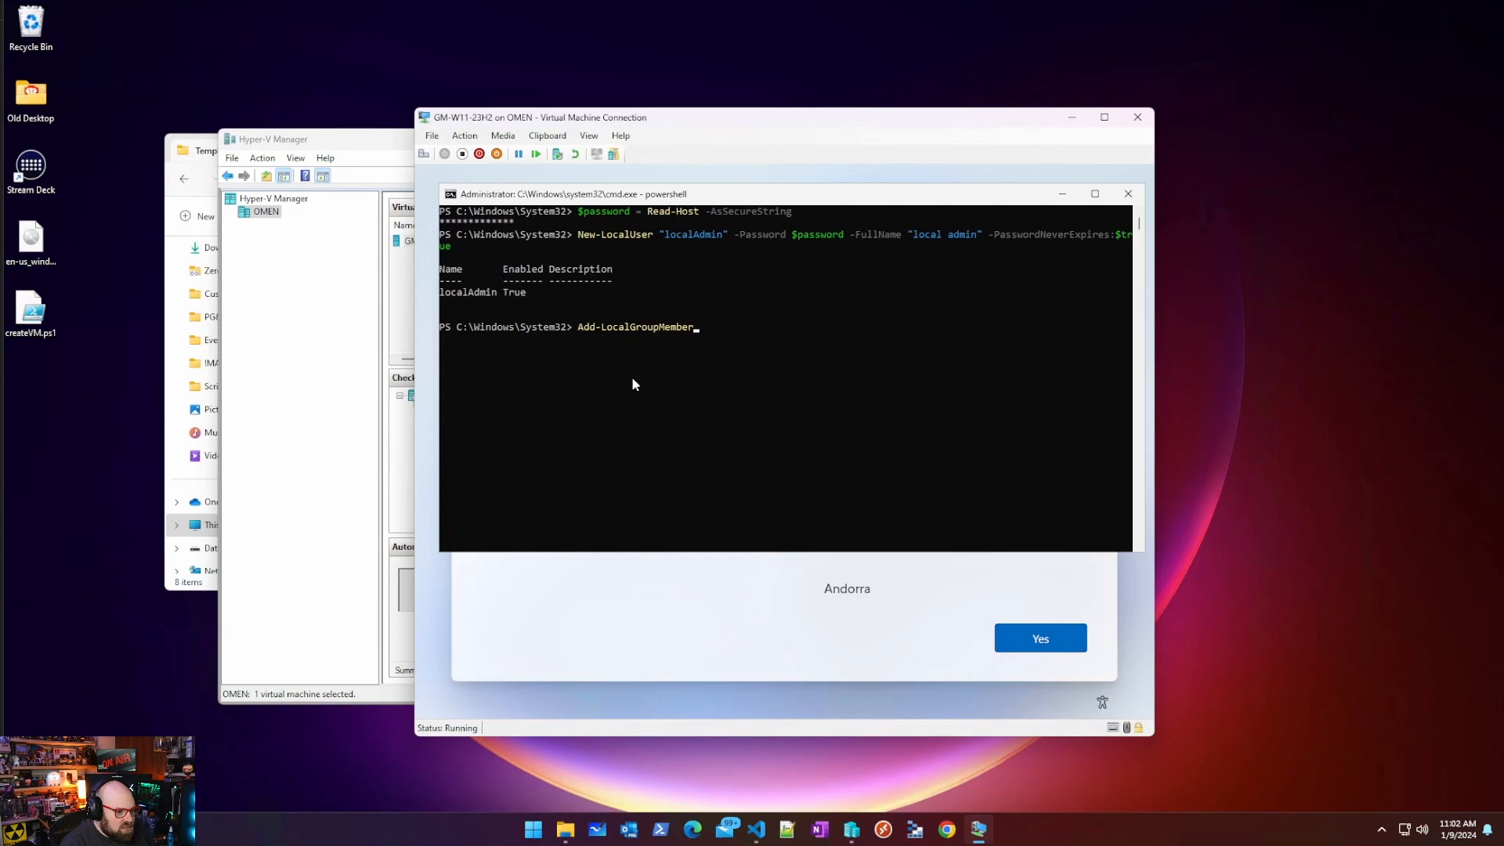
{"action": "type", "text": "-Group \"Adminis"}
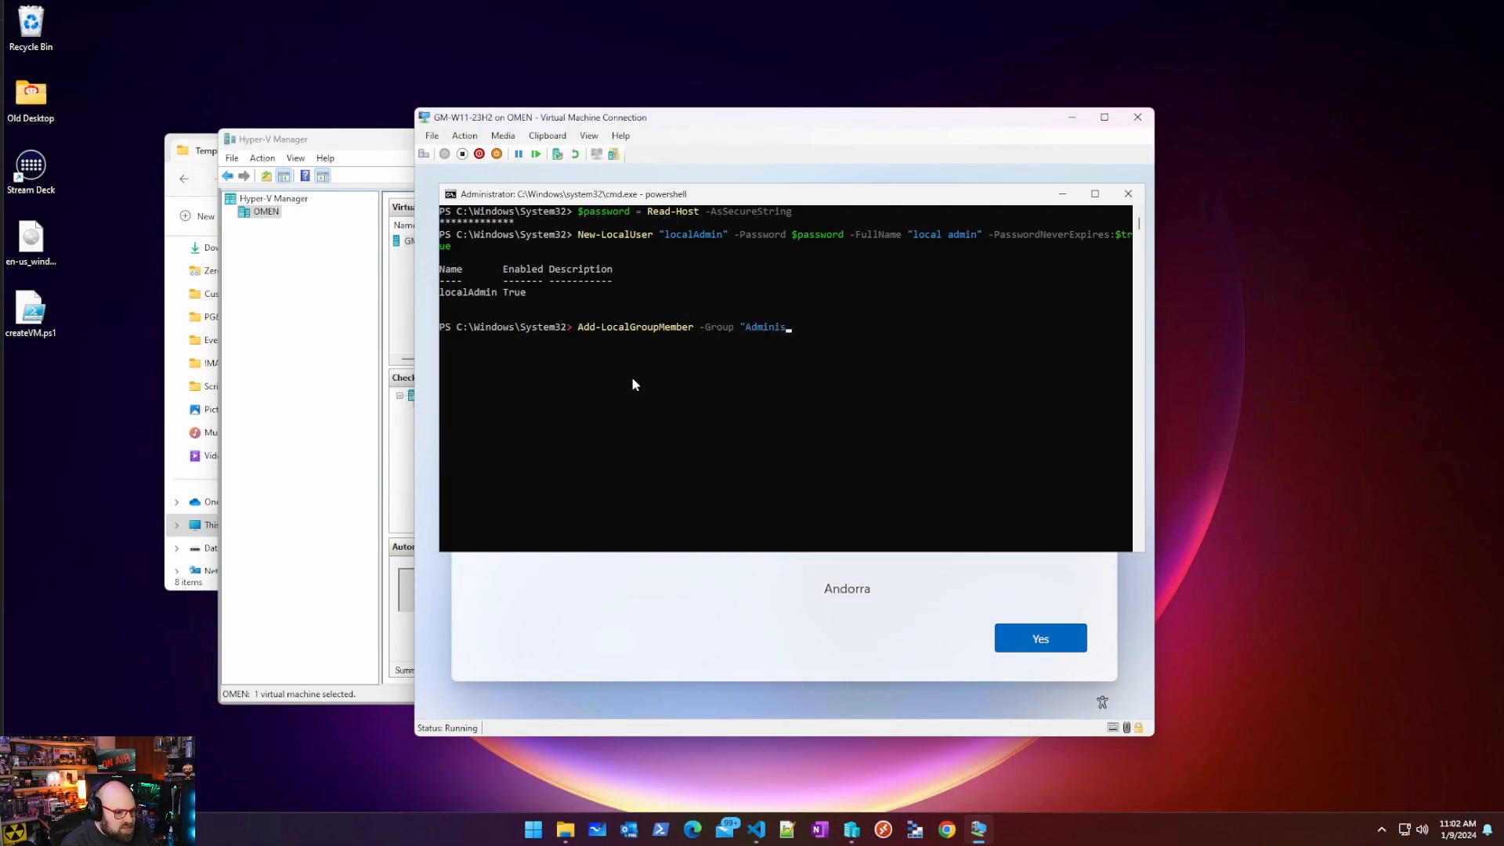
{"action": "type", "text": "trators\" -"}
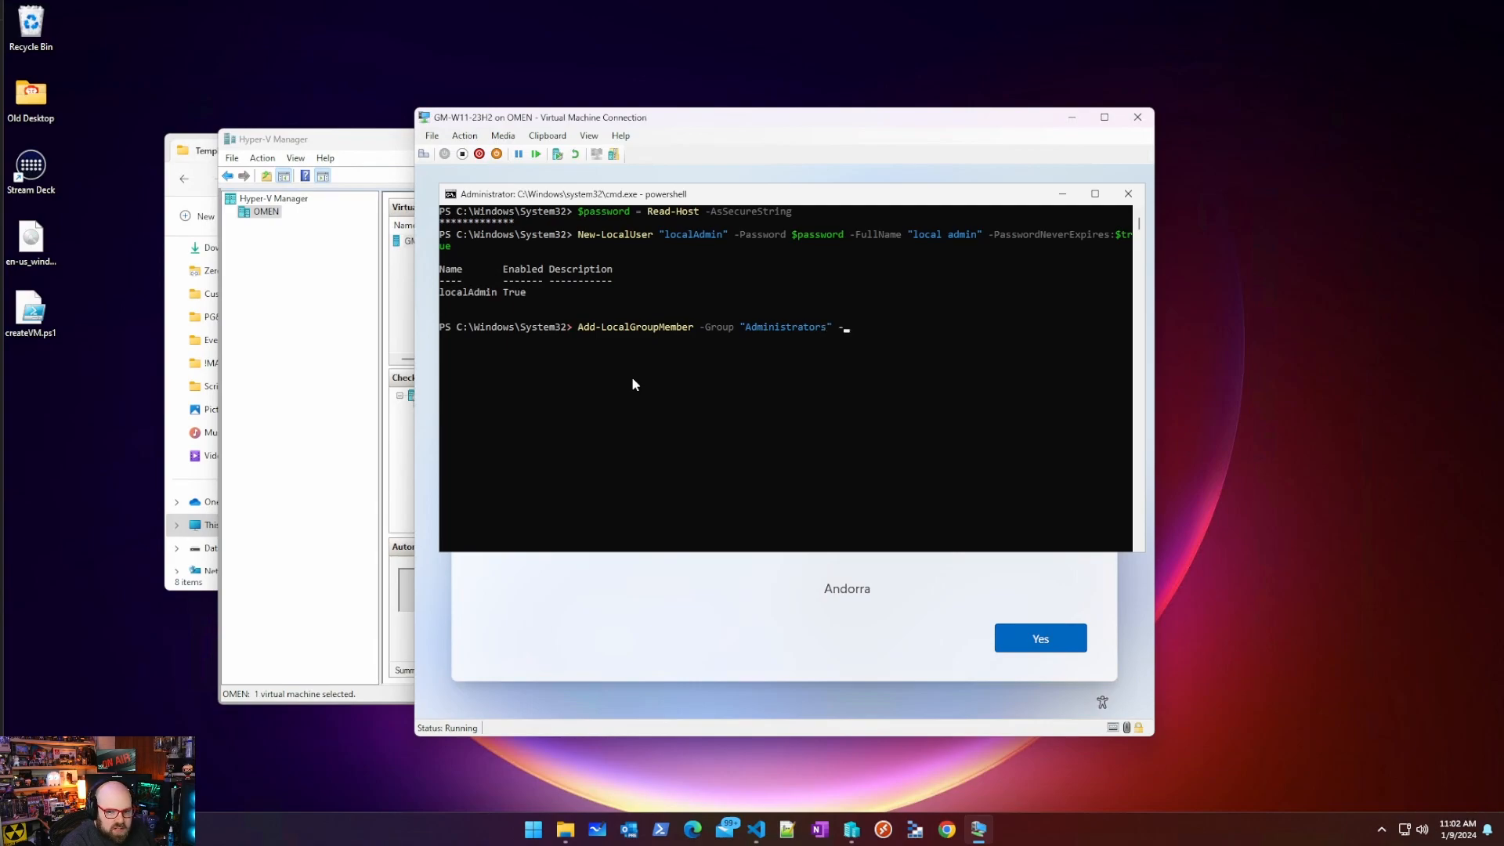
{"action": "type", "text": "Member \"l,"}
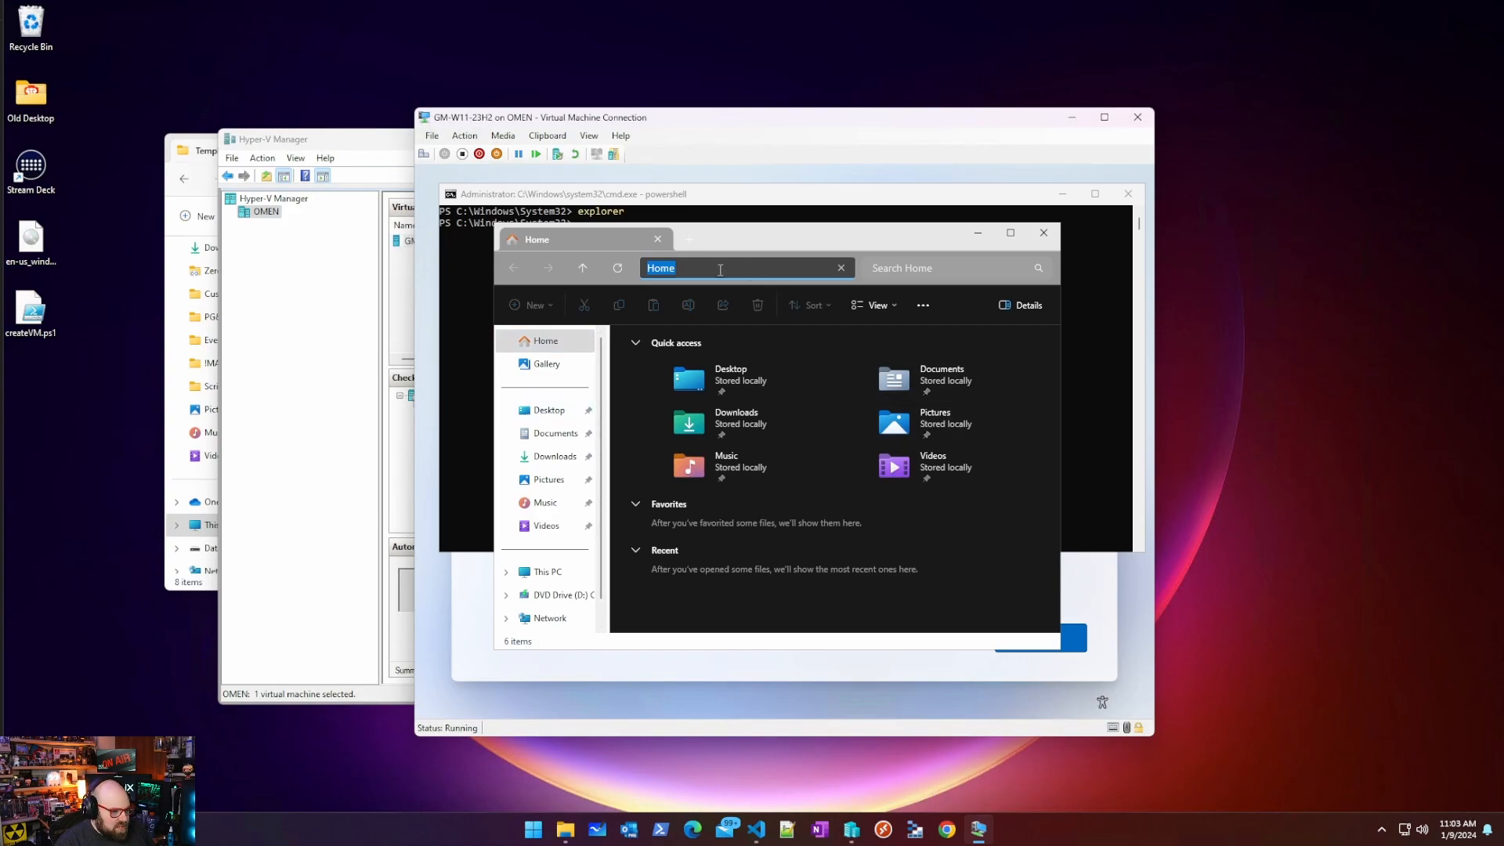
- Connect to \\10.0.0.188 with credentials and open the e share
{"action": "left_click", "coordinate": [714, 268]}
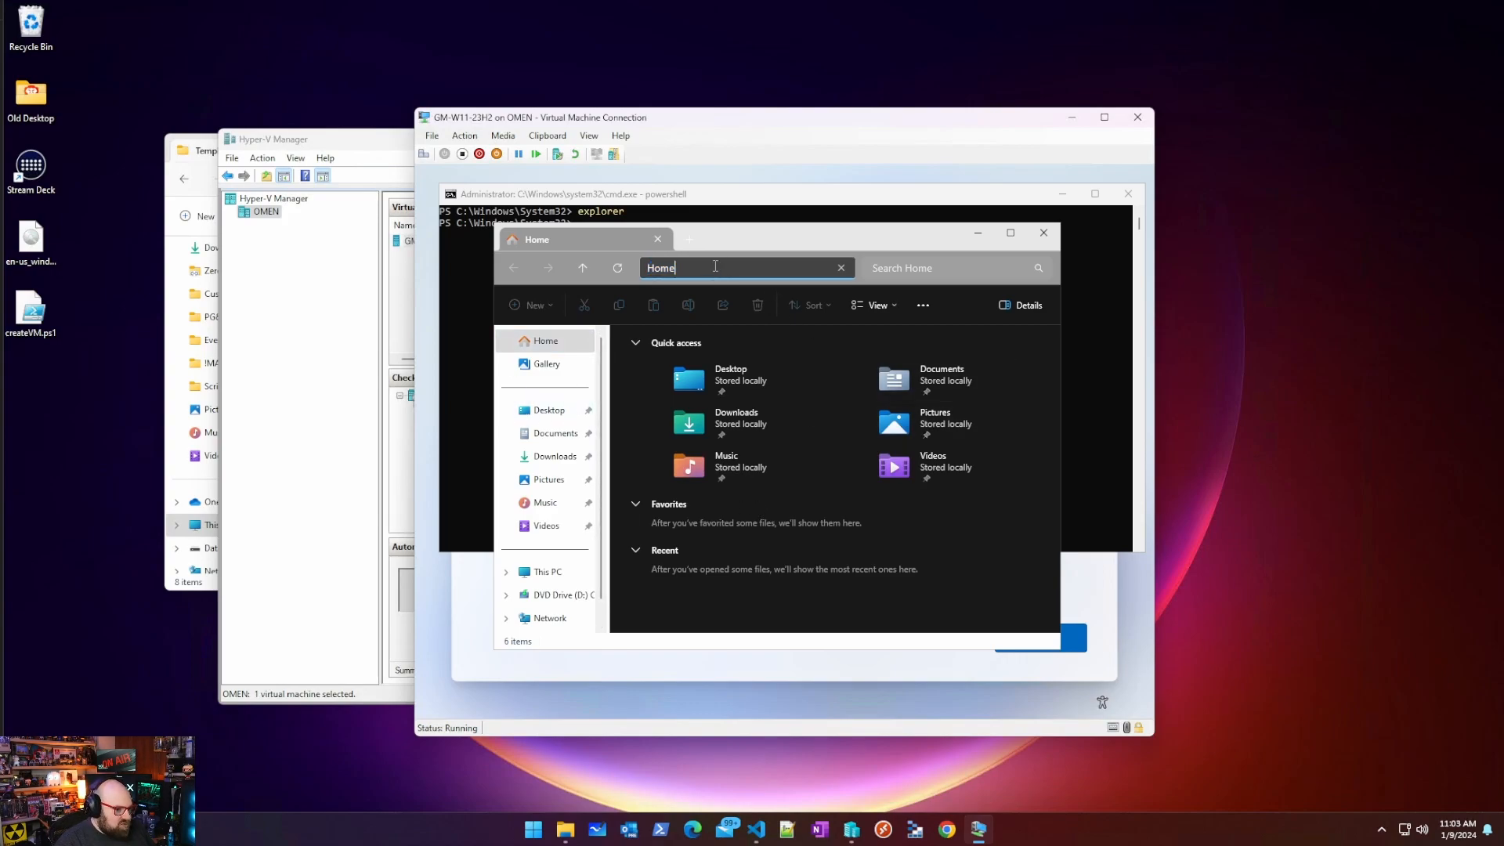
{"action": "type", "text": "\\"}
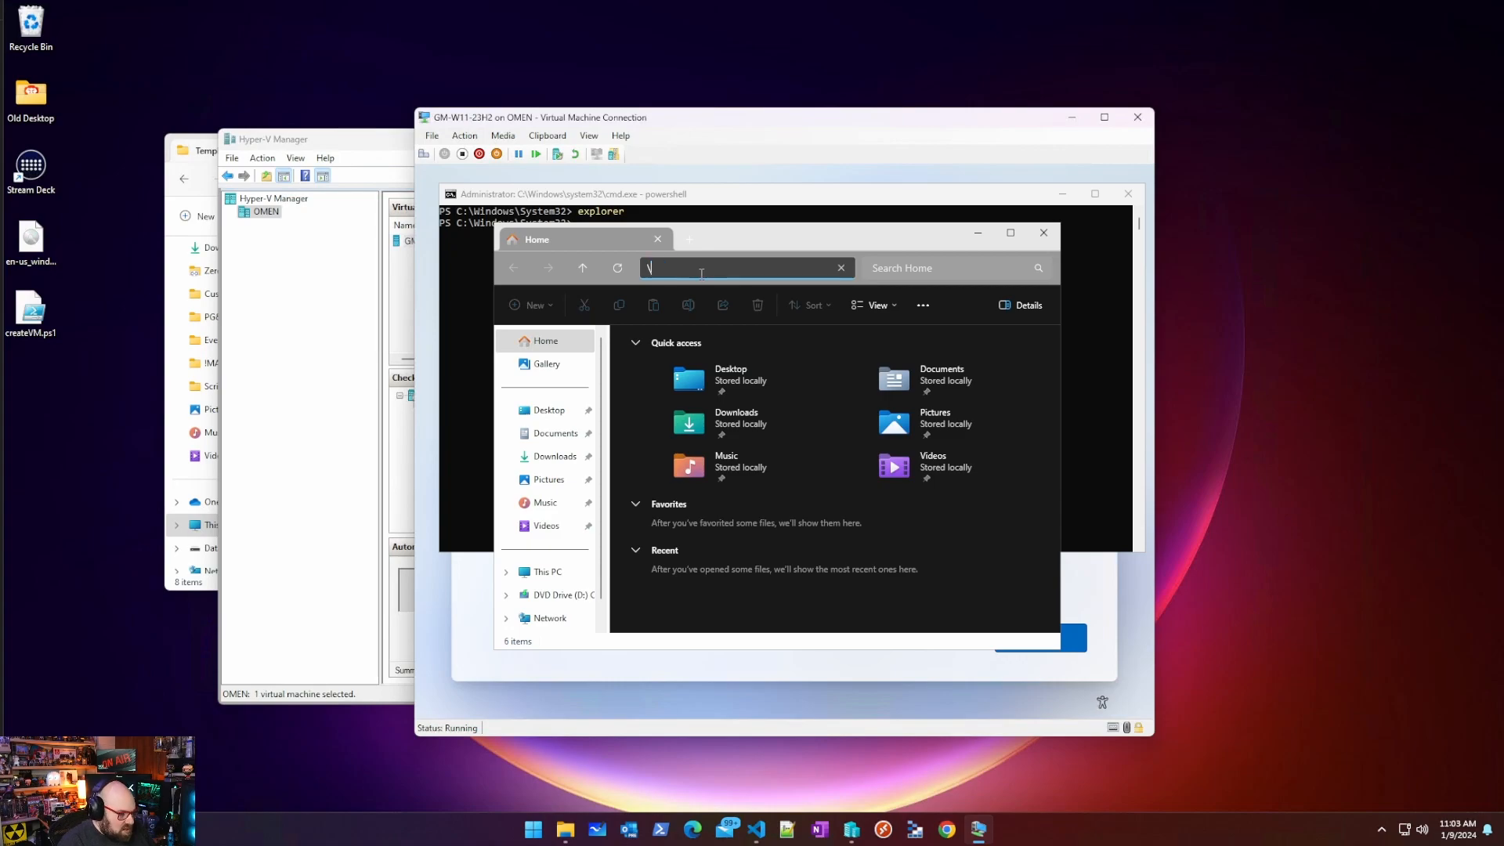
{"action": "type", "text": "\\10.0"}
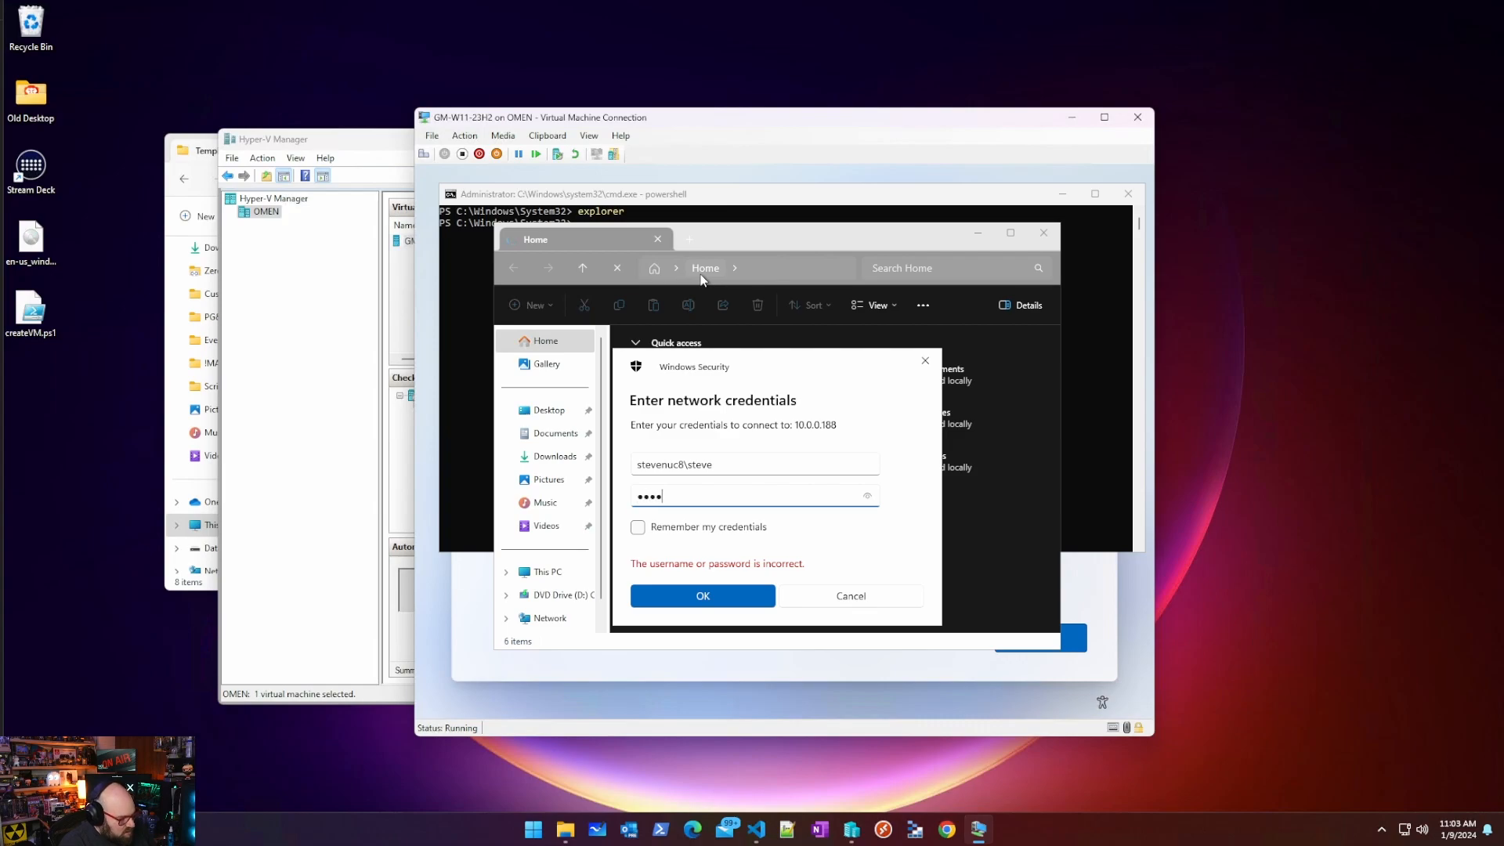
{"action": "left_click", "coordinate": [702, 595]}
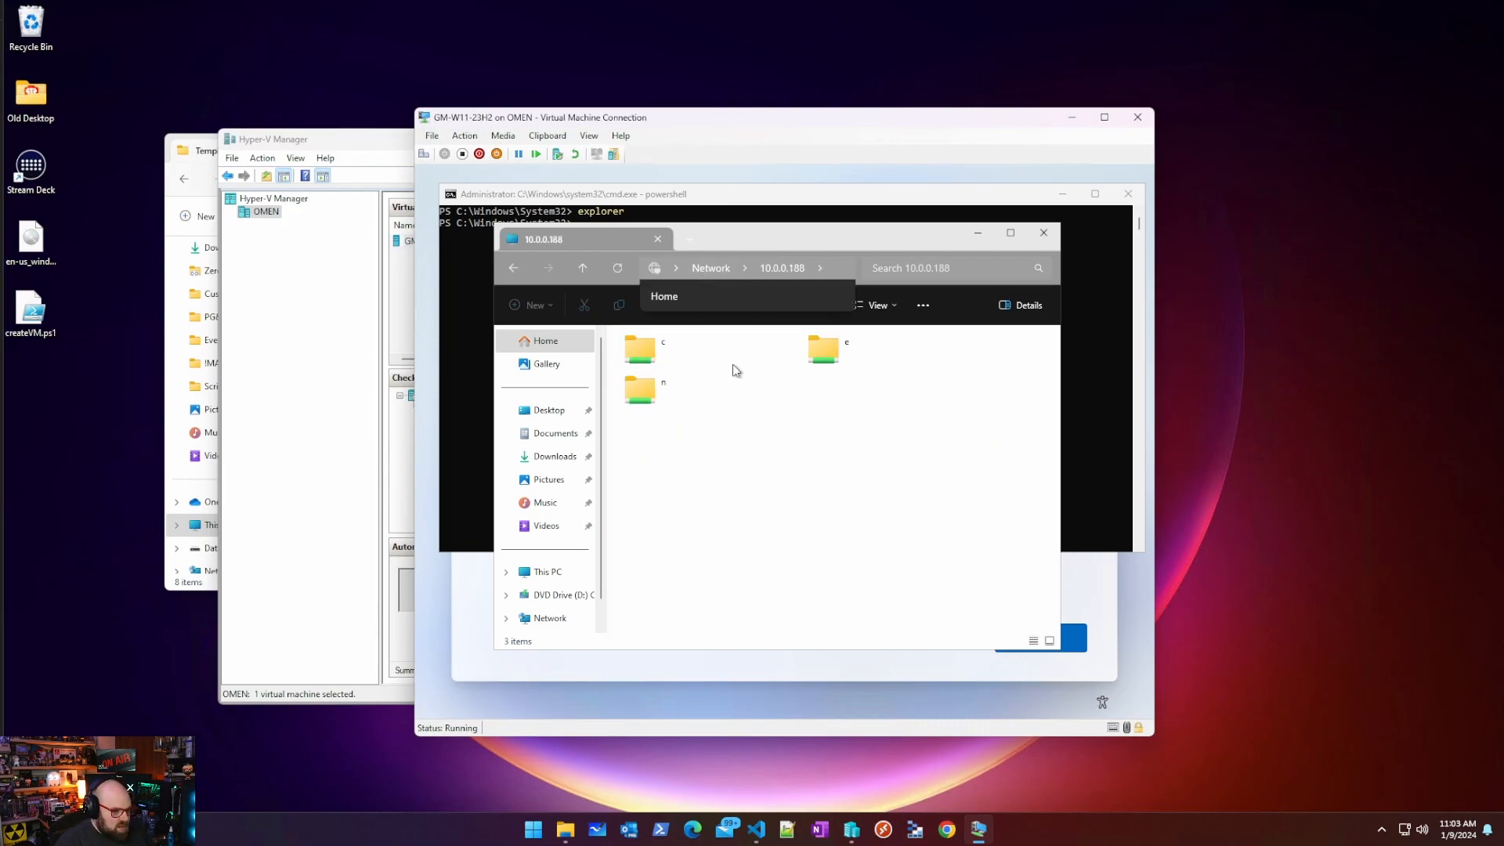
{"action": "double_click", "coordinate": [823, 347]}
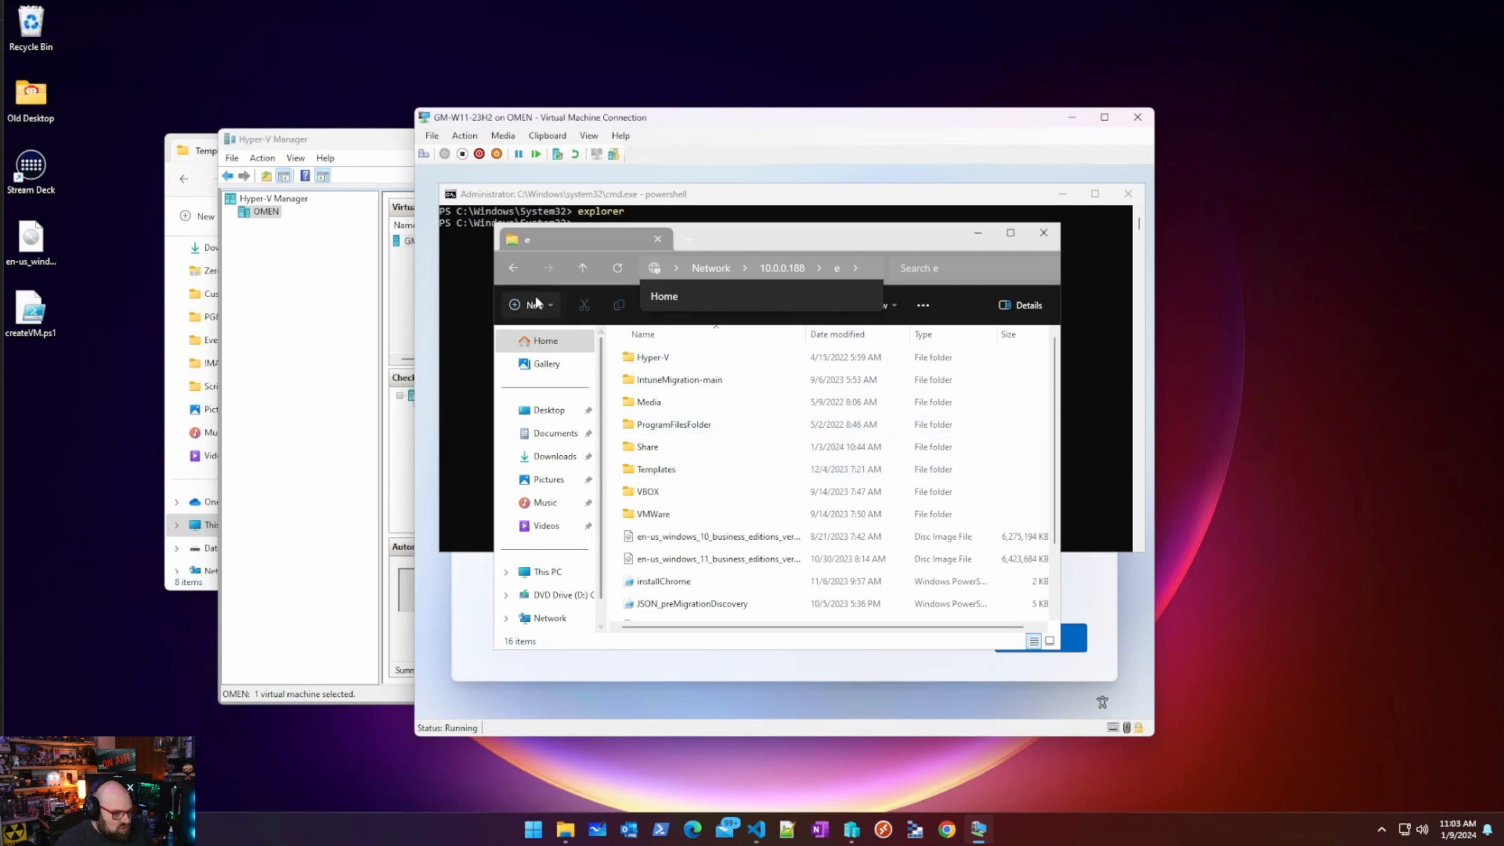
{"action": "type", "text": "n"}
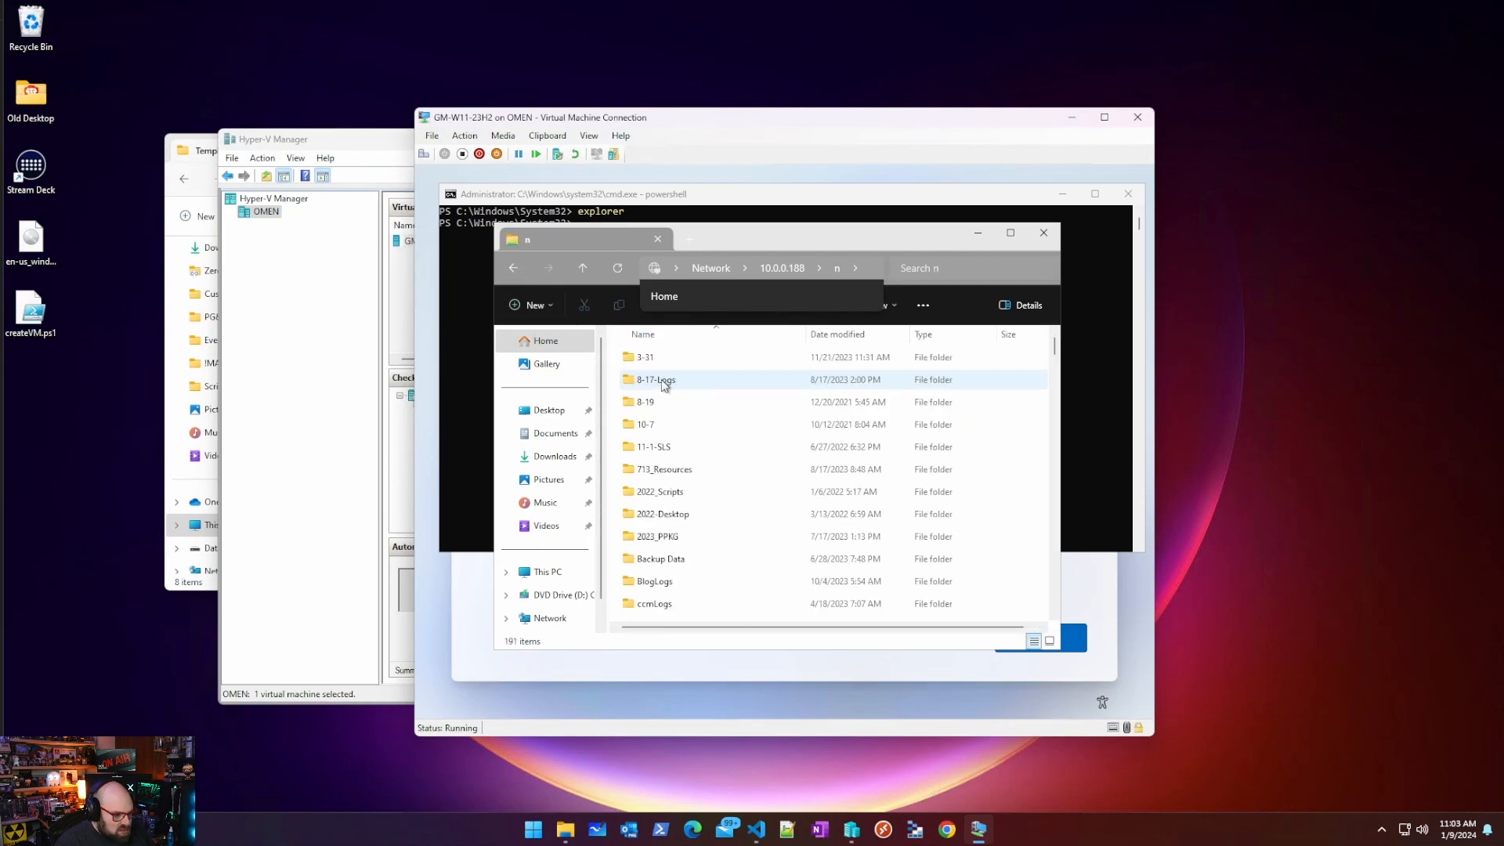
{"action": "scroll", "scroll_direction": "down", "scroll_amount": 3}
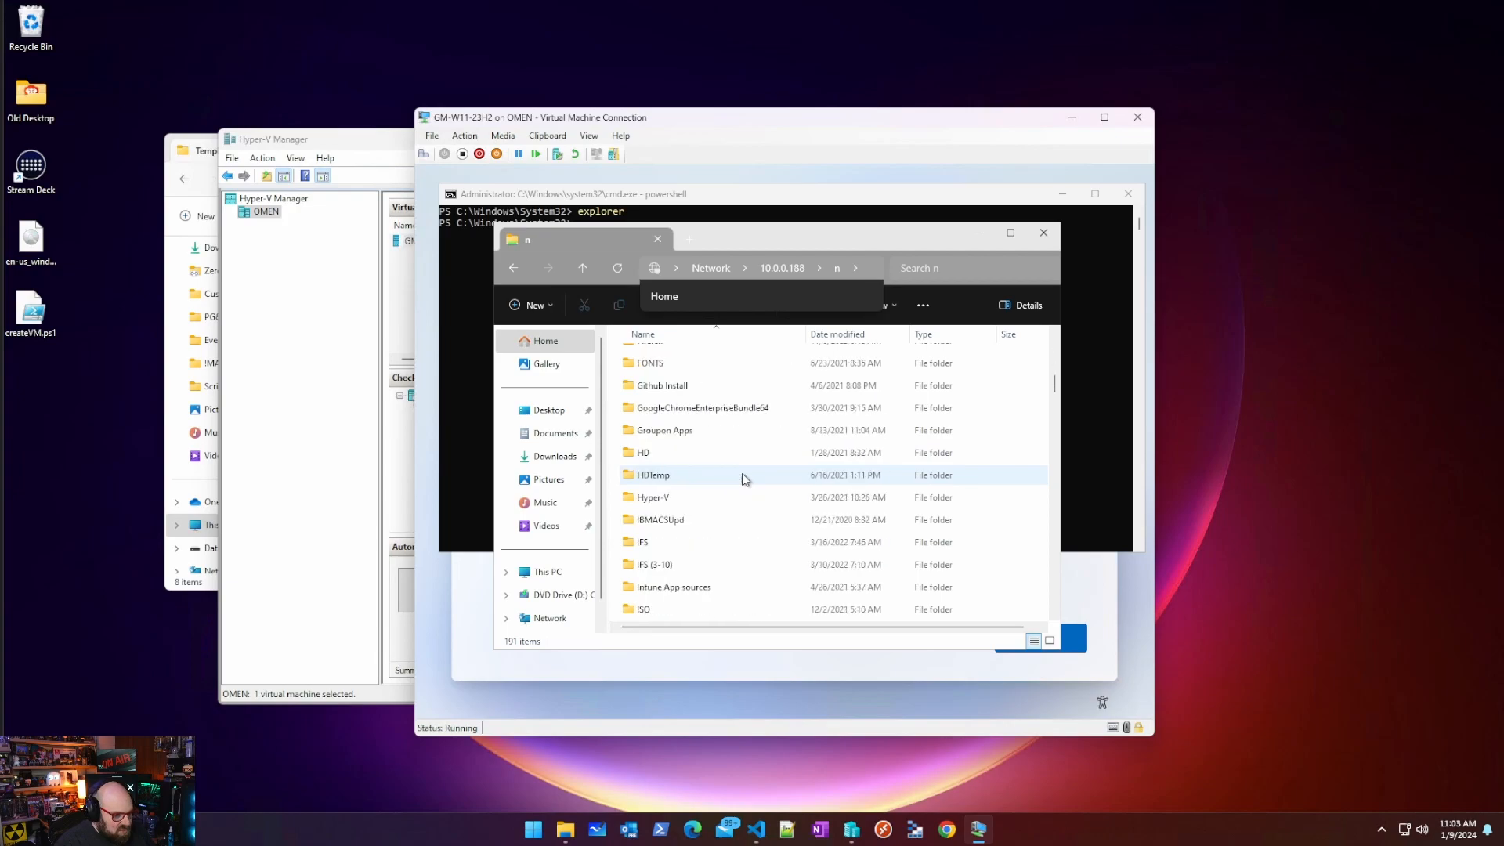
{"action": "scroll", "scroll_direction": "down", "scroll_amount": 3}
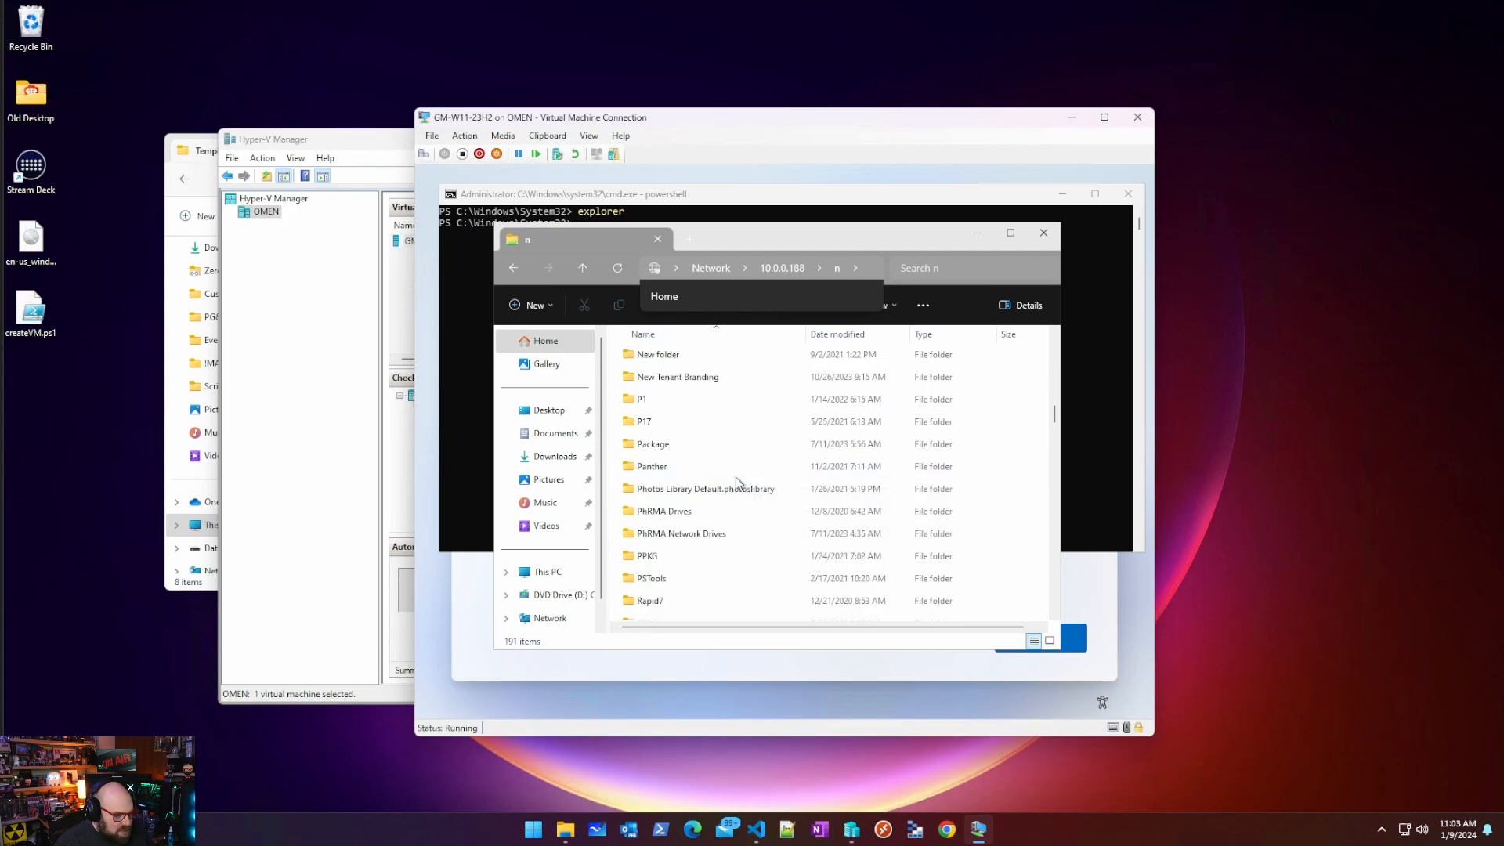
- Open the VM's C: drive in a second tab and the share's Share folder
{"action": "left_click", "coordinate": [650, 578]}
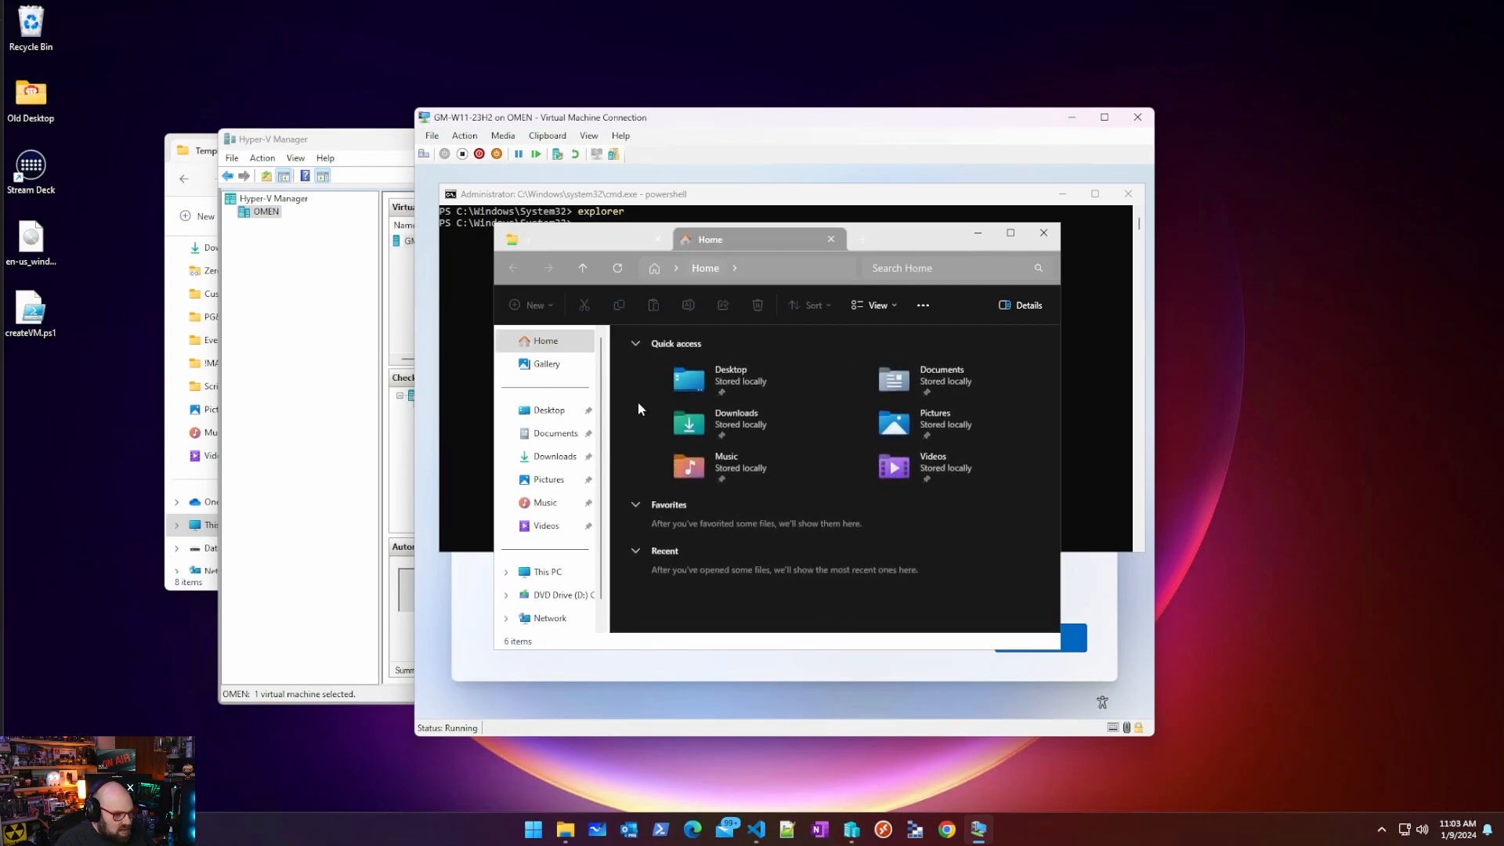
{"action": "left_click", "coordinate": [547, 571]}
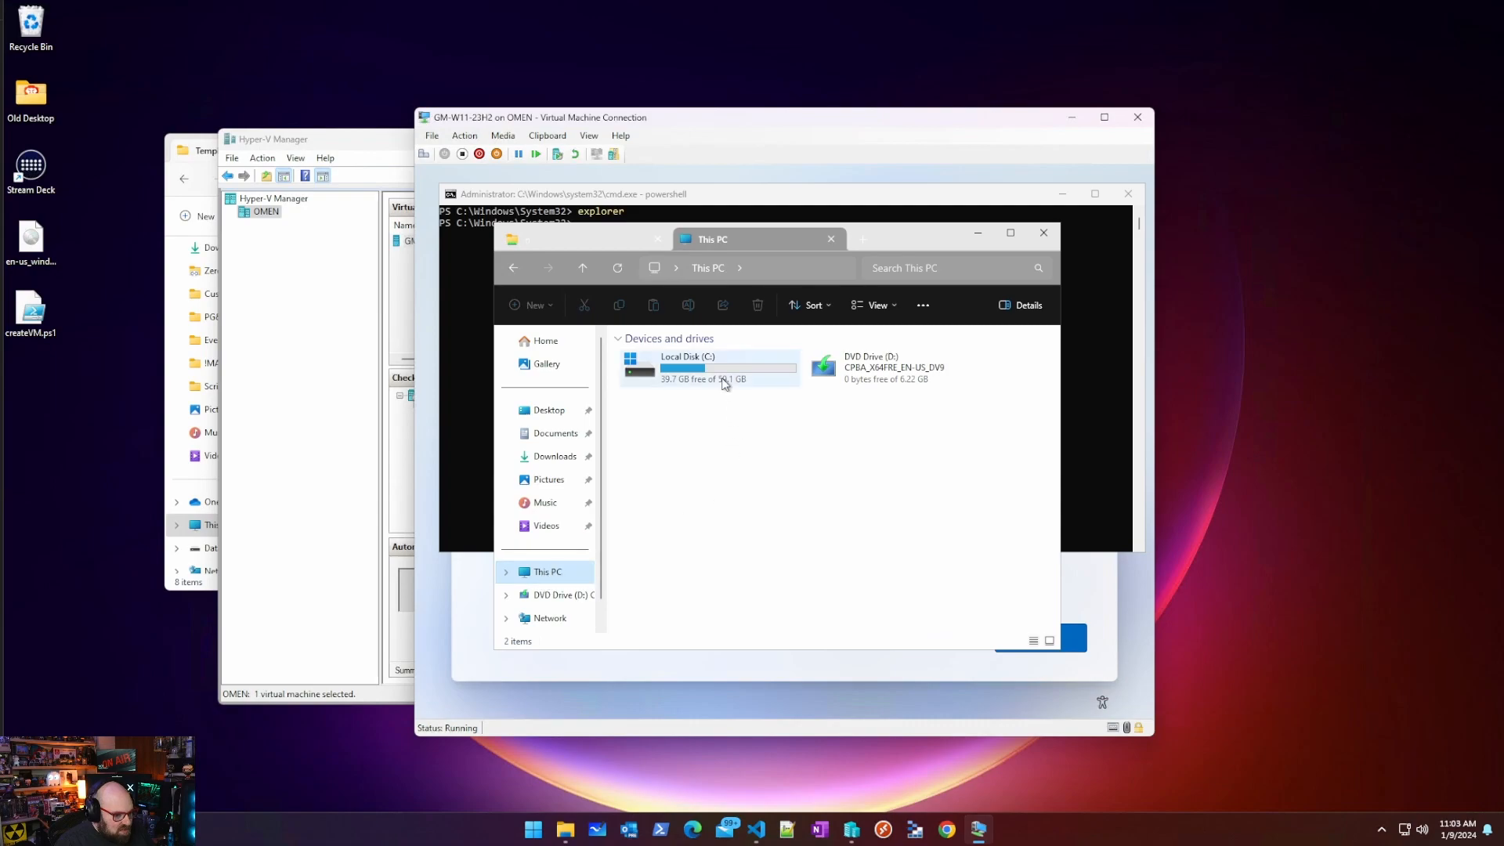
{"action": "double_click", "coordinate": [727, 367]}
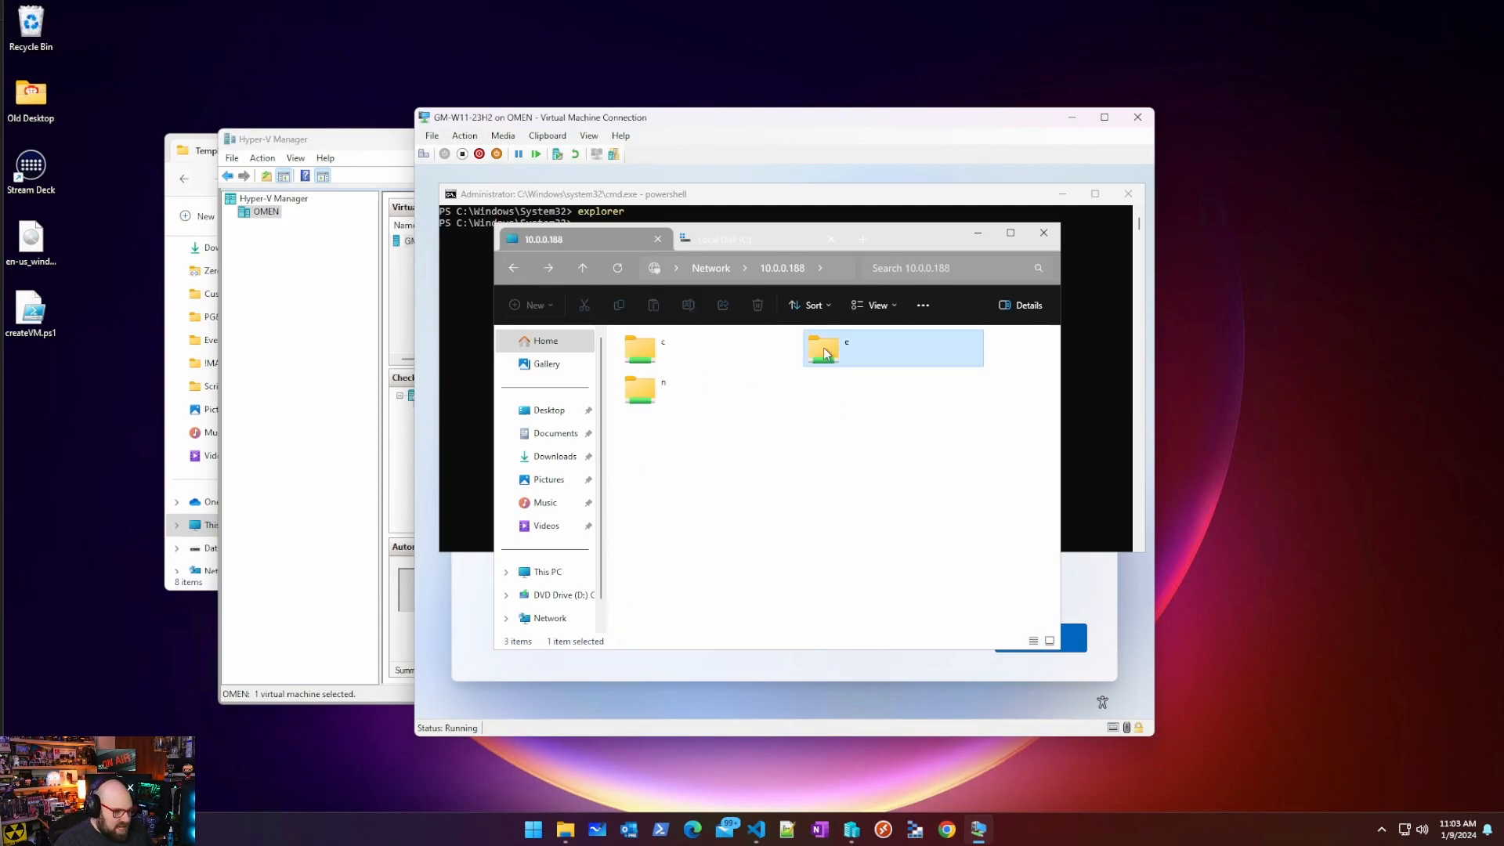
{"action": "double_click", "coordinate": [823, 347]}
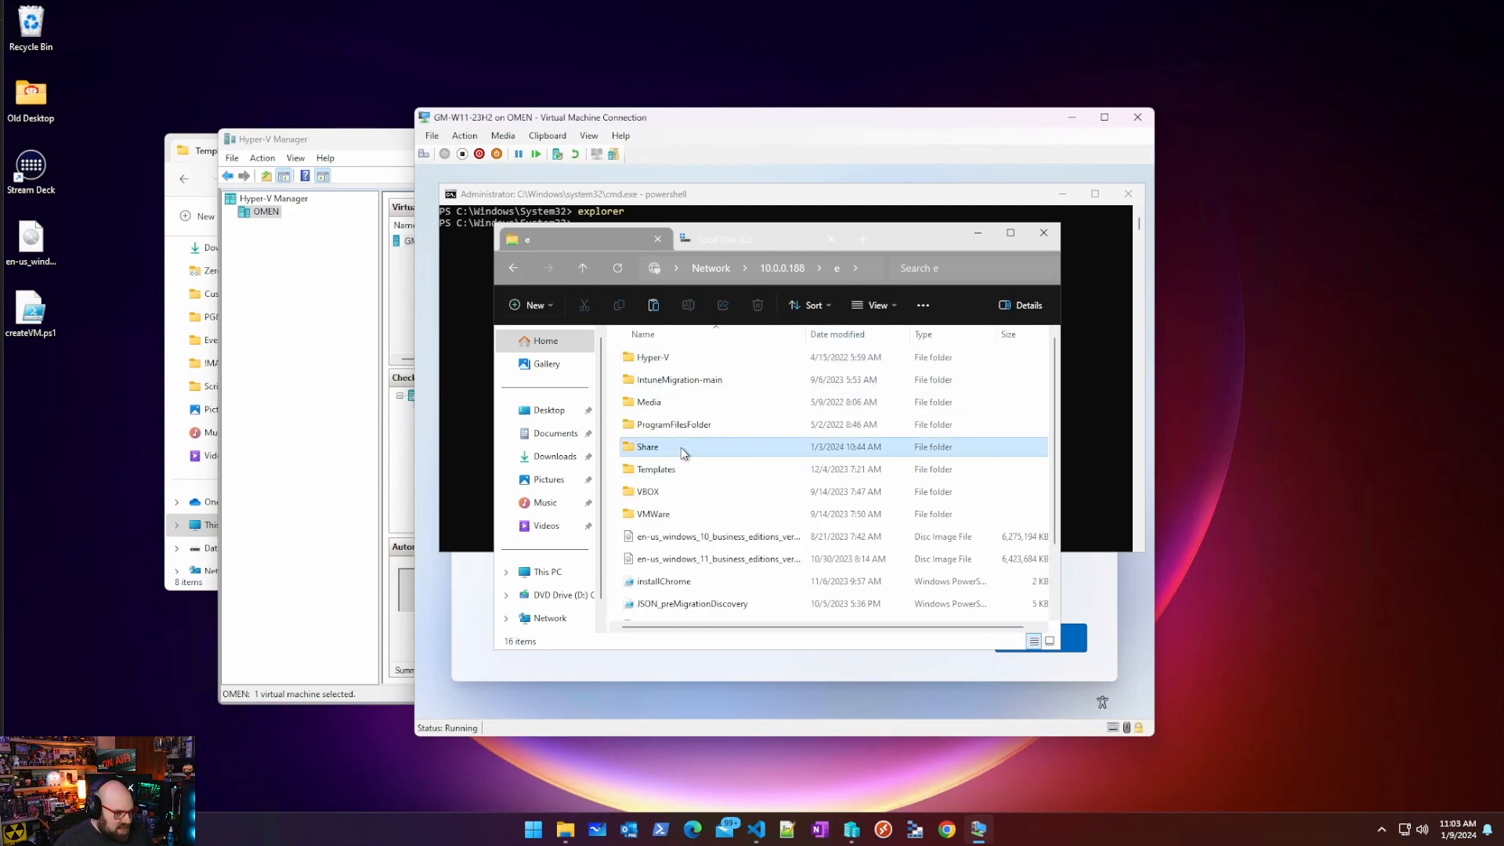
{"action": "double_click", "coordinate": [646, 446]}
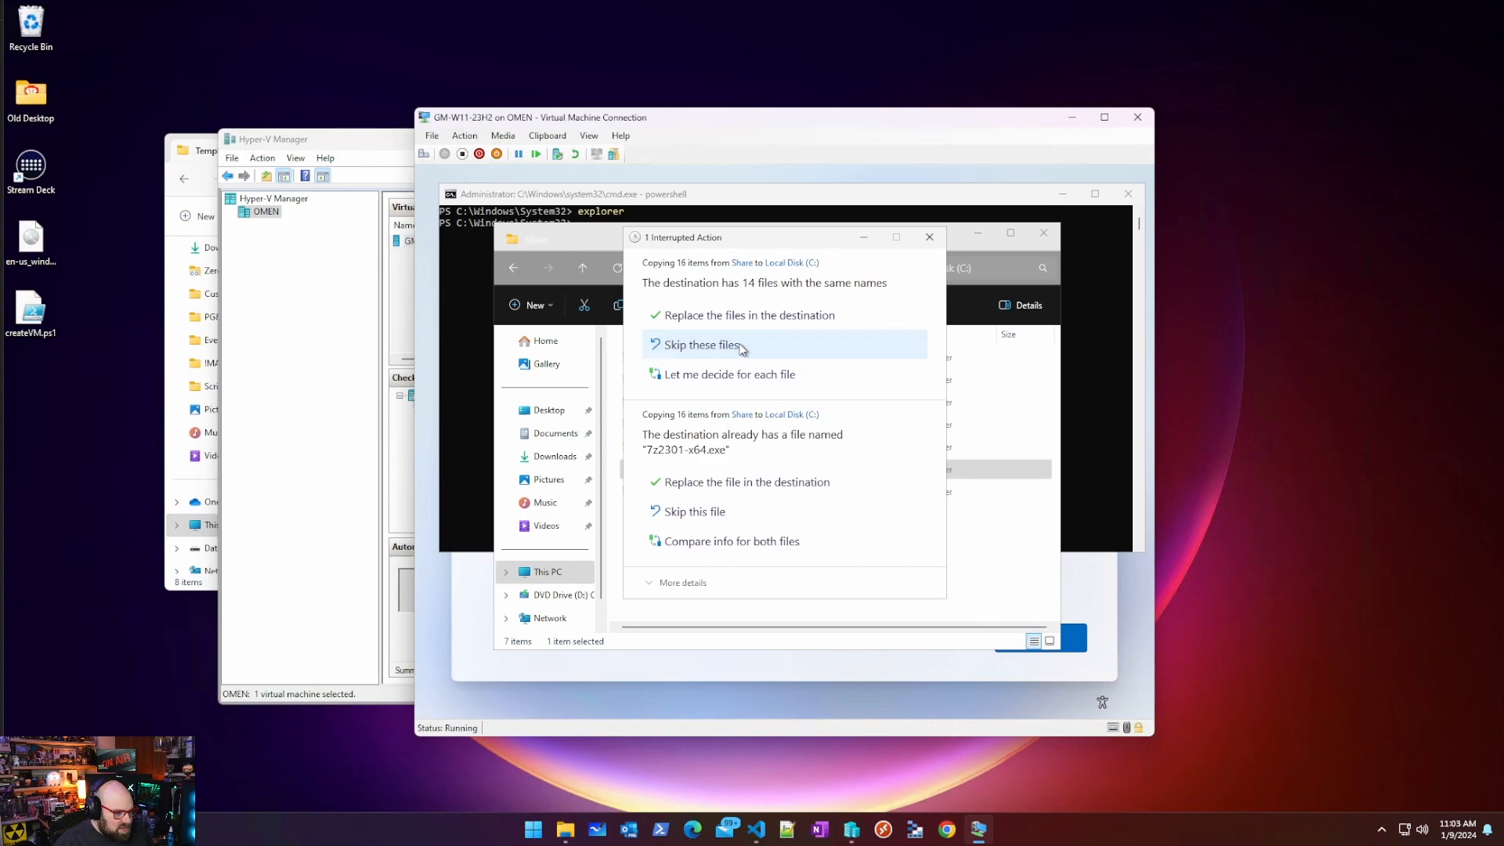
- Skip duplicate files, check DummyData on C:, and close File Explorer
{"action": "left_click", "coordinate": [700, 344]}
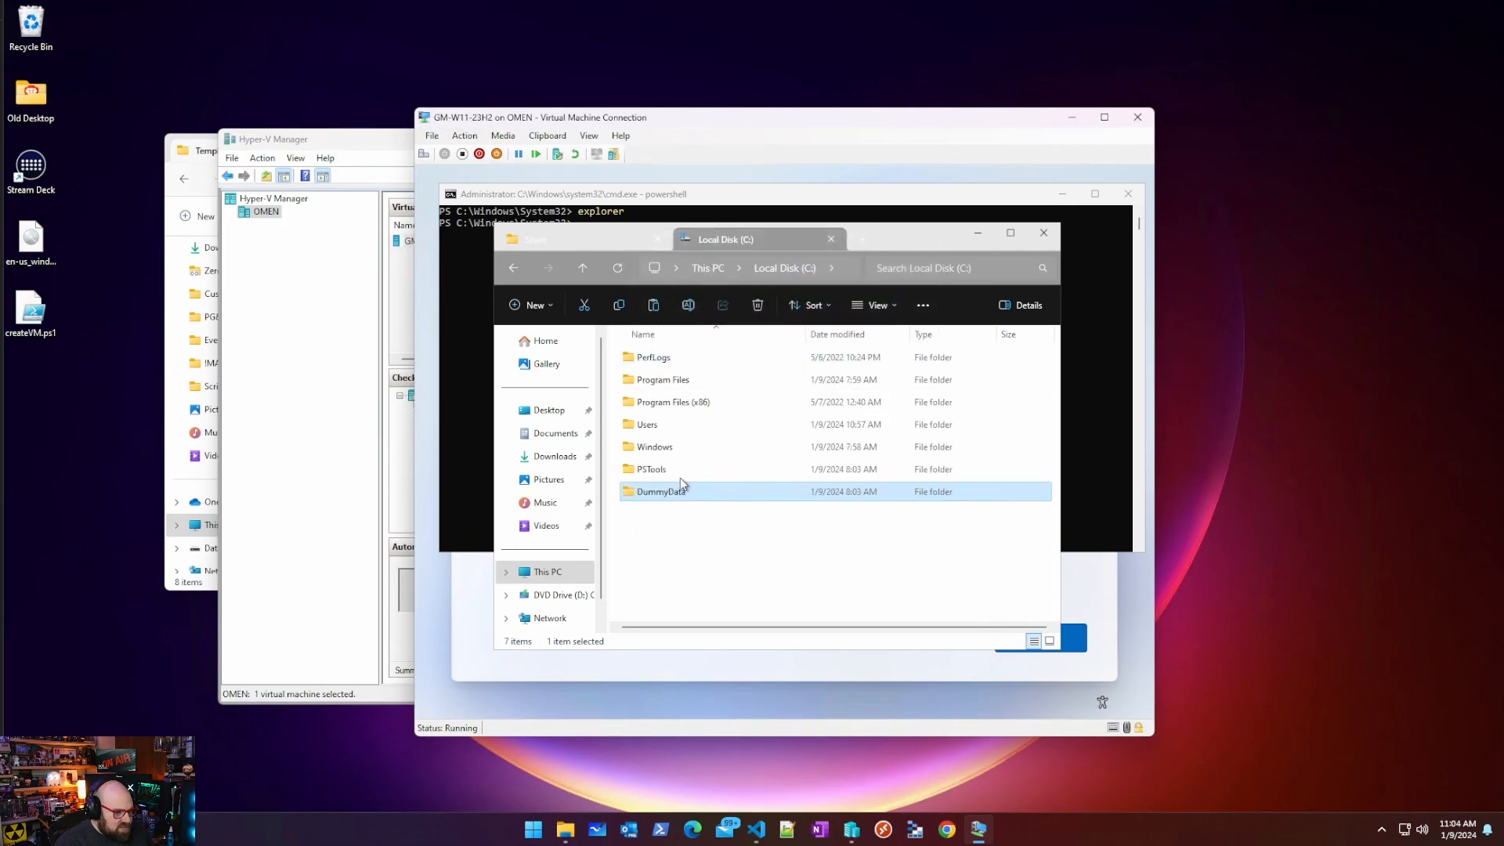
{"action": "double_click", "coordinate": [658, 490]}
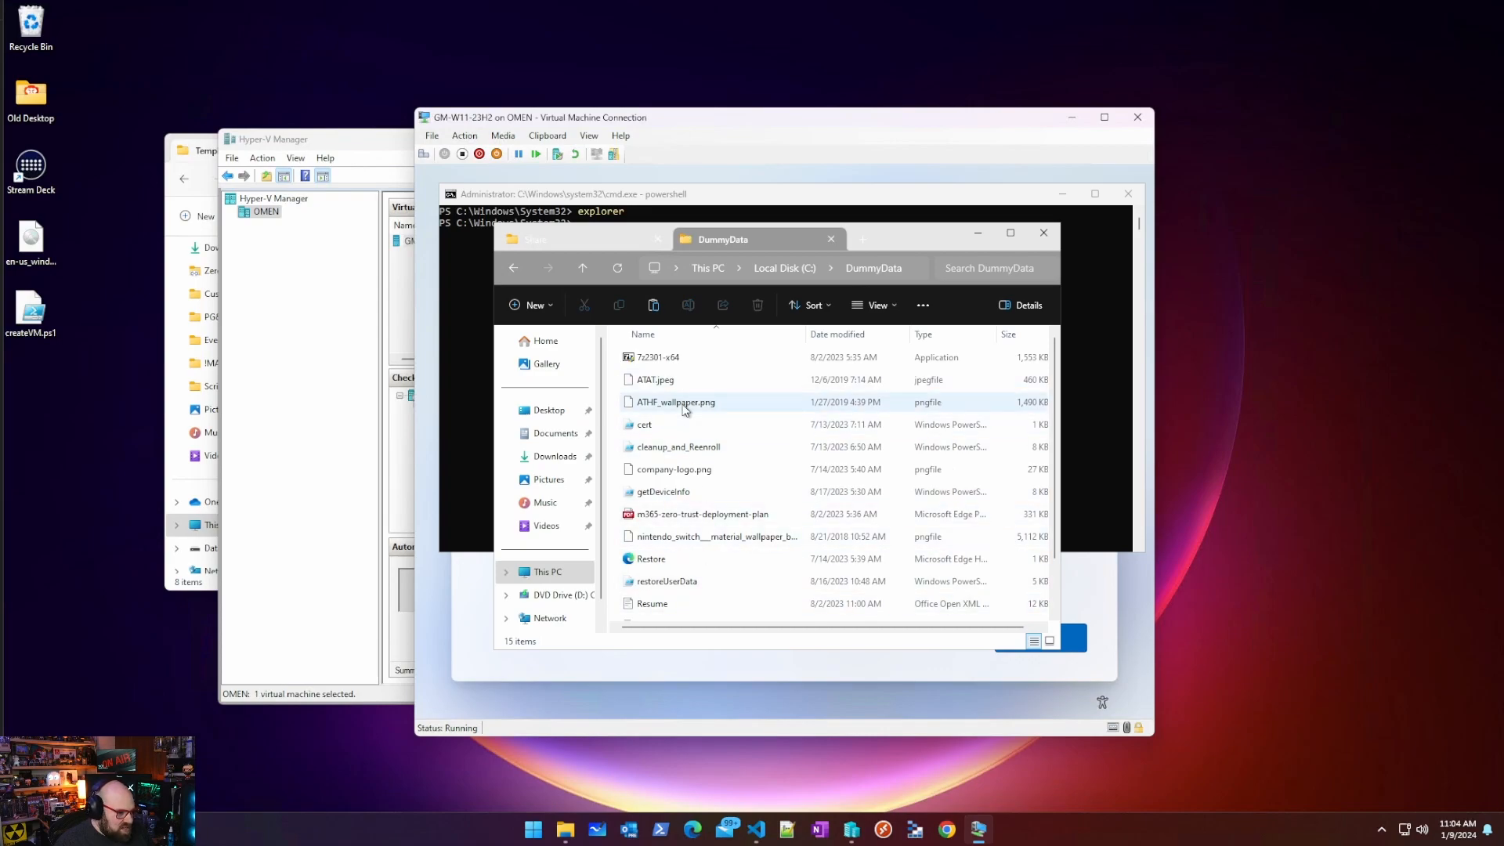
{"action": "left_click", "coordinate": [582, 267]}
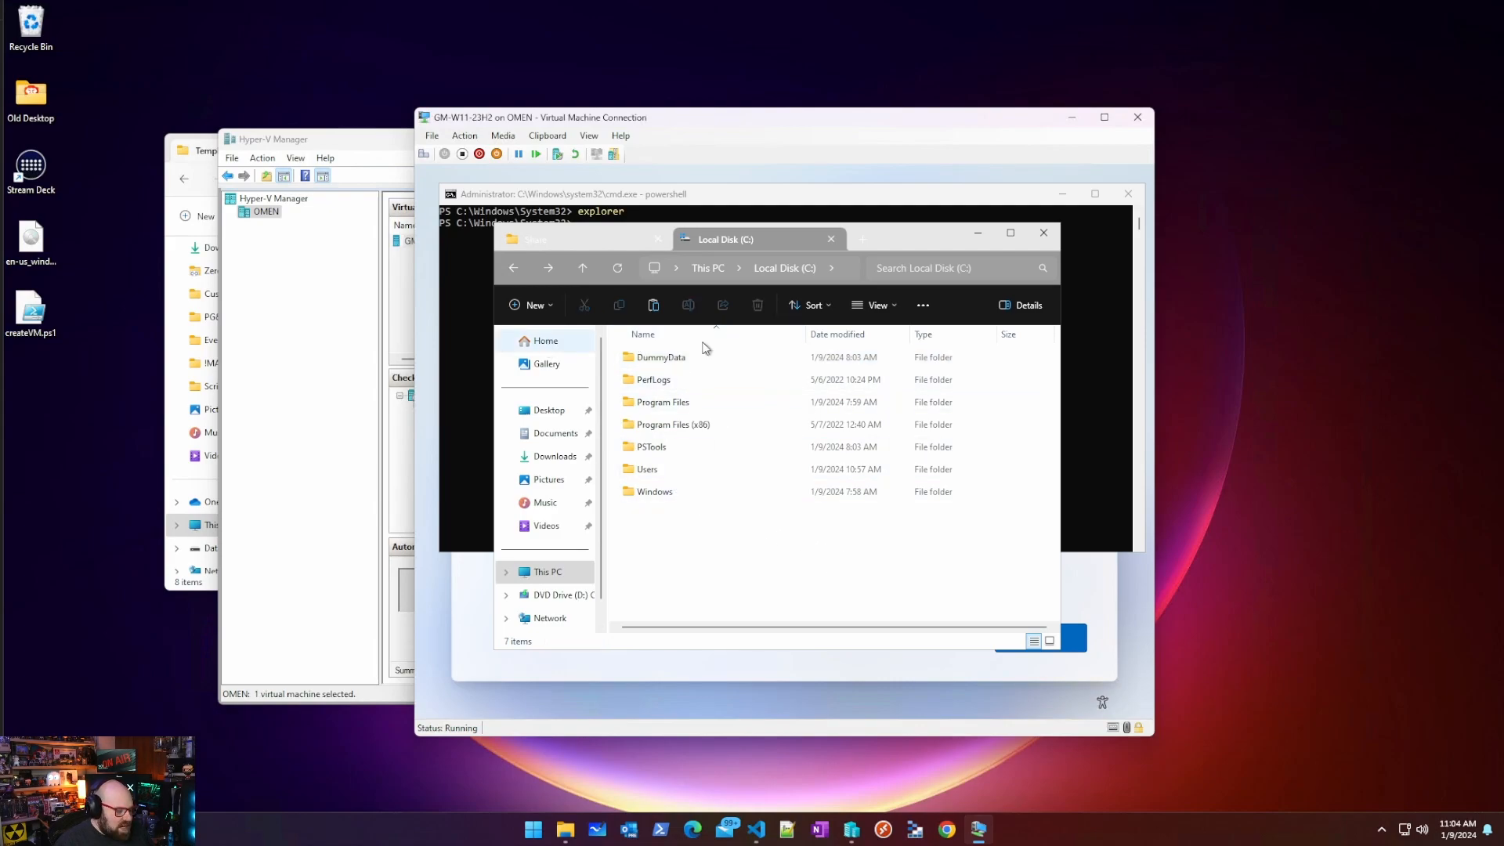
{"action": "mouse_move", "coordinate": [838, 244]}
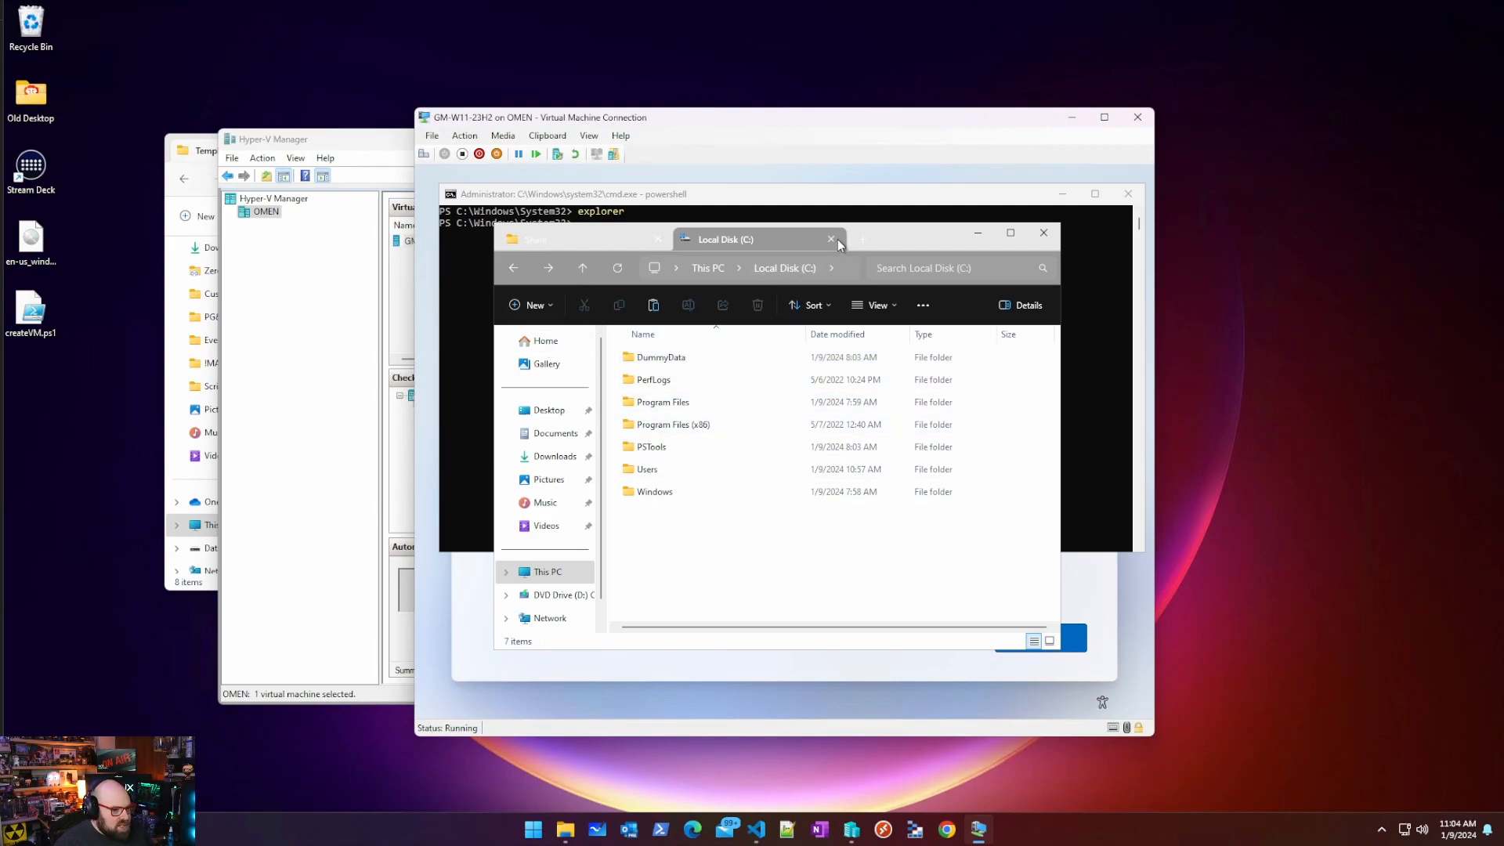
{"action": "mouse_move", "coordinate": [837, 241]}
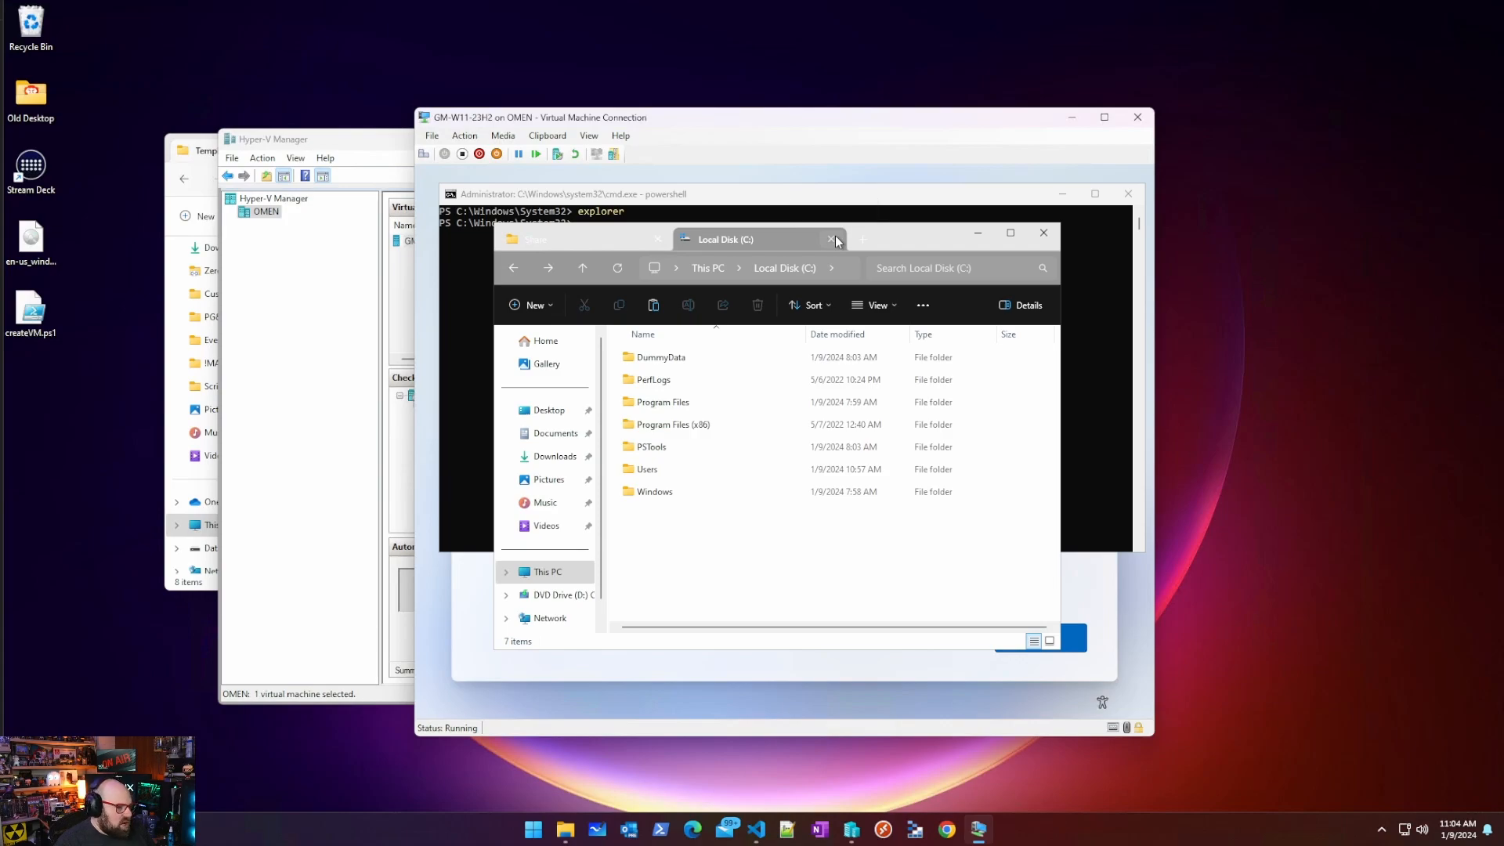
{"action": "left_click", "coordinate": [537, 239]}
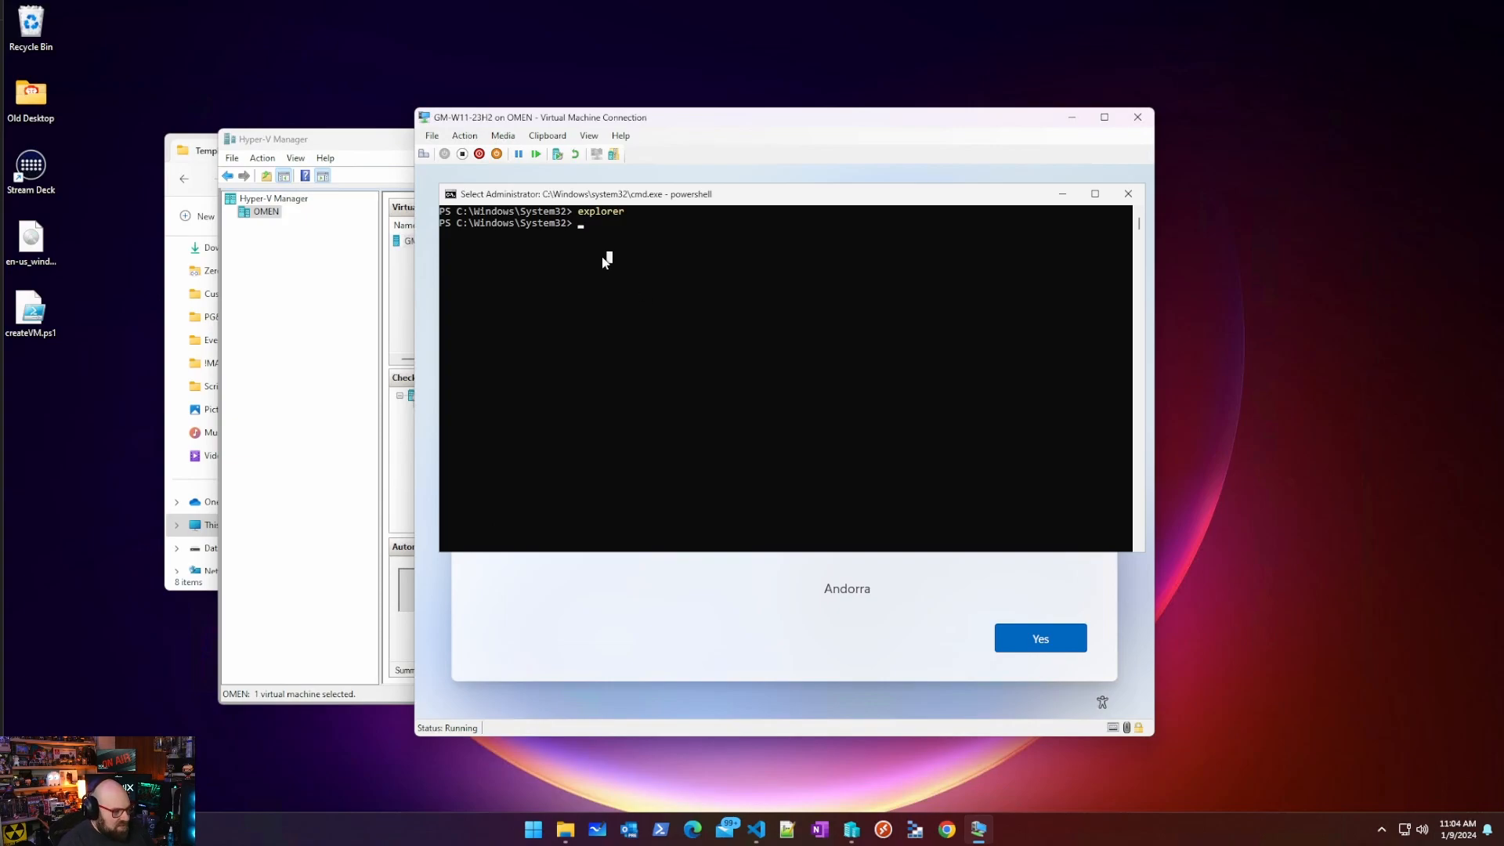
- Run sysprep.exe on GM-W11-23H2 with OOBE, Generalize and the Shutdown option
{"action": "type", "text": "sy"}
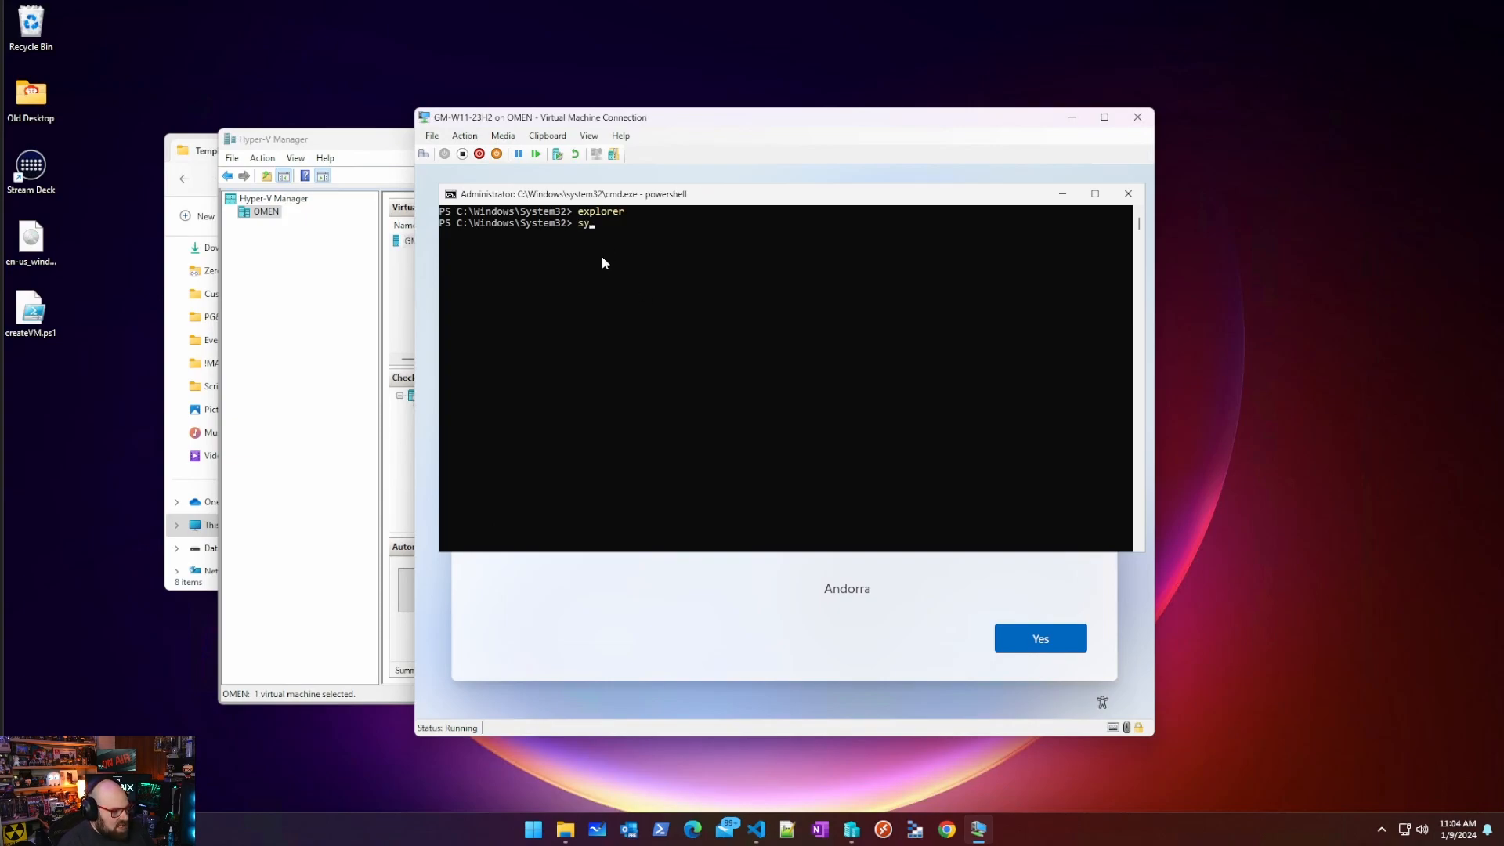
{"action": "type", "text": "\\Sysprep\\"}
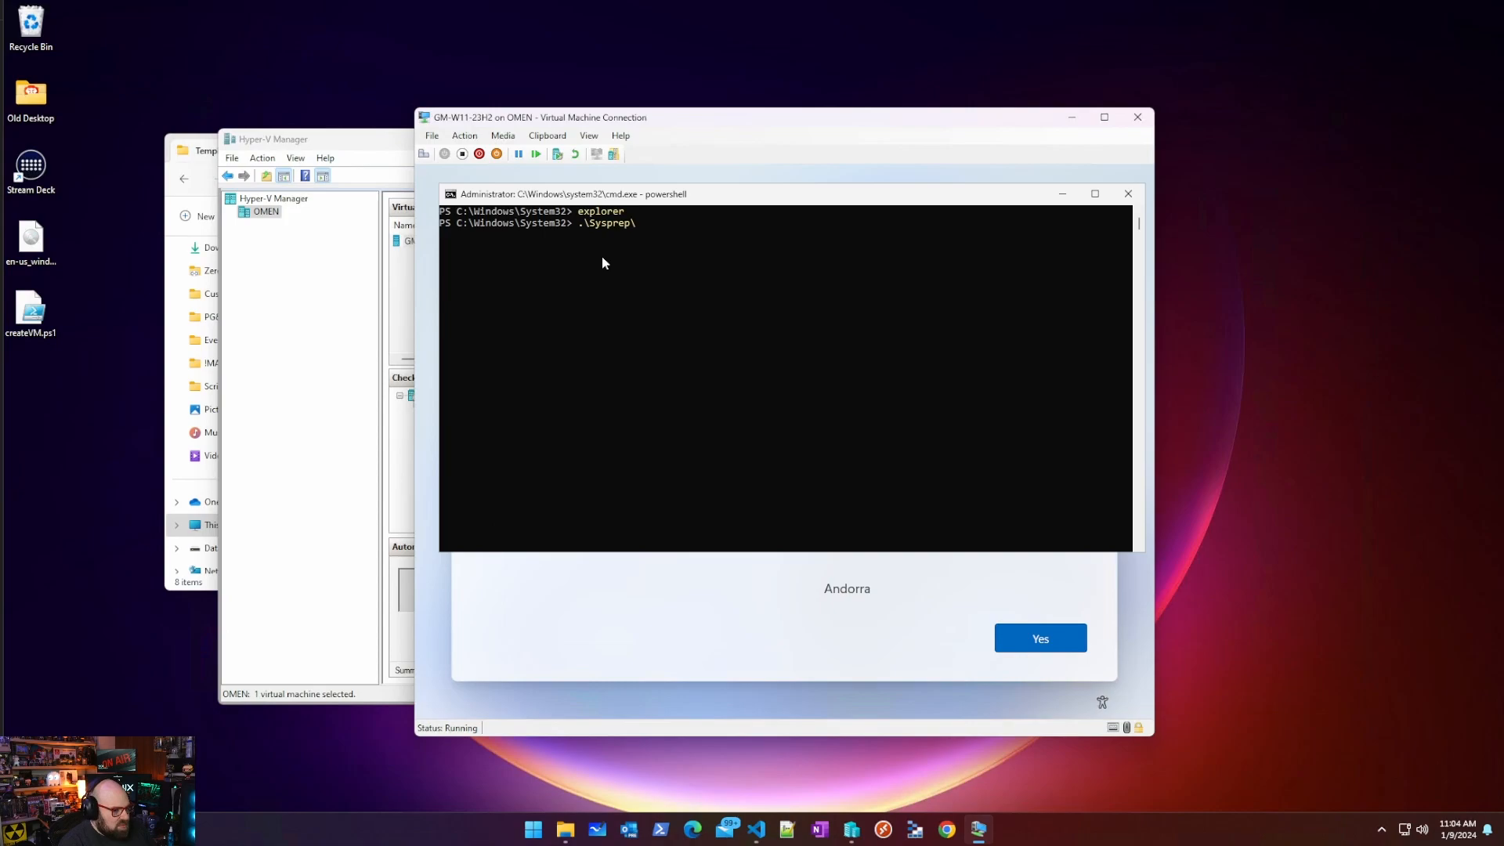
{"action": "key", "text": "Enter"}
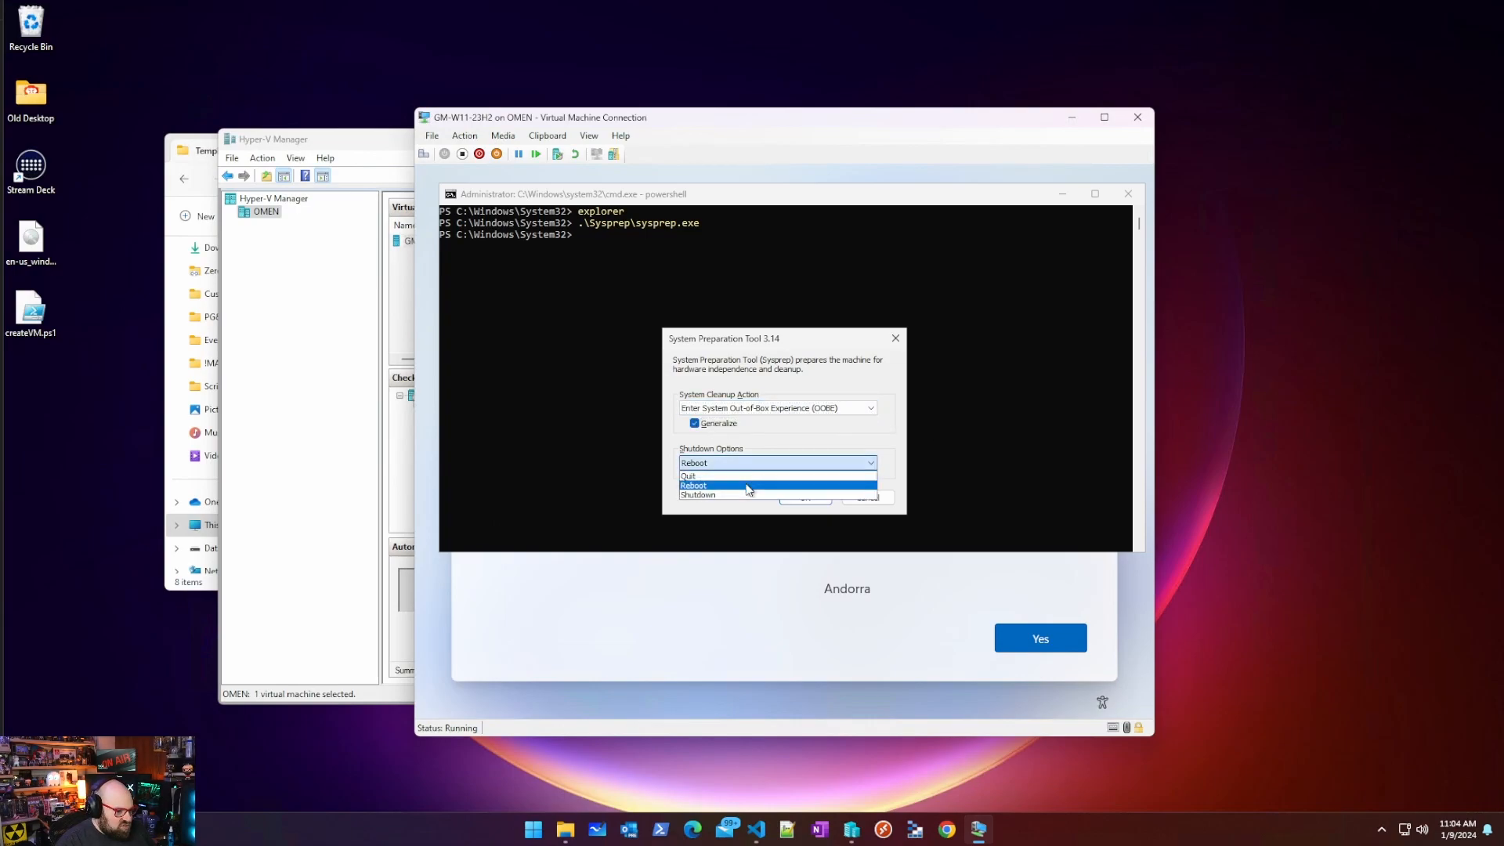
{"action": "left_click", "coordinate": [697, 495]}
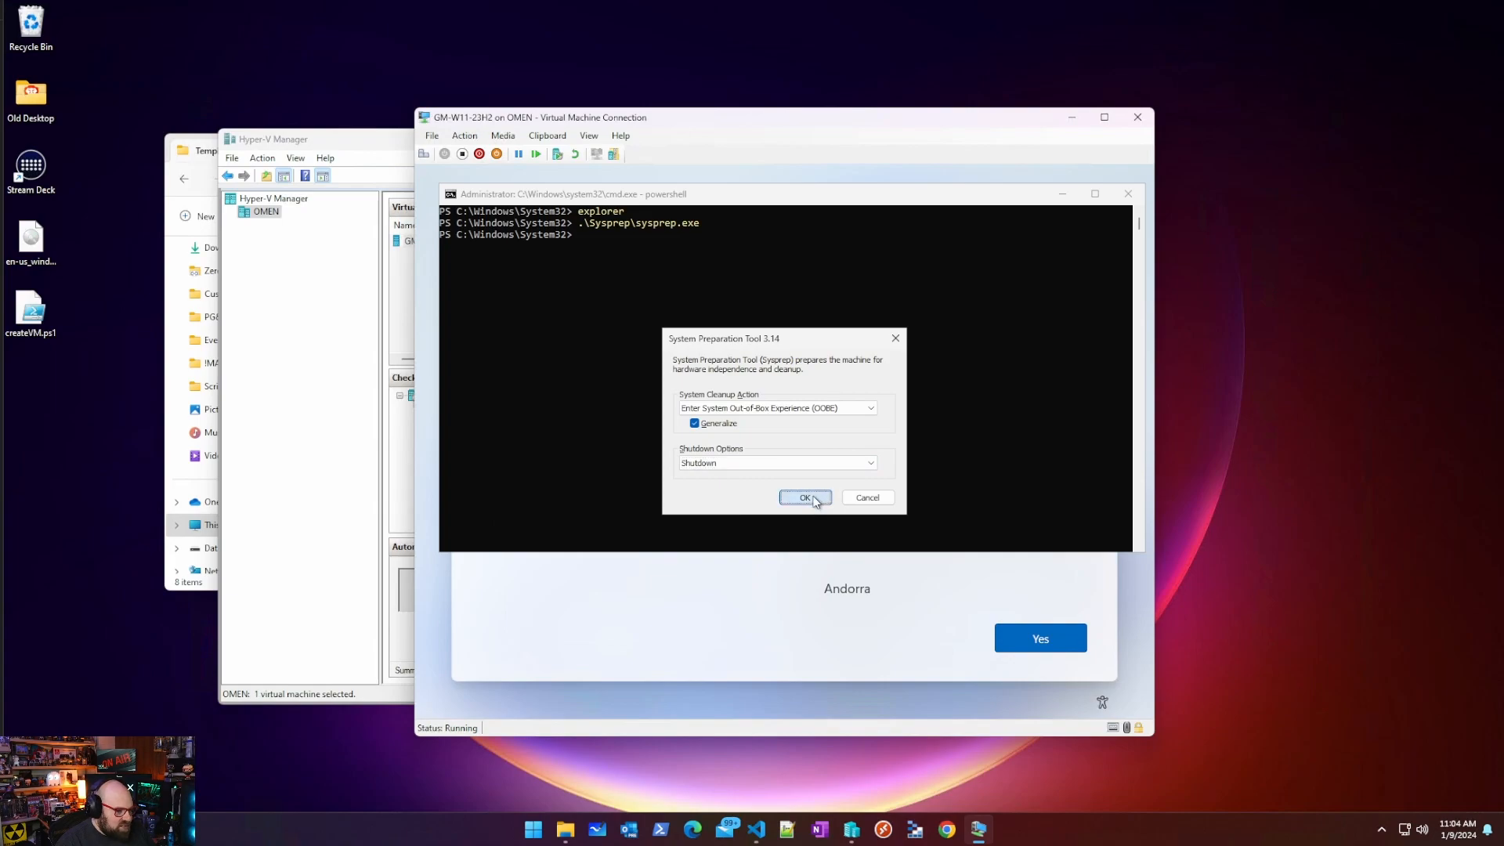
{"action": "left_click", "coordinate": [803, 497]}
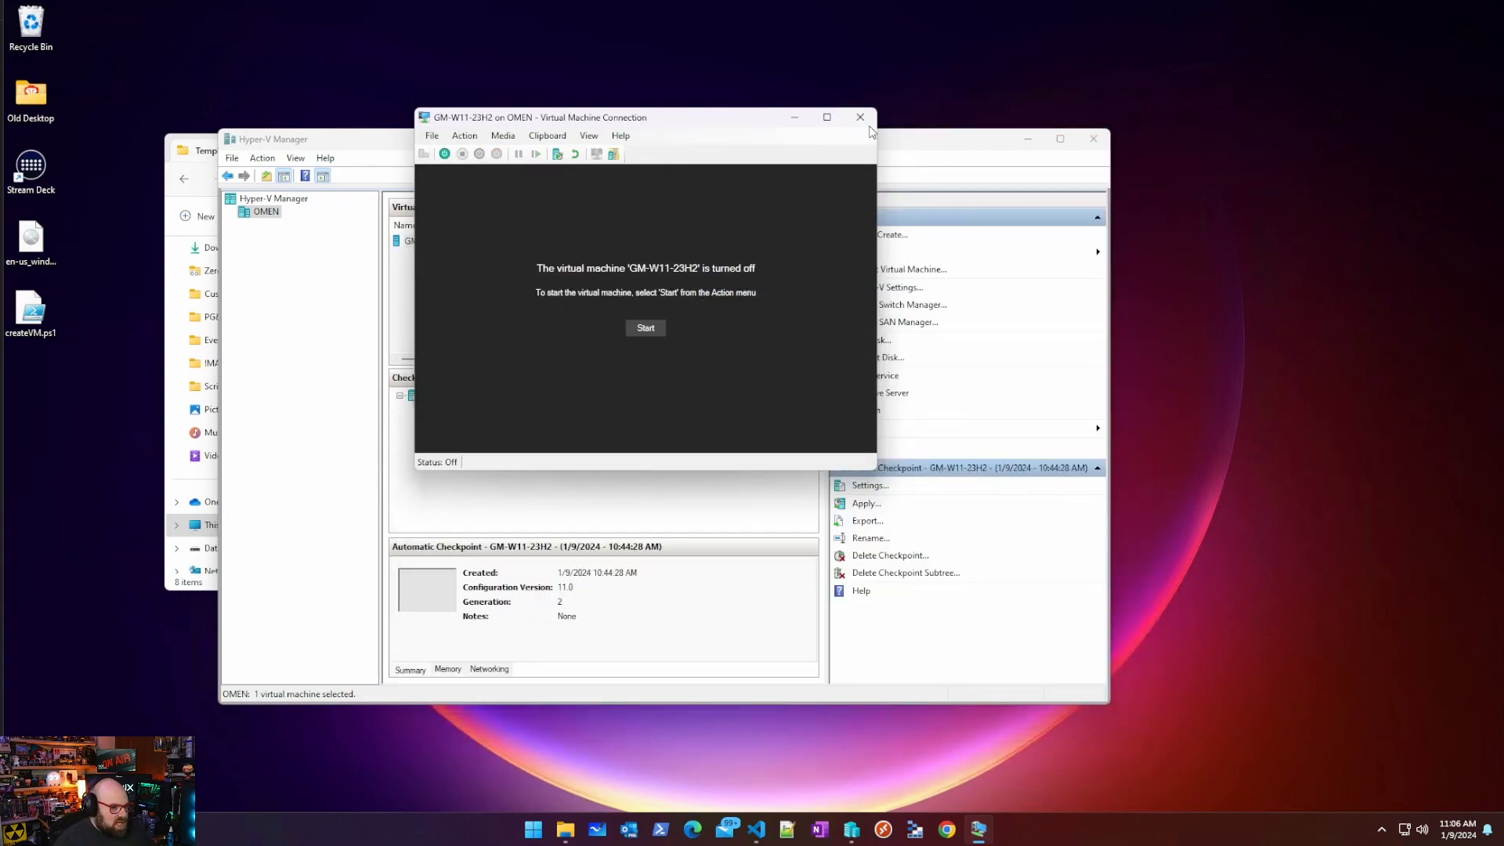
- Close the VM Connection window and delete GM-W11-23H2's Automatic Checkpoint
{"action": "left_click", "coordinate": [859, 116]}
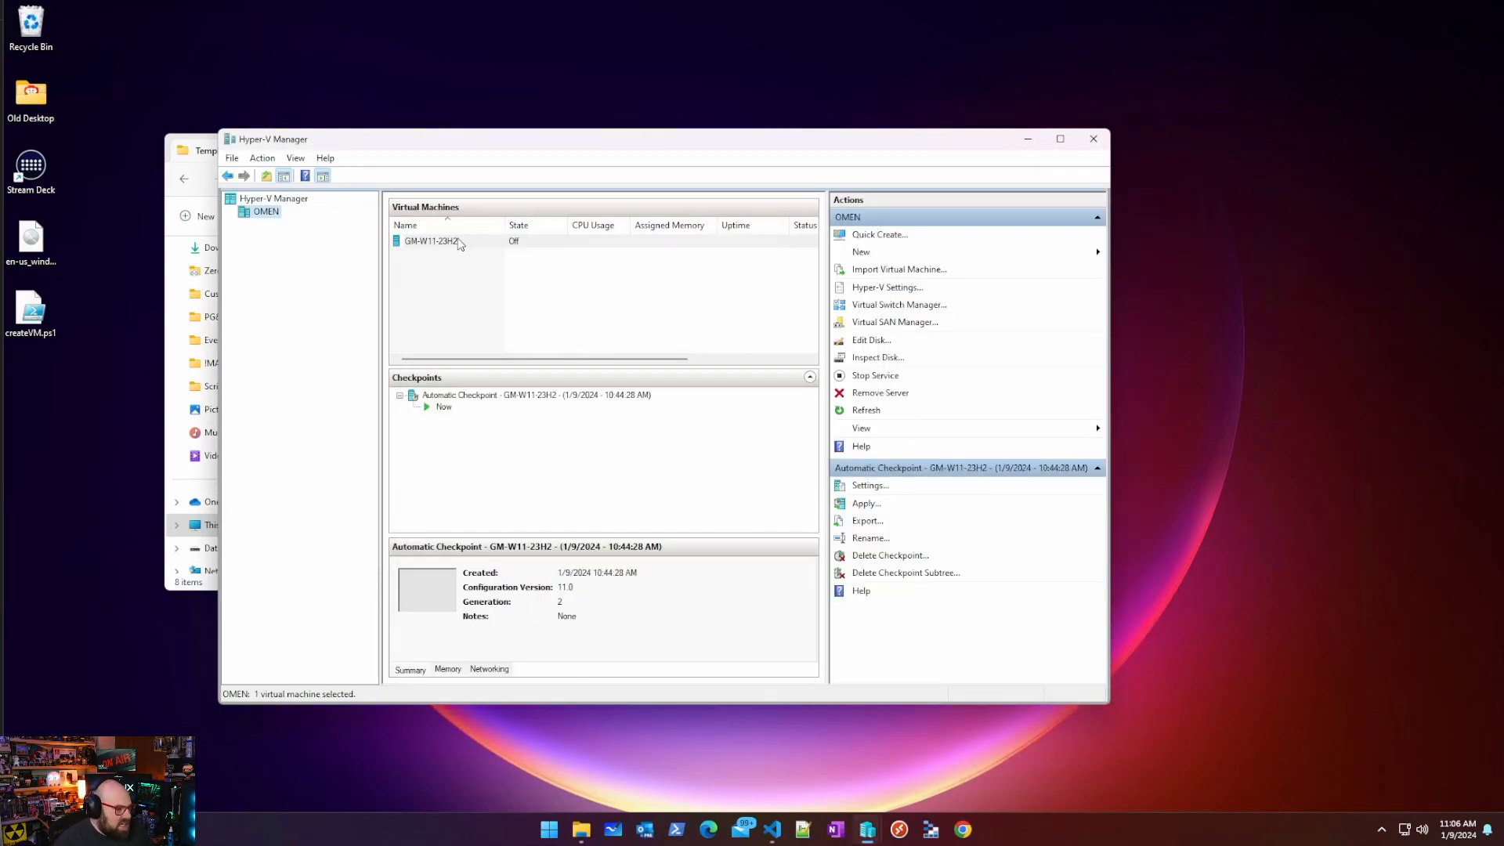
{"action": "left_click", "coordinate": [431, 241]}
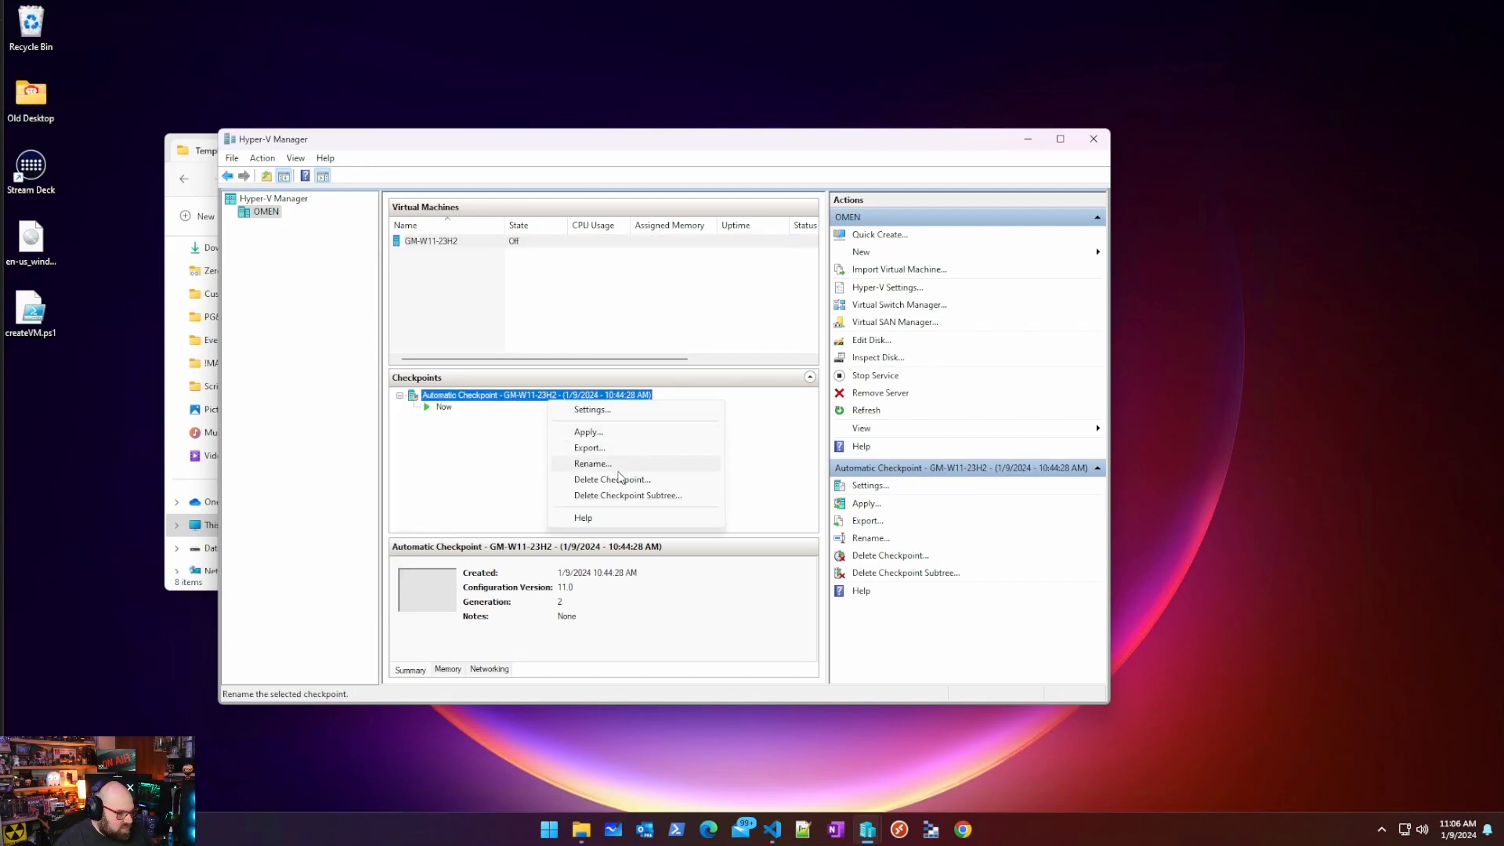
{"action": "left_click", "coordinate": [611, 479]}
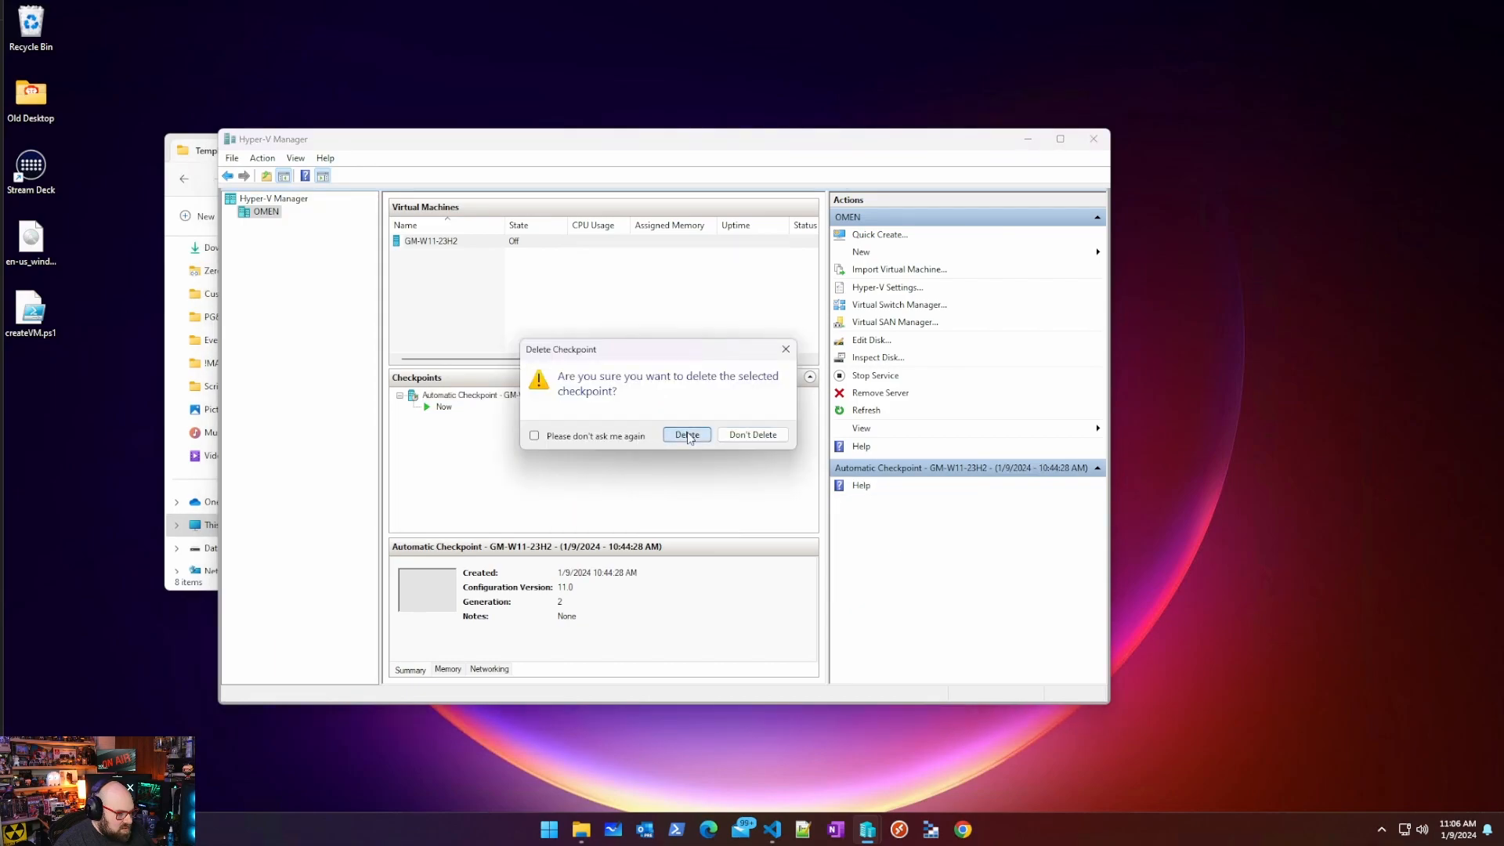
{"action": "left_click", "coordinate": [687, 434]}
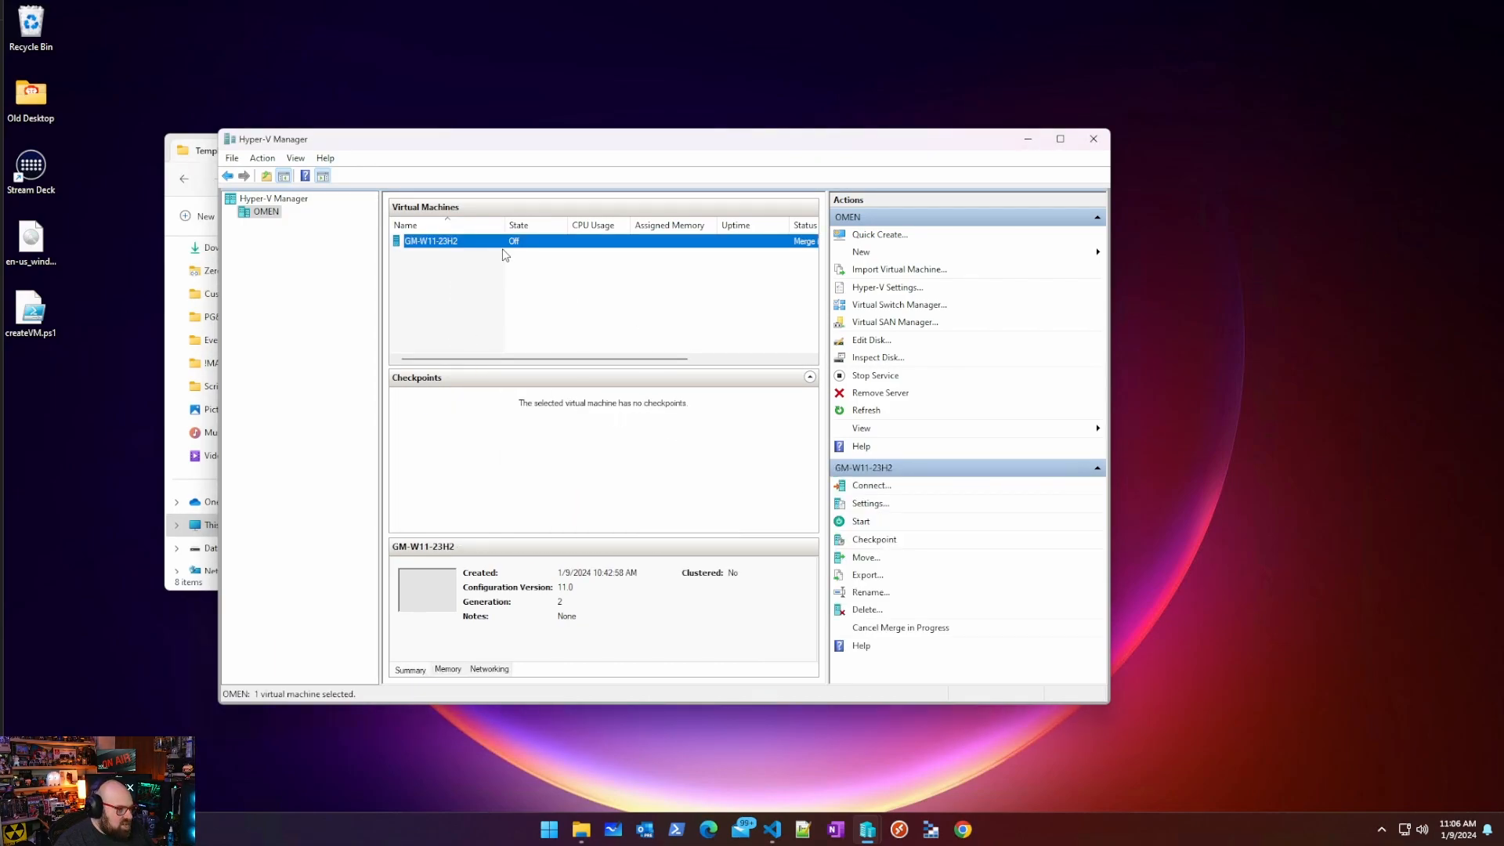
{"action": "right_click", "coordinate": [430, 240]}
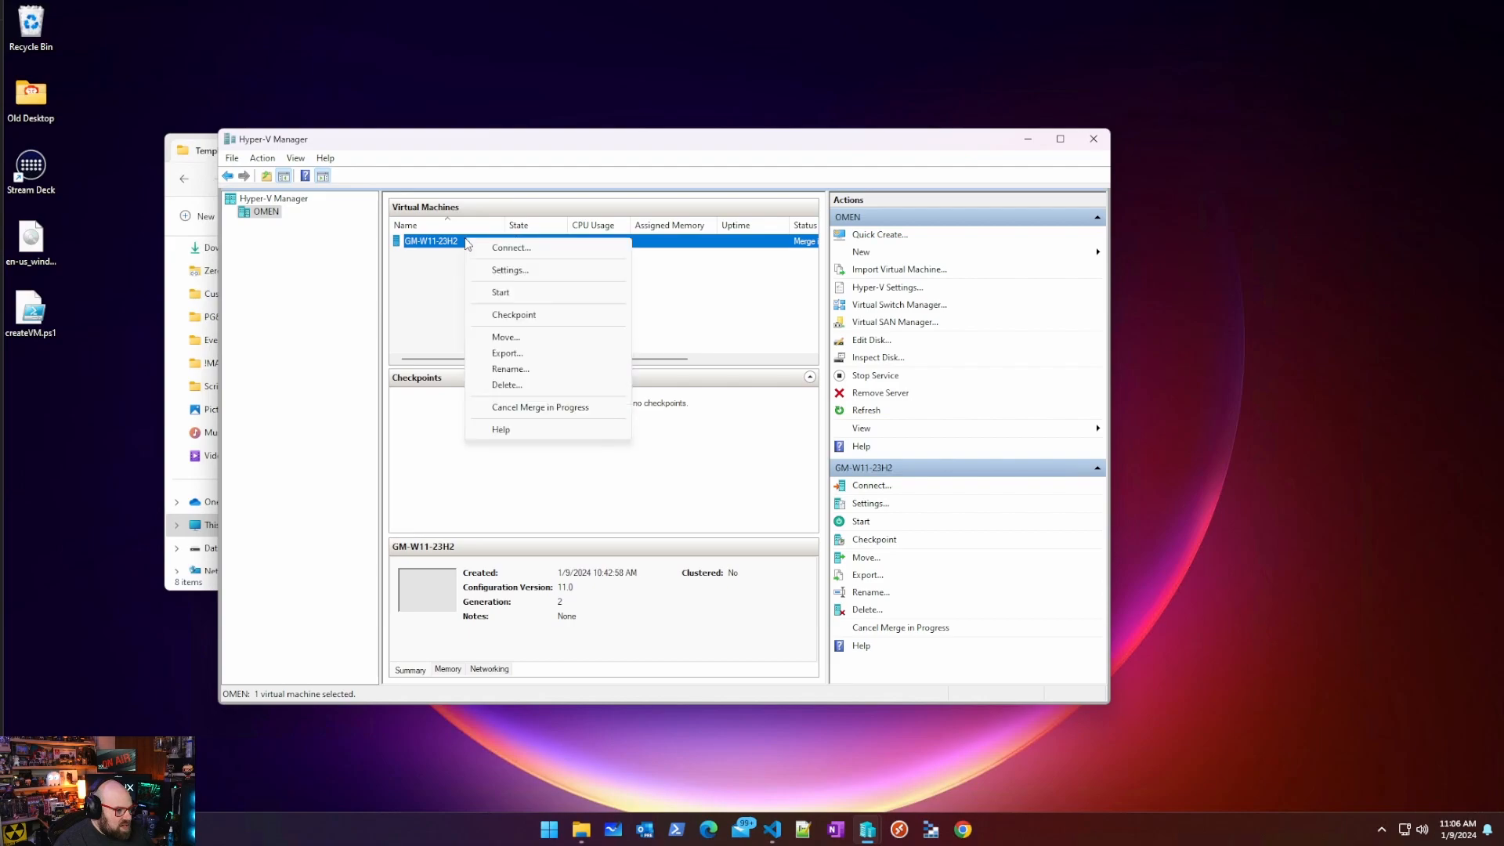
{"action": "left_click", "coordinate": [507, 352]}
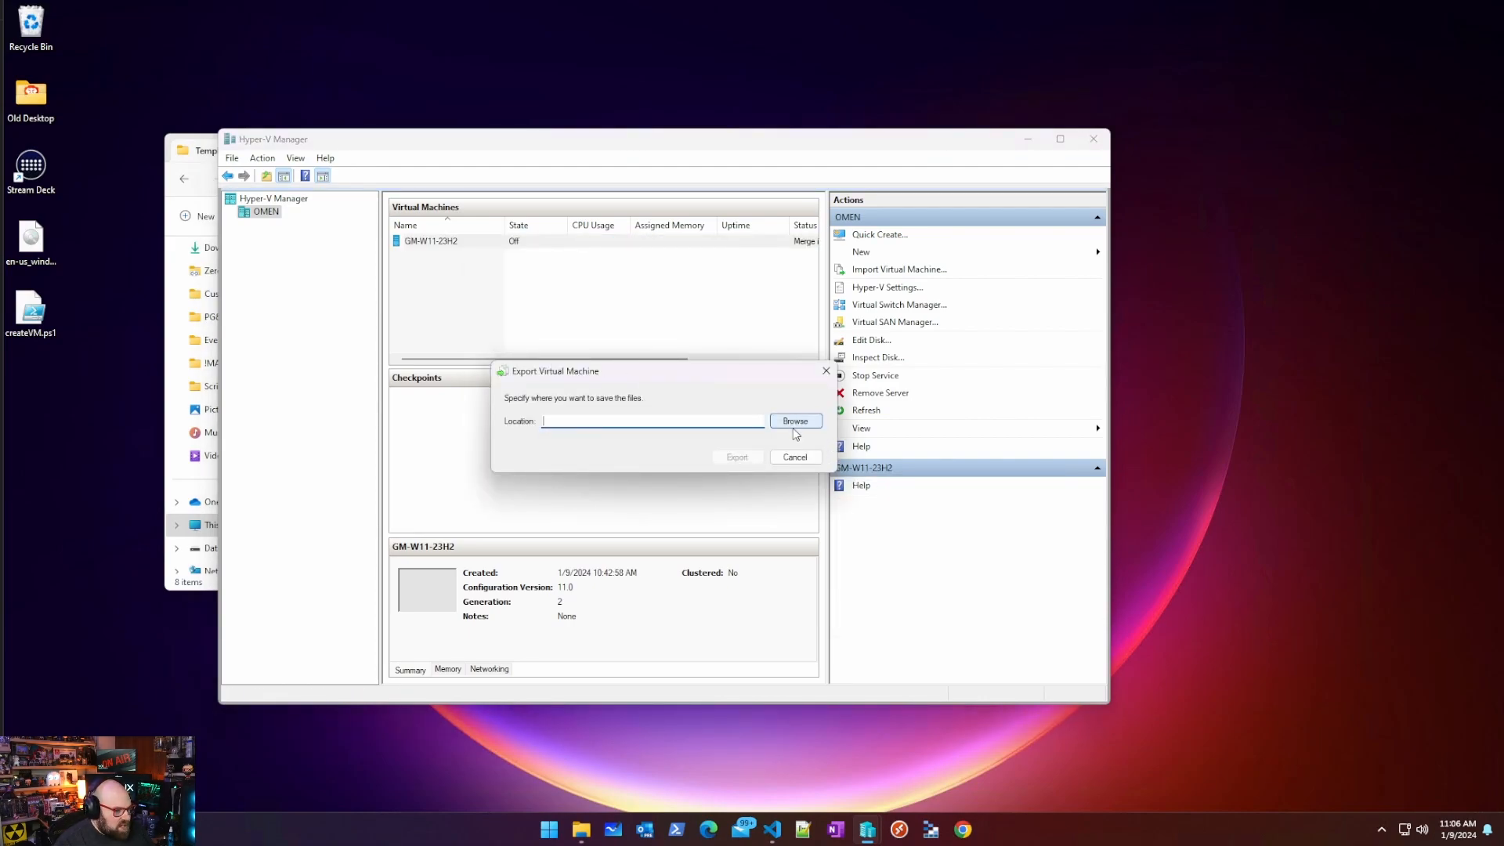
- Create an 'Export VM' folder on Data (D:) and export GM-W11-23H2 there
{"action": "left_click", "coordinate": [795, 421]}
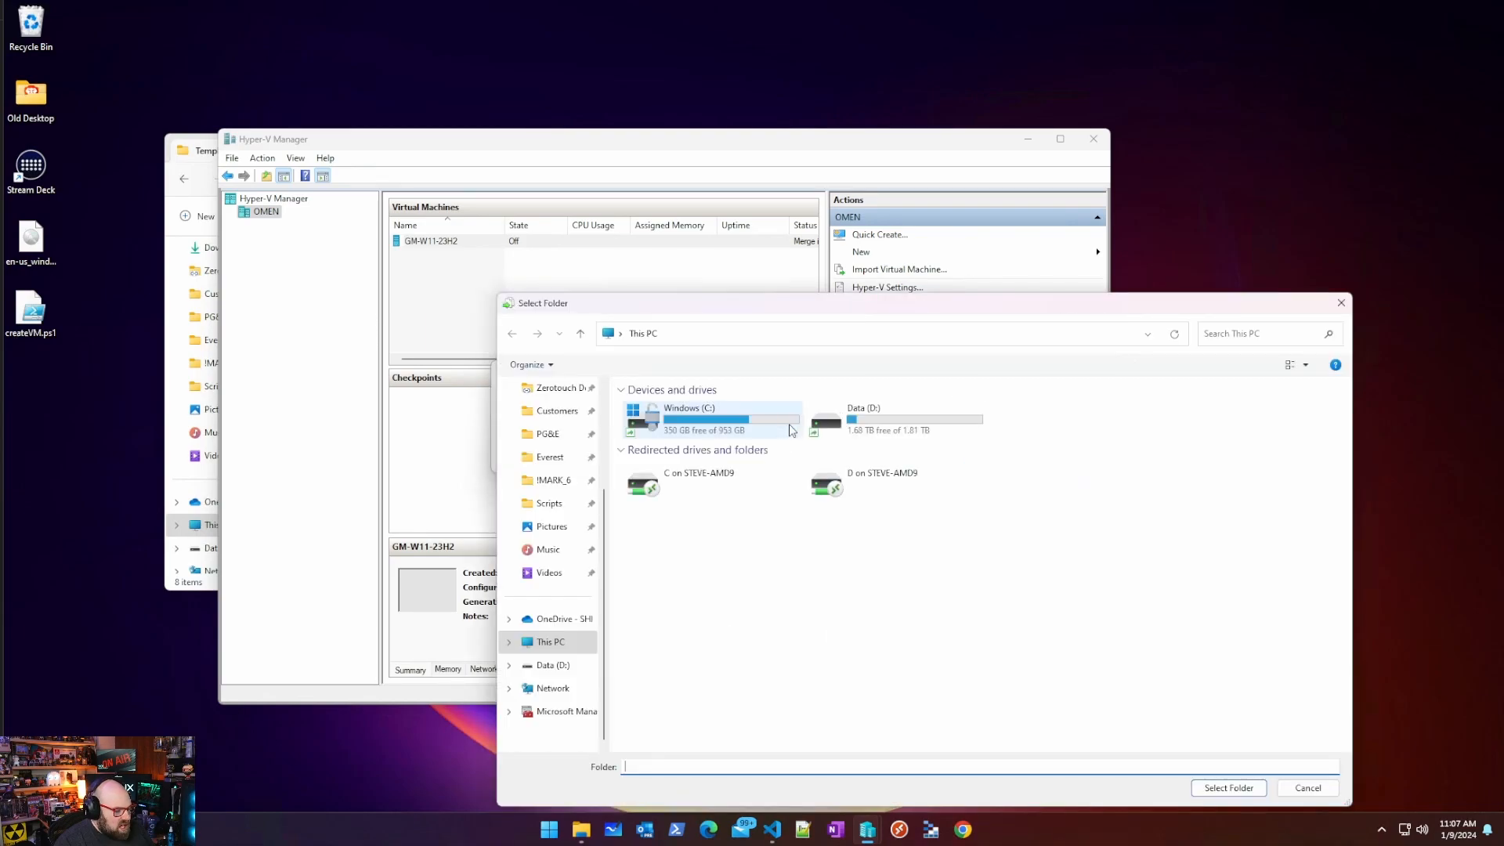
{"action": "double_click", "coordinate": [863, 419]}
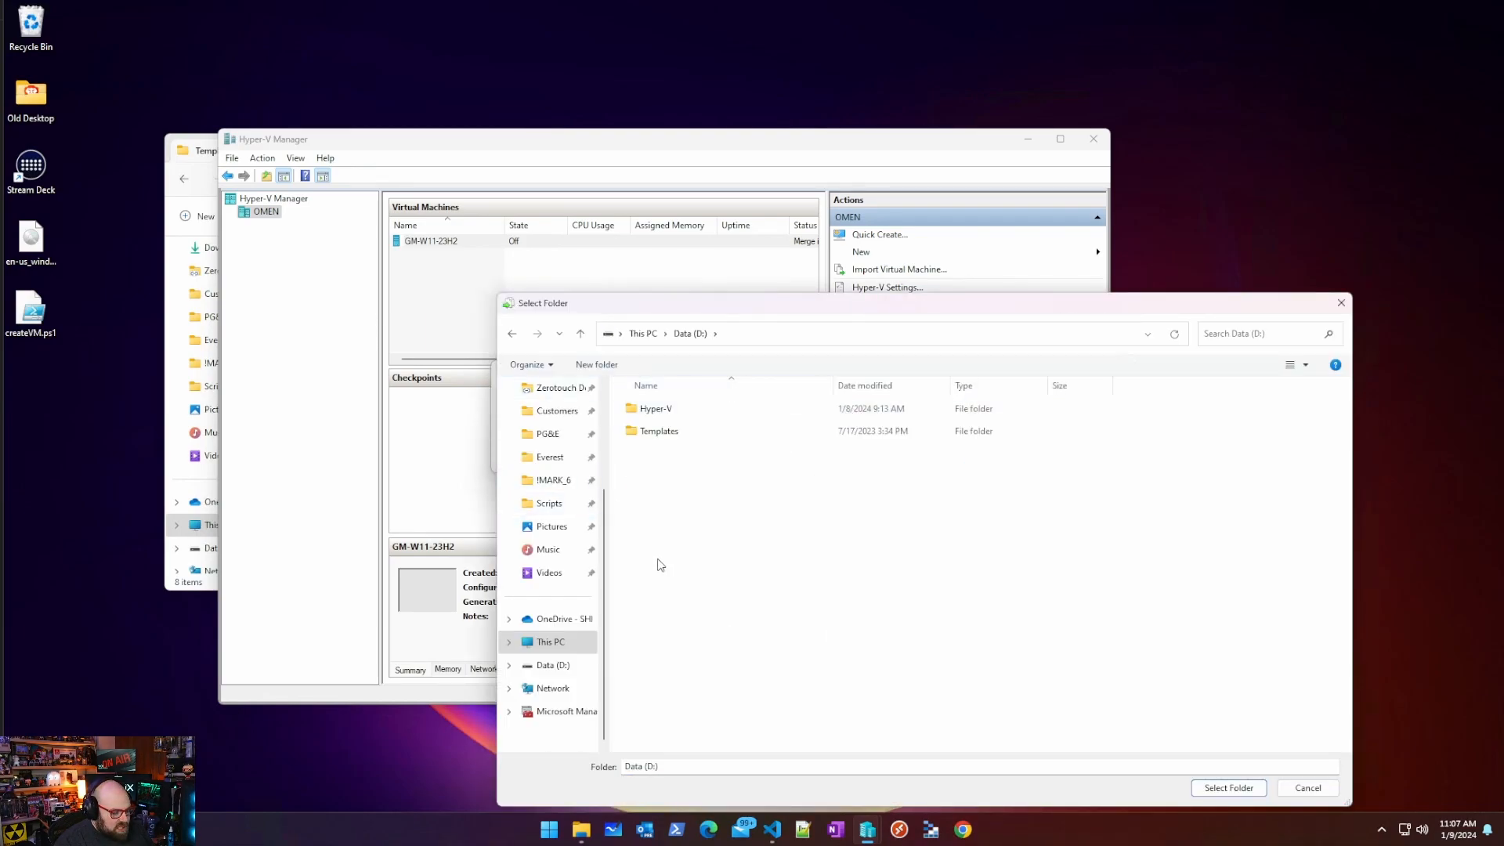
{"action": "left_click", "coordinate": [596, 363]}
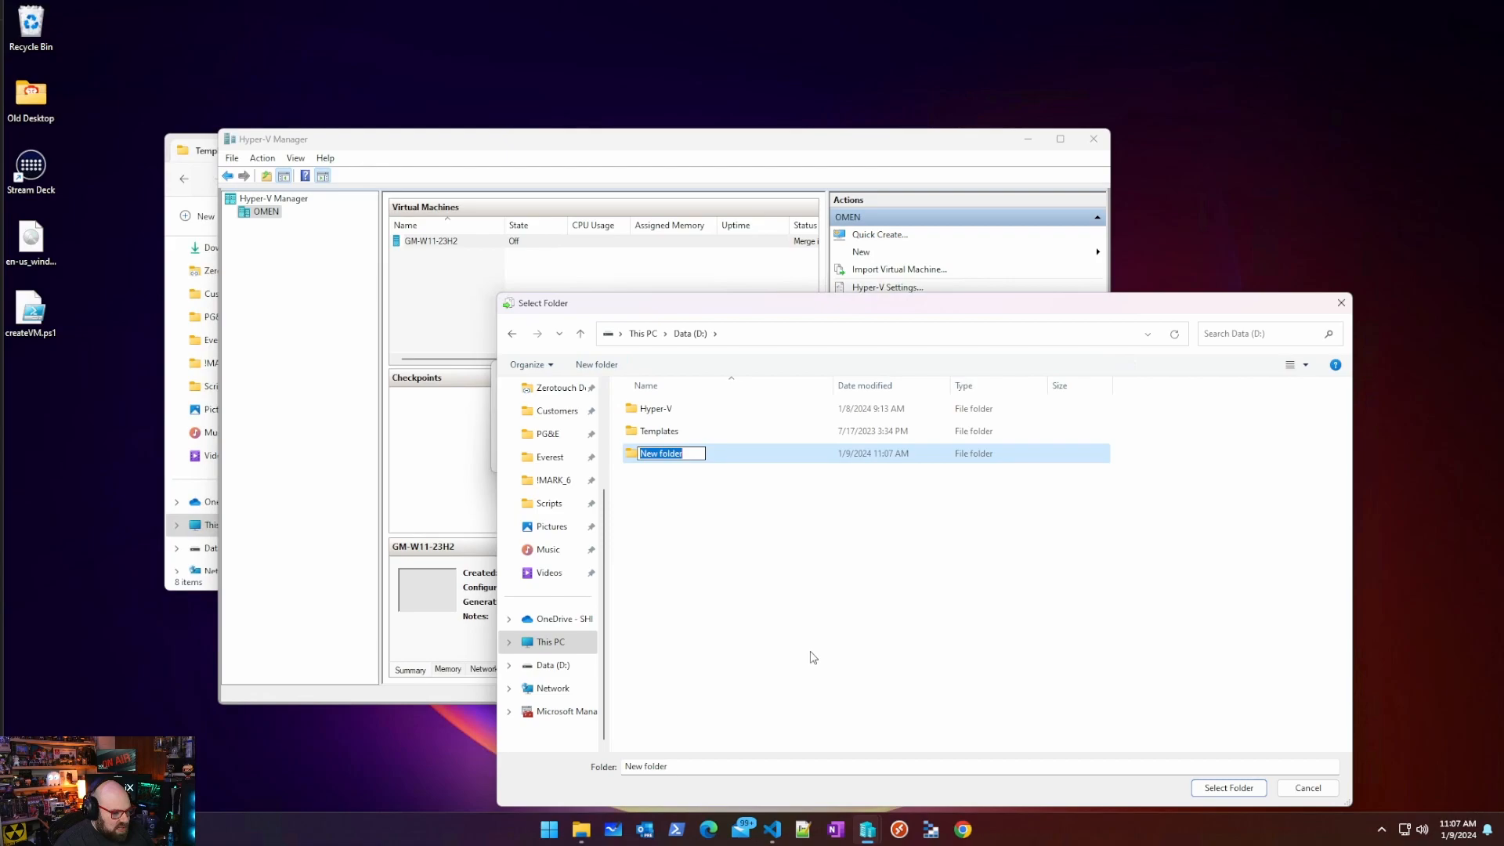
{"action": "type", "text": "Export VM"}
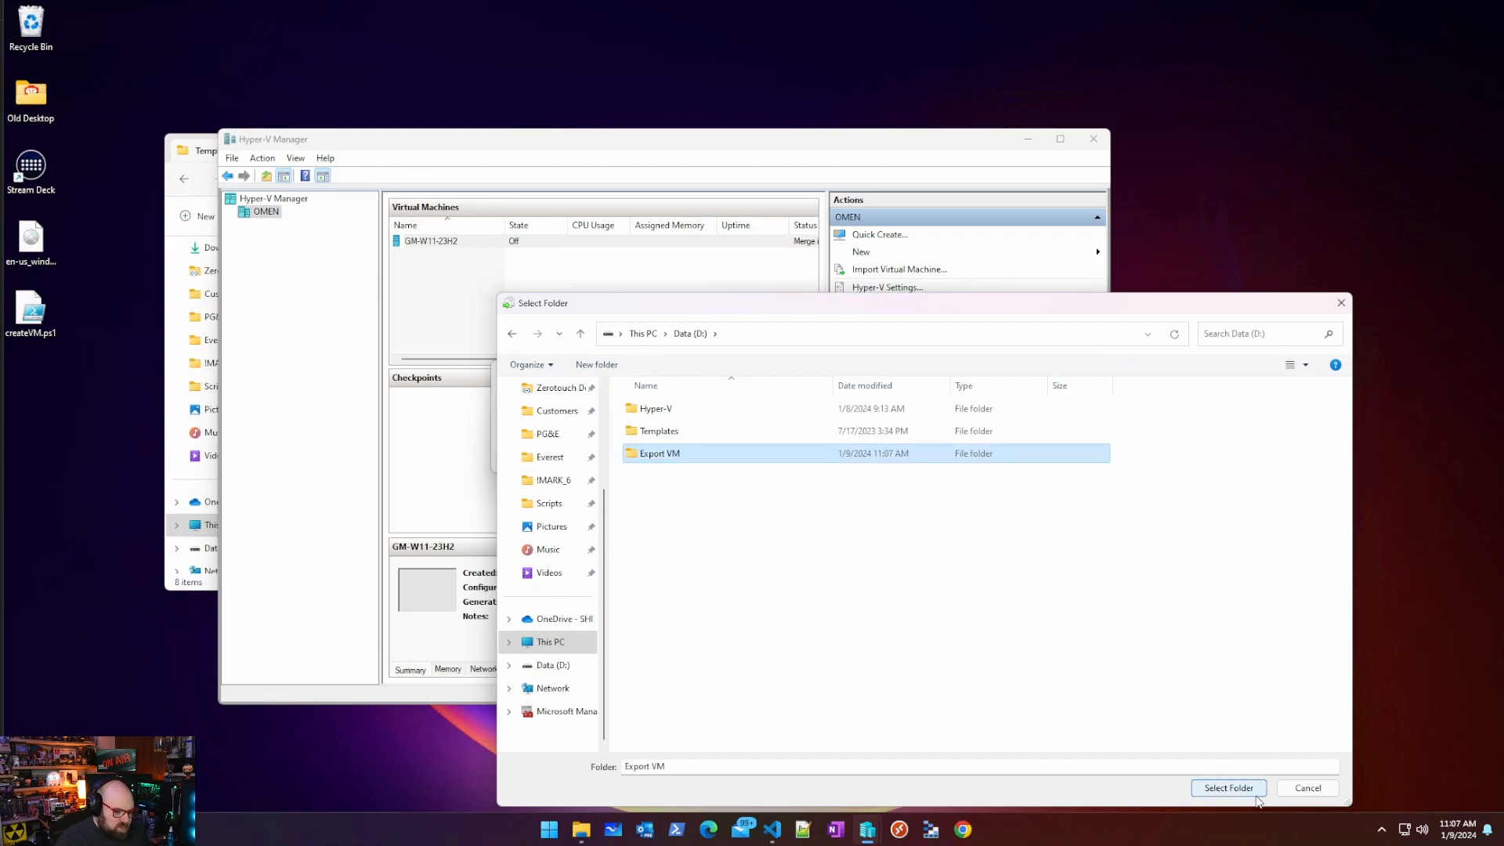
{"action": "left_click", "coordinate": [1229, 787]}
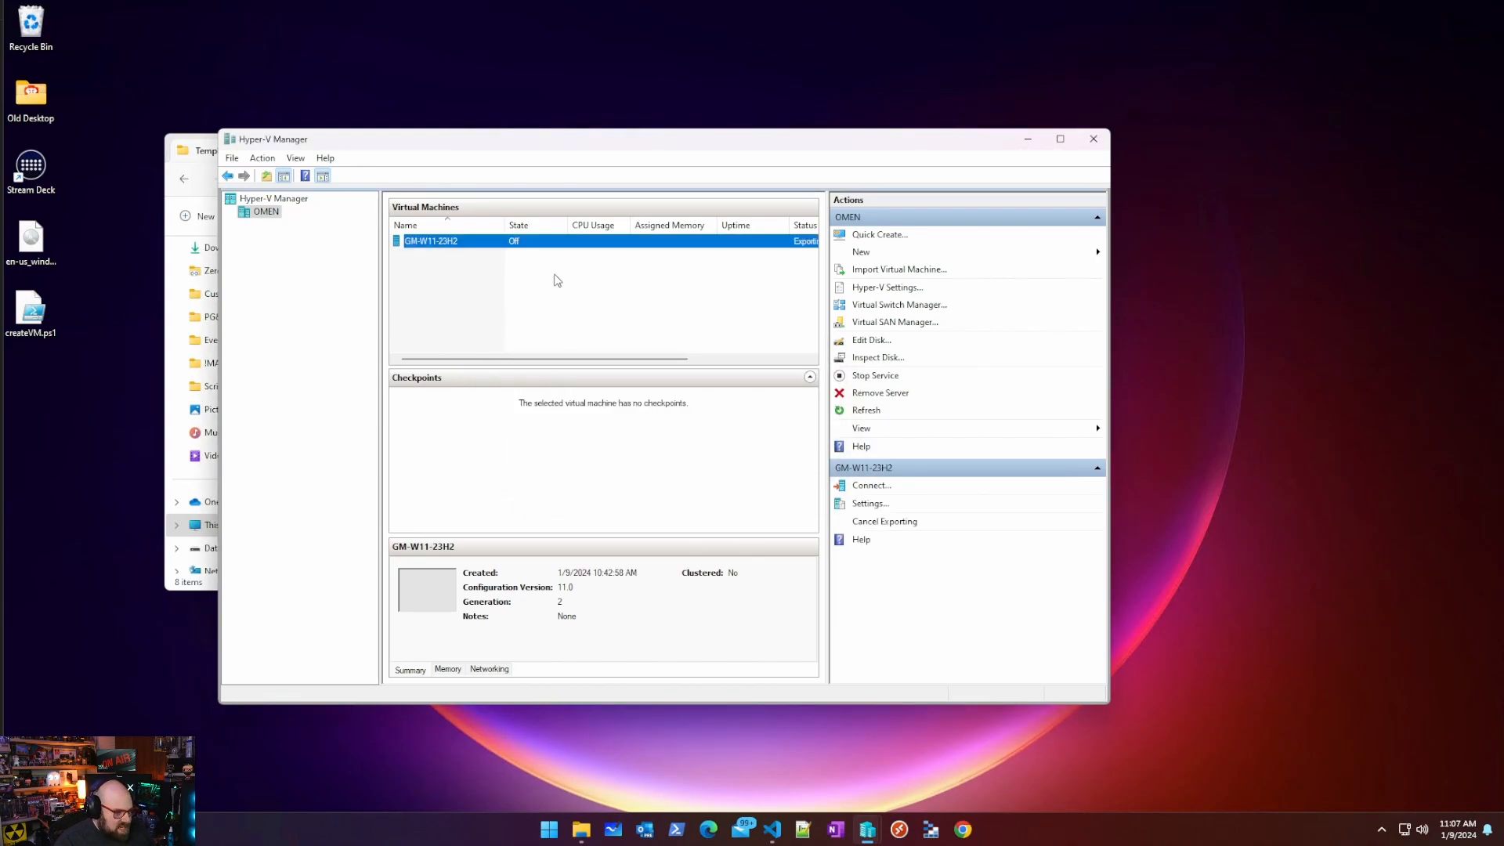
{"action": "mouse_move", "coordinate": [754, 346]}
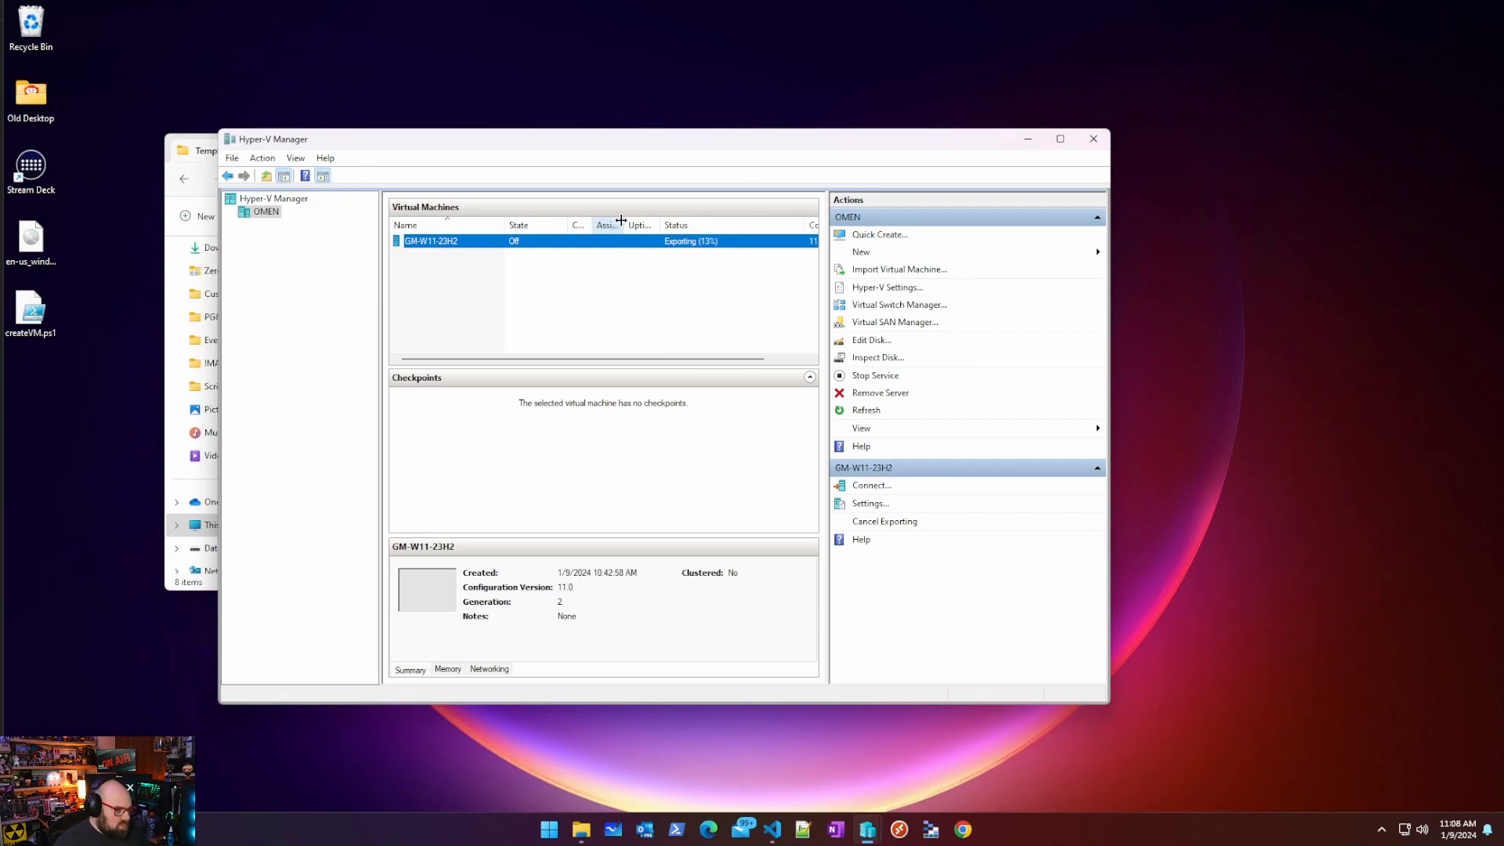
{"action": "mouse_move", "coordinate": [693, 325]}
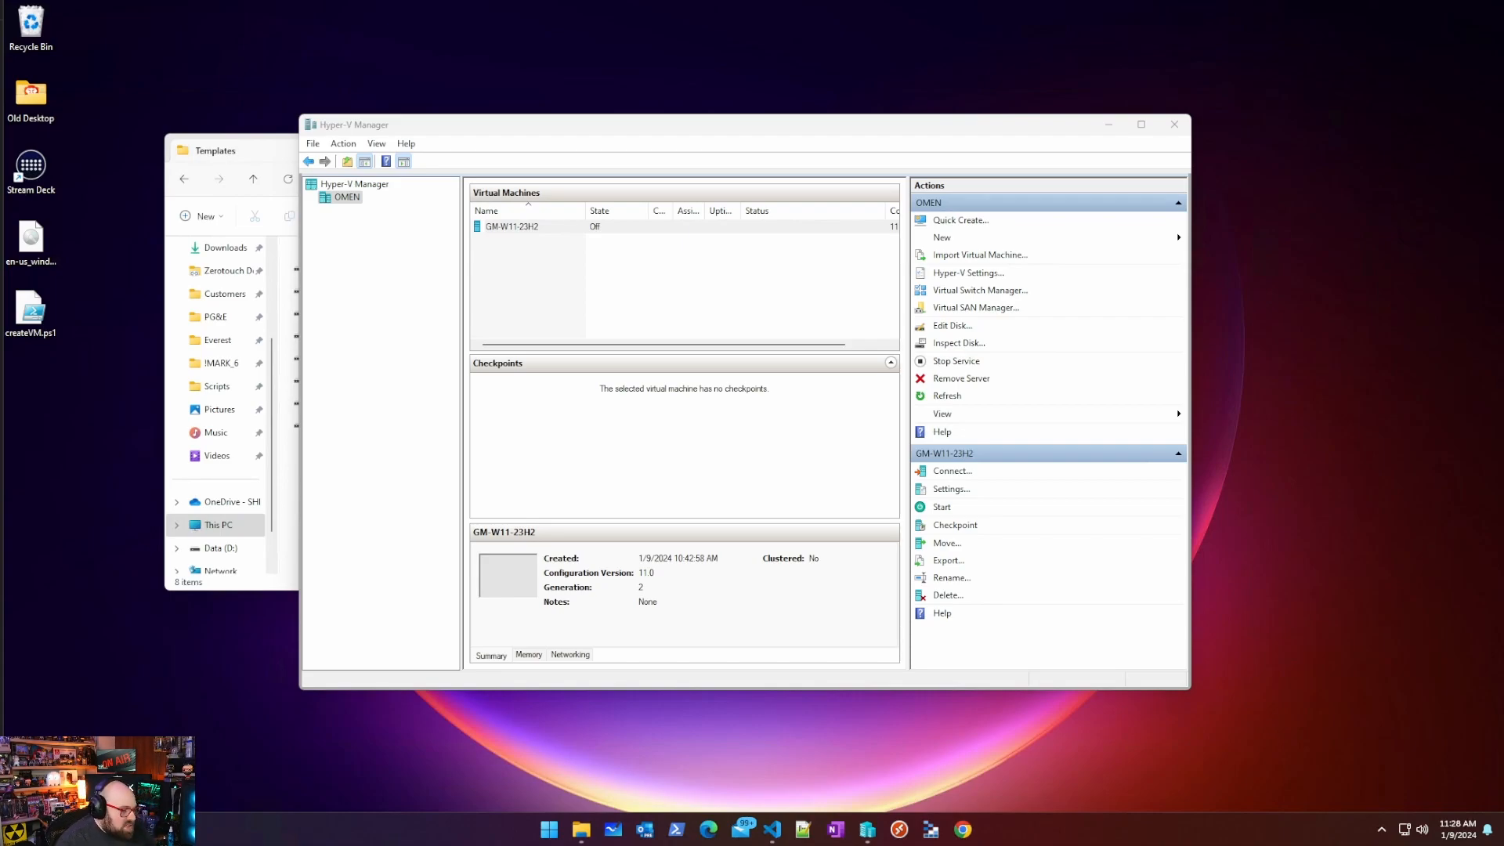
- Find GM-W11-23H2.vhdx in D:\Export VM\GM-W11-23H2\Virtual Hard Disks, then open D:\Templates
{"action": "left_click", "coordinate": [528, 226]}
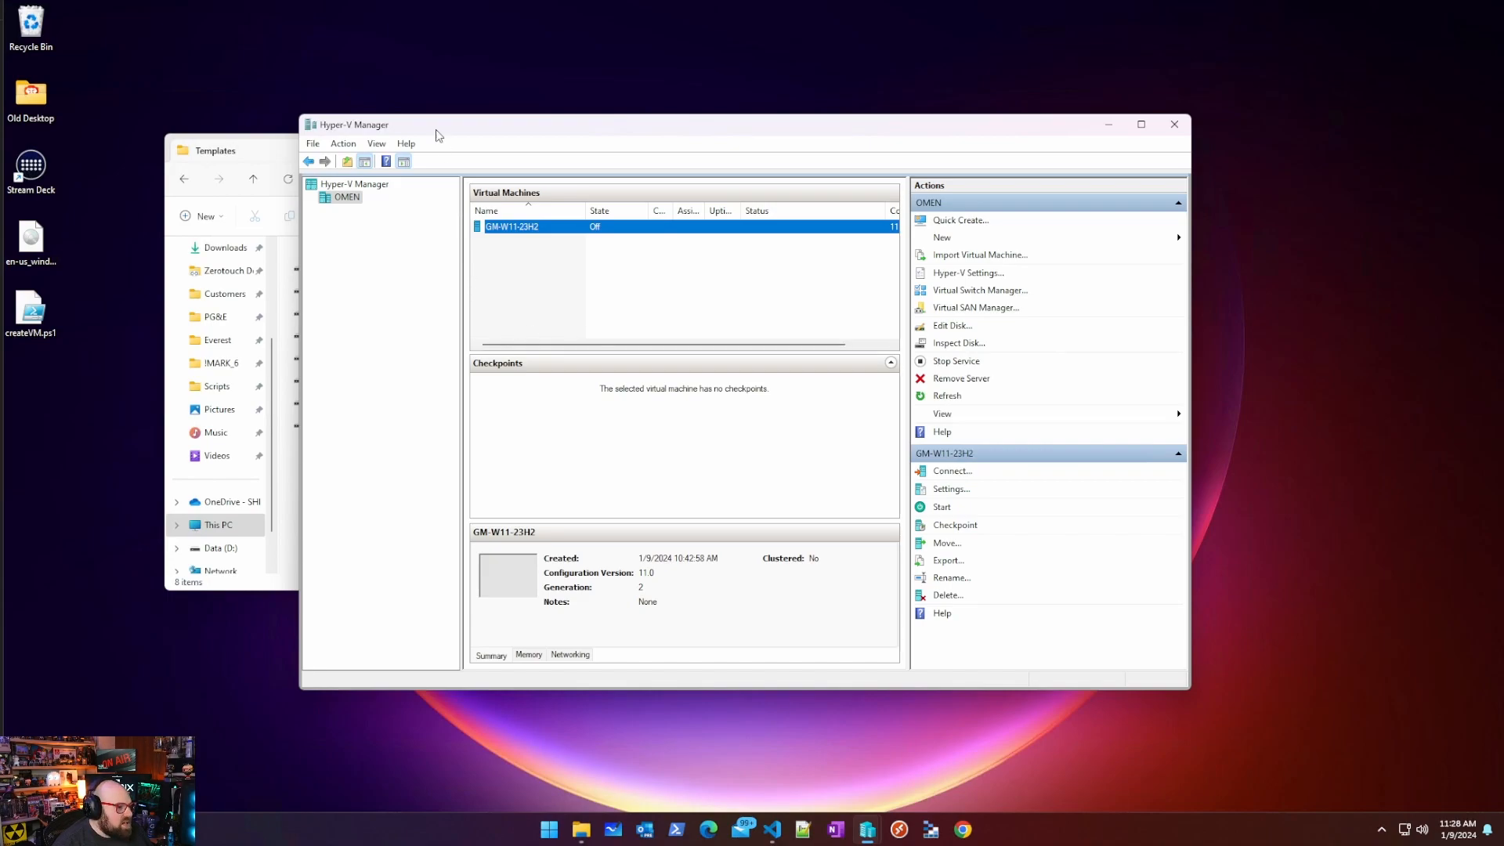
{"action": "mouse_move", "coordinate": [641, 312]}
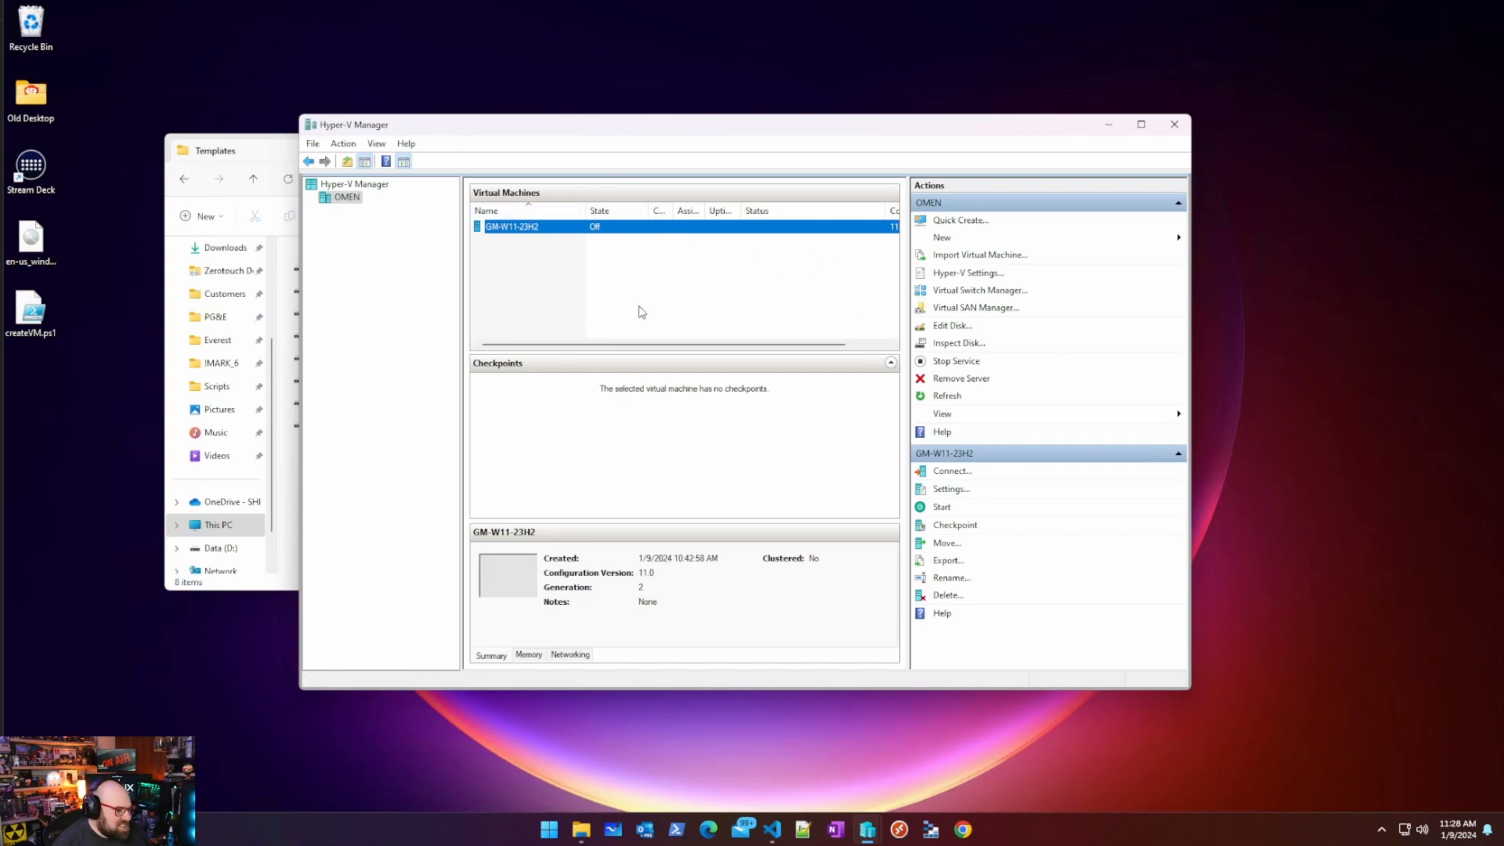
{"action": "mouse_move", "coordinate": [666, 237]}
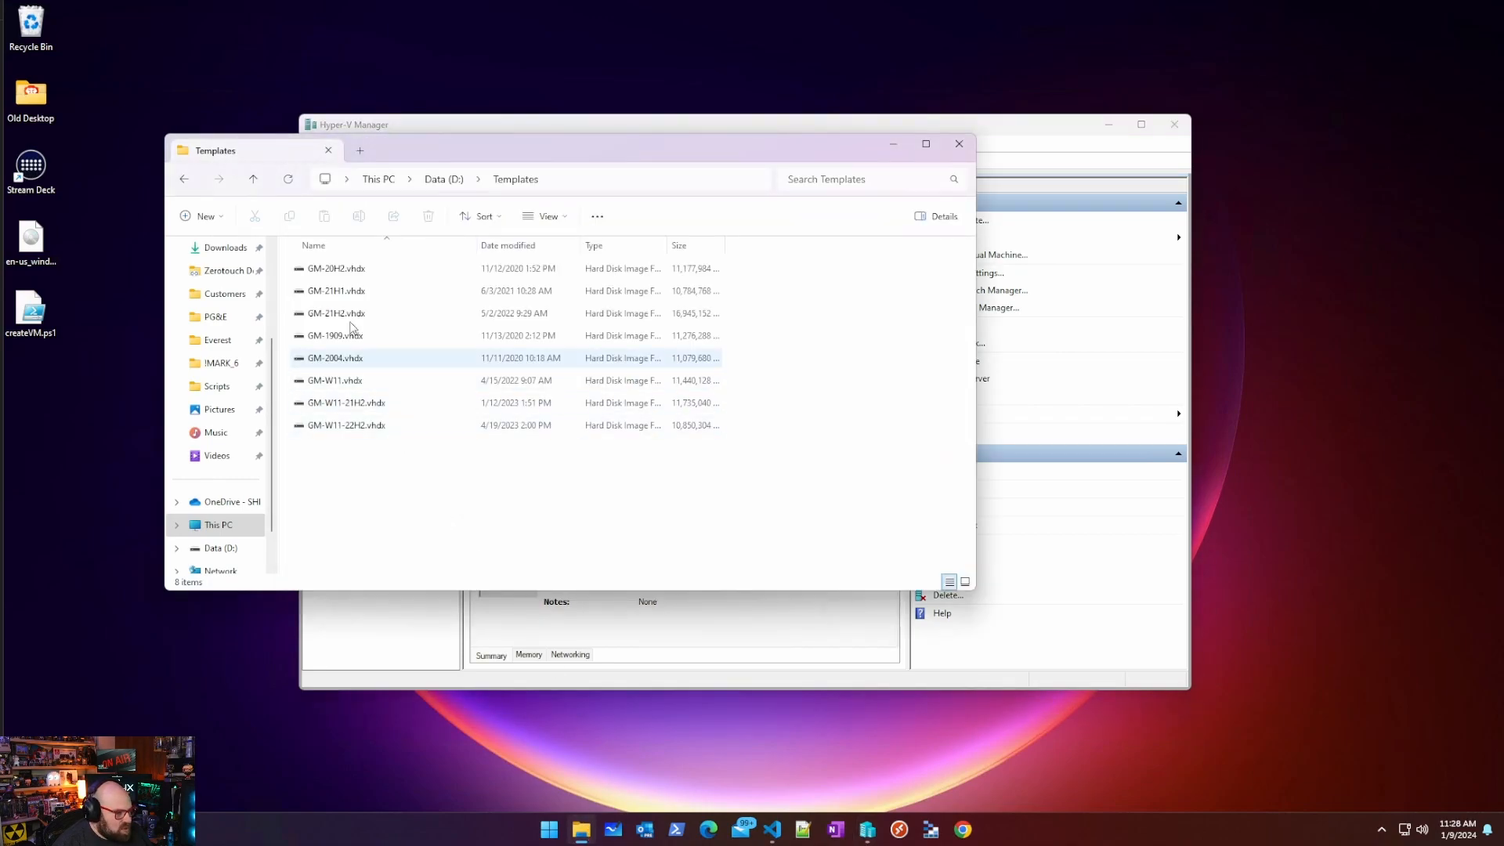
{"action": "left_click", "coordinate": [444, 179]}
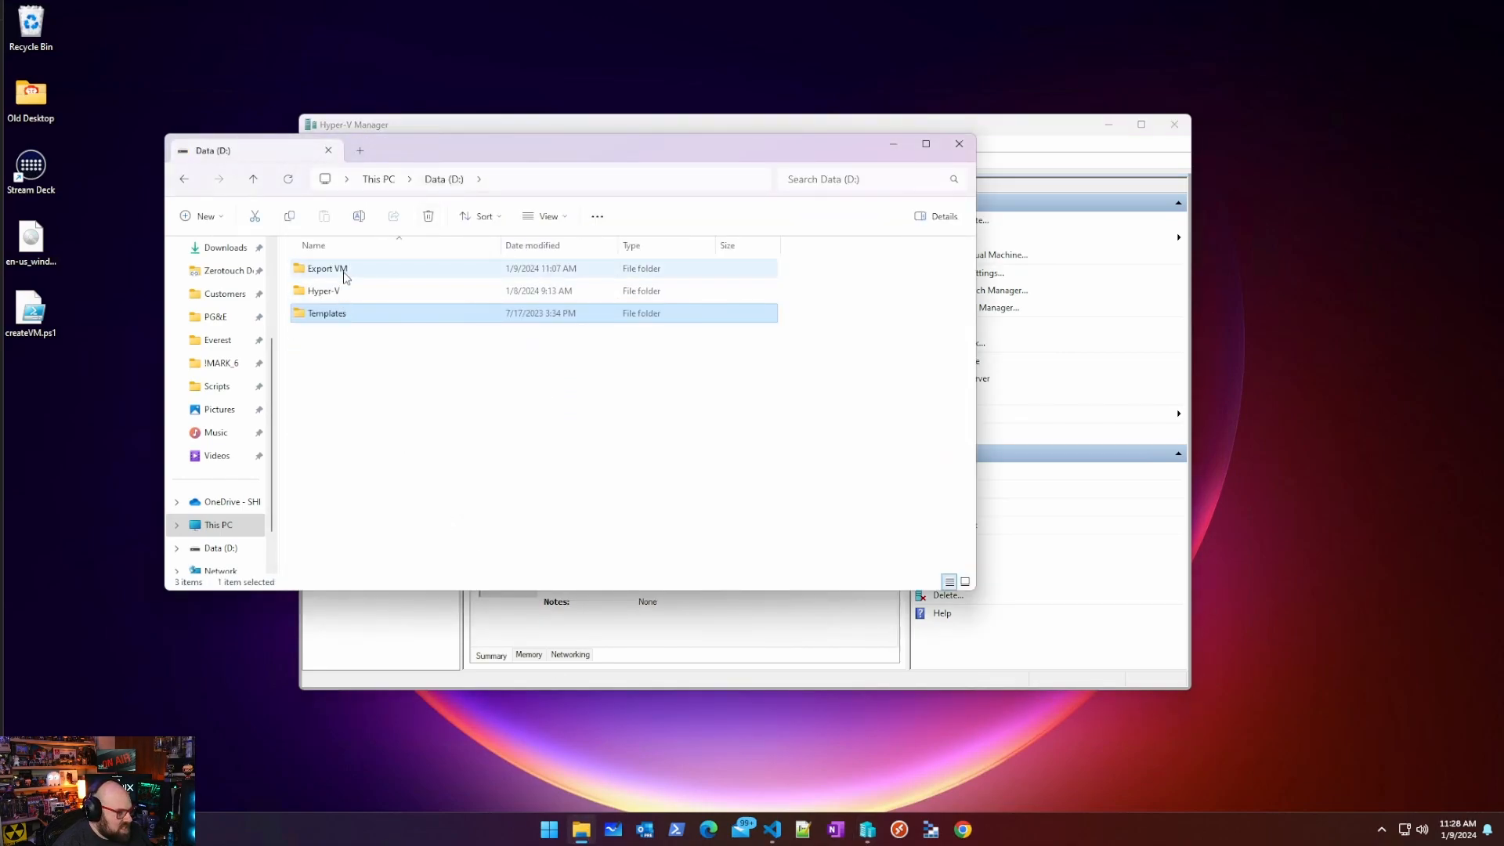
{"action": "double_click", "coordinate": [326, 268]}
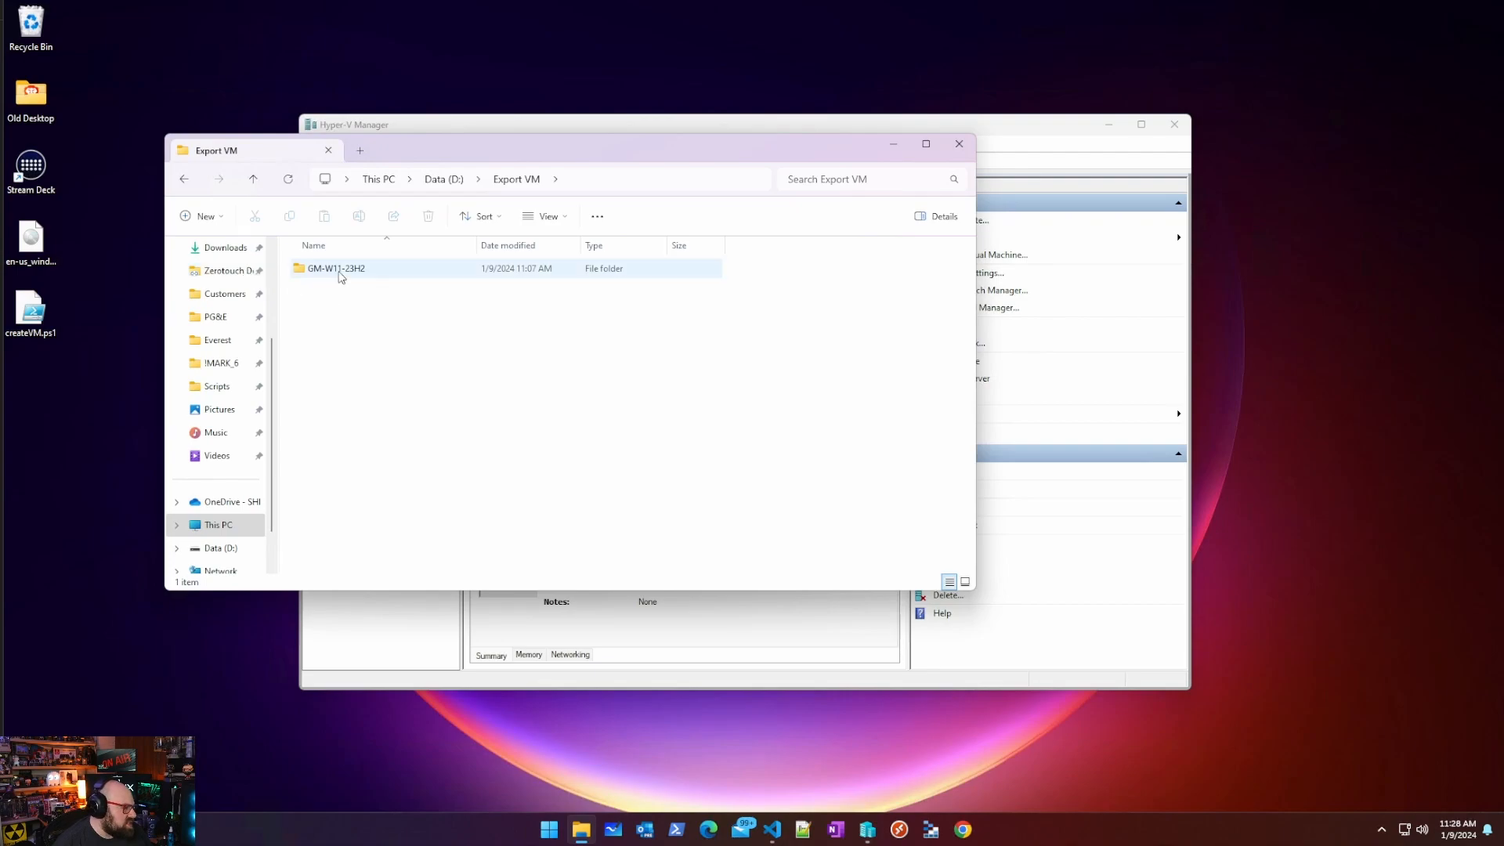
{"action": "double_click", "coordinate": [335, 268]}
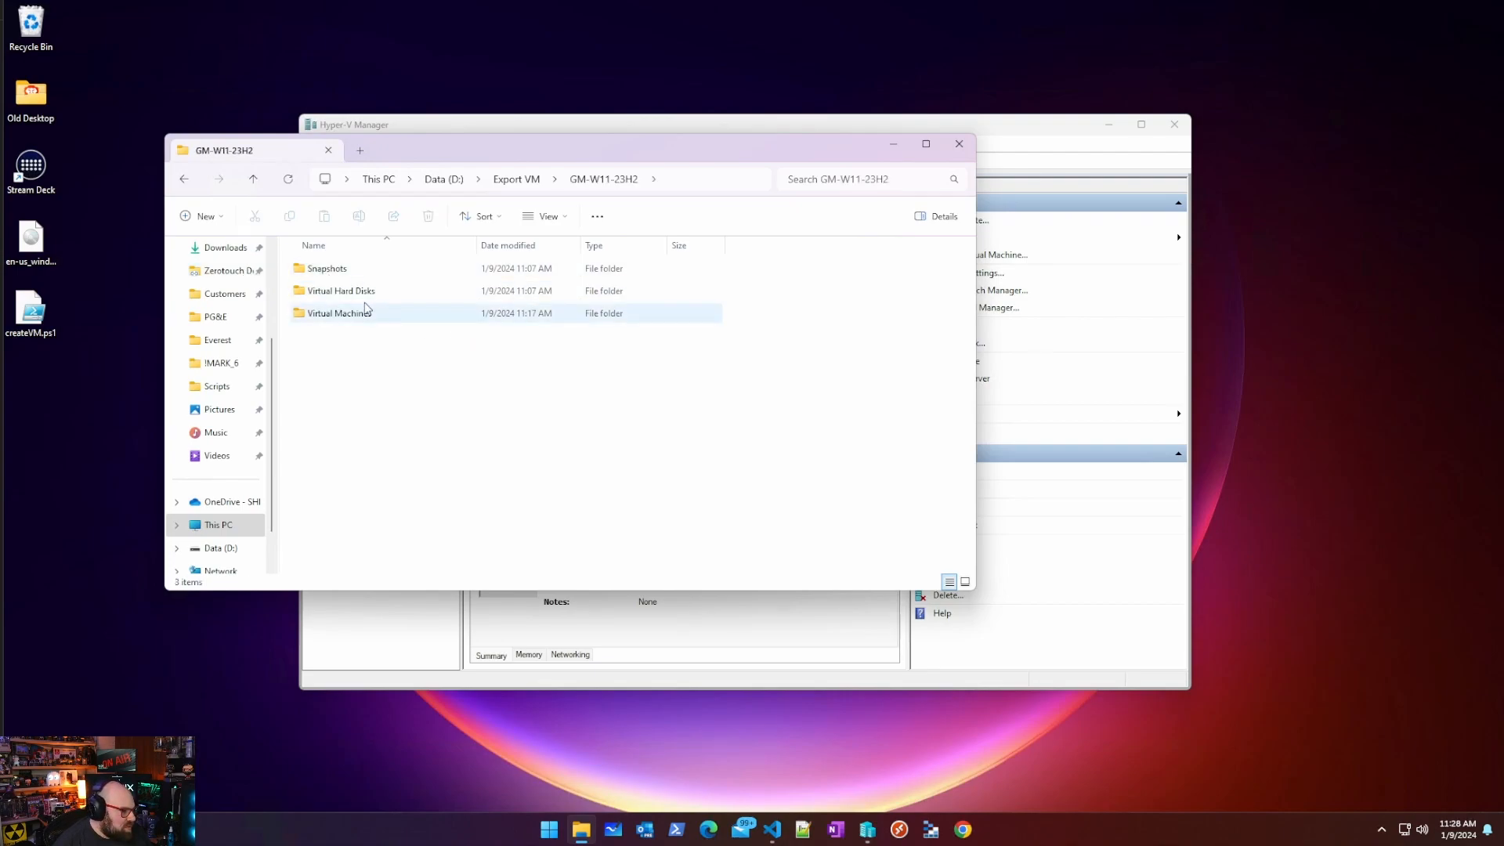
{"action": "double_click", "coordinate": [342, 290]}
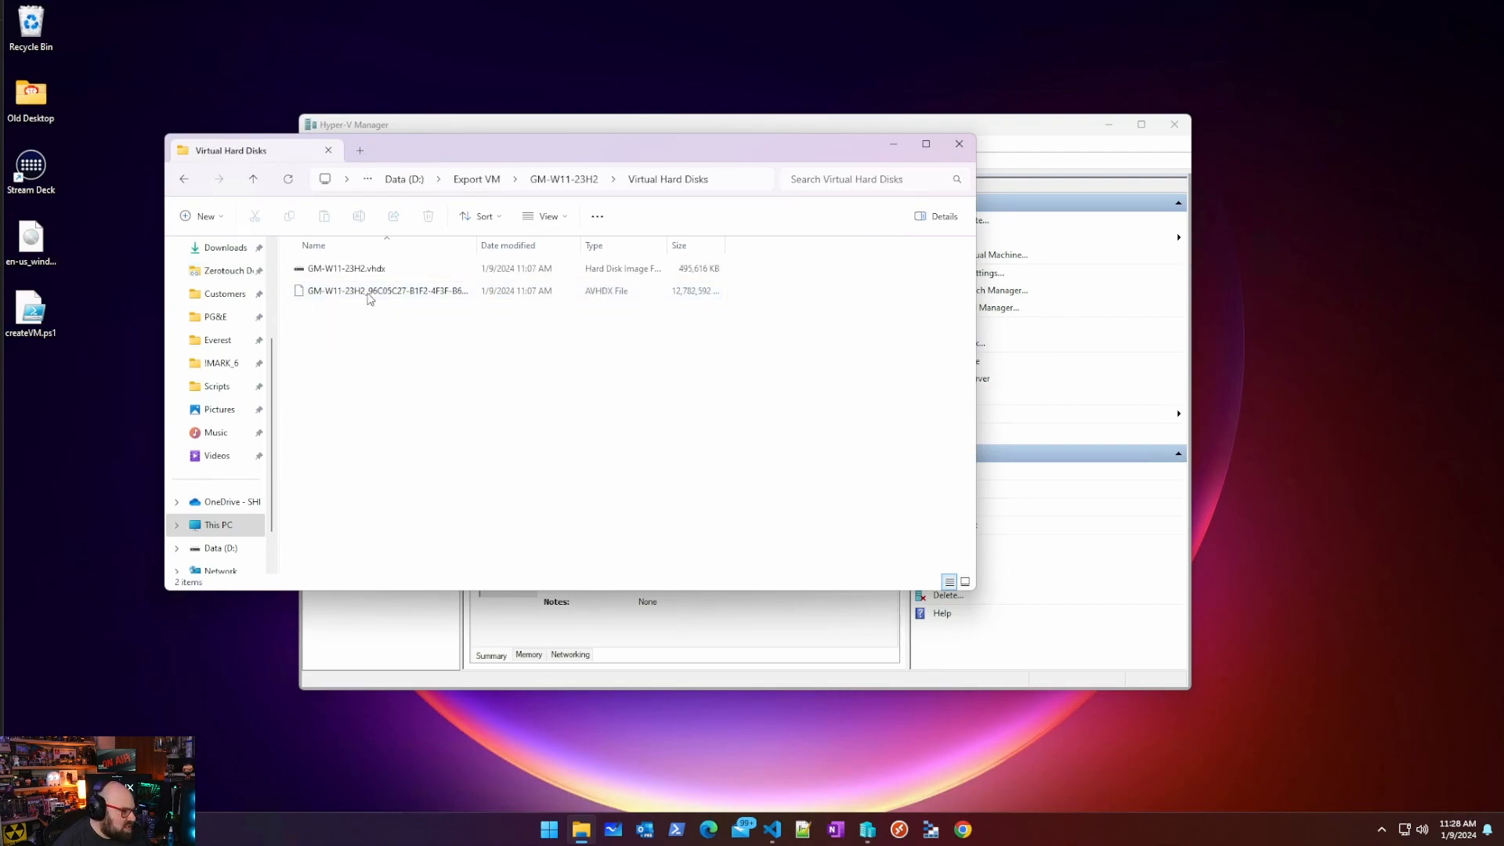
{"action": "left_click", "coordinate": [346, 268]}
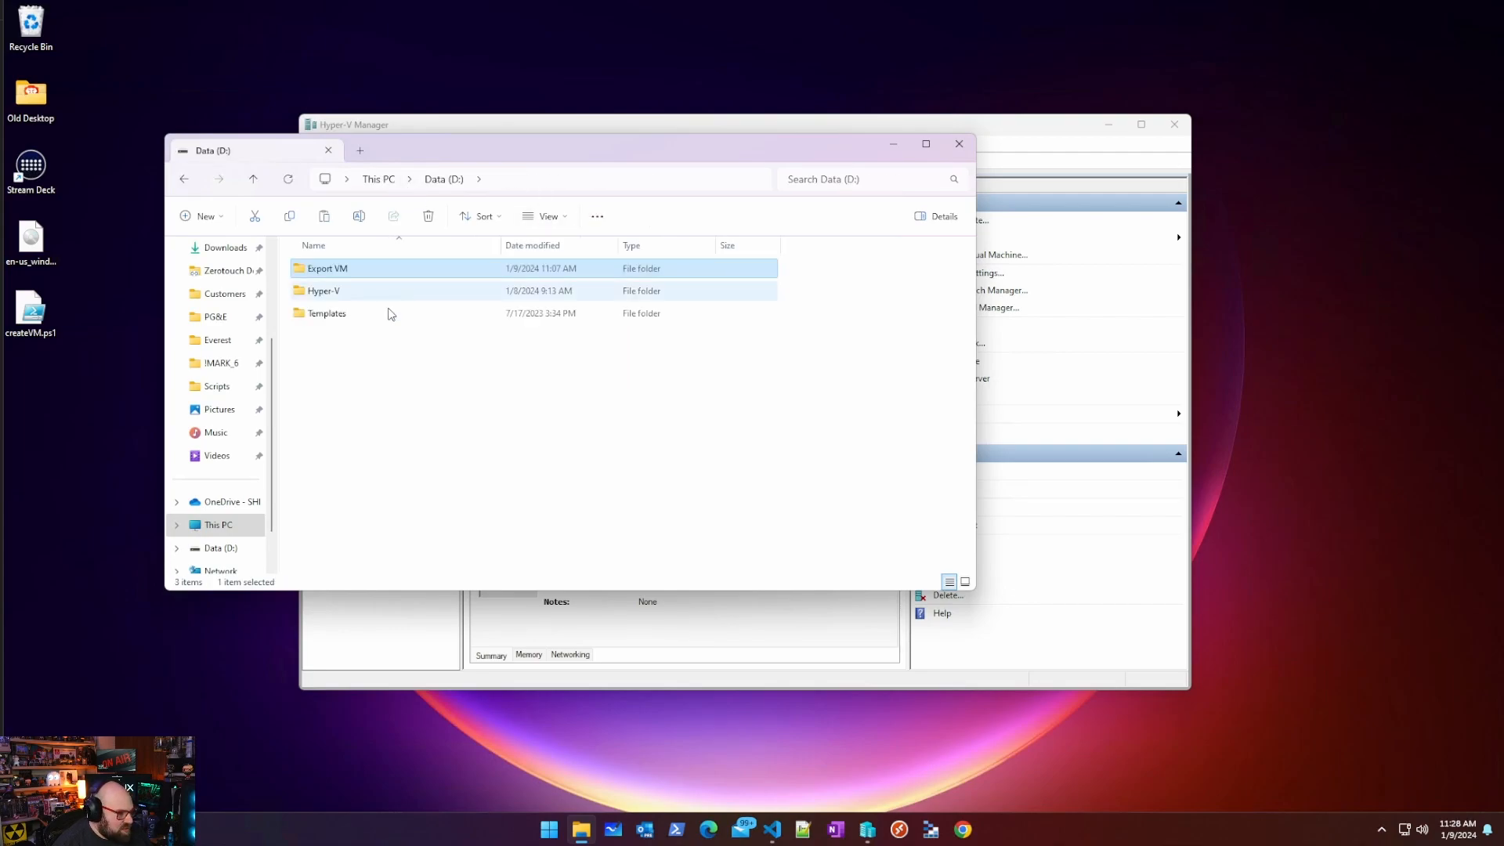
{"action": "double_click", "coordinate": [326, 312]}
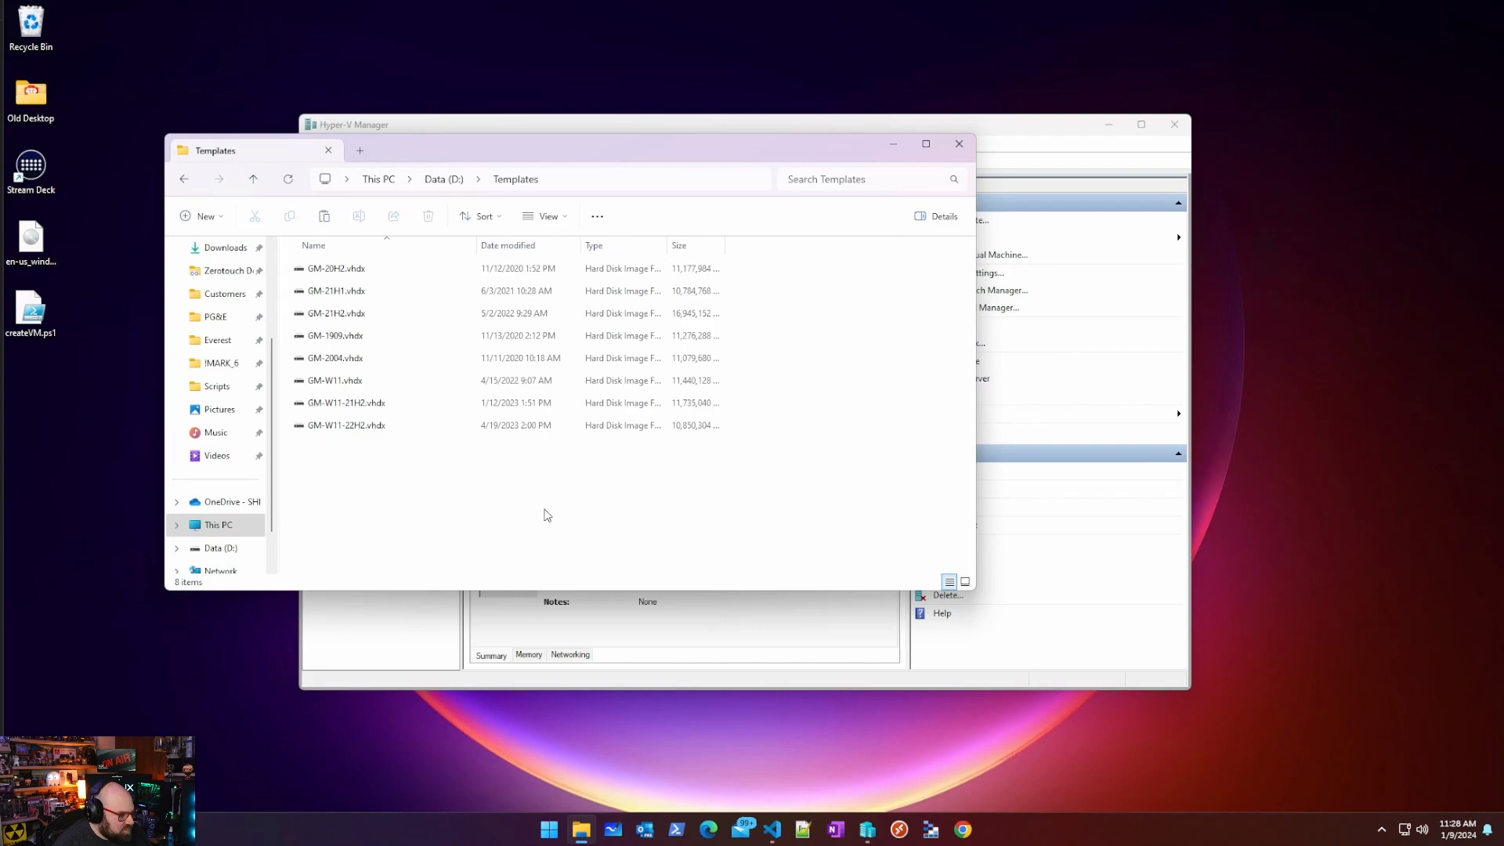